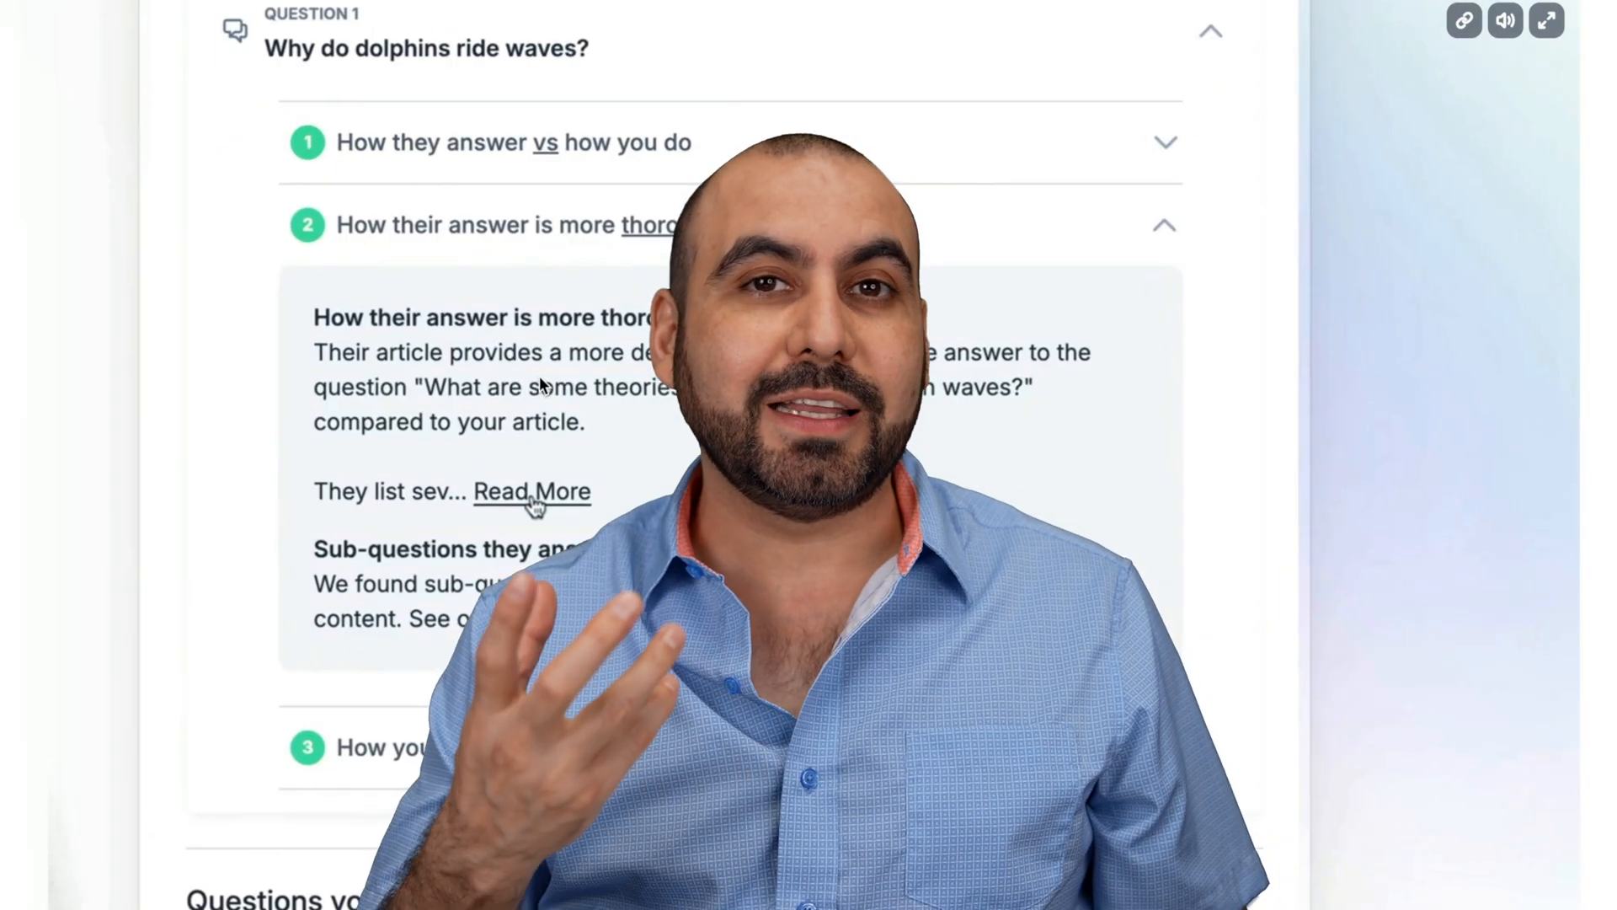
Step: Expand 'Read More' on the dolphins question and scroll through the thoroughness explanation
{"action": "left_click", "coordinate": [531, 490]}
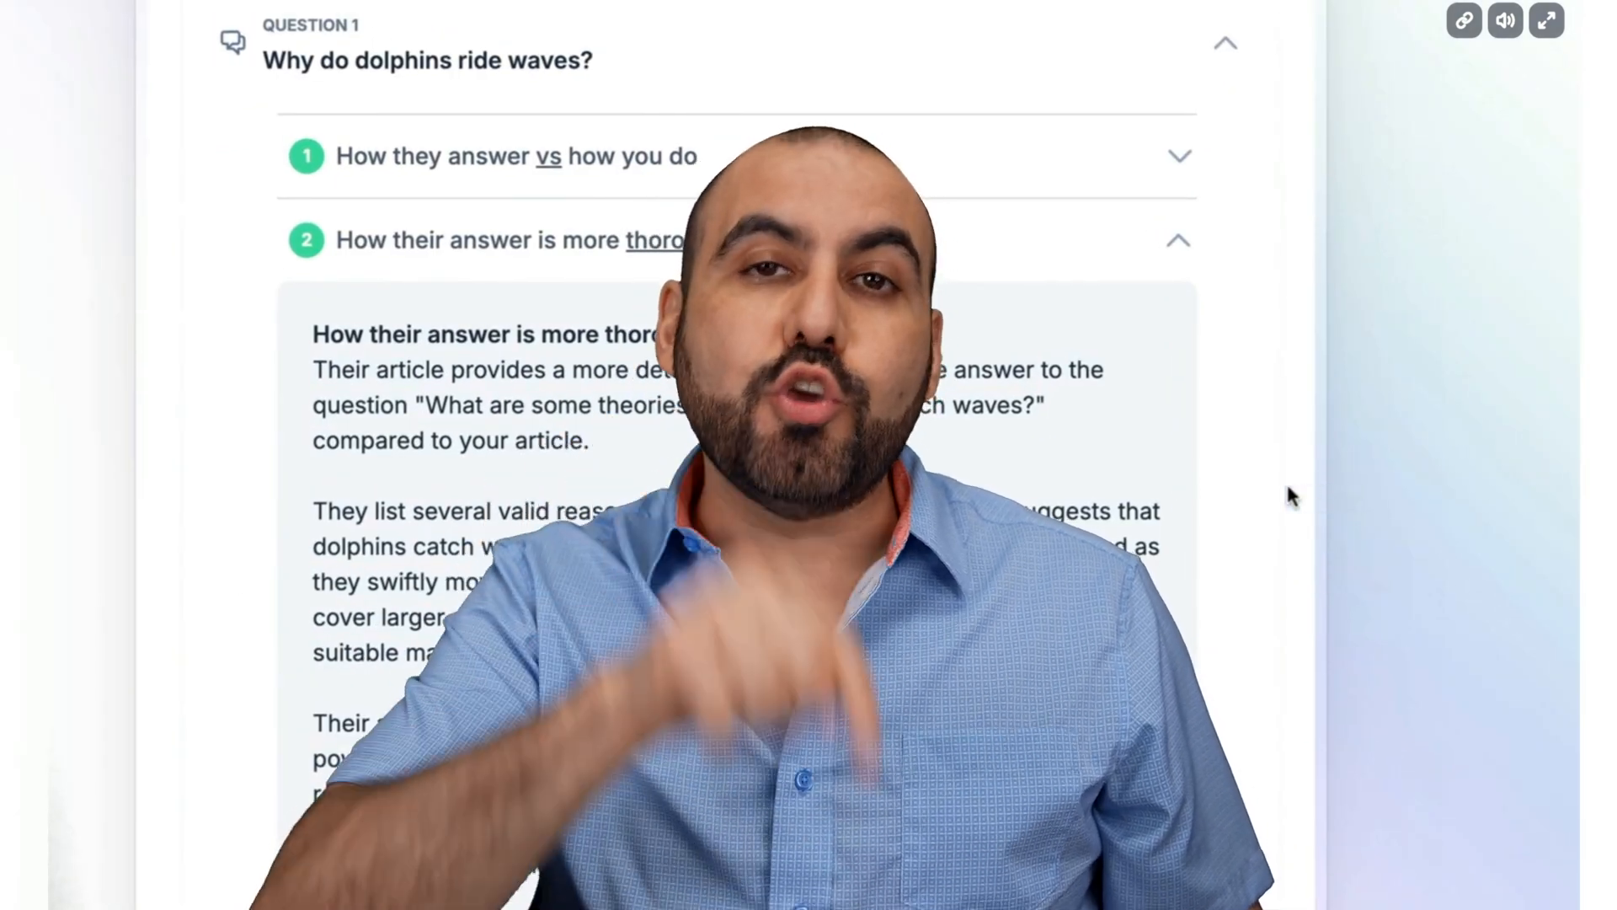
{"action": "scroll", "scroll_direction": "down", "scroll_amount": 3}
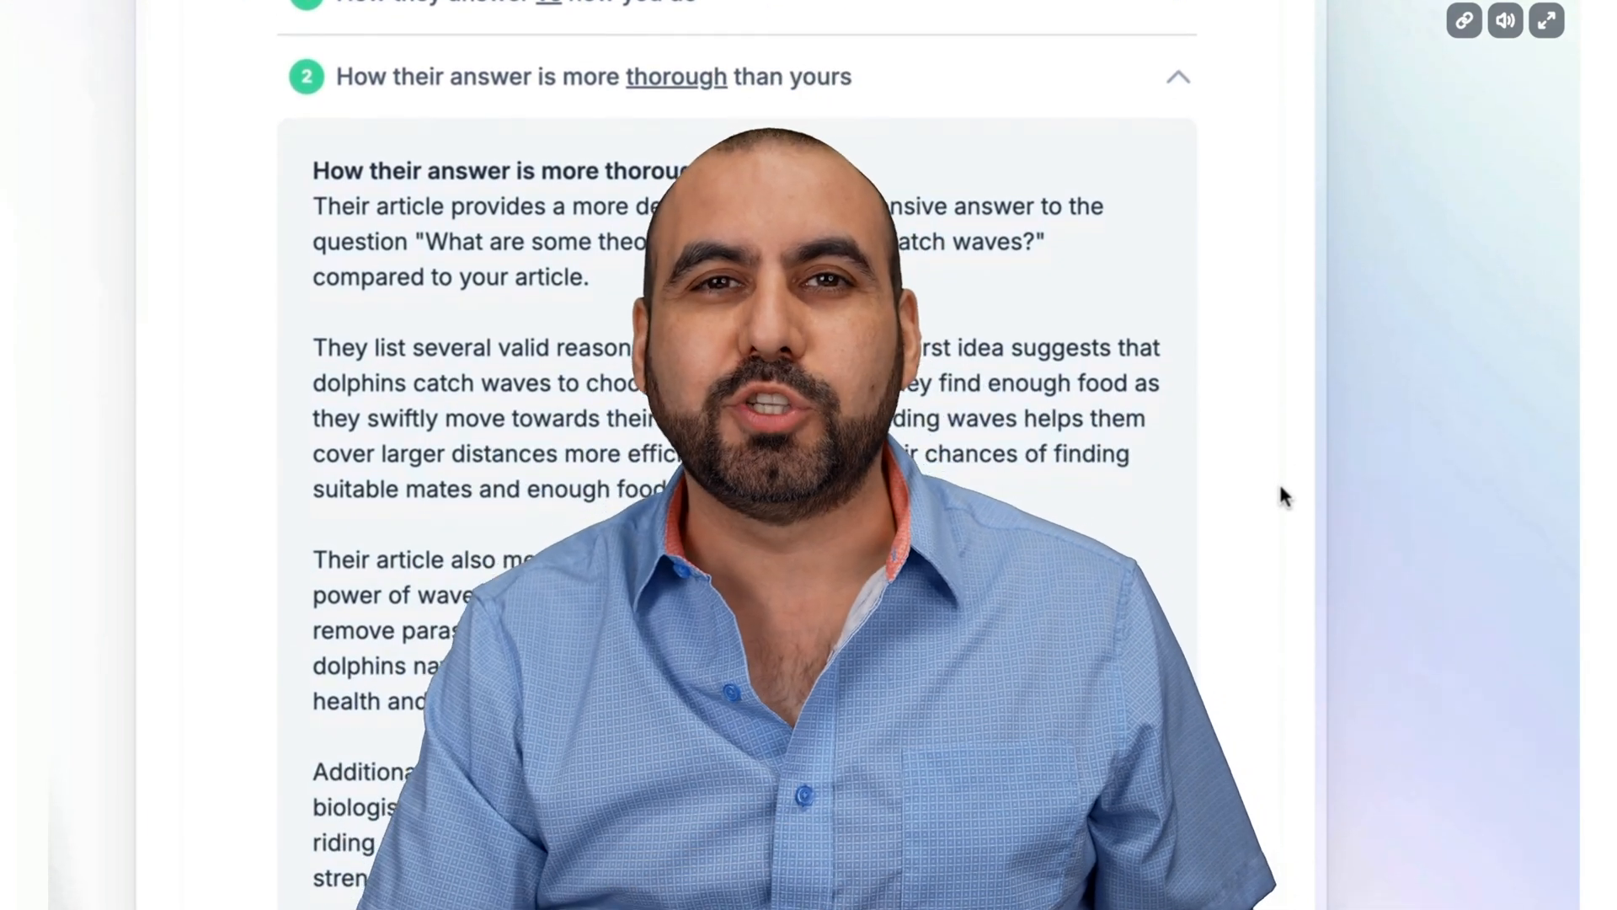
{"action": "scroll", "scroll_direction": "down", "scroll_amount": 3}
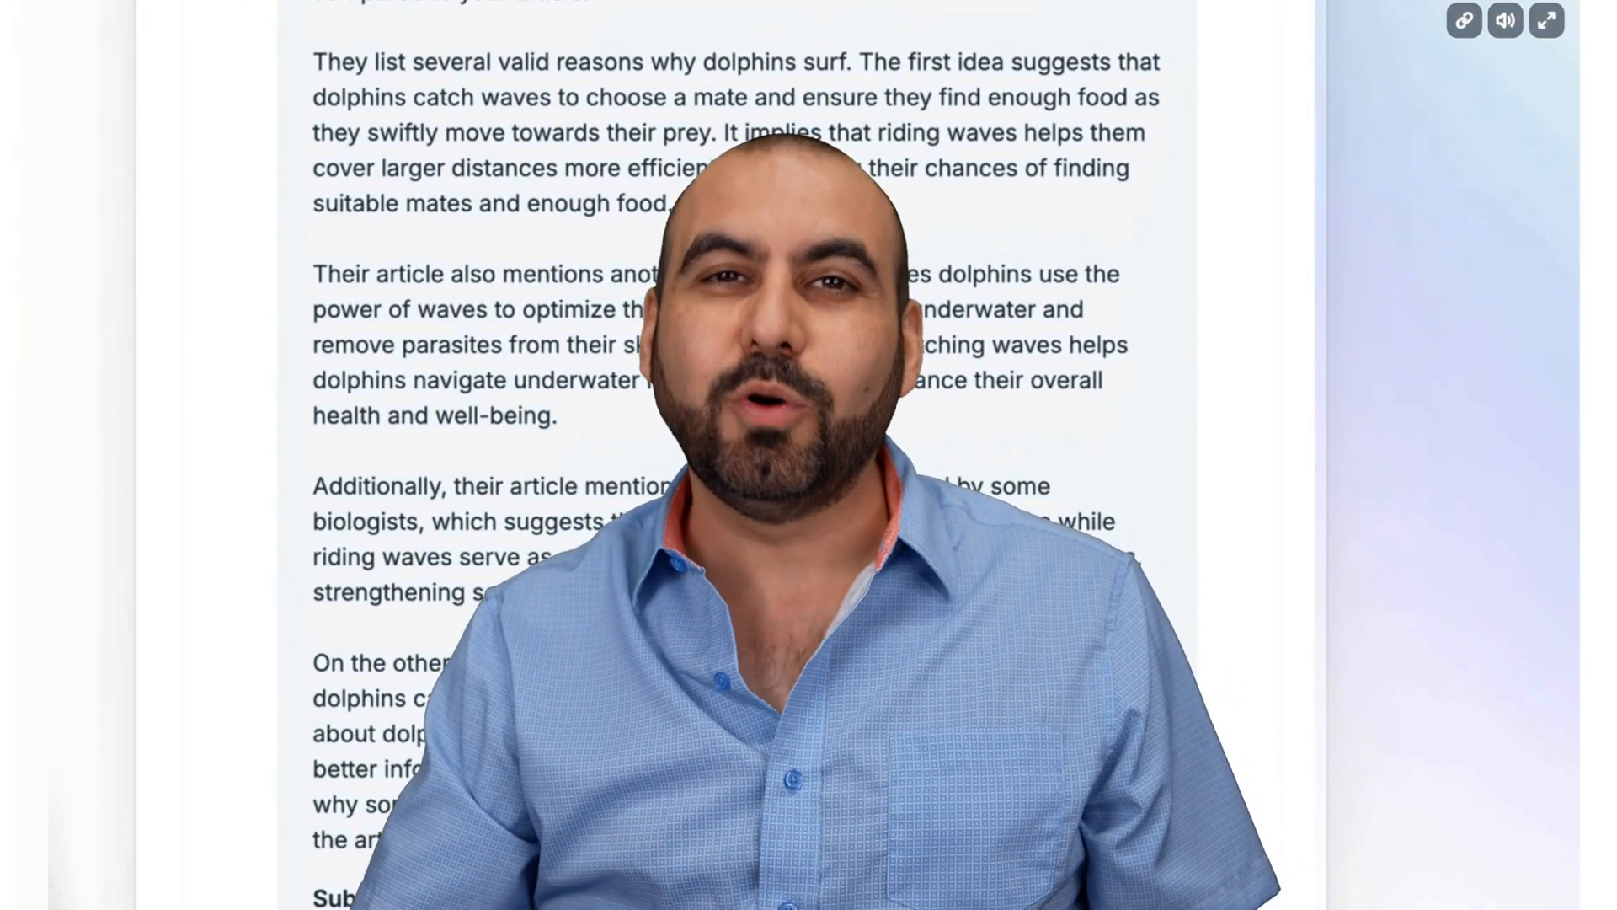
{"action": "scroll", "scroll_direction": "down", "scroll_amount": 3}
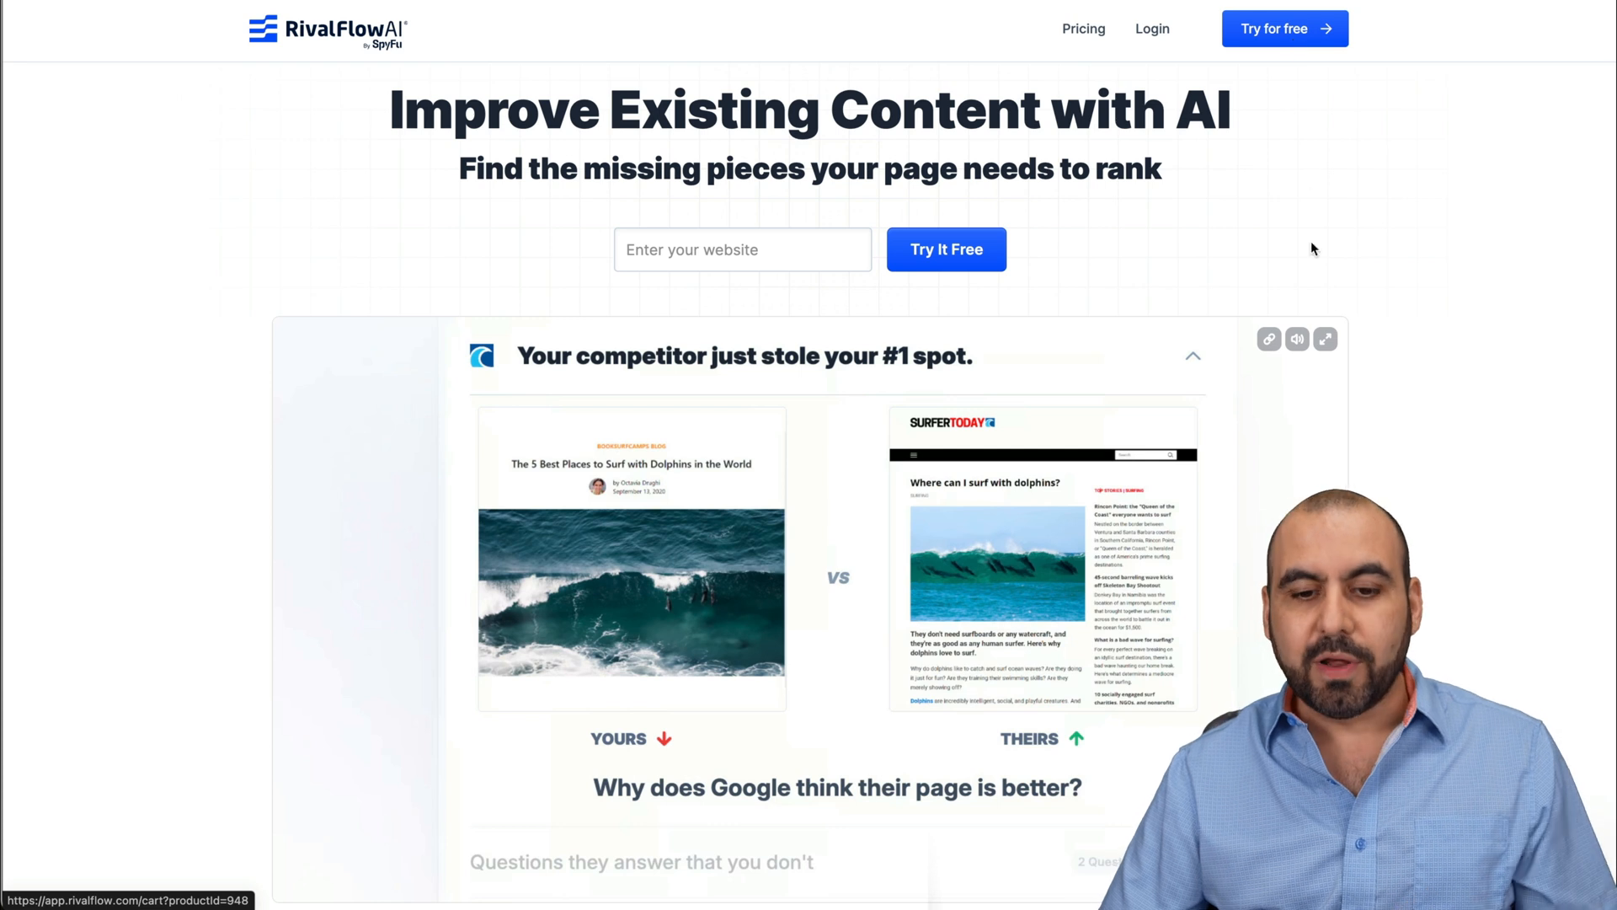
{"action": "mouse_move", "coordinate": [1481, 492]}
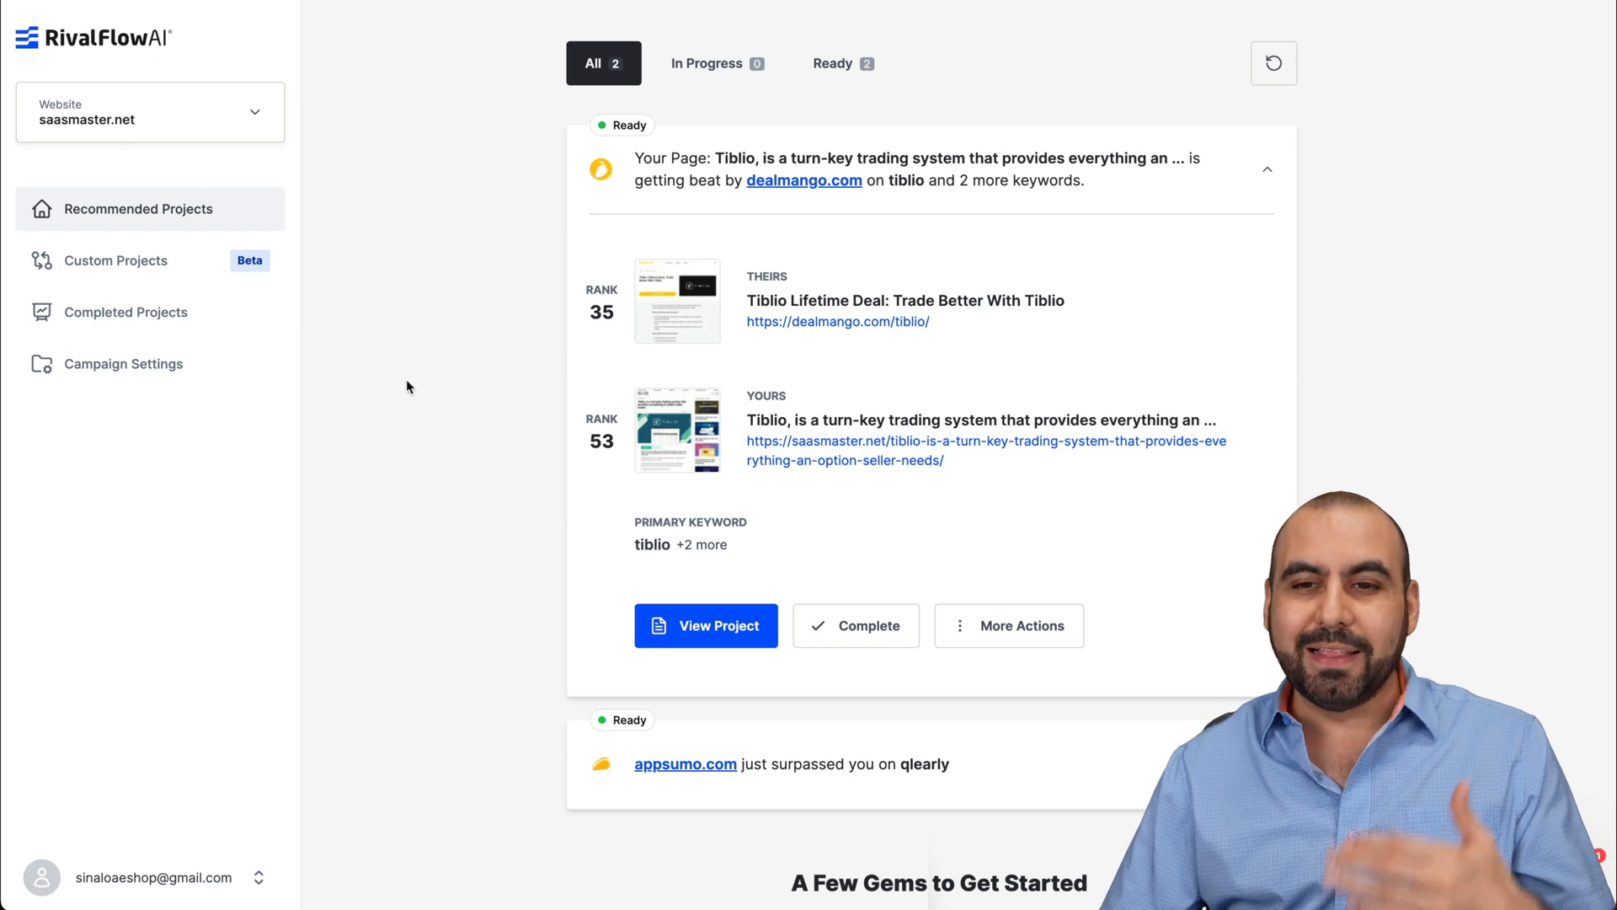
{"action": "left_click", "coordinate": [706, 625]}
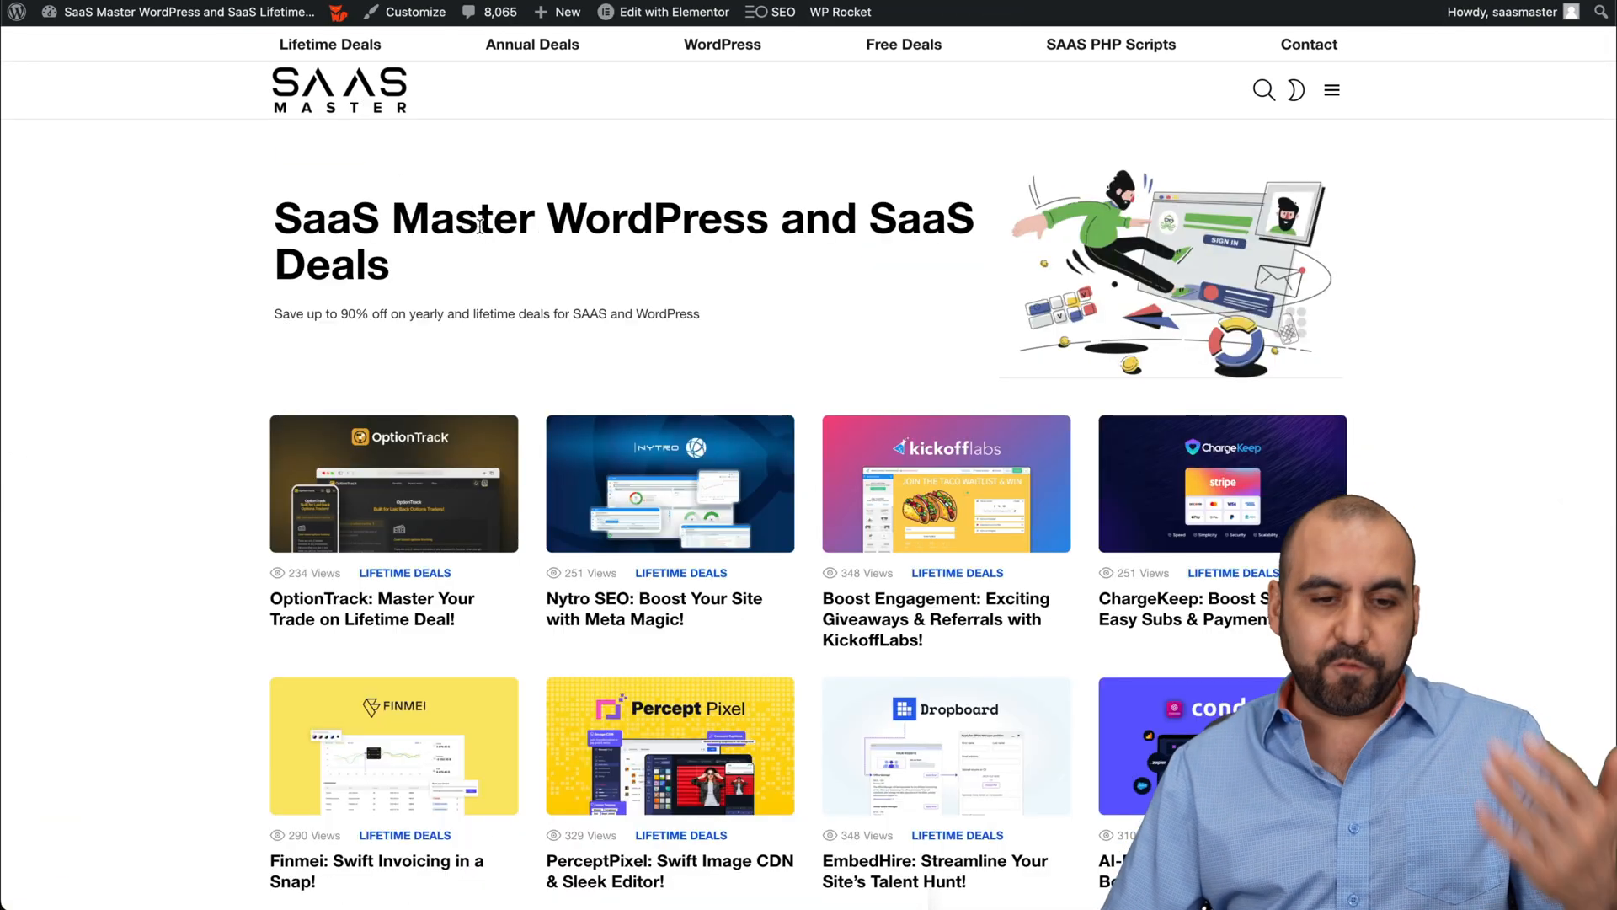
{"action": "mouse_move", "coordinate": [849, 515]}
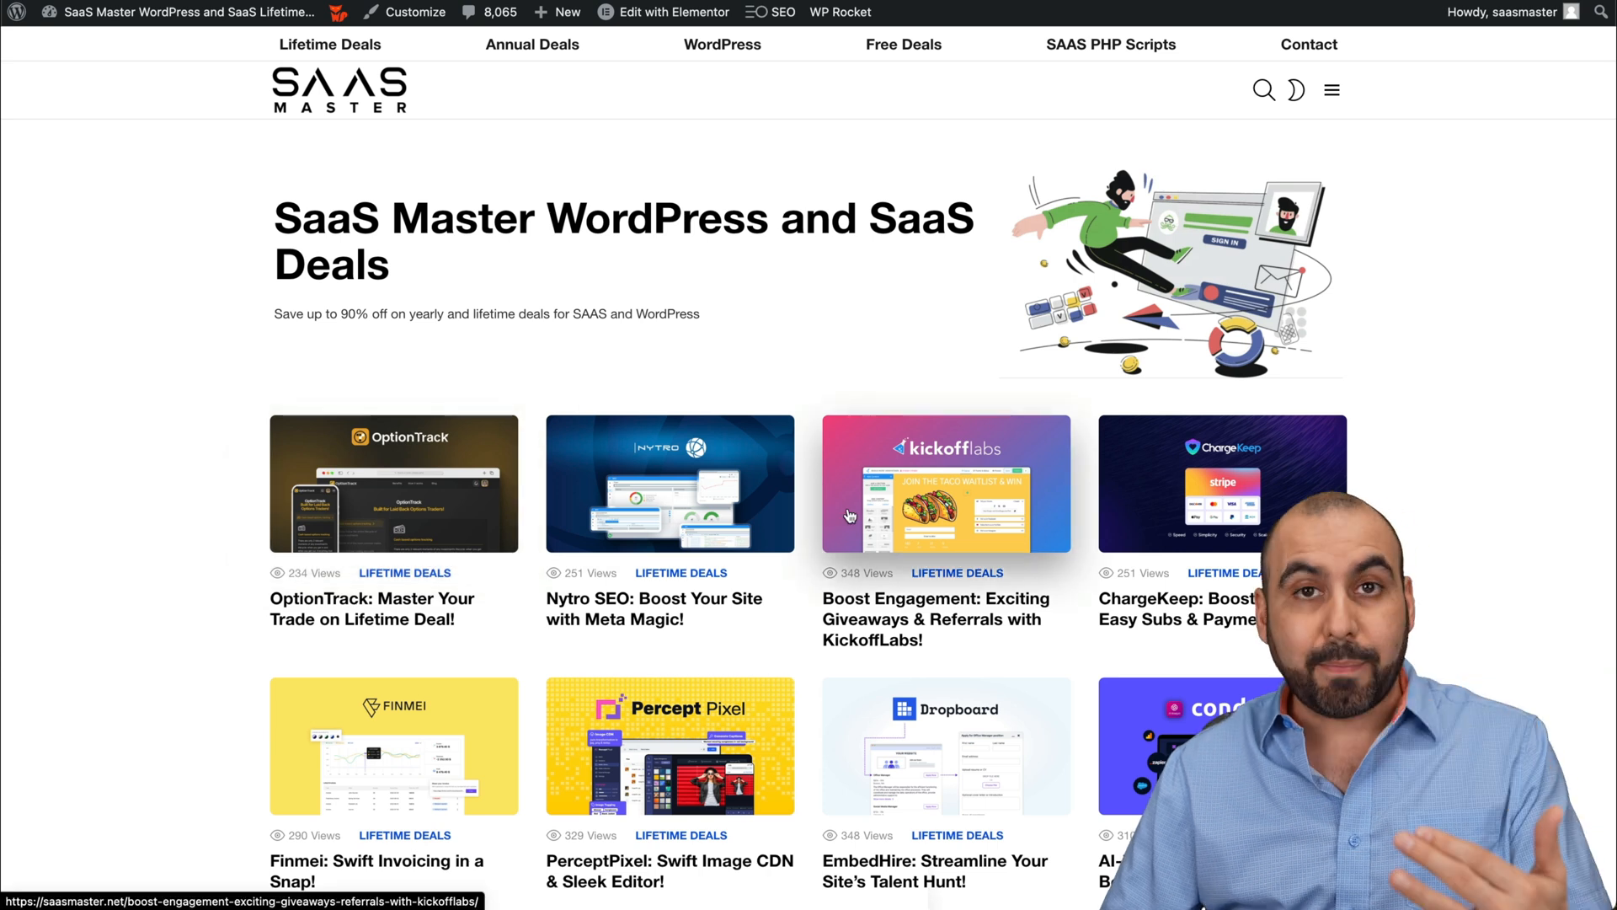
{"action": "mouse_move", "coordinate": [847, 515]}
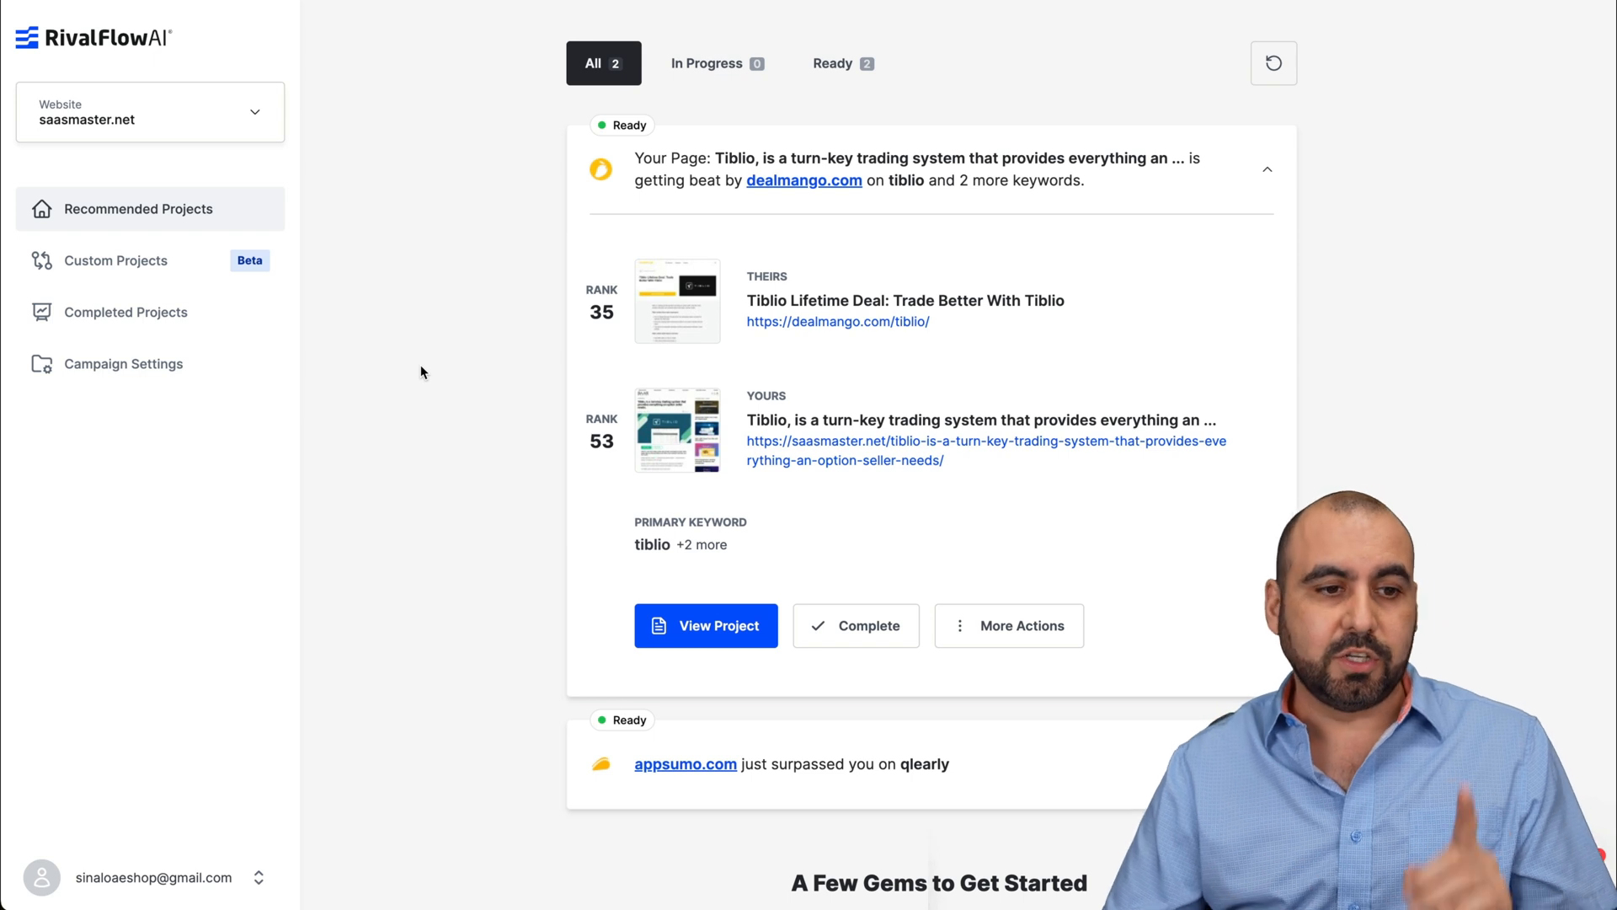
Step: Add saasm.co as a new website from the Website dropdown and submit it
{"action": "left_click", "coordinate": [150, 112]}
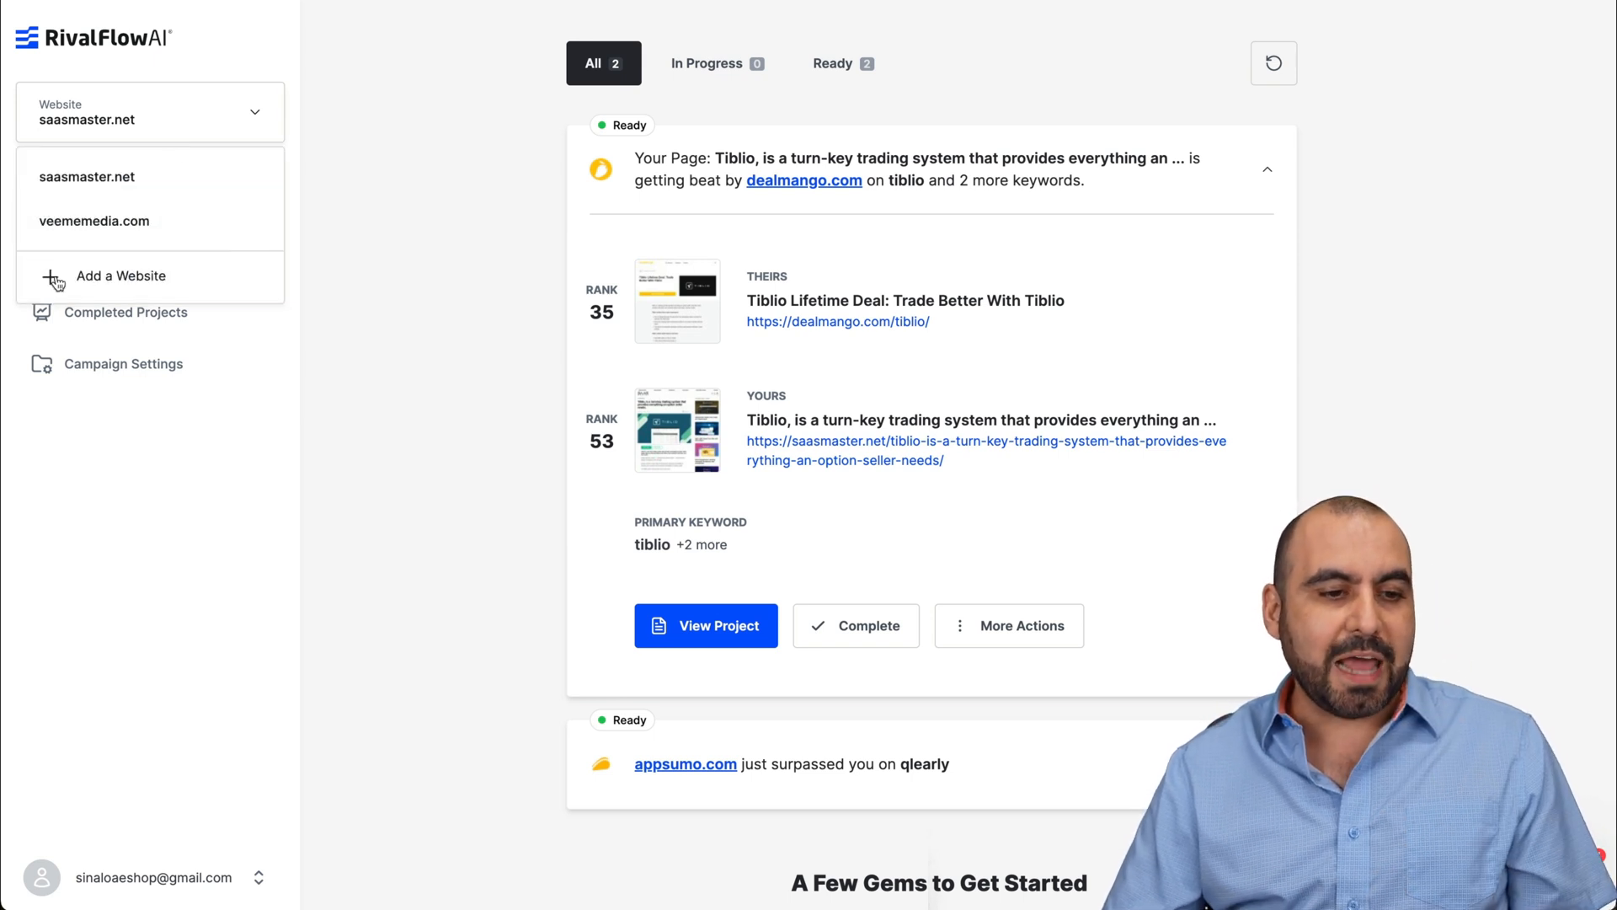
{"action": "left_click", "coordinate": [121, 275]}
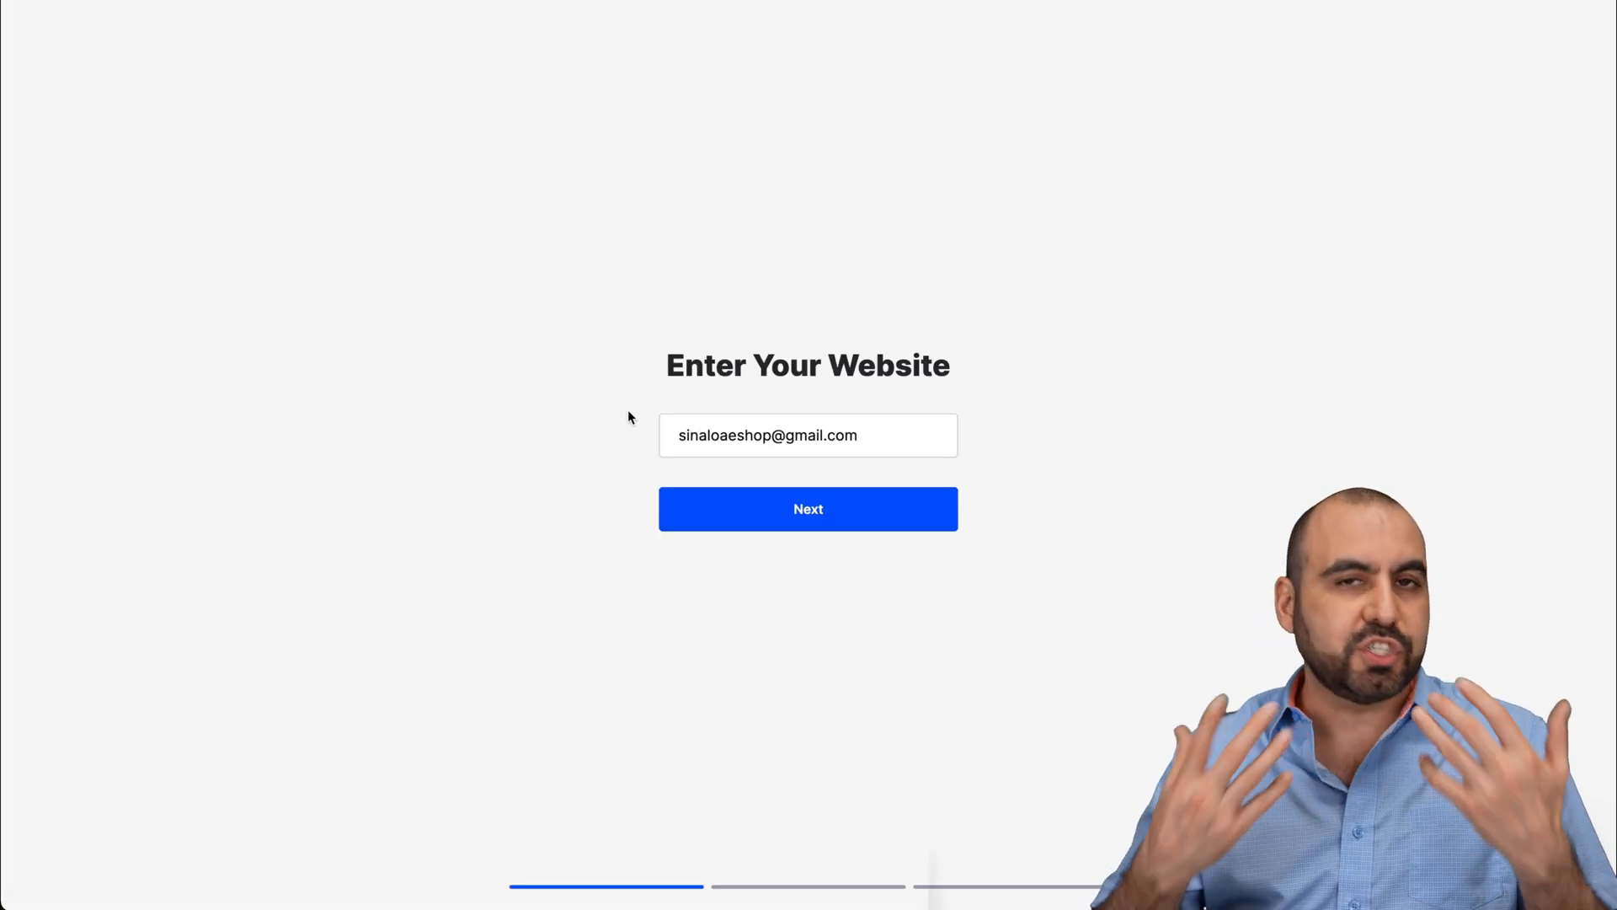
{"action": "left_click", "coordinate": [807, 434]}
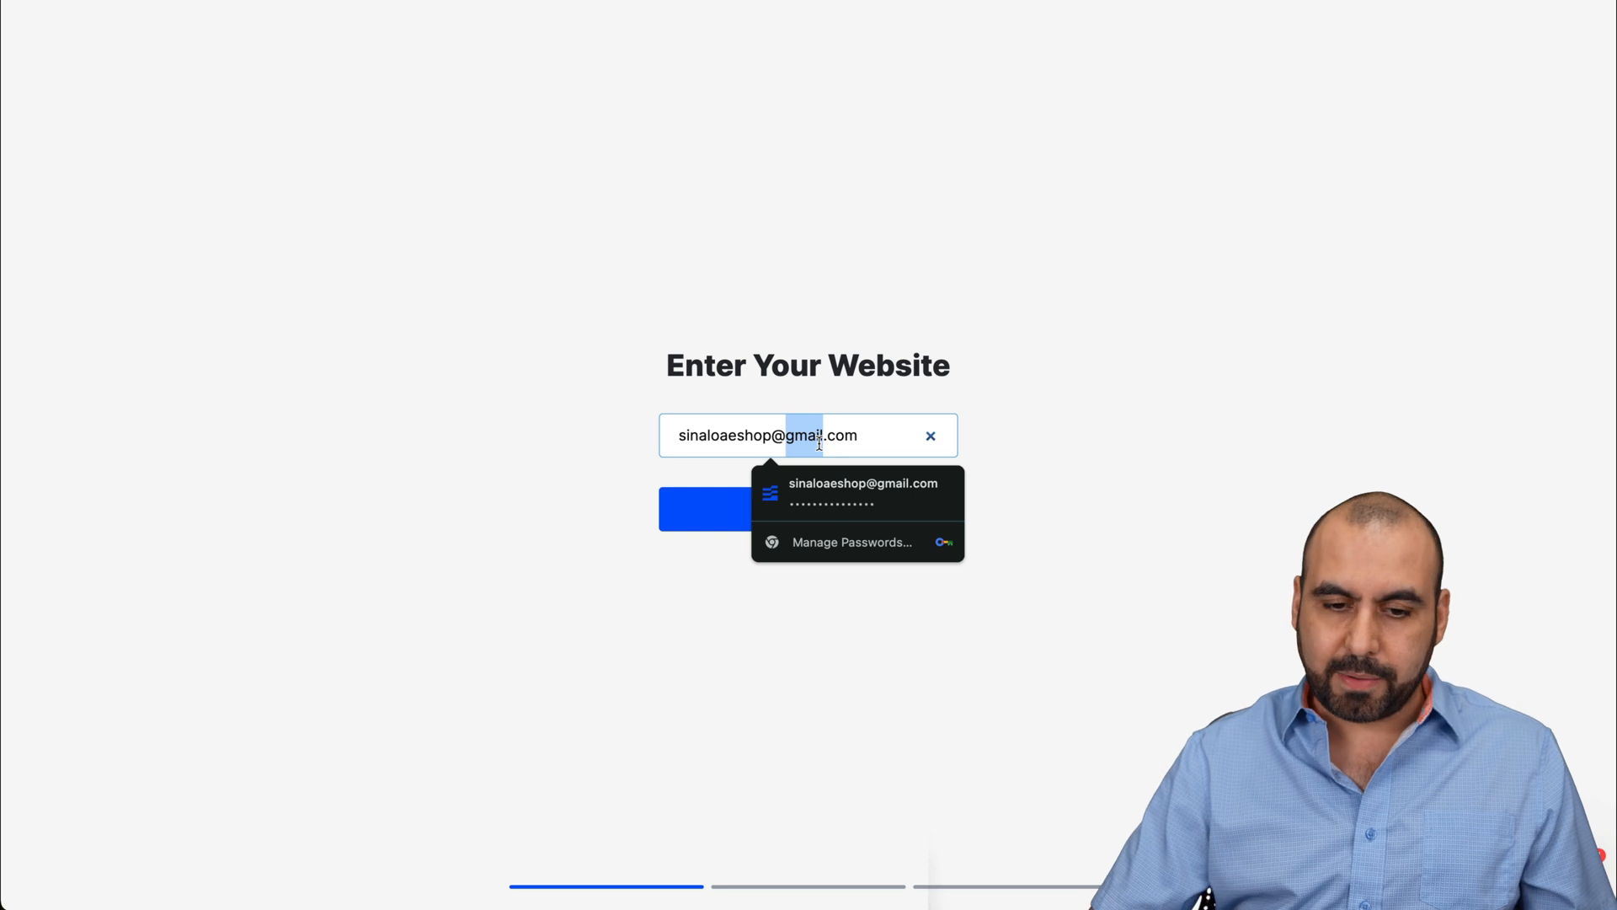
{"action": "type", "text": "saa"}
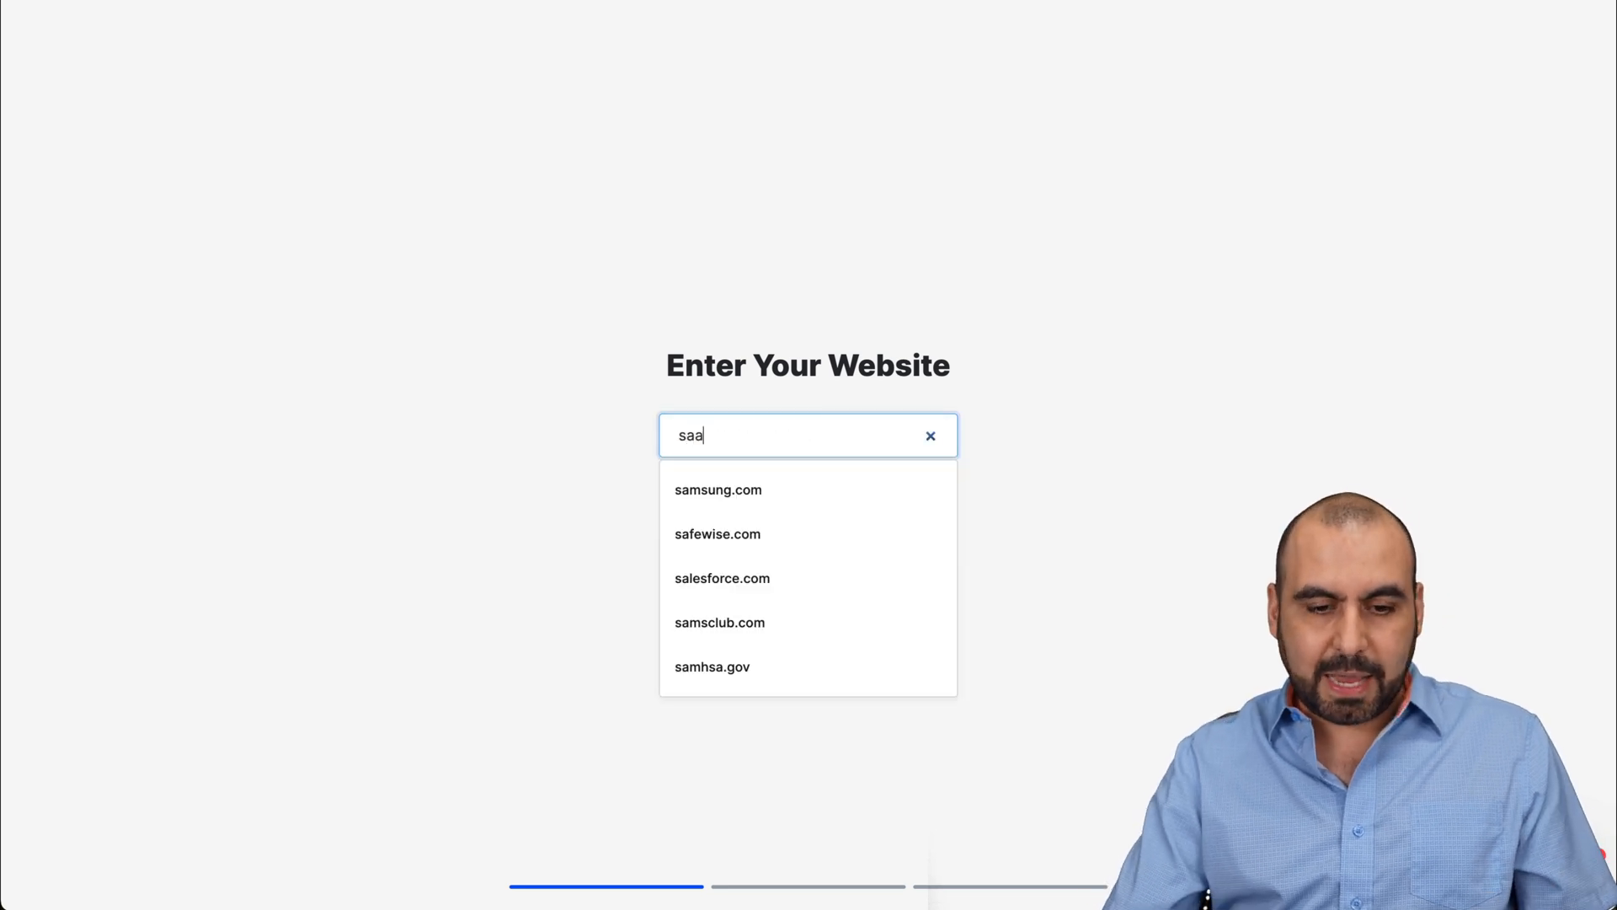
{"action": "type", "text": "sm.co"}
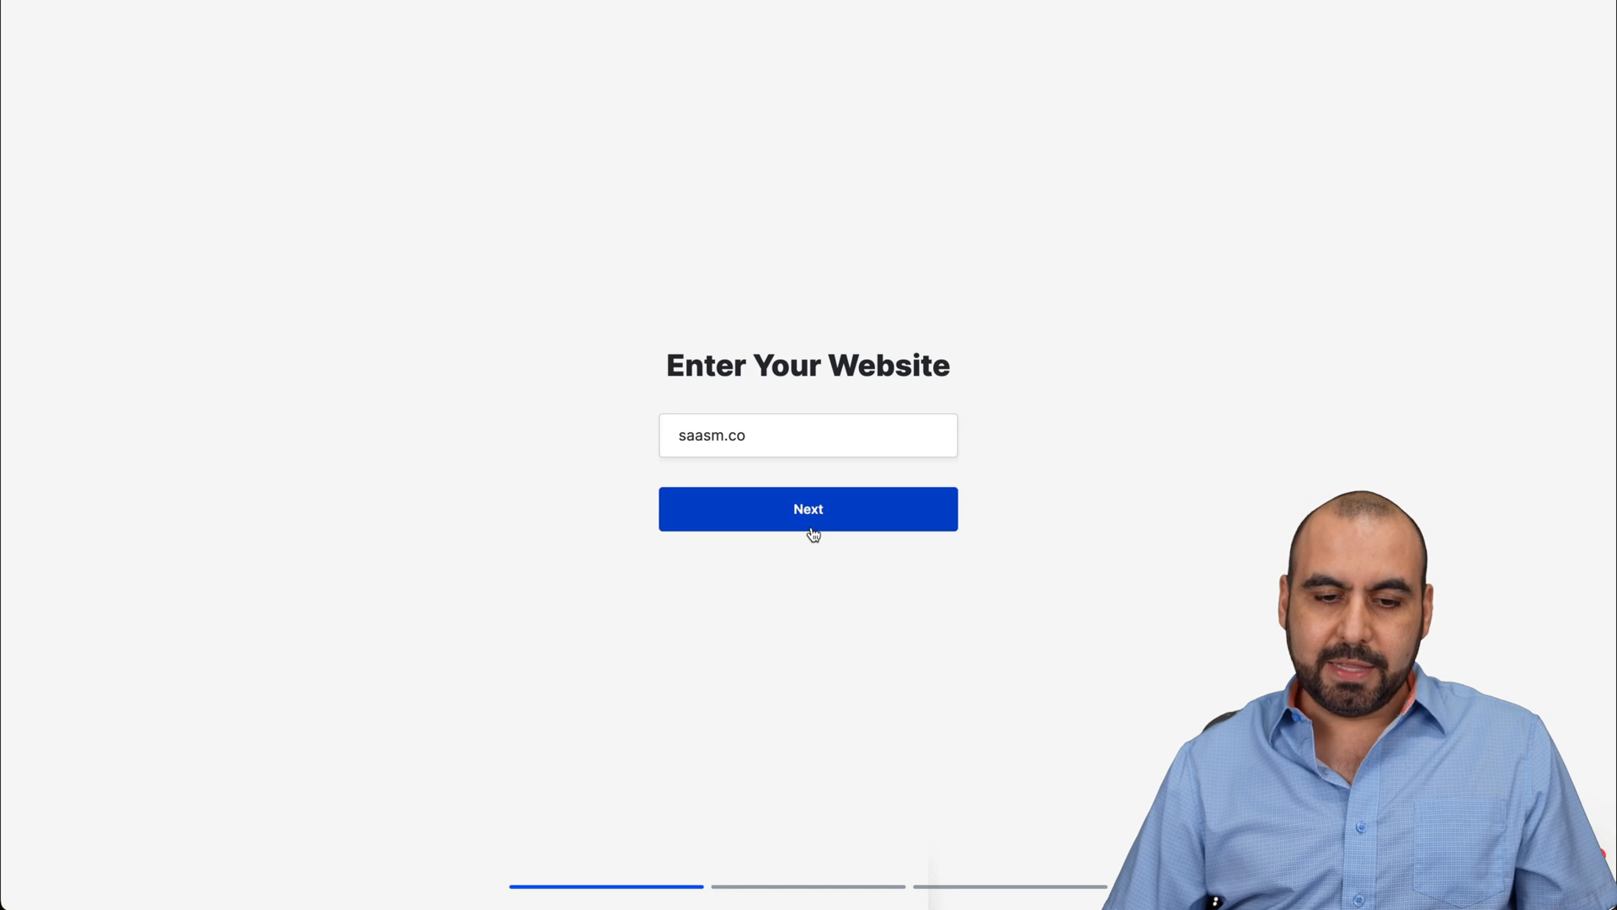
{"action": "left_click", "coordinate": [807, 509]}
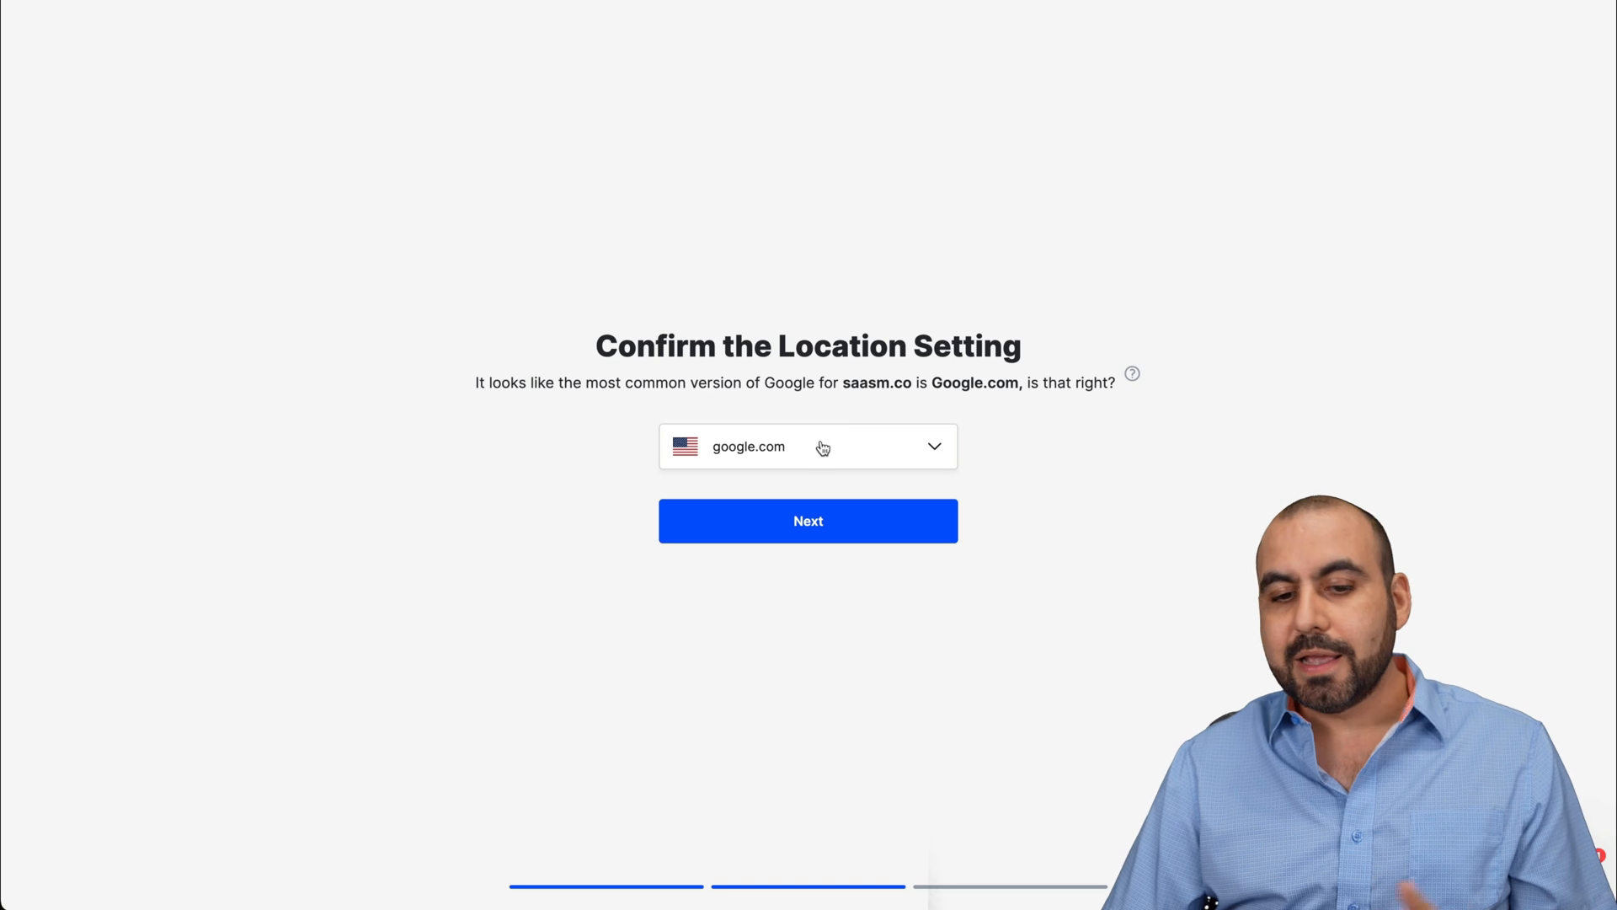
{"action": "mouse_move", "coordinate": [802, 457]}
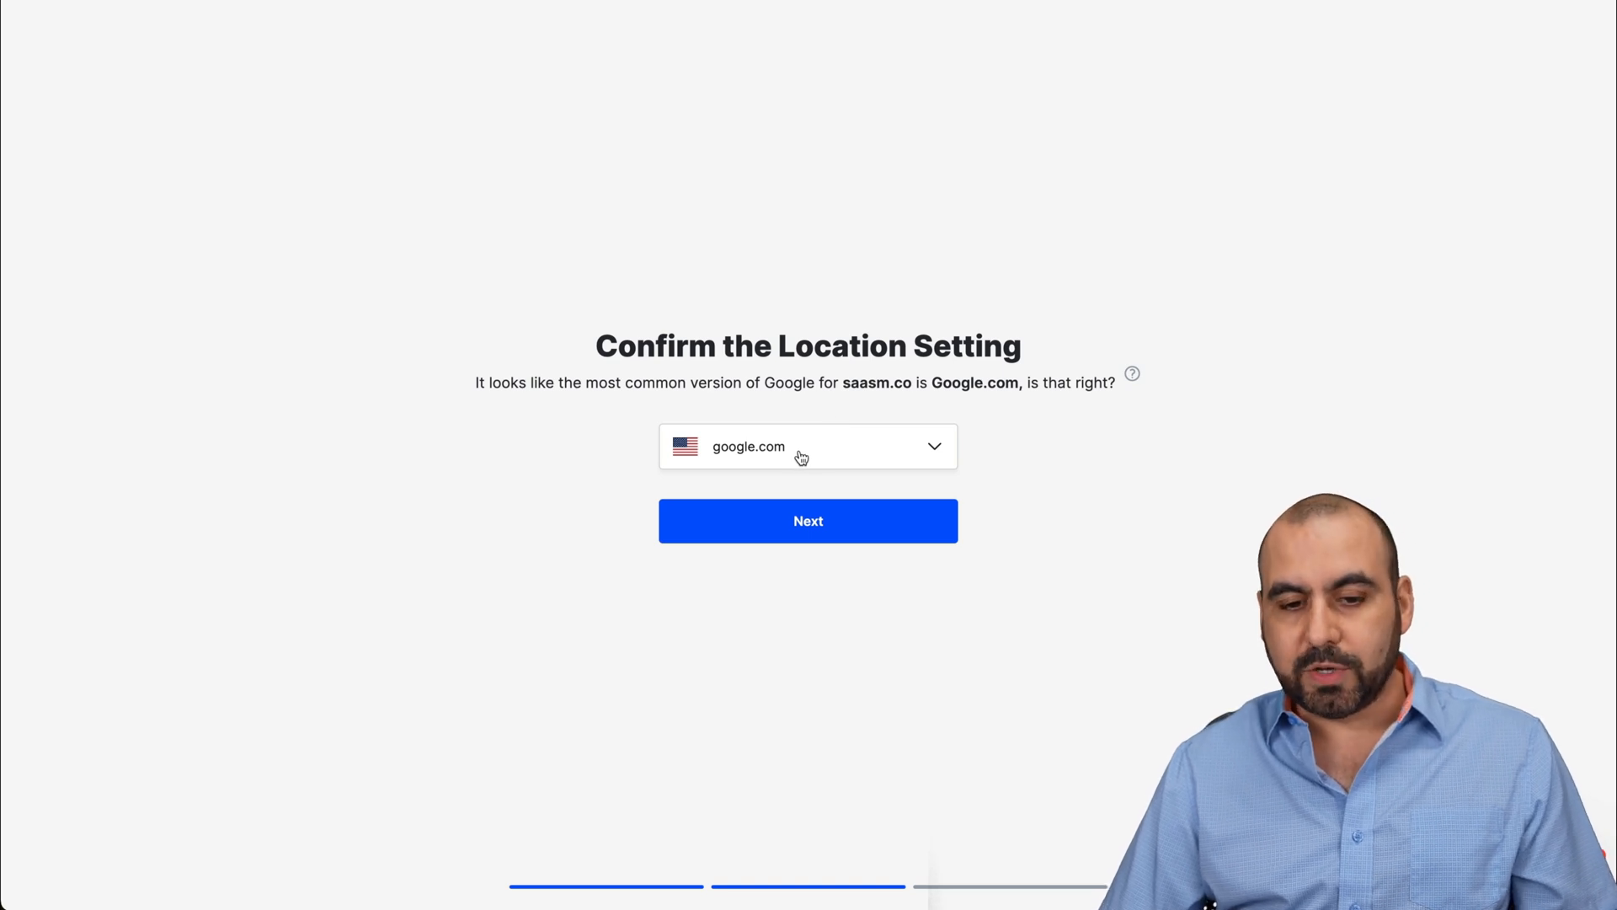
Step: Review the Google location versions, keep google.com and continue to the competitor step
{"action": "left_click", "coordinate": [806, 445]}
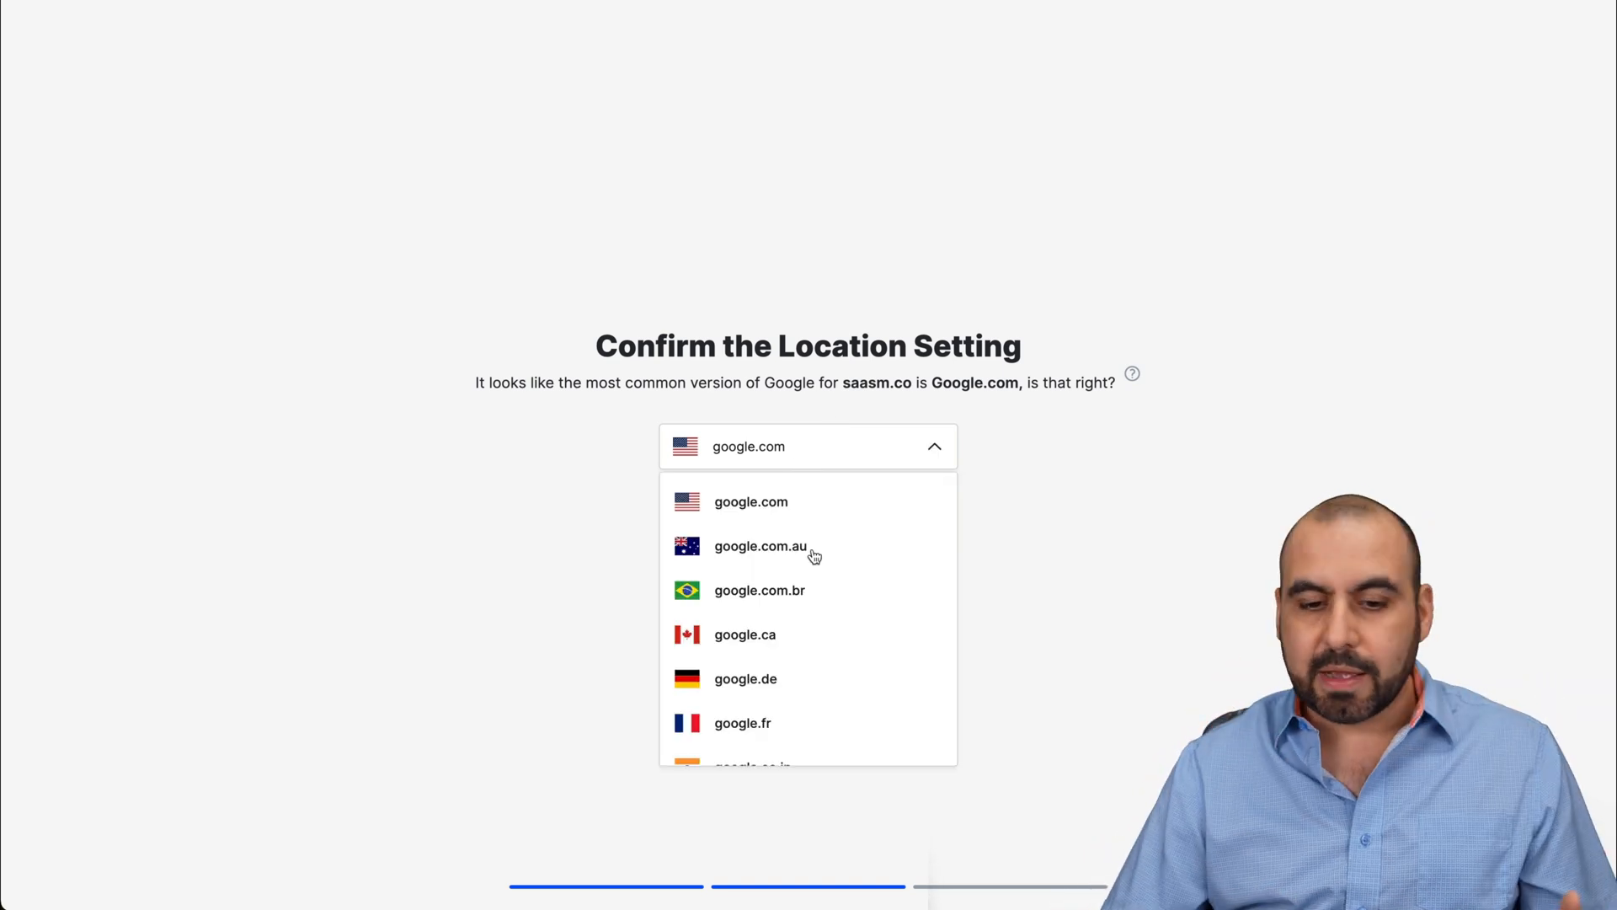
{"action": "scroll", "scroll_direction": "down", "scroll_amount": 3}
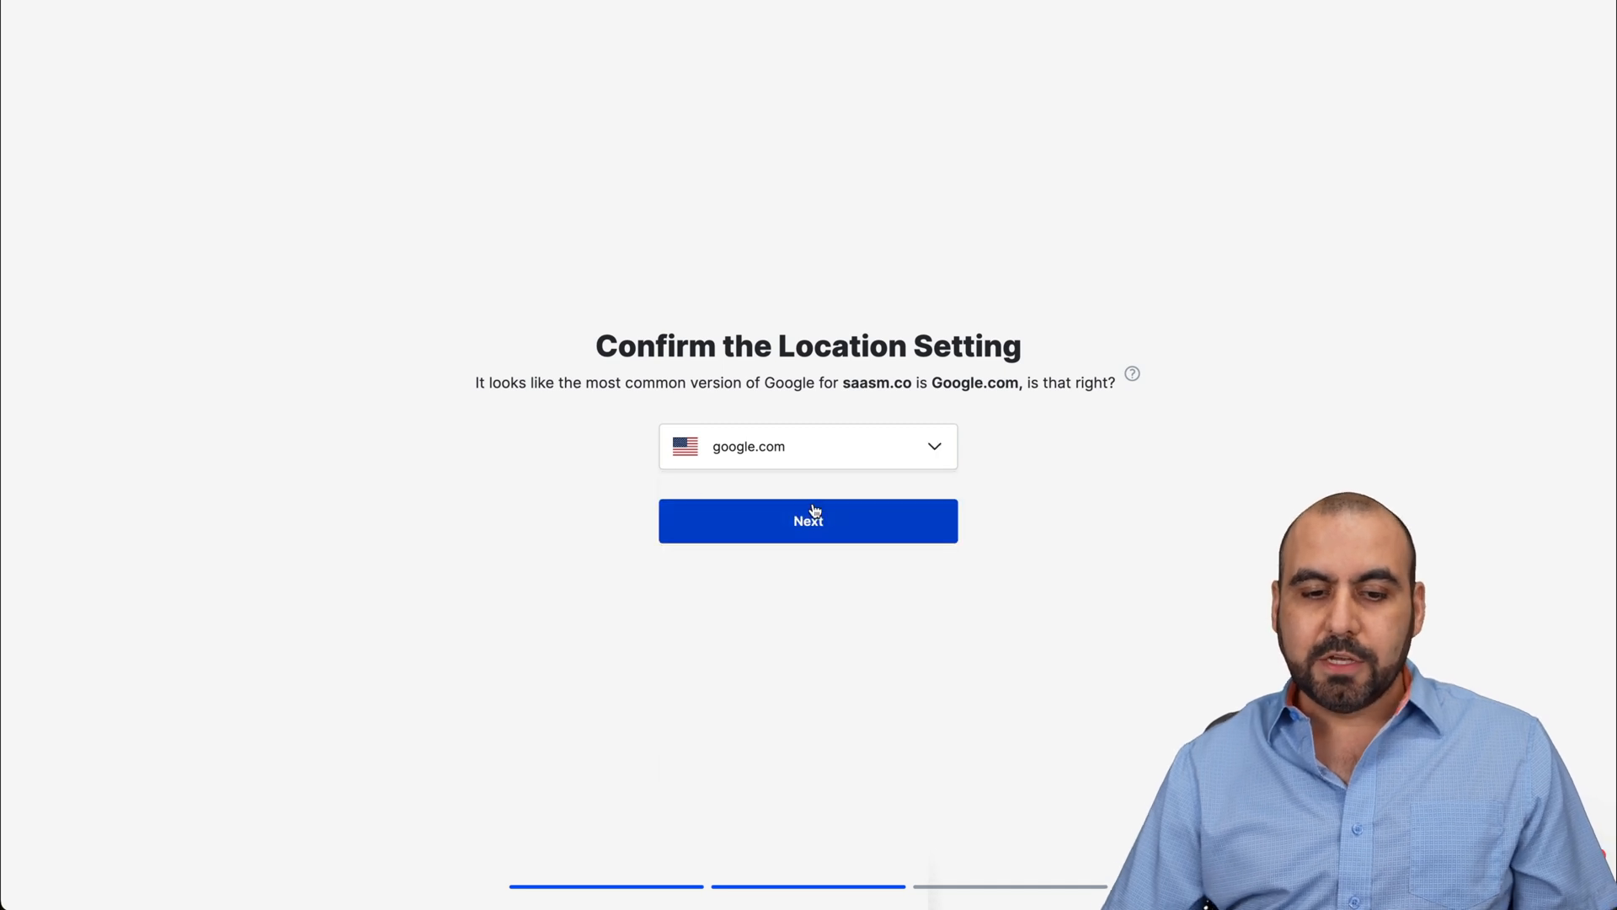
{"action": "left_click", "coordinate": [807, 521]}
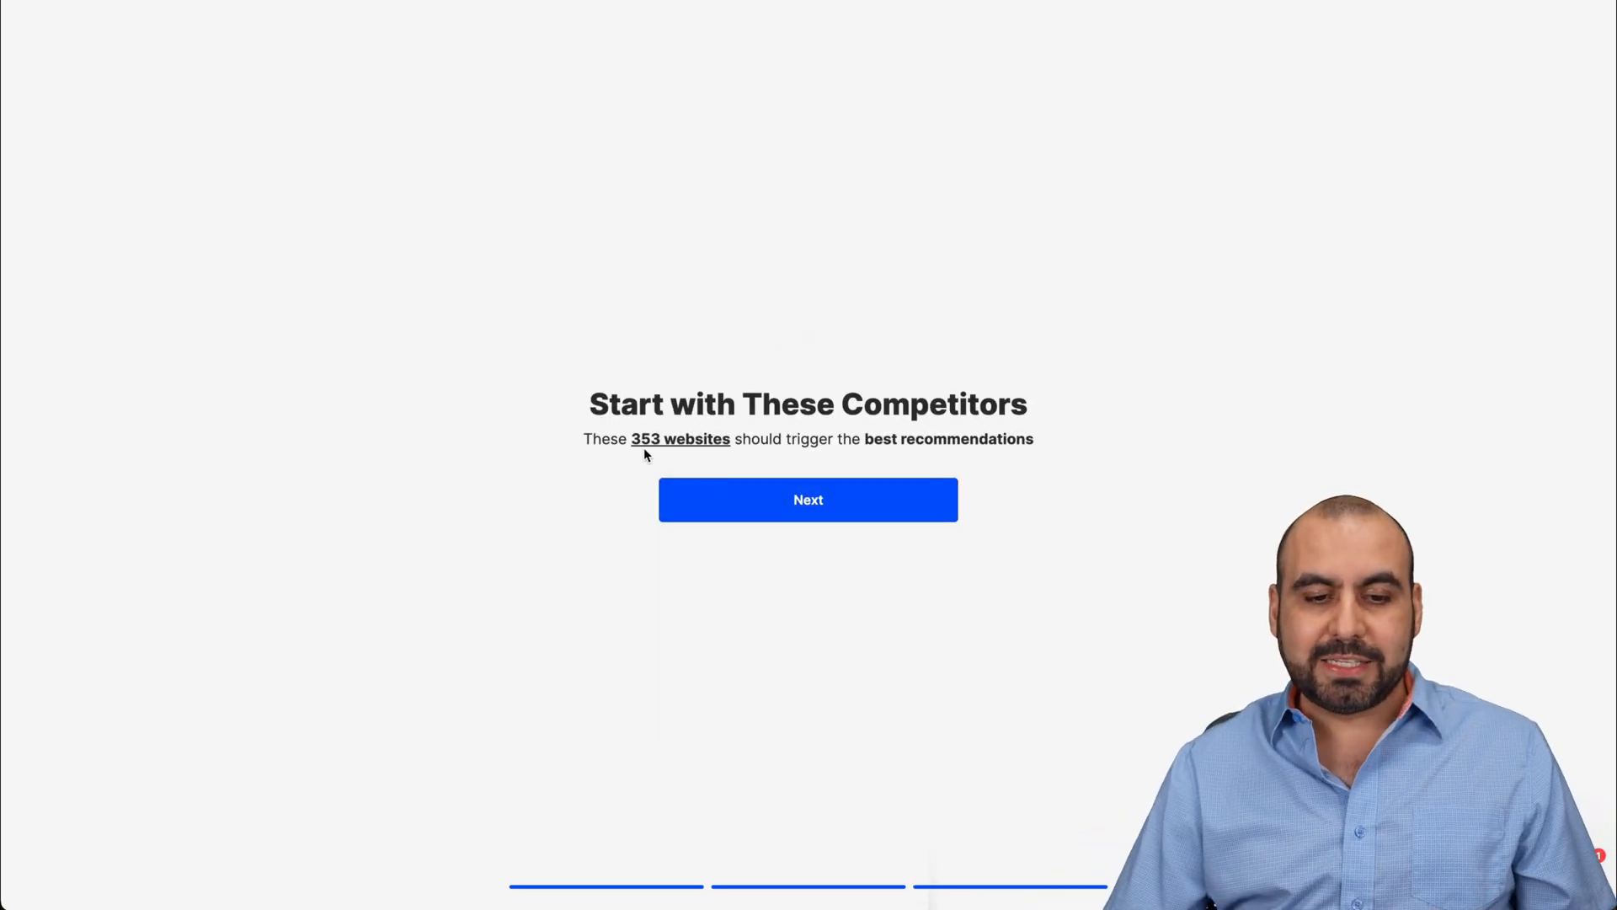
{"action": "mouse_move", "coordinate": [680, 443]}
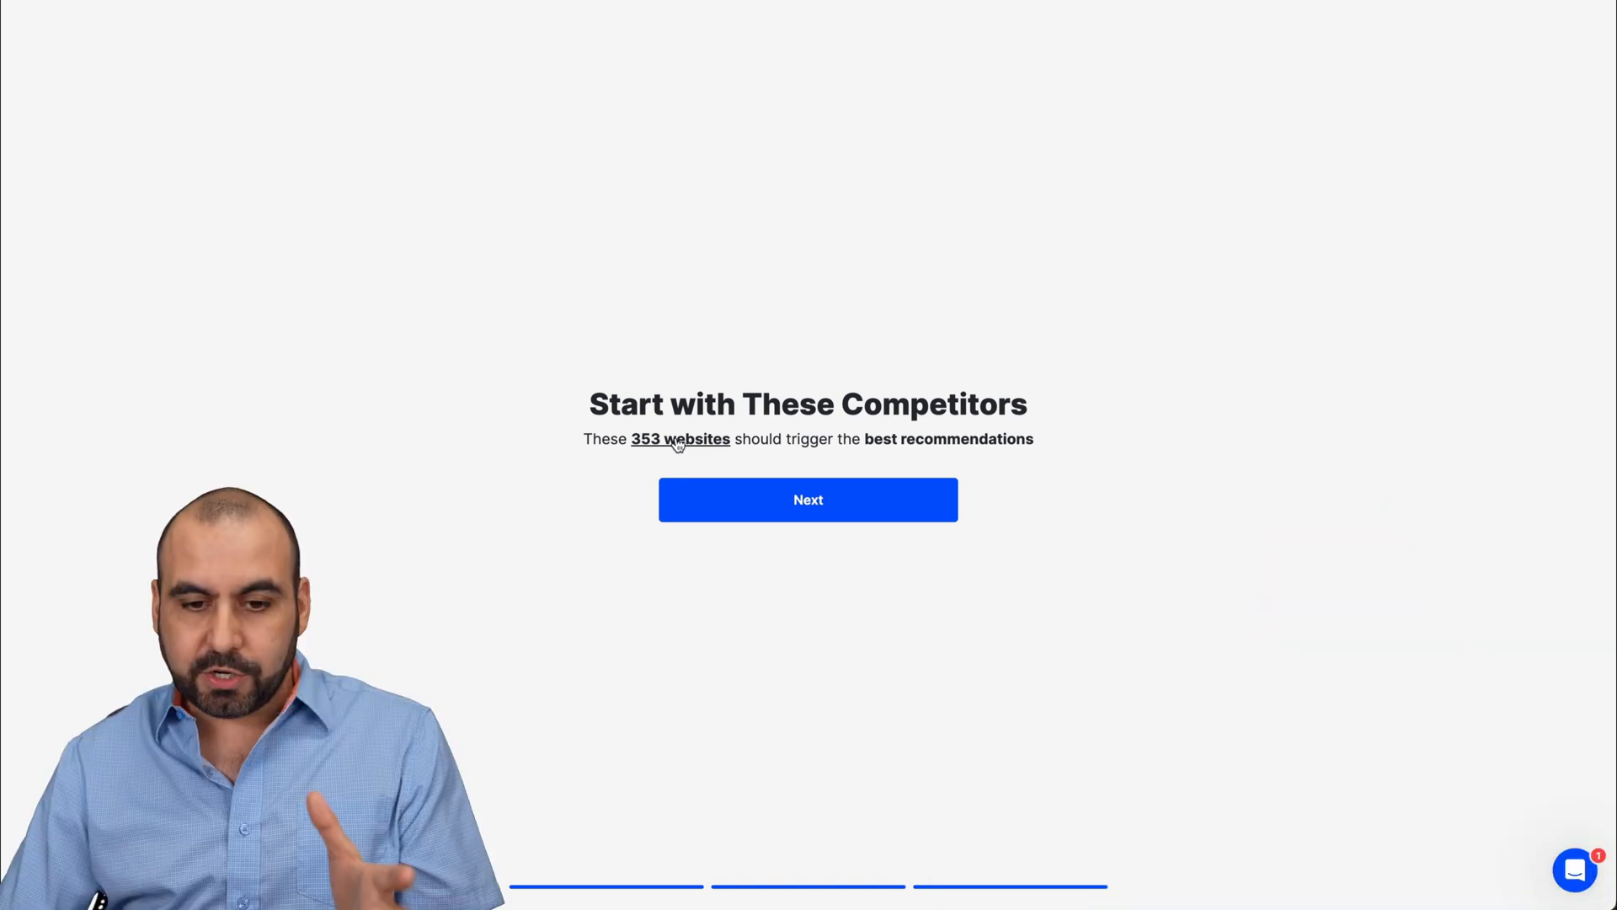
Step: Review the 353 suggested competitors and drop traffic.tips from the list
{"action": "left_click", "coordinate": [679, 438]}
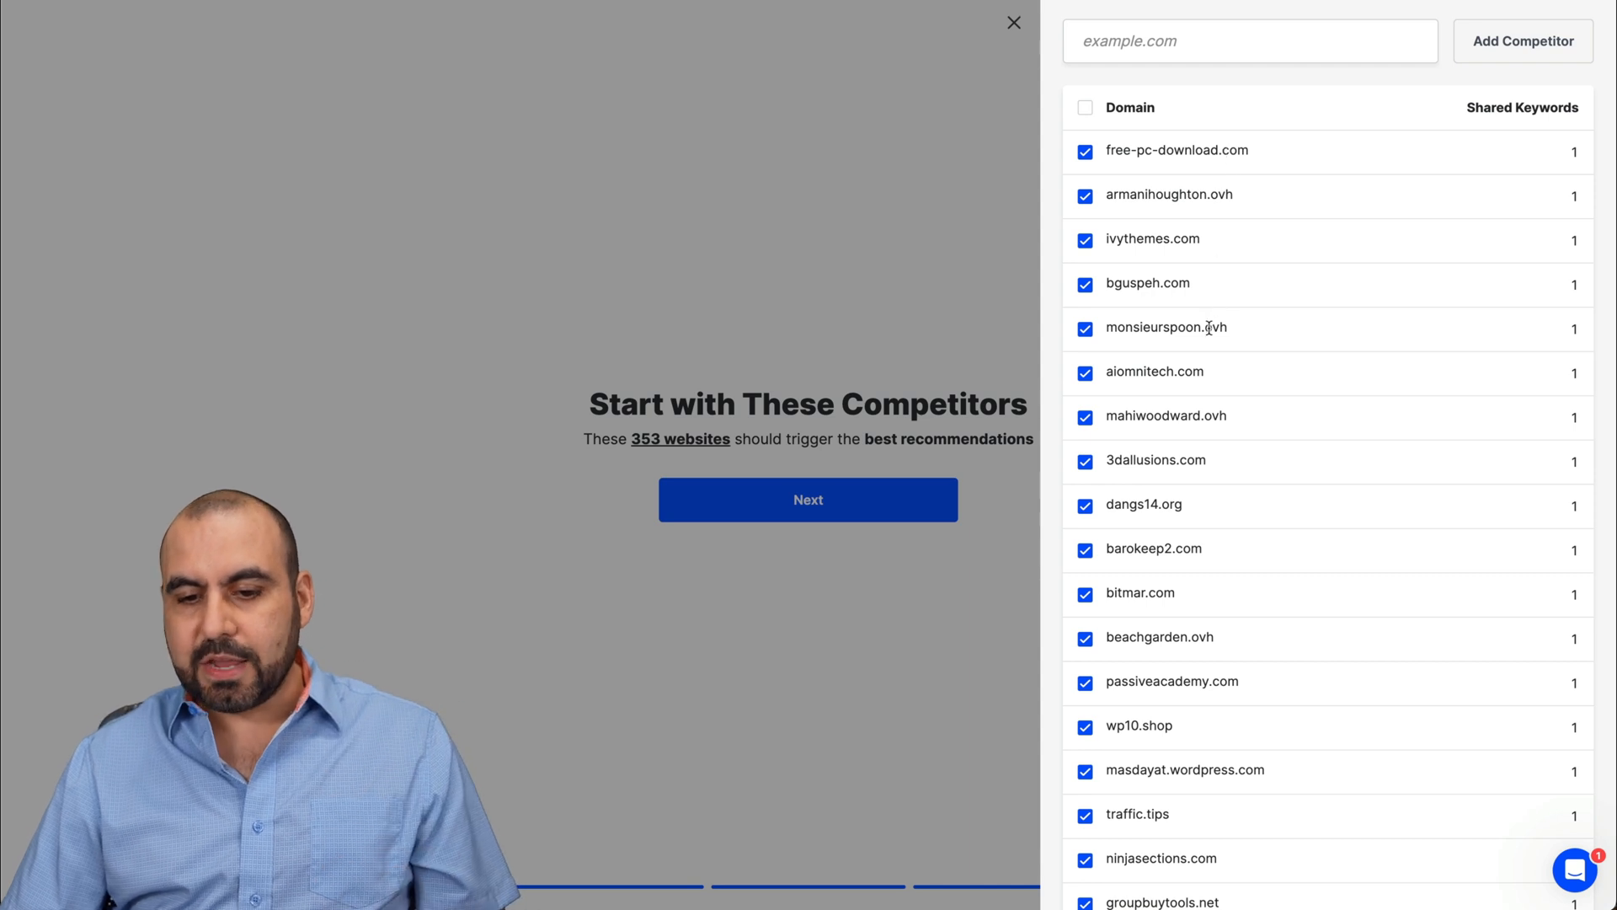
{"action": "mouse_move", "coordinate": [1110, 193]}
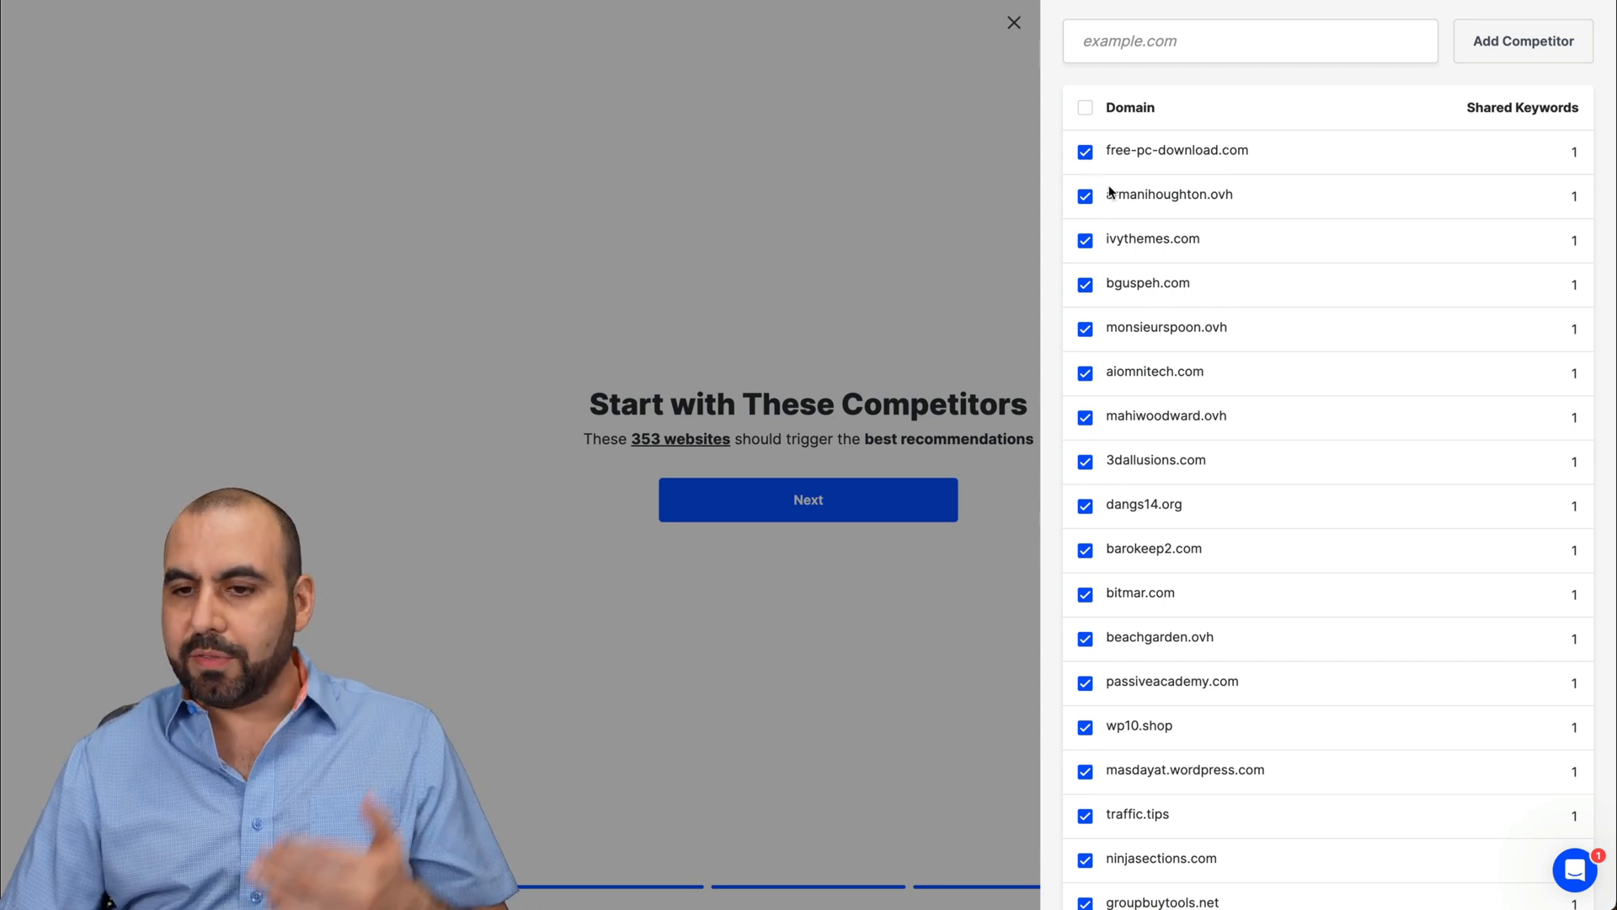
{"action": "scroll", "scroll_direction": "down", "scroll_amount": 3}
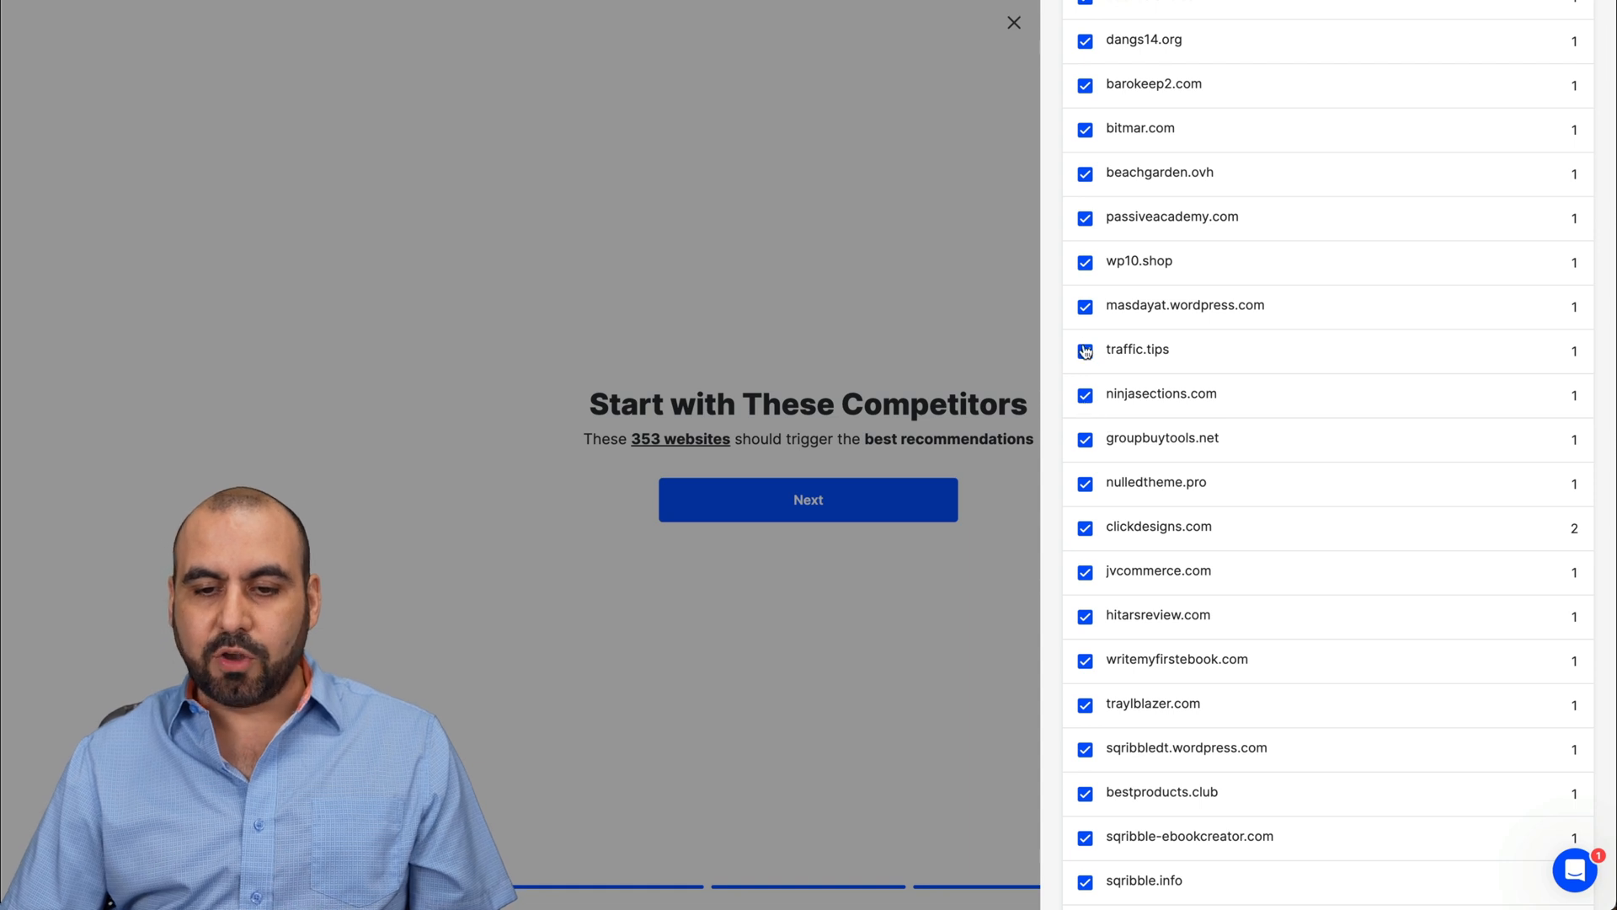
{"action": "left_click", "coordinate": [1083, 352]}
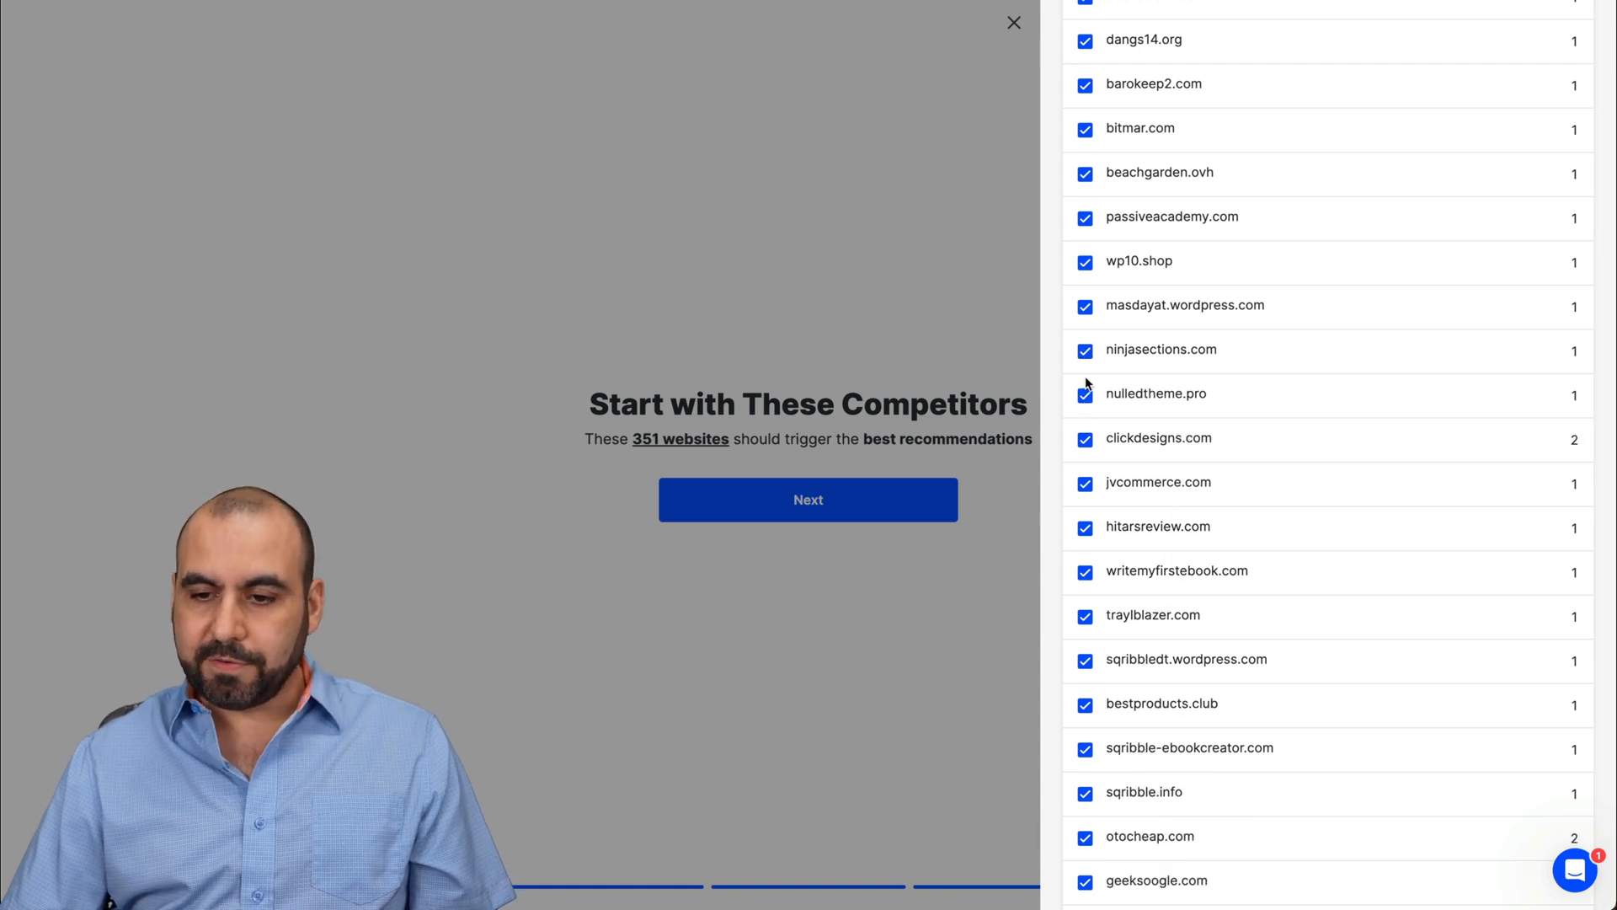
{"action": "scroll", "scroll_direction": "down", "scroll_amount": 3}
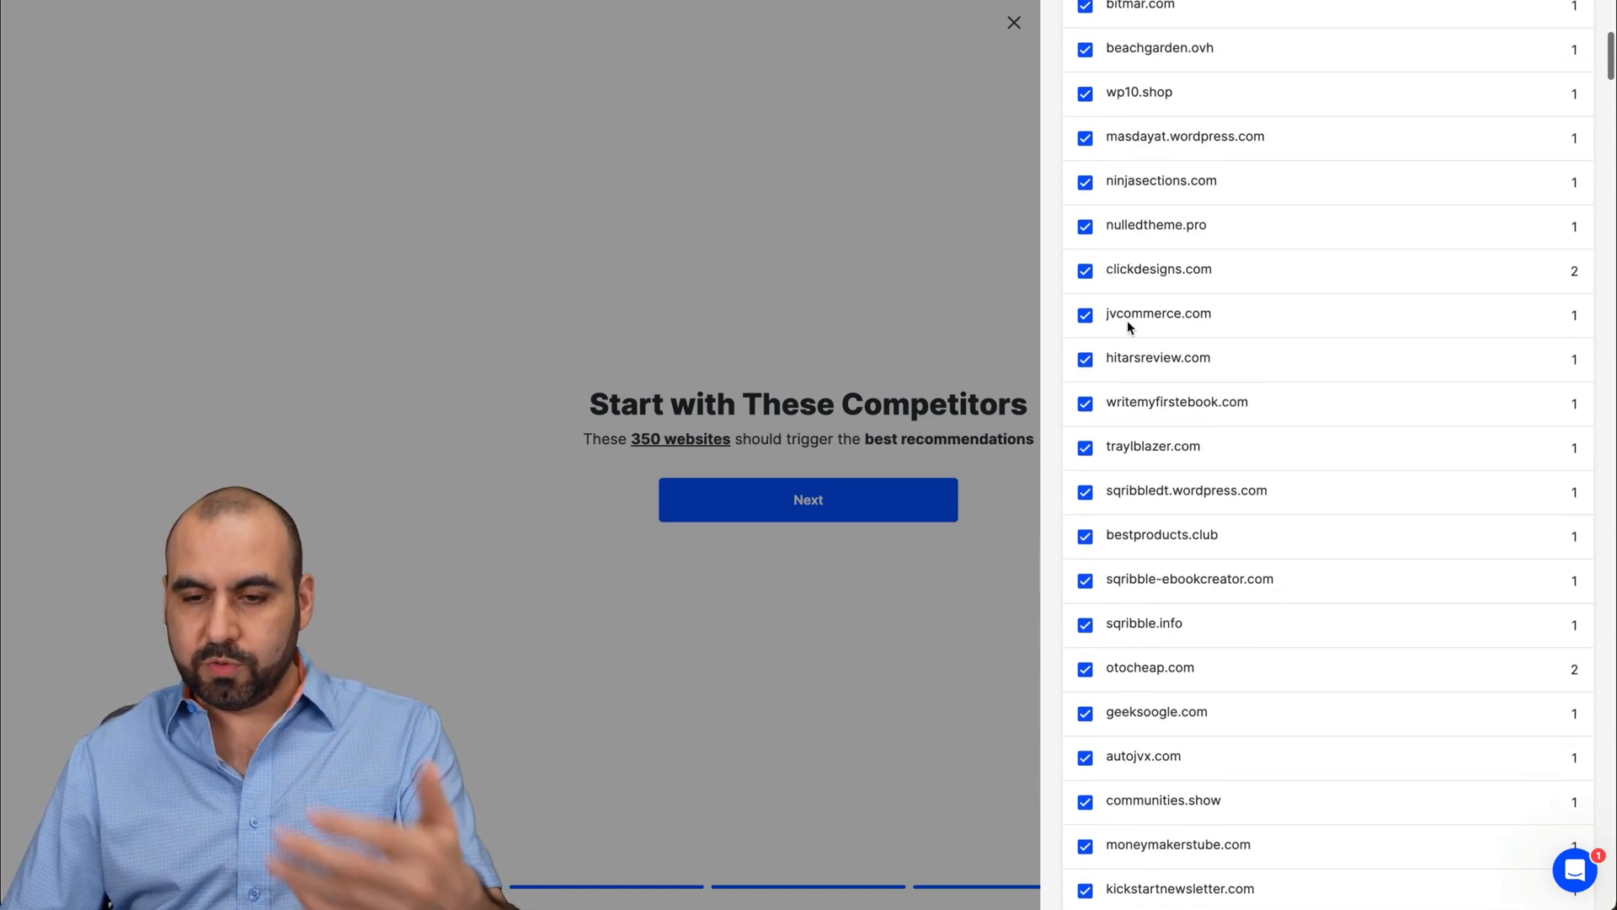
{"action": "scroll", "scroll_direction": "up", "scroll_amount": 3}
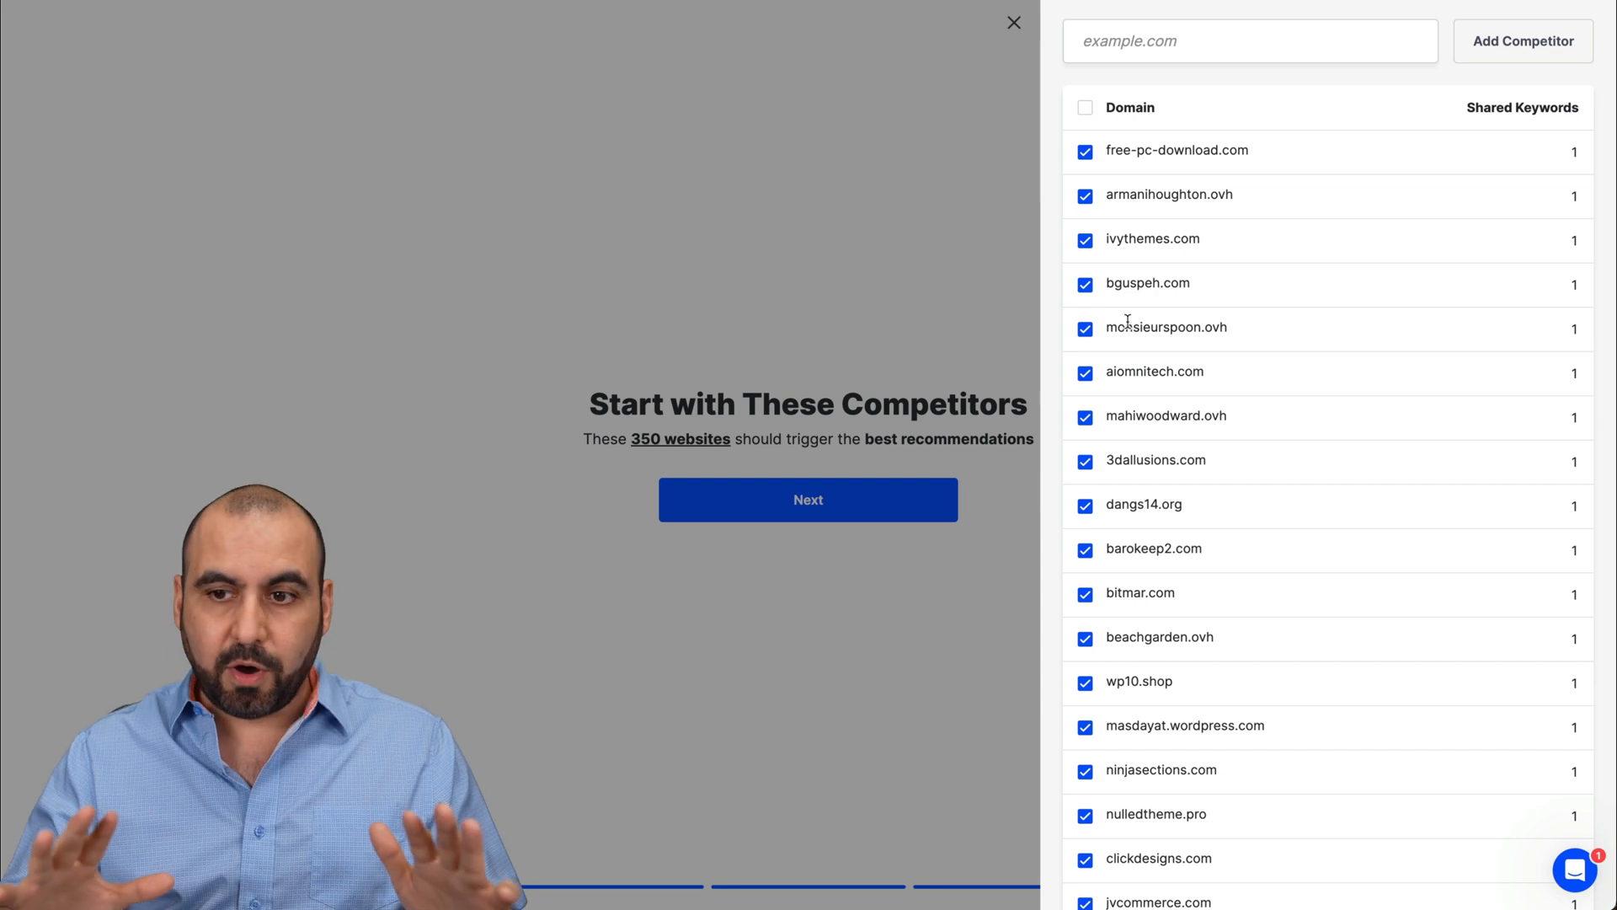
Step: Look at adding a custom competitor, scroll the remaining suggestions and close the panel
{"action": "left_click", "coordinate": [1248, 40]}
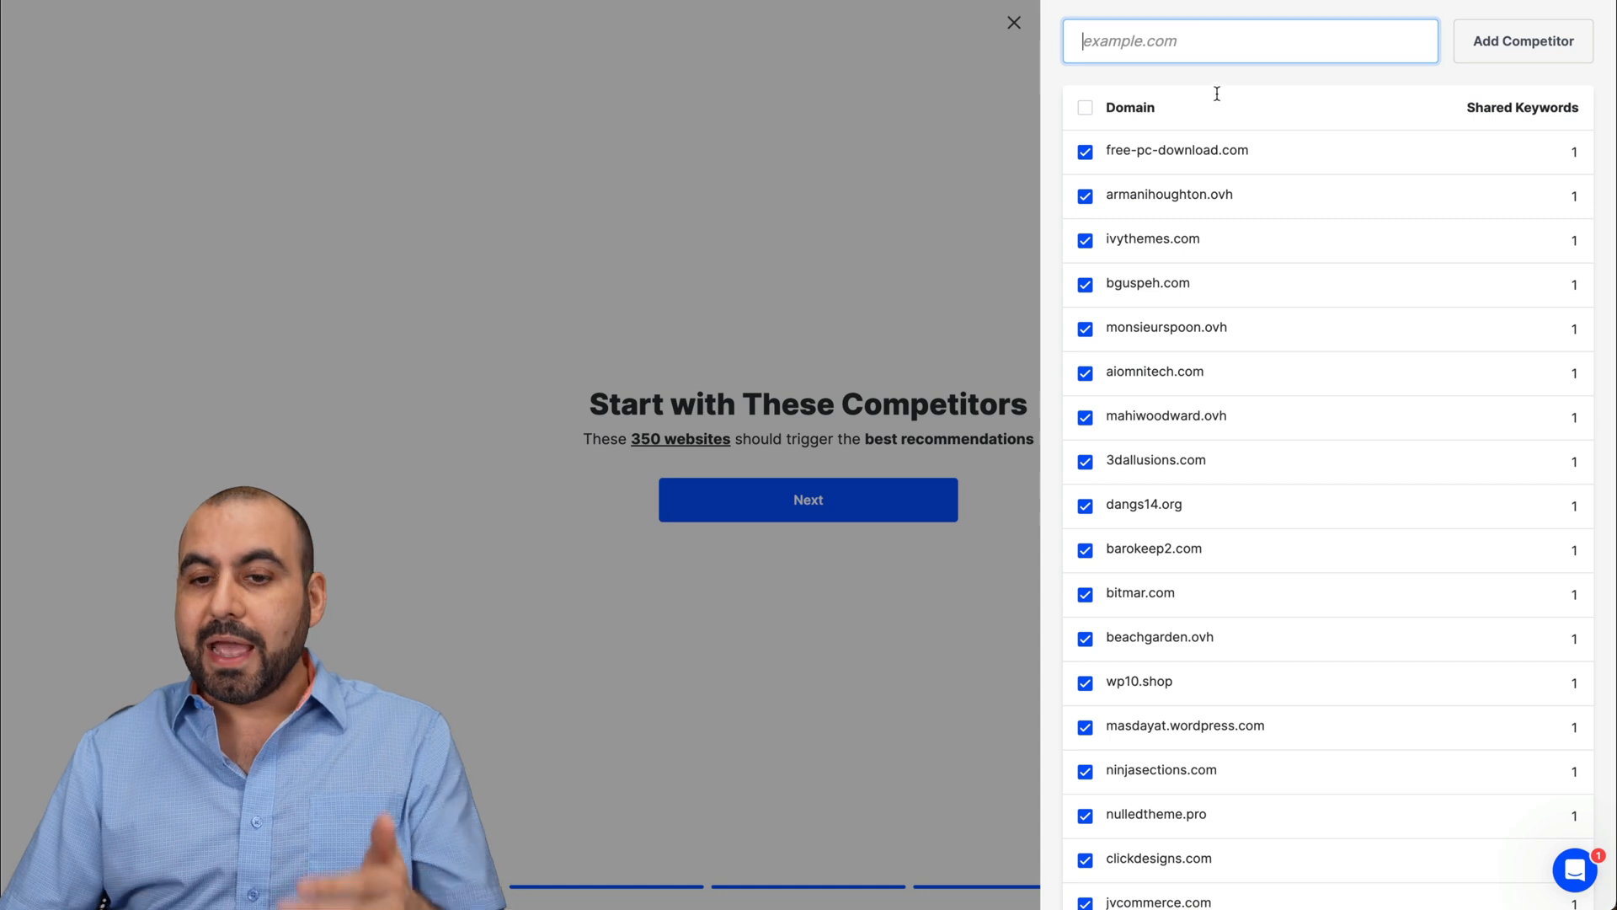
{"action": "scroll", "scroll_direction": "down", "scroll_amount": 3}
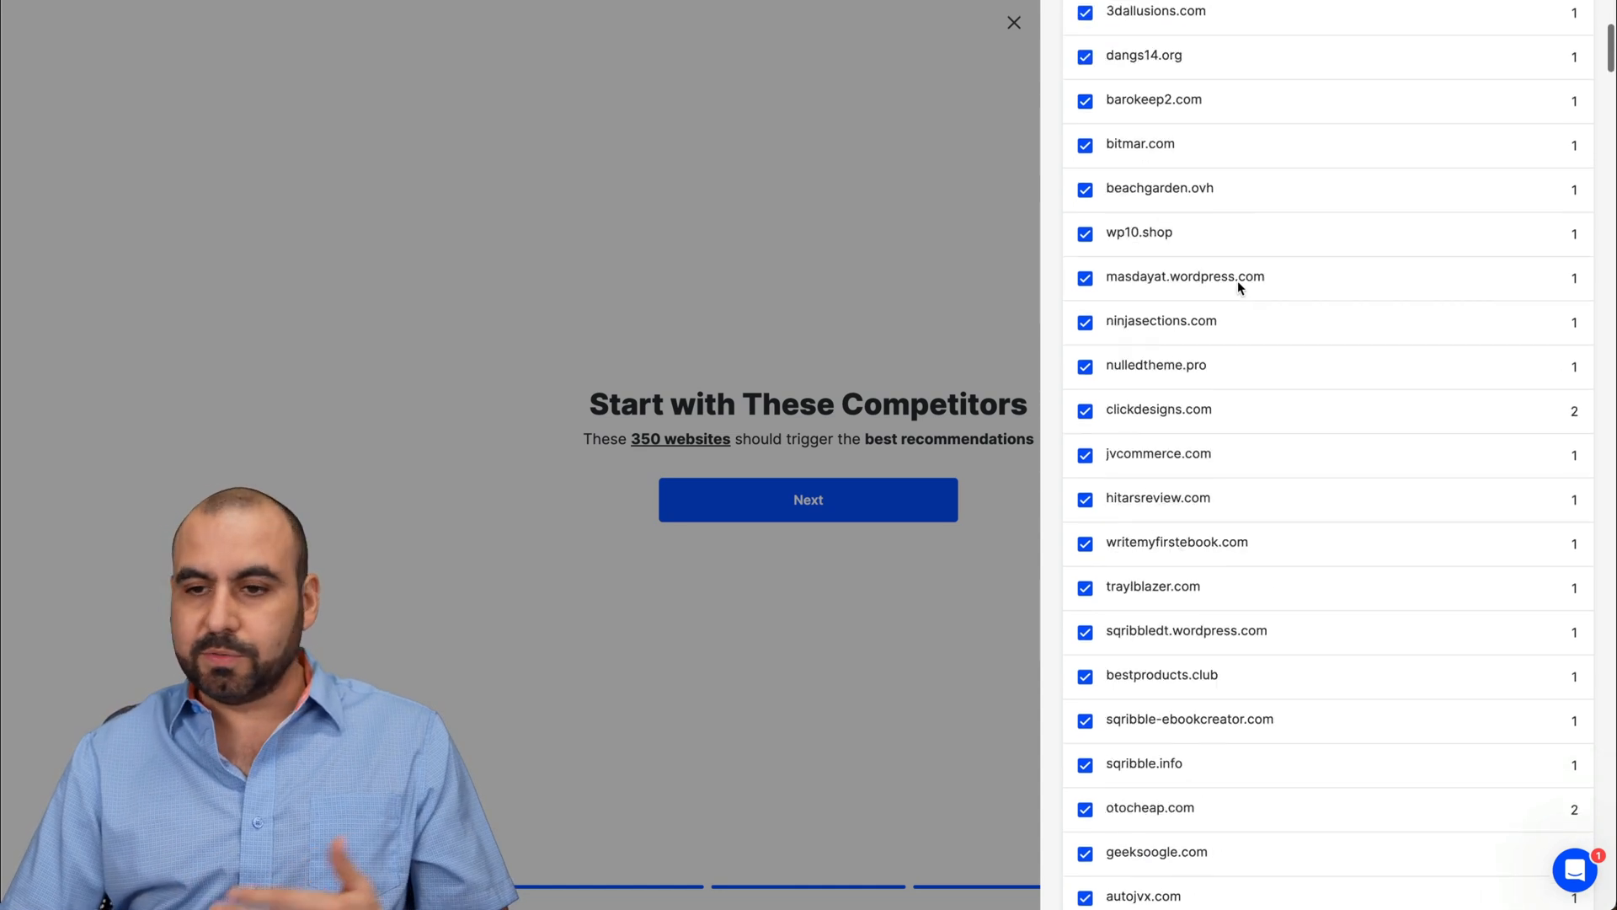
{"action": "scroll", "scroll_direction": "down", "scroll_amount": 3}
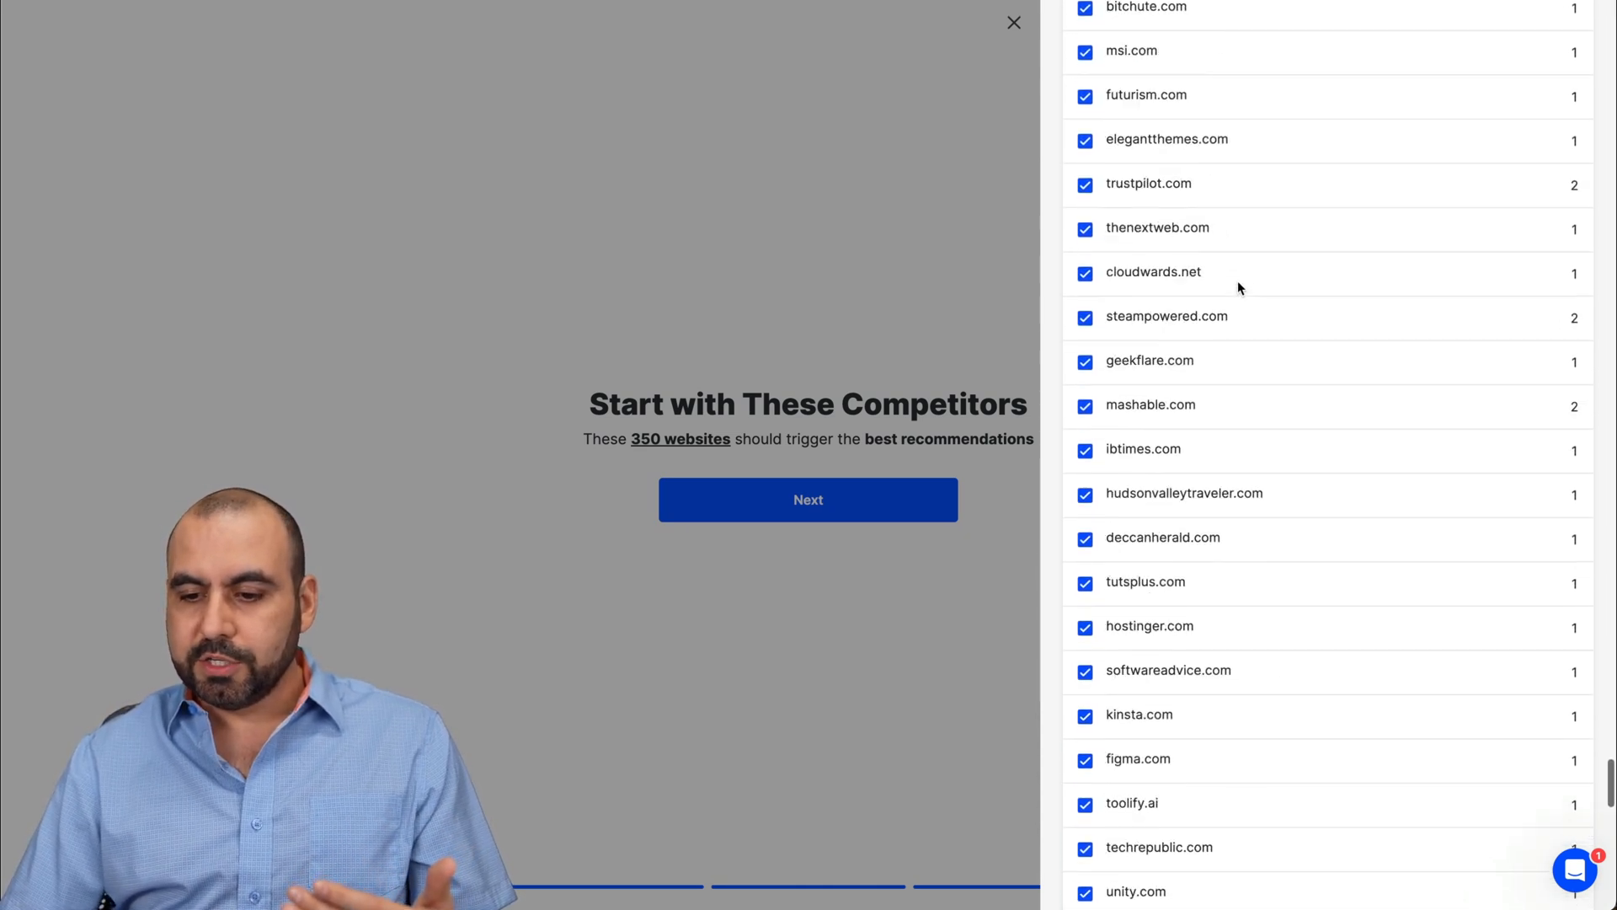
{"action": "scroll", "scroll_direction": "down", "scroll_amount": 3}
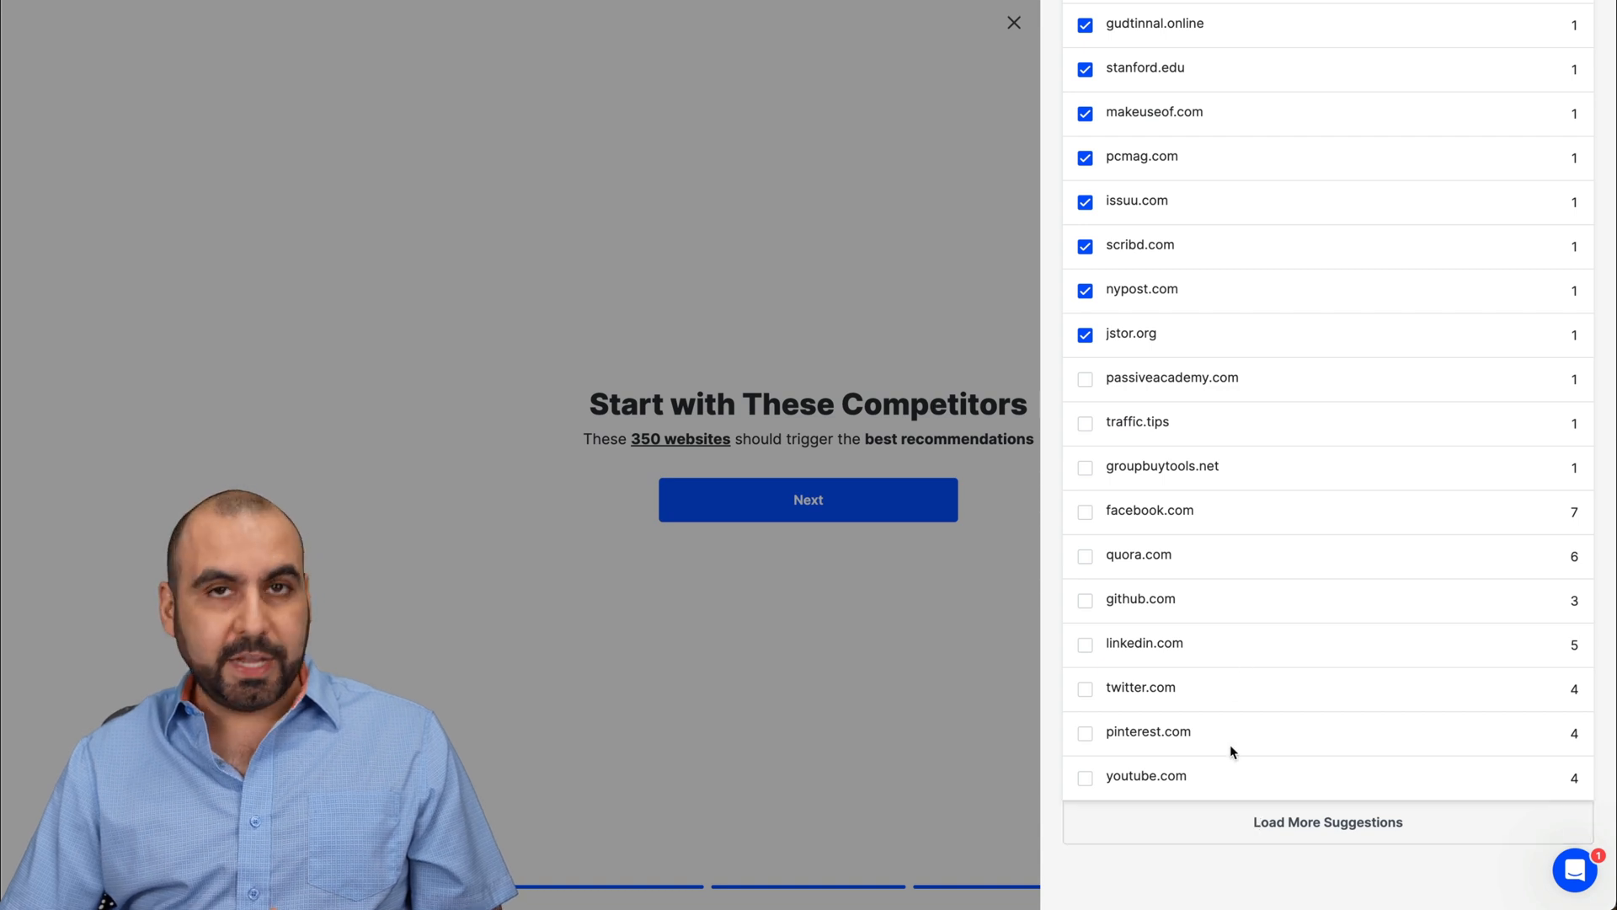
{"action": "left_click", "coordinate": [1012, 22]}
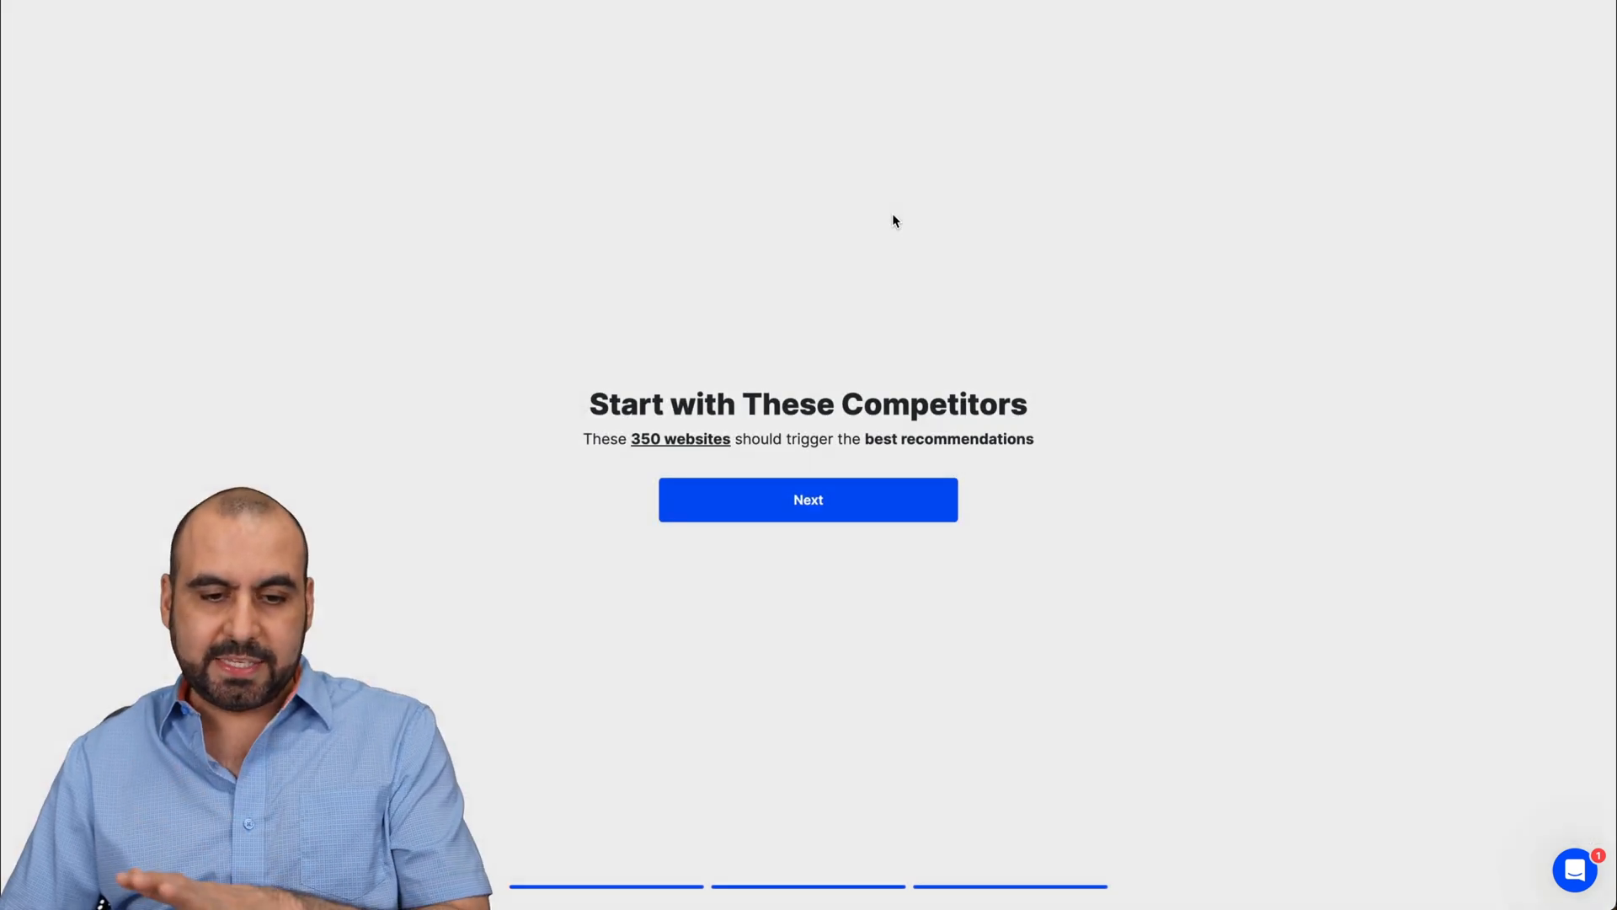
Step: Accept the competitors and skip the intro video to reach the saasm.co Action Stream
{"action": "left_click", "coordinate": [807, 498]}
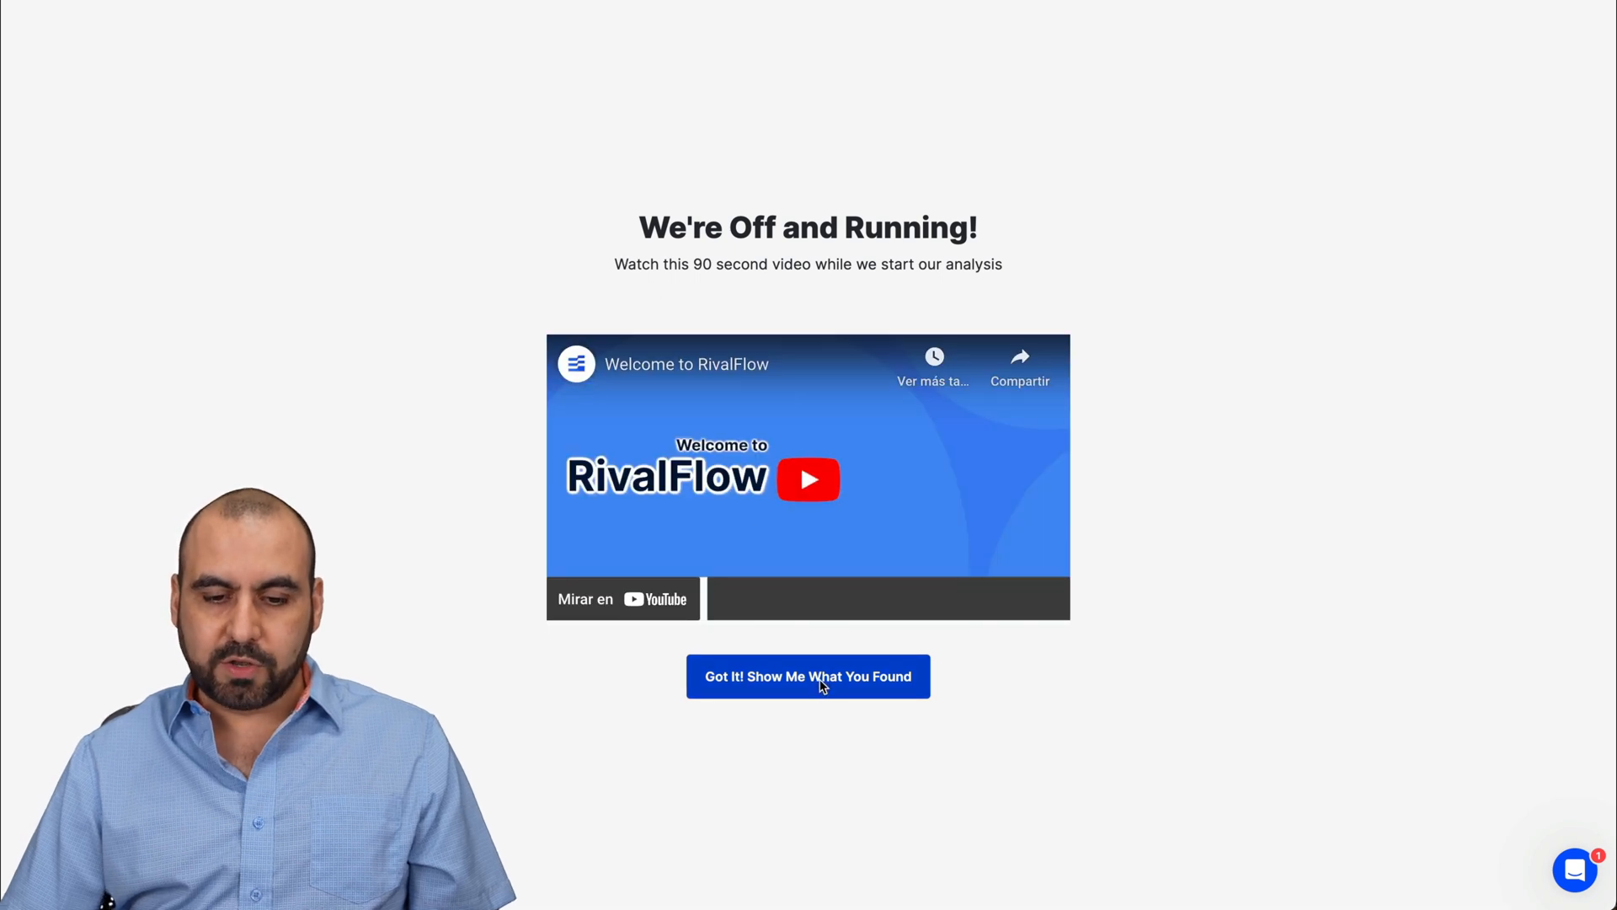
{"action": "left_click", "coordinate": [807, 675]}
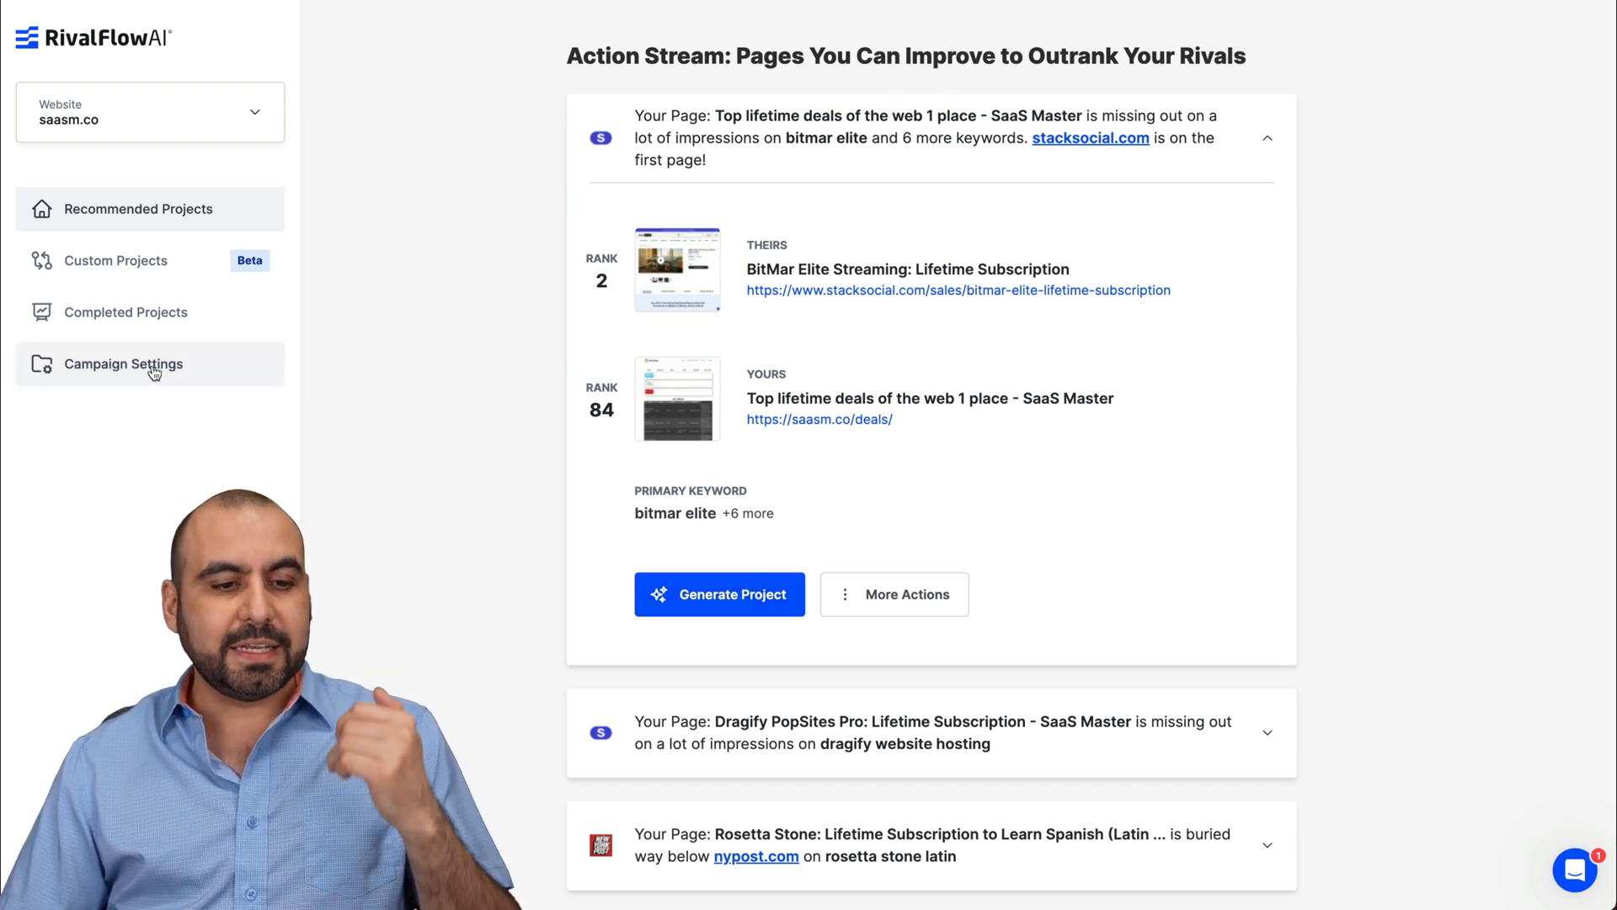
Step: Review the Action Stream Filter's path and subdomain settings, then the Competitors settings
{"action": "left_click", "coordinate": [123, 364]}
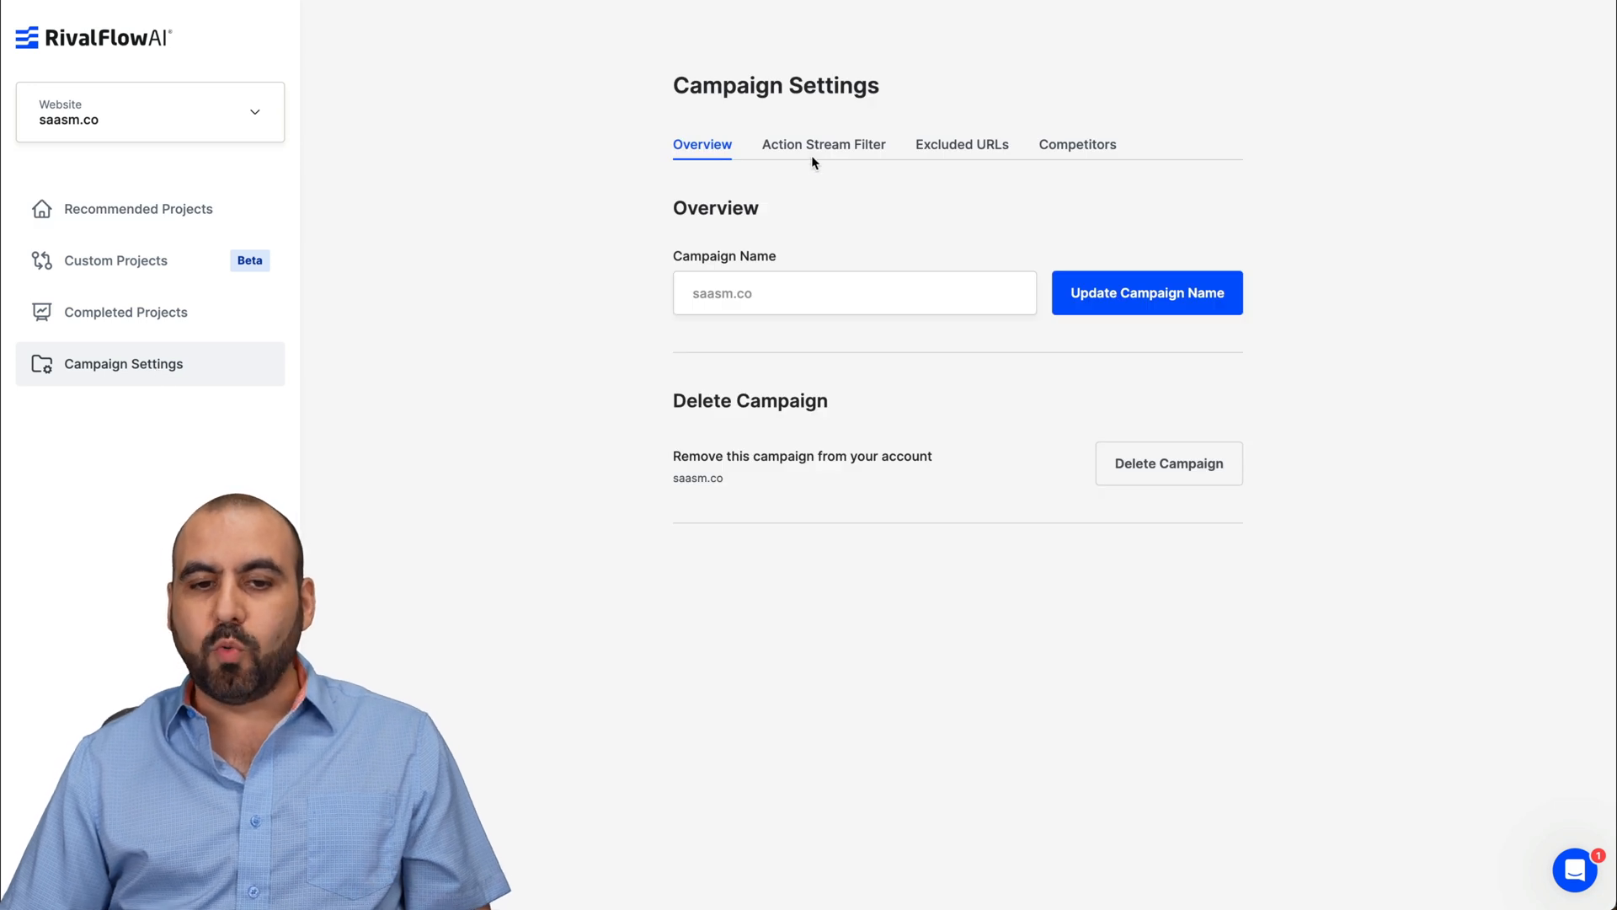
{"action": "left_click", "coordinate": [824, 145]}
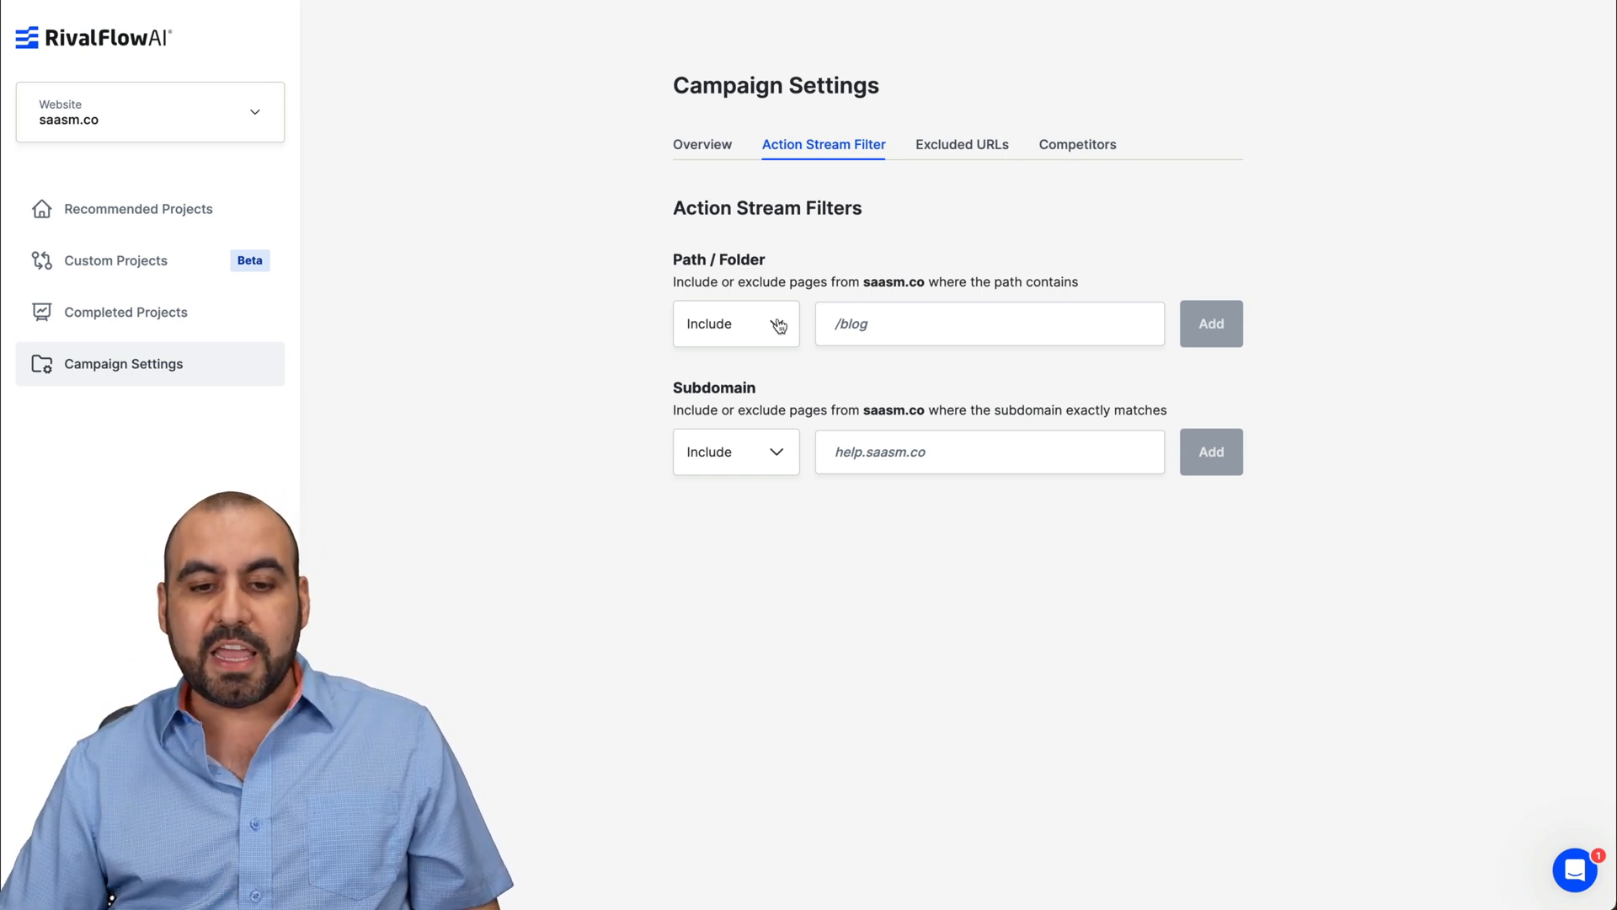
{"action": "left_click", "coordinate": [989, 324]}
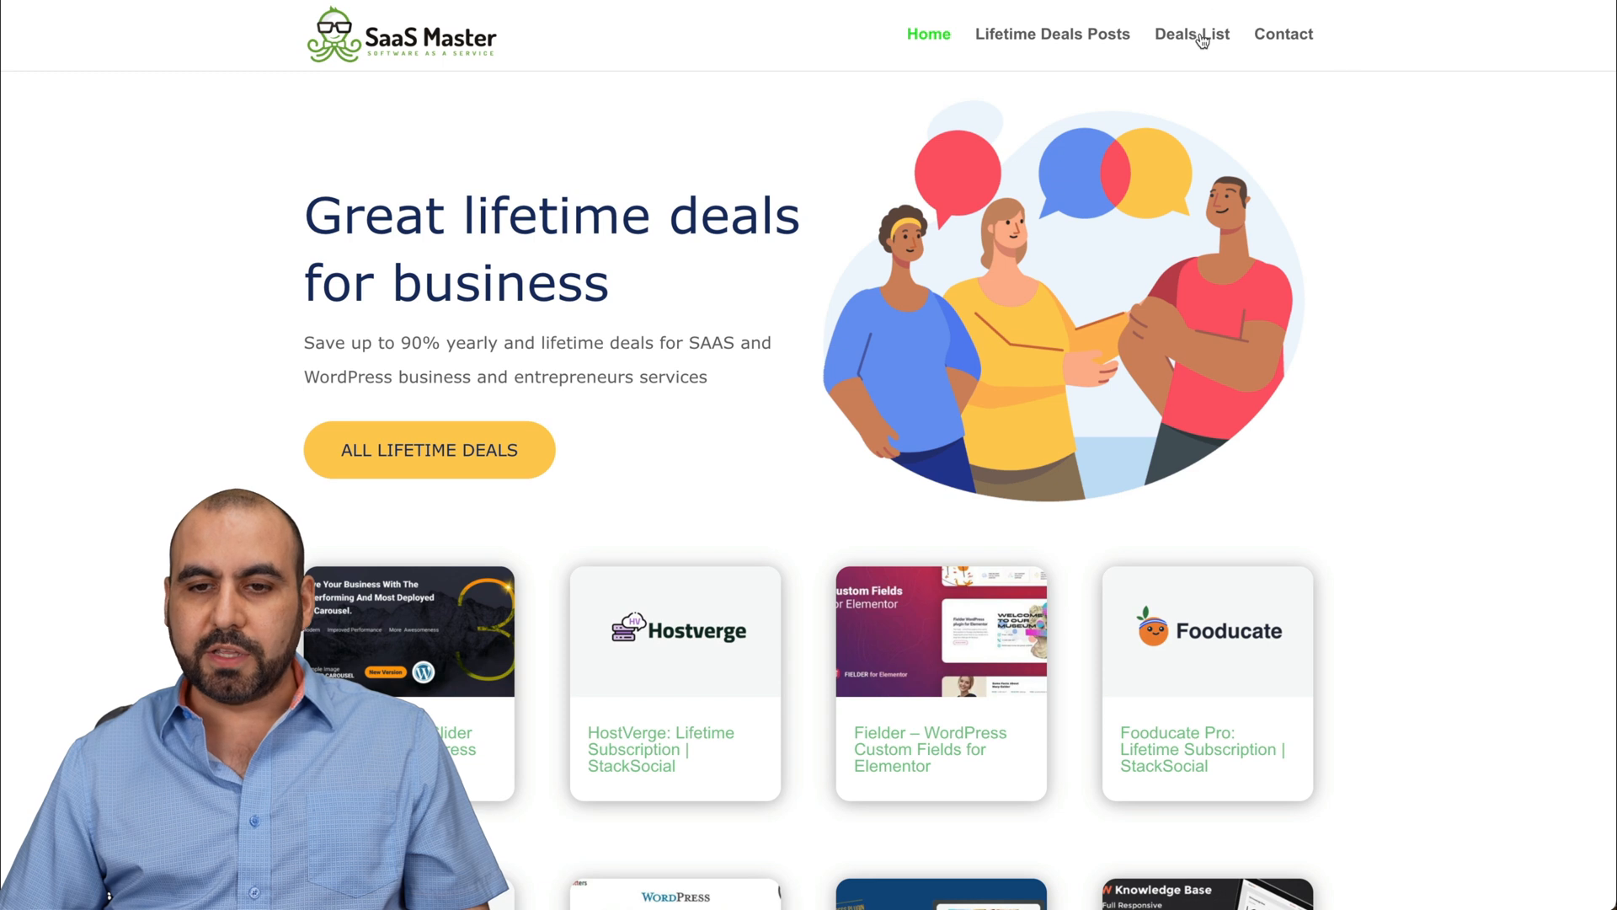
{"action": "left_click", "coordinate": [1191, 34]}
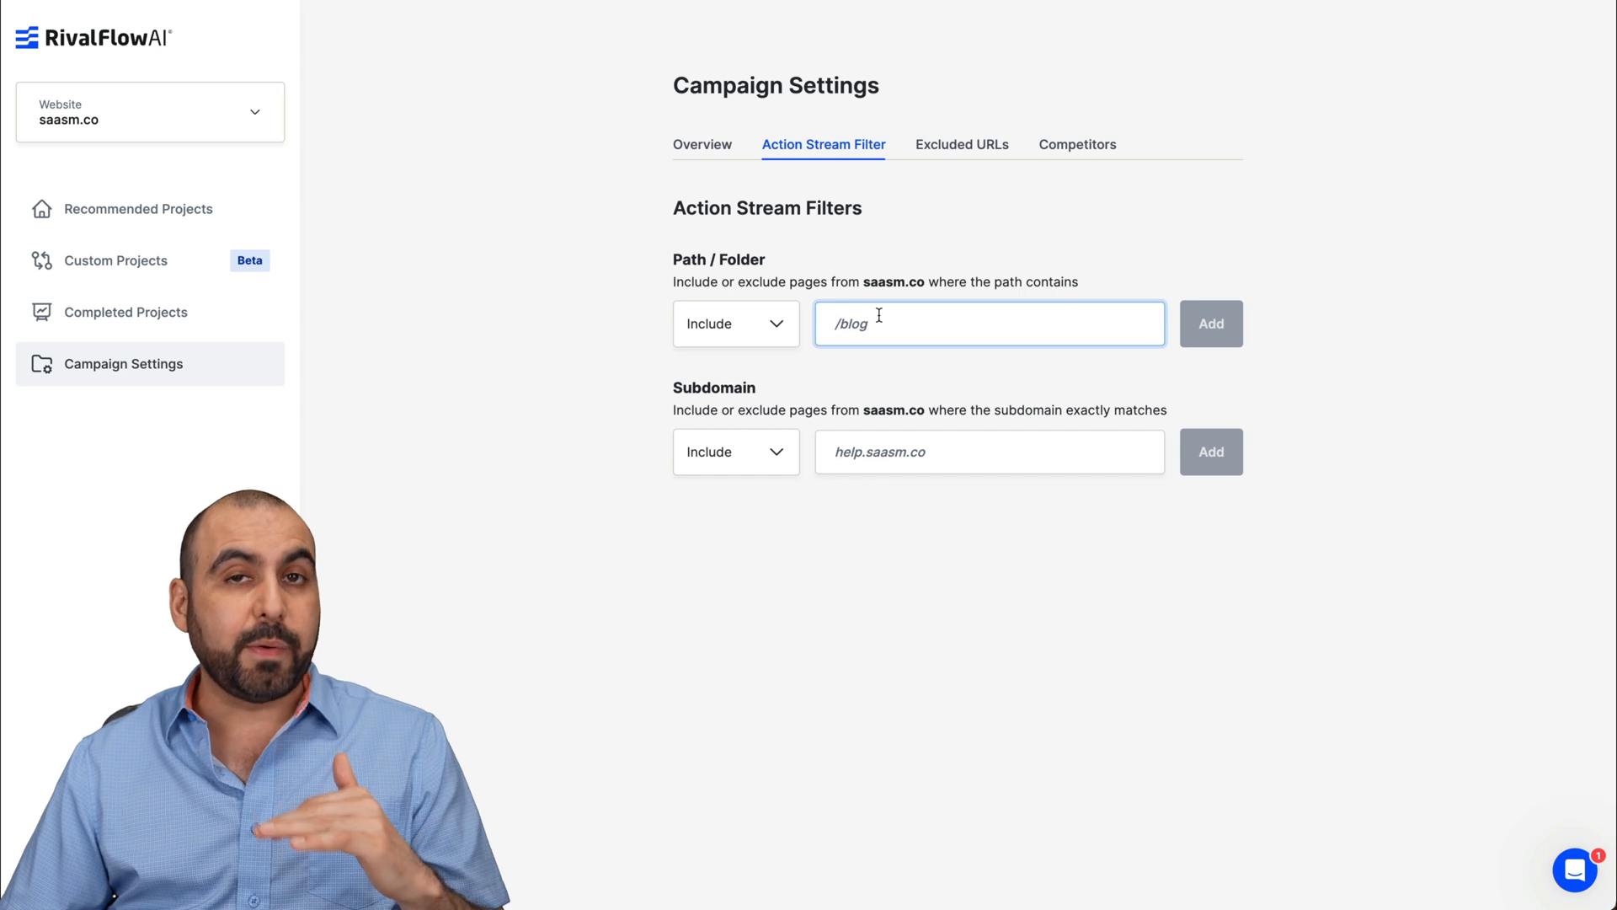
{"action": "mouse_move", "coordinate": [980, 150]}
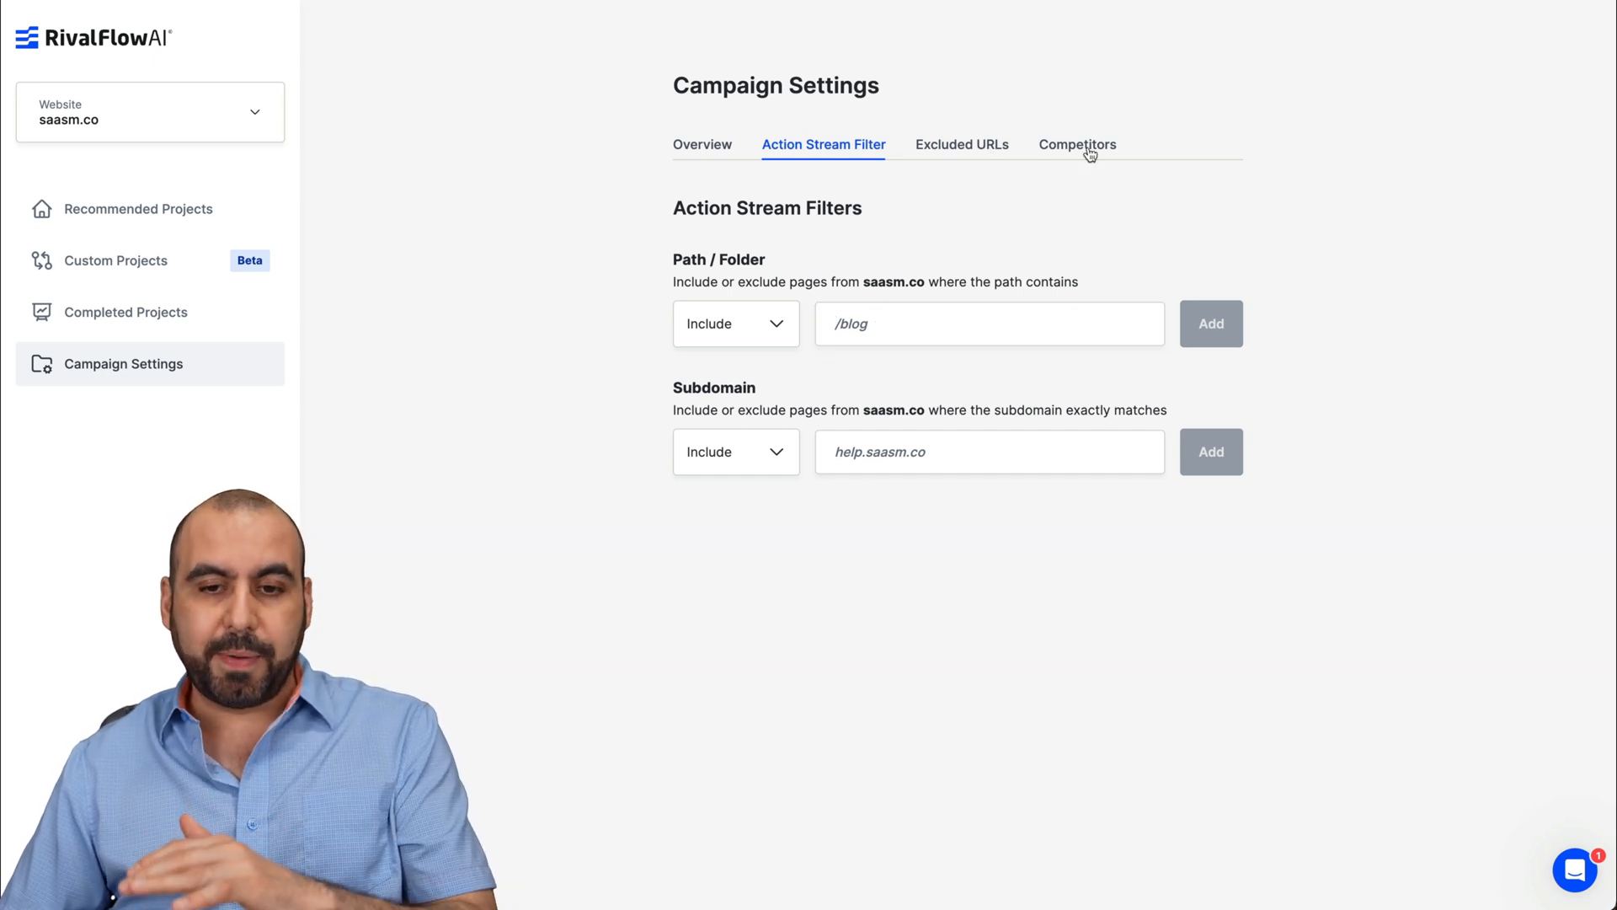
{"action": "left_click", "coordinate": [1076, 145]}
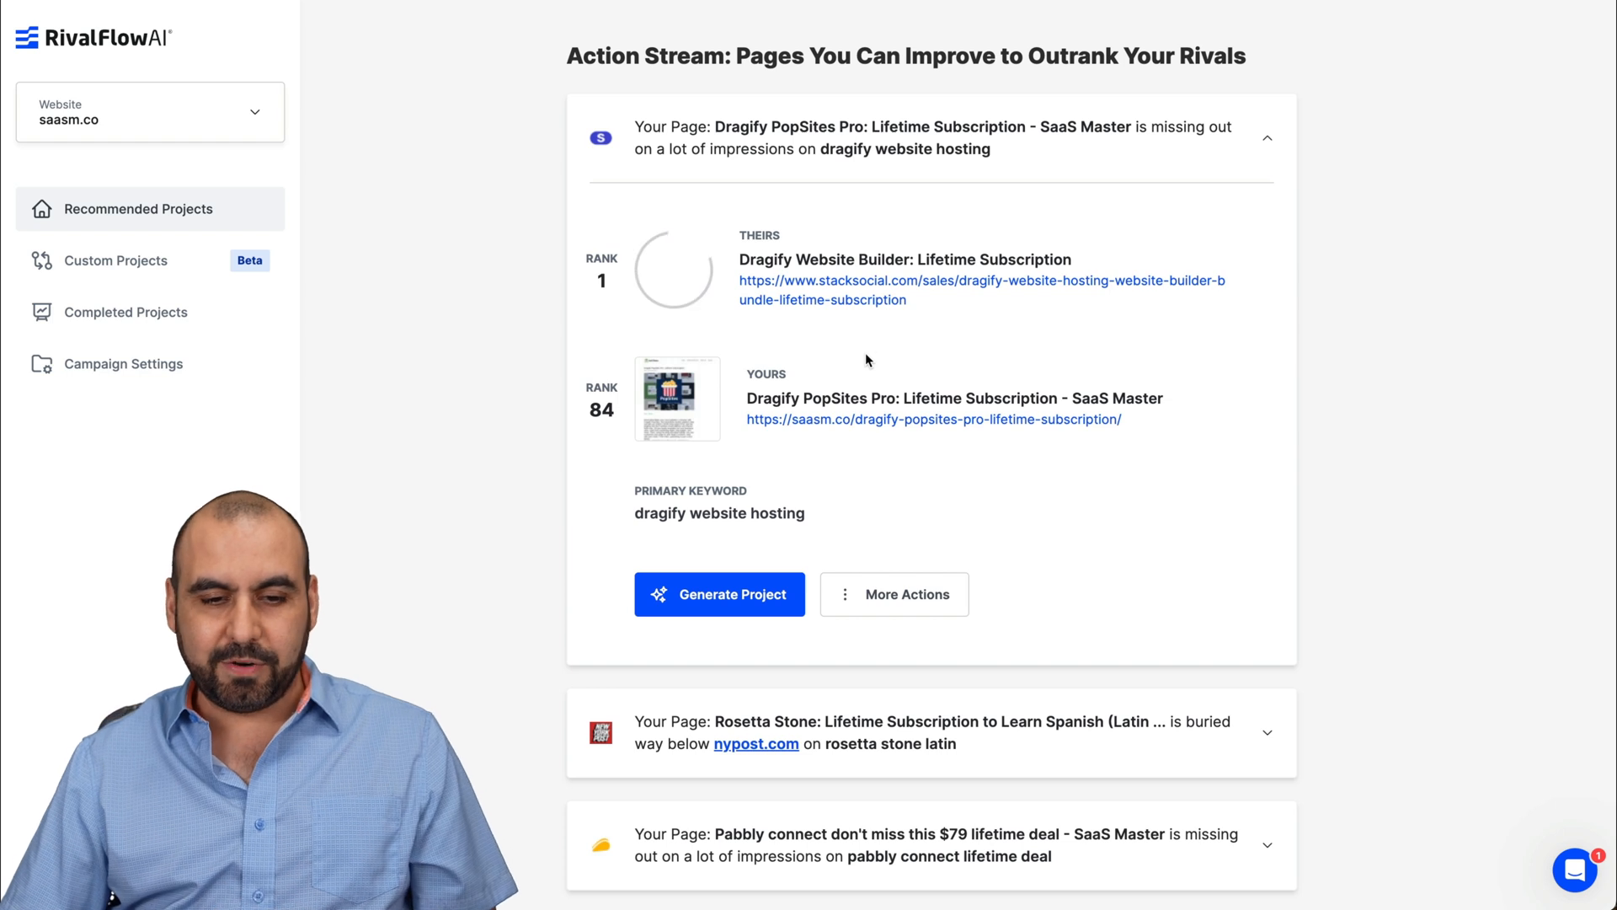
Step: Generate a project for the Dragify PopSites Pro page, check More Actions, and view it
{"action": "left_click", "coordinate": [719, 593]}
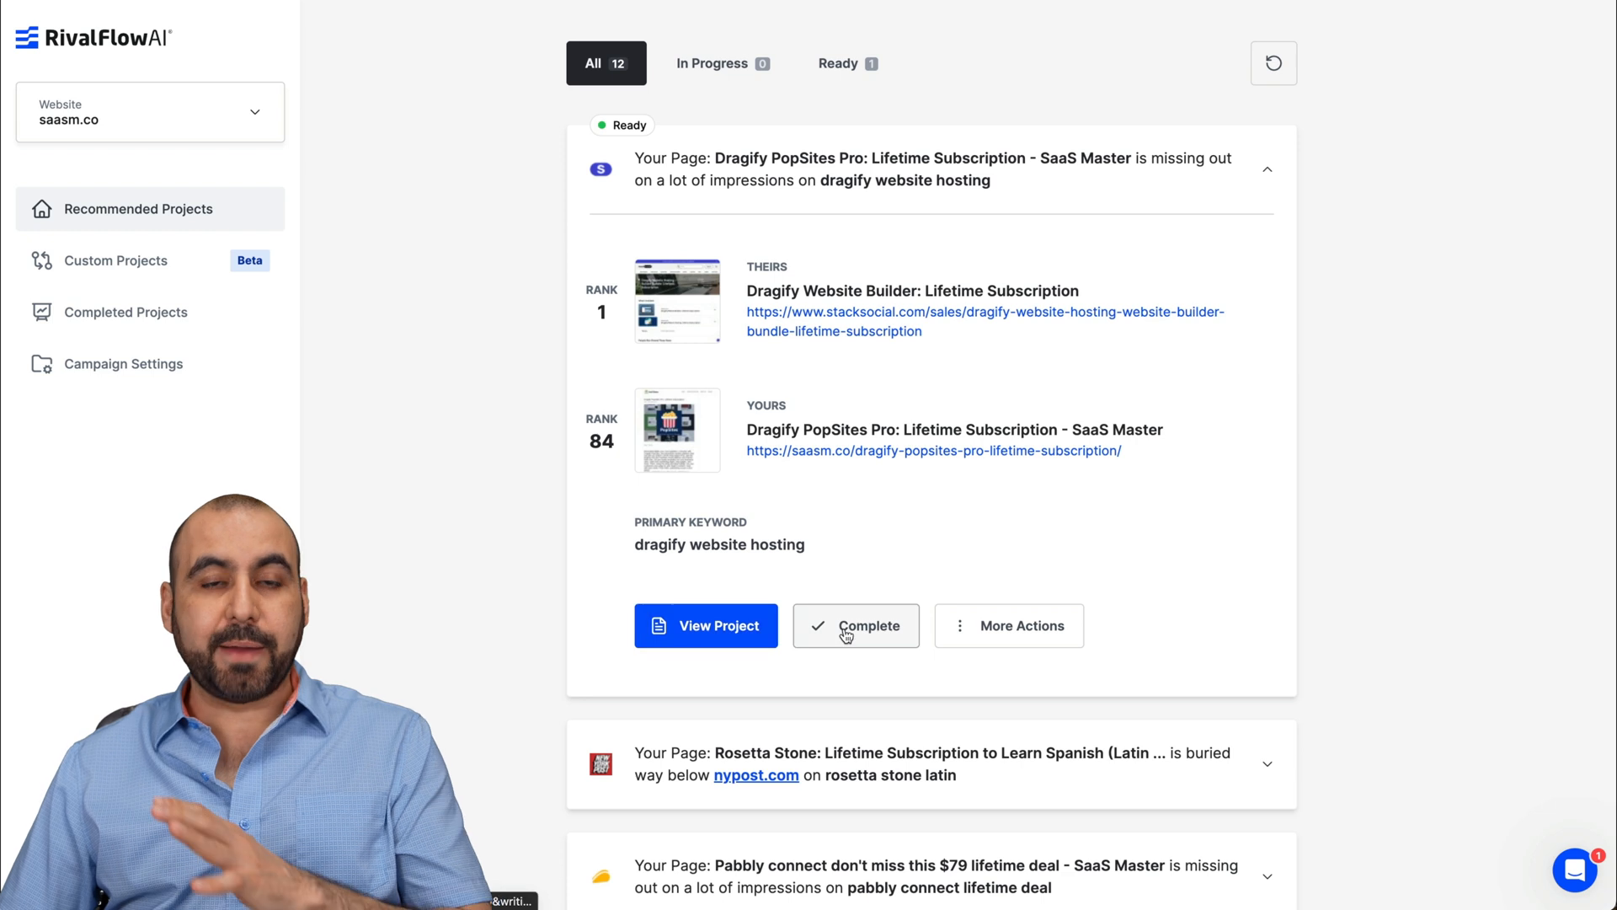
{"action": "left_click", "coordinate": [1009, 625]}
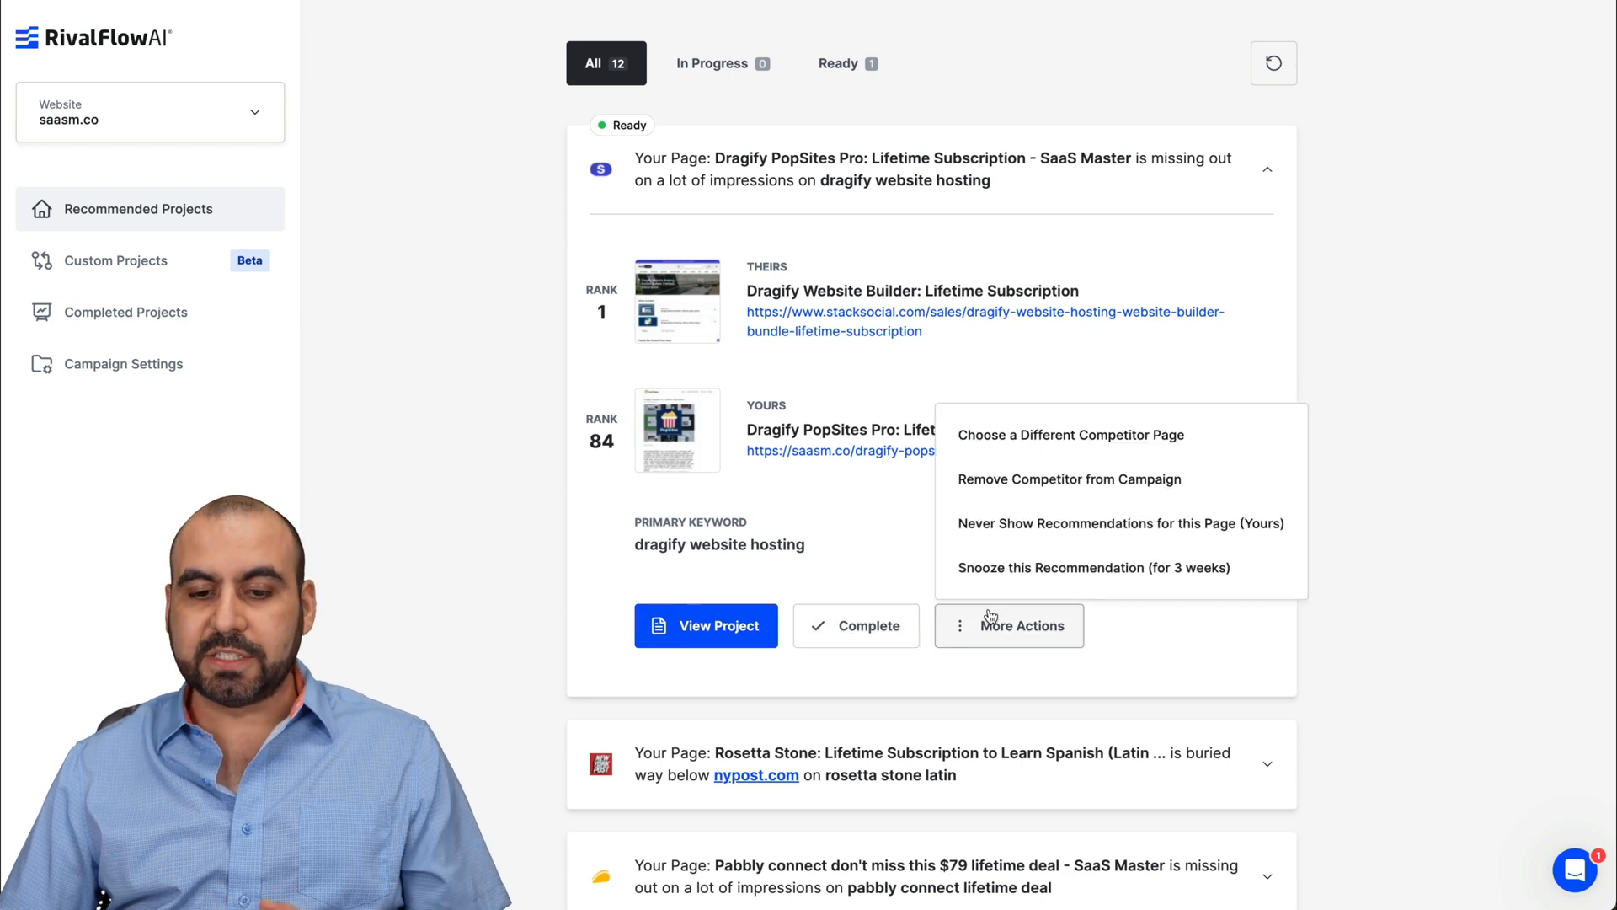
{"action": "mouse_move", "coordinate": [1071, 457]}
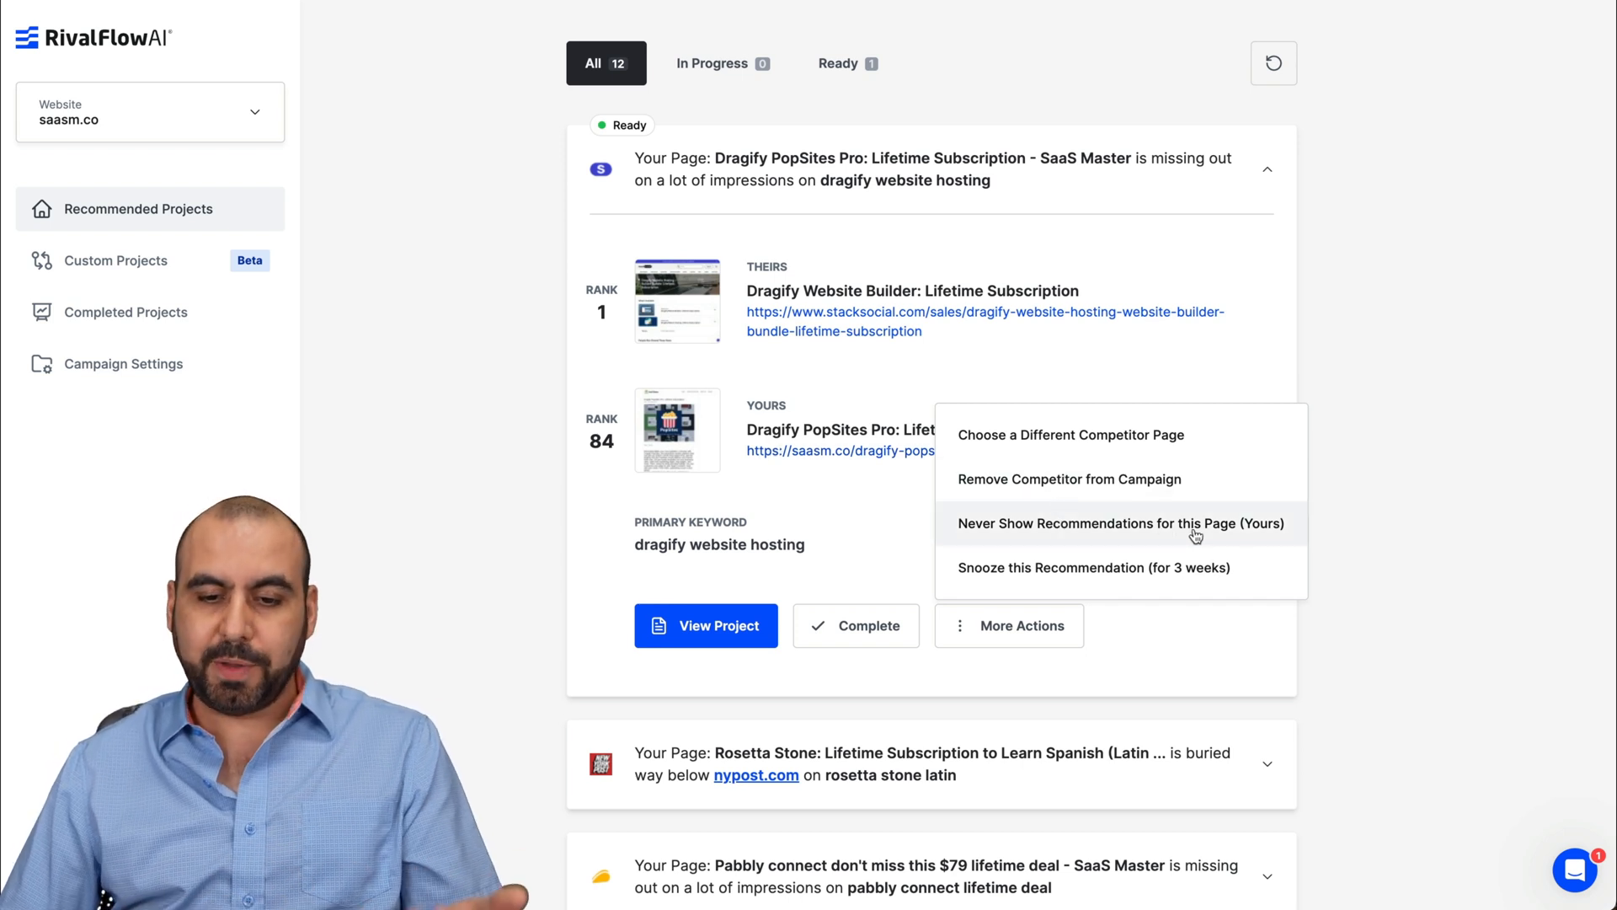
{"action": "mouse_move", "coordinate": [1139, 581]}
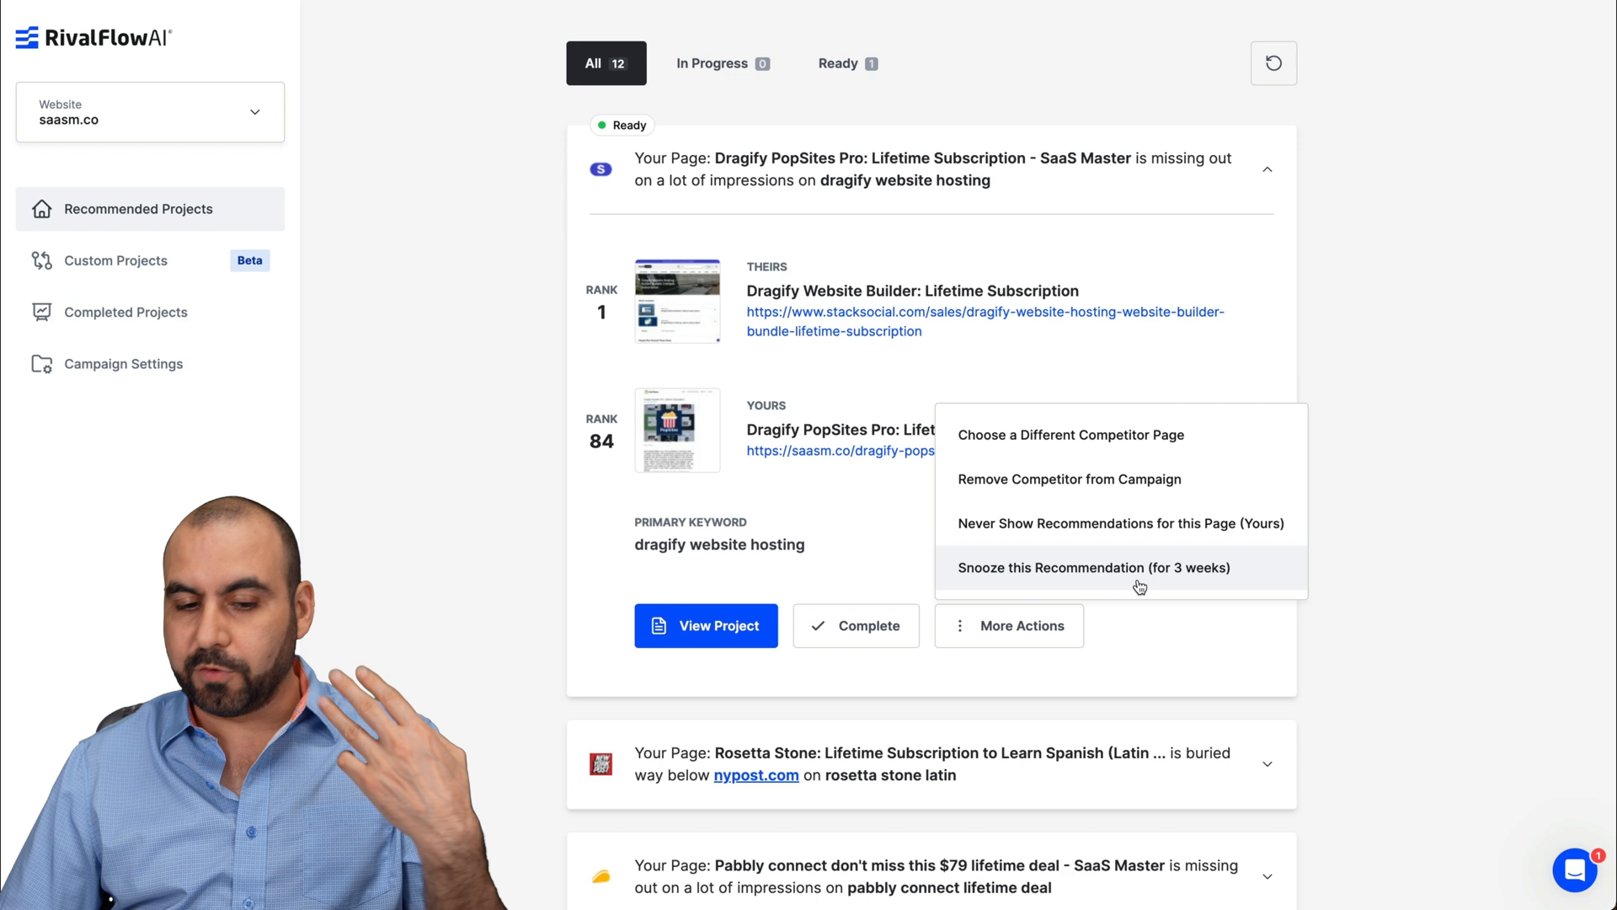
{"action": "left_click", "coordinate": [706, 625]}
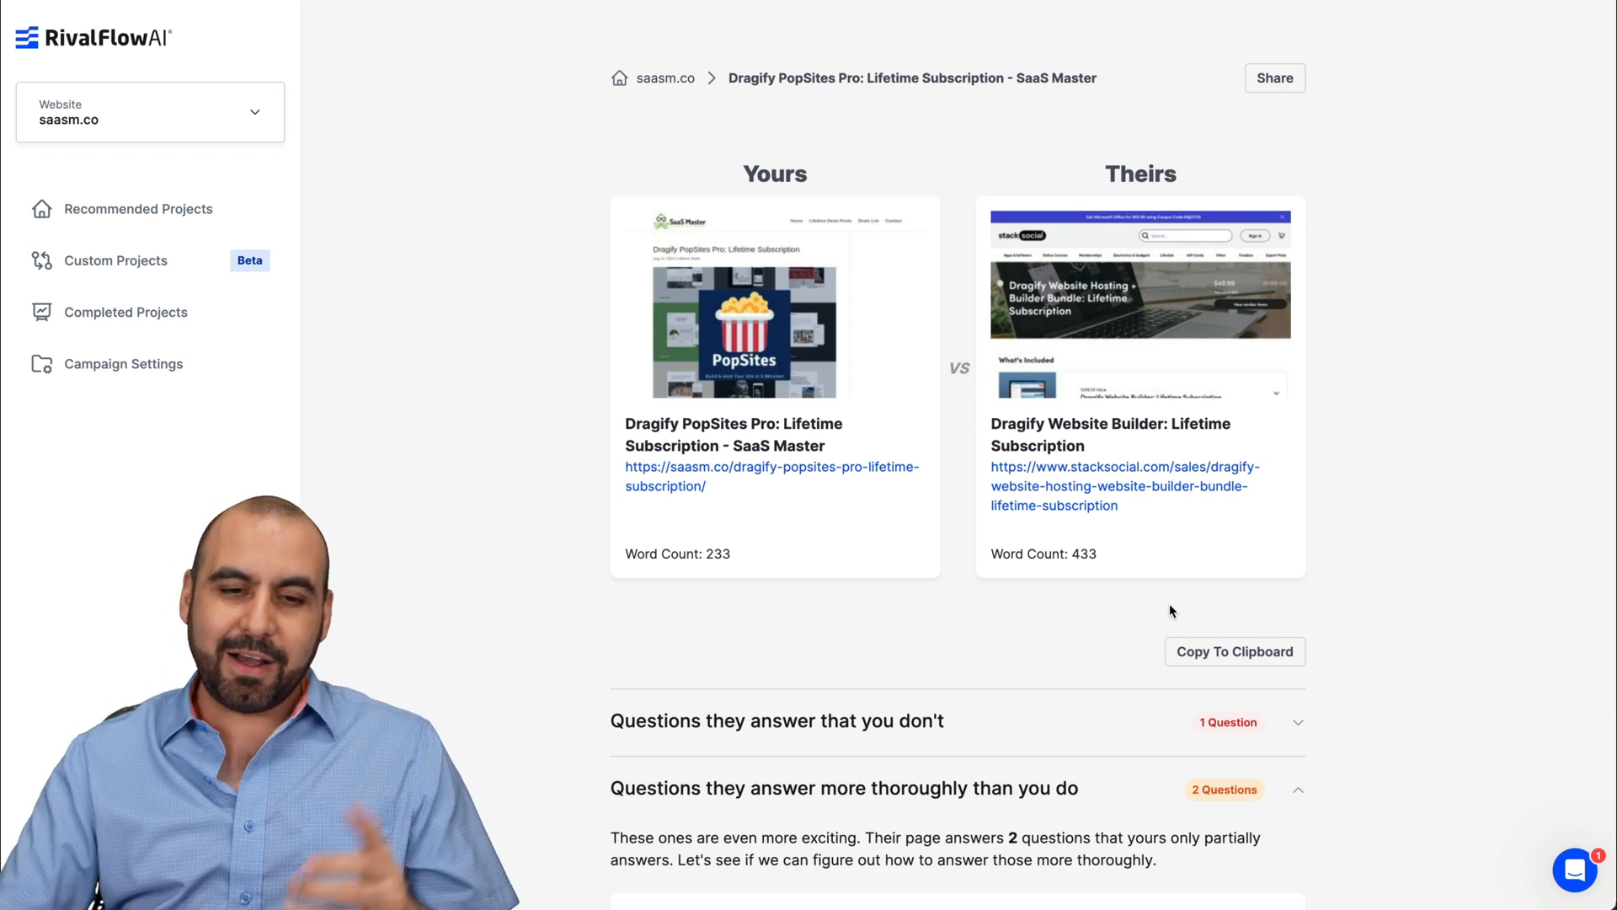
Step: Scroll through the Dragify project's AI-suggested answer and StackSocial's original answer with source
{"action": "scroll", "scroll_direction": "down", "scroll_amount": 3}
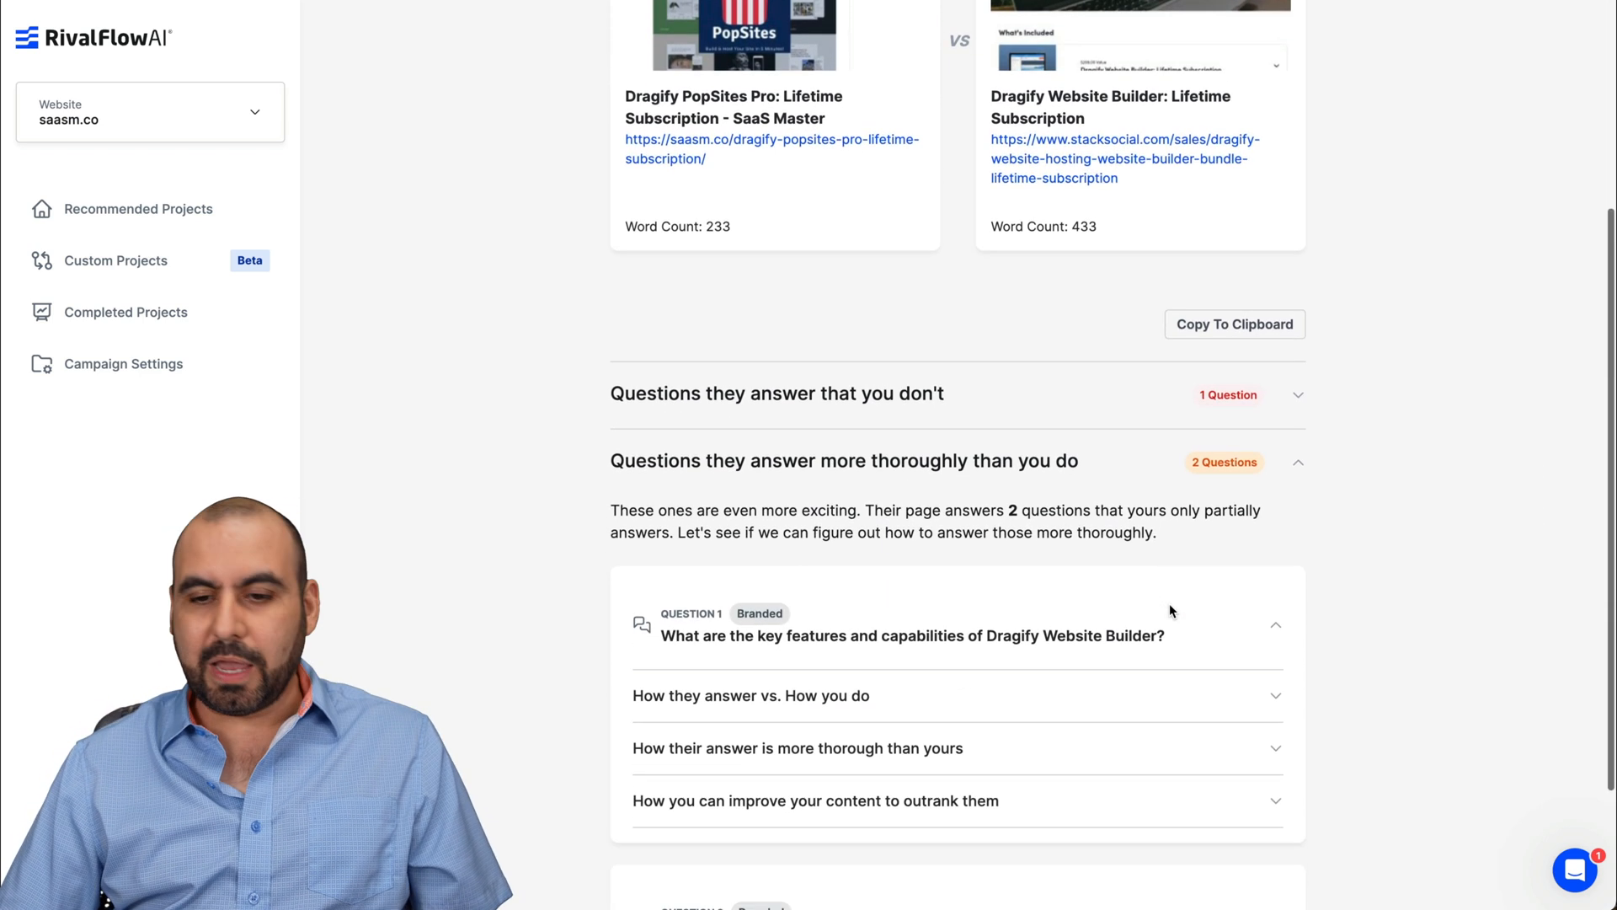
{"action": "scroll", "scroll_direction": "down", "scroll_amount": 3}
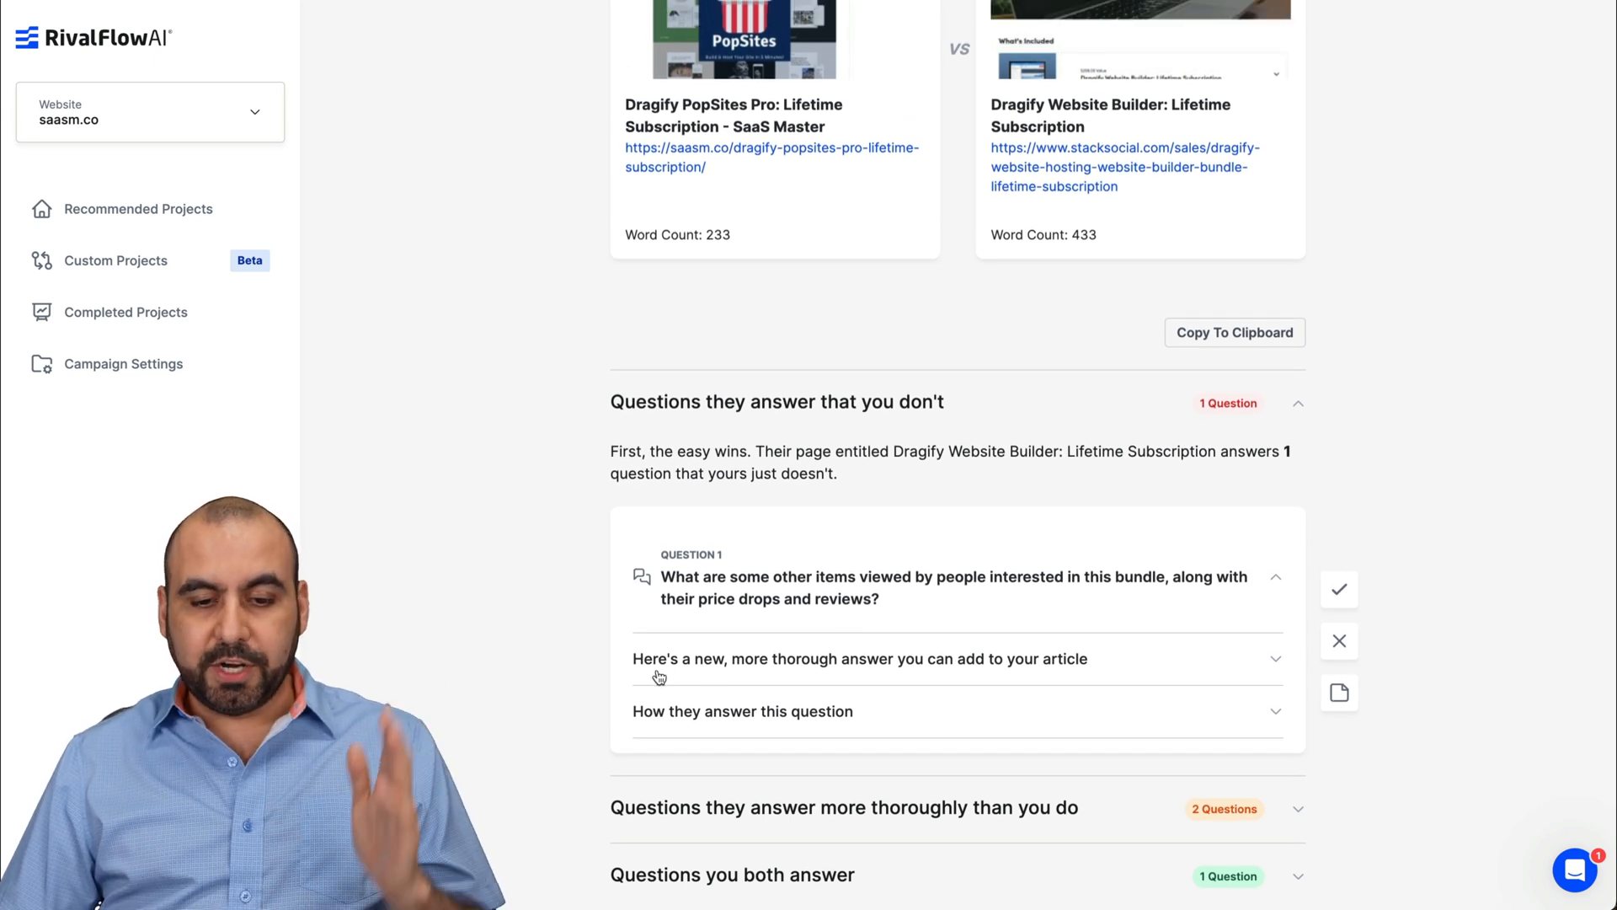
{"action": "mouse_move", "coordinate": [929, 677]}
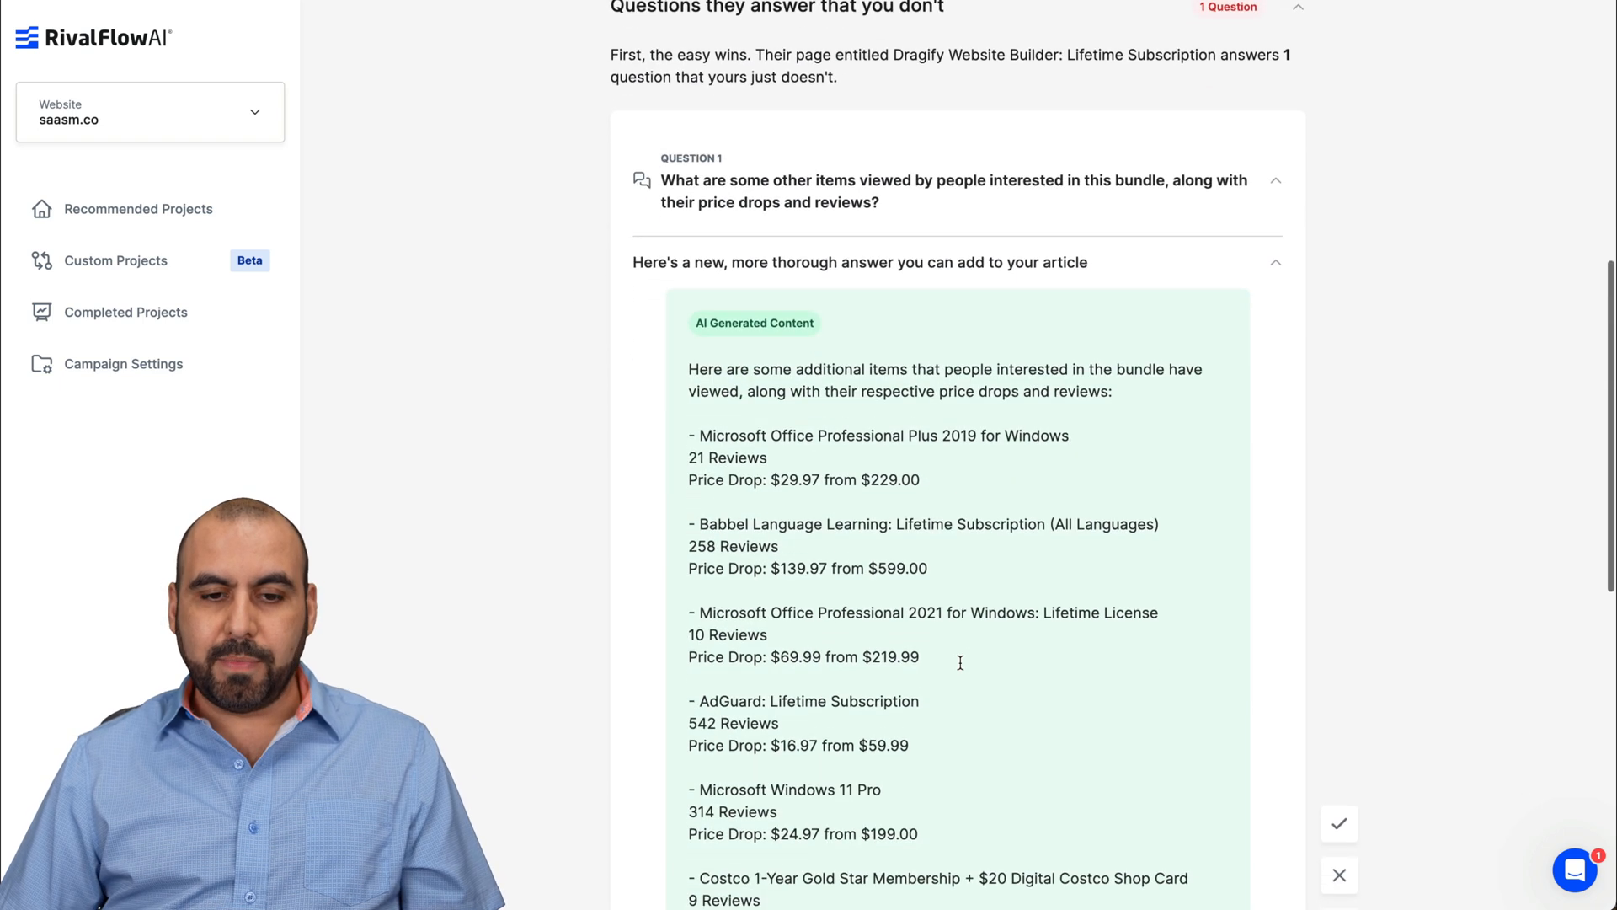
{"action": "scroll", "scroll_direction": "down", "scroll_amount": 3}
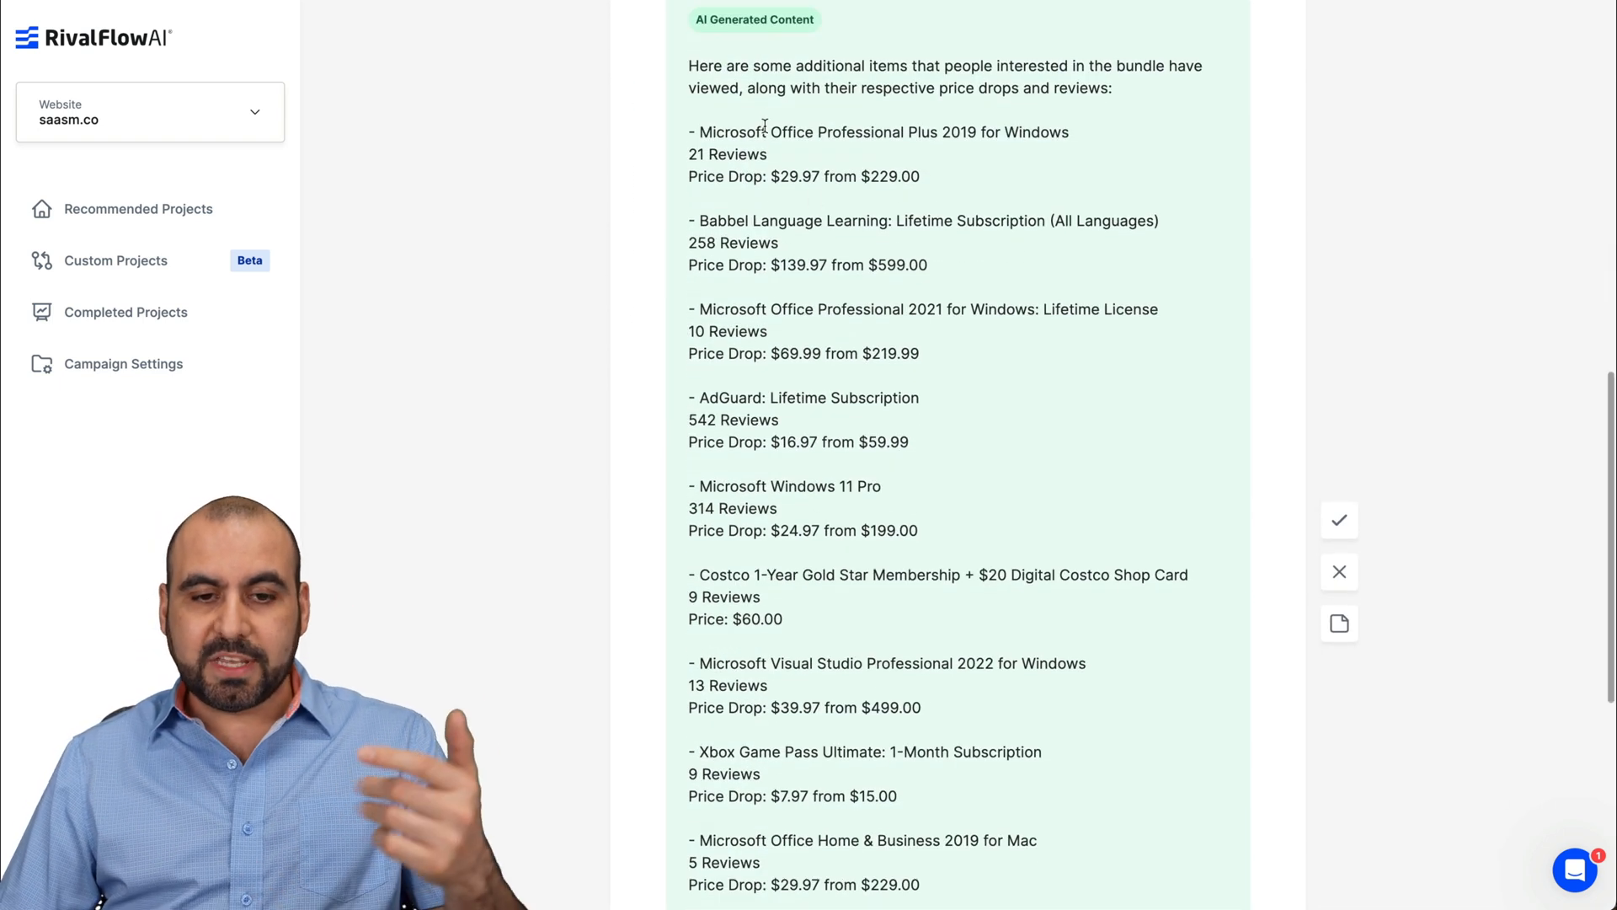
{"action": "scroll", "scroll_direction": "down", "scroll_amount": 3}
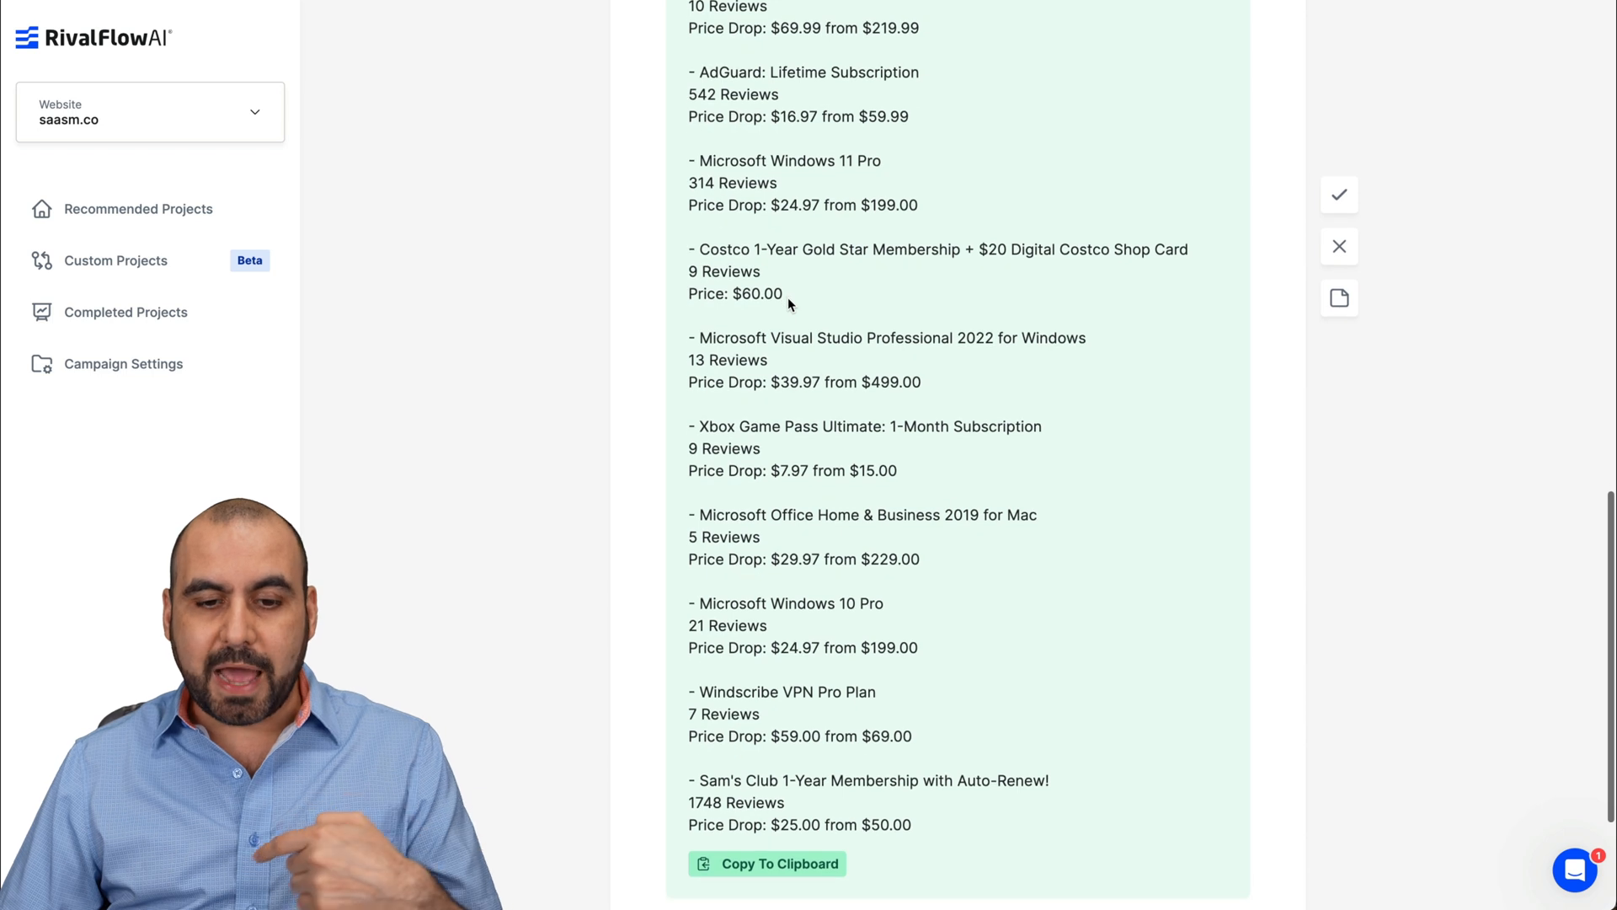
{"action": "scroll", "scroll_direction": "down", "scroll_amount": 3}
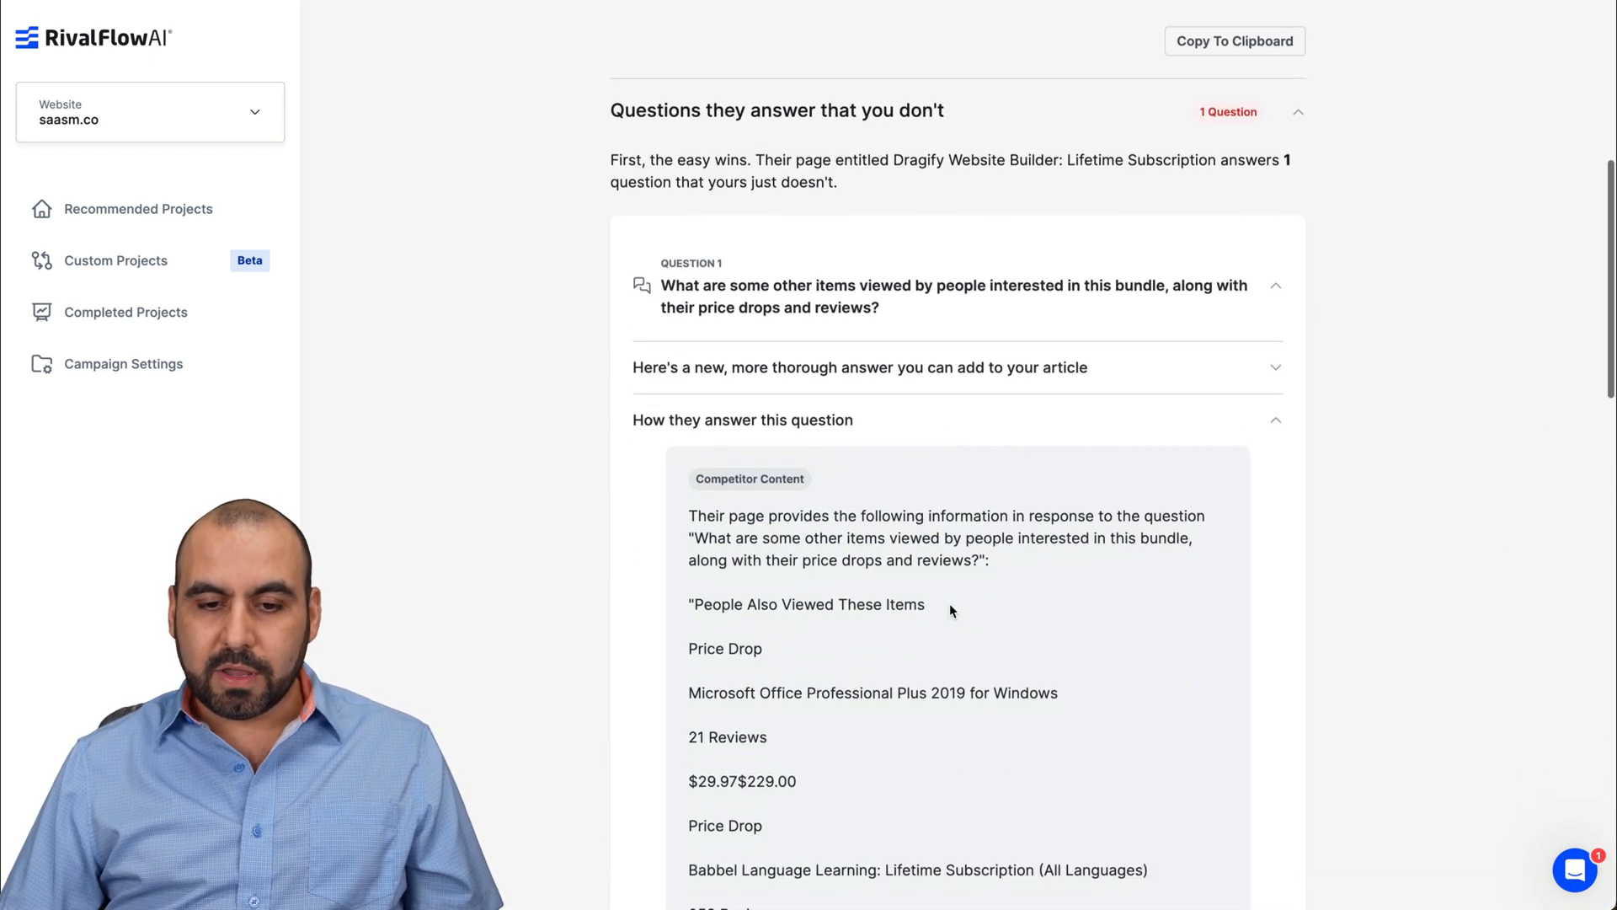
{"action": "scroll", "scroll_direction": "down", "scroll_amount": 3}
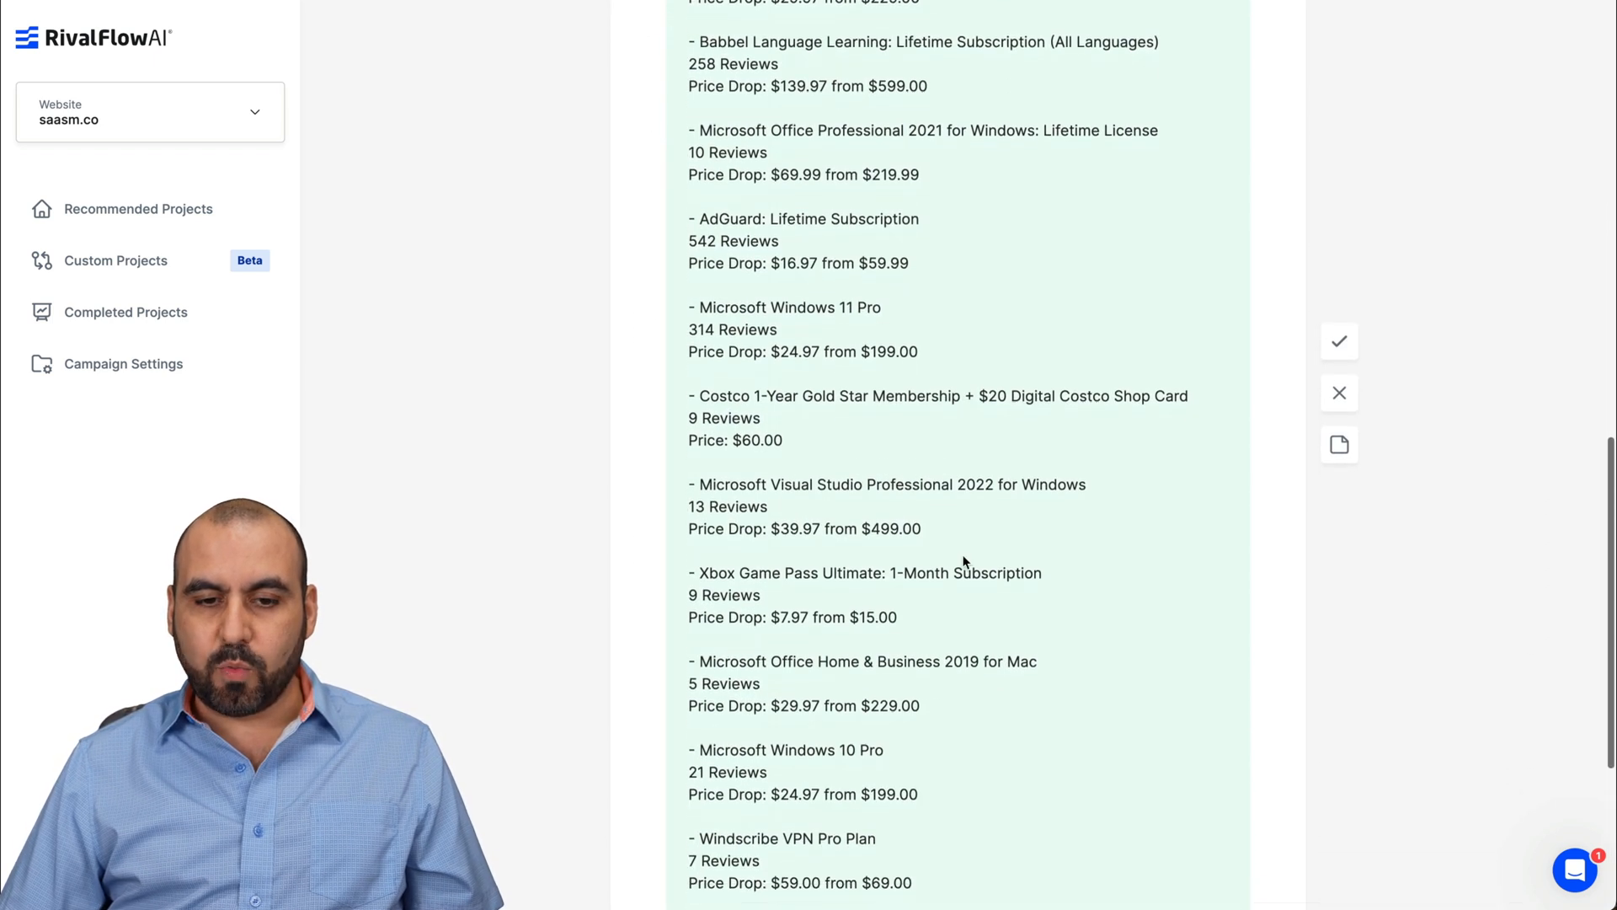
{"action": "scroll", "scroll_direction": "down", "scroll_amount": 3}
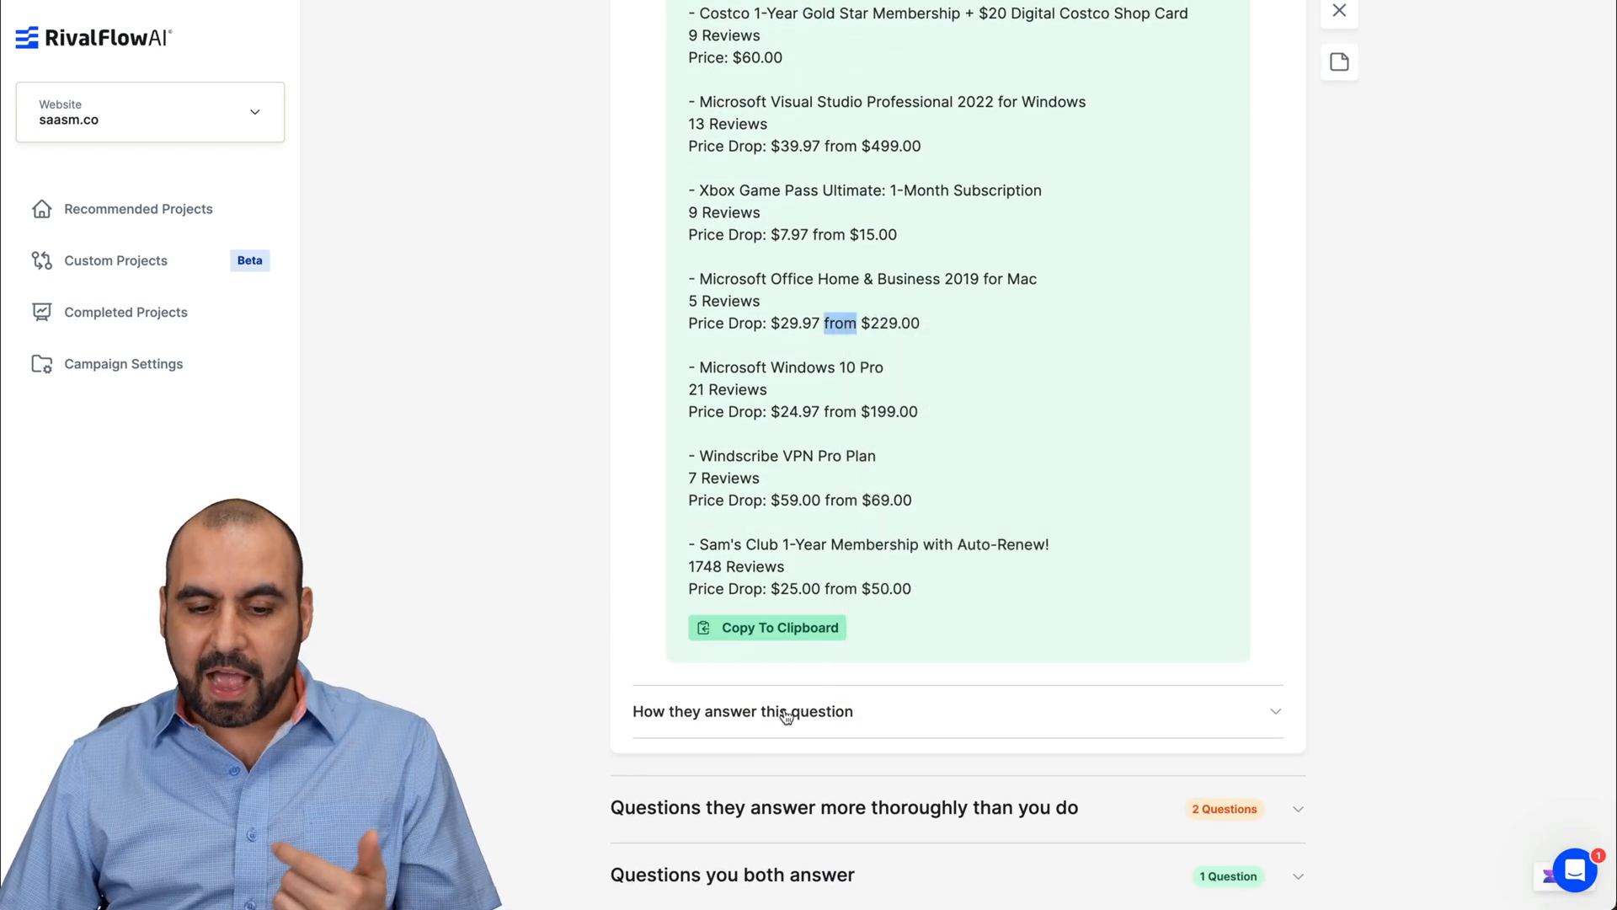
{"action": "scroll", "scroll_direction": "down", "scroll_amount": 3}
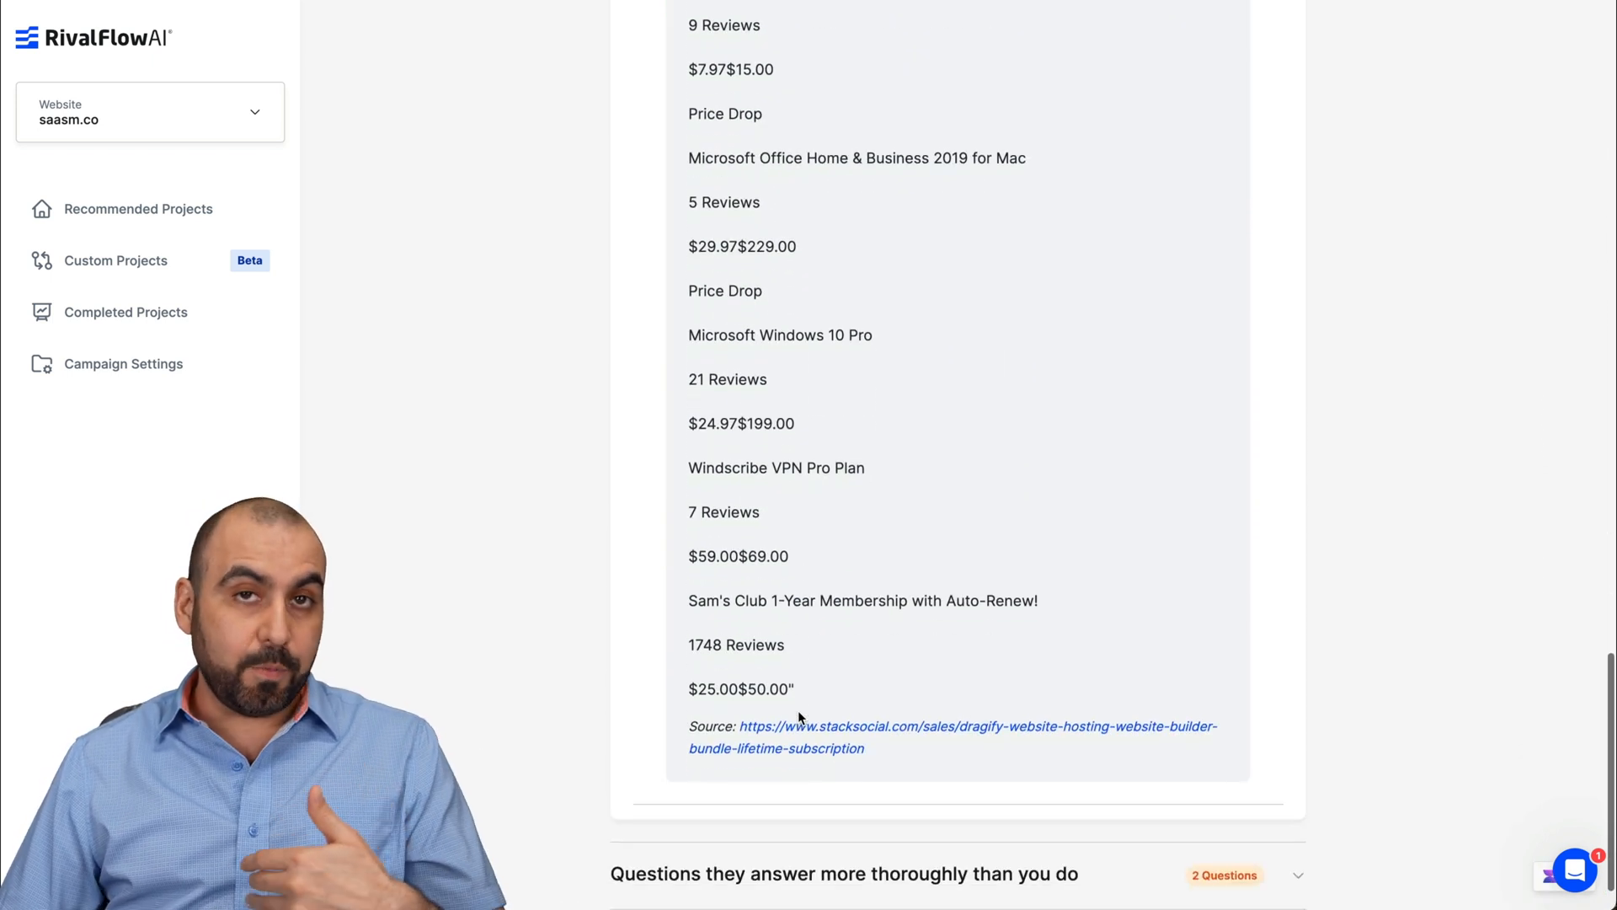
{"action": "scroll", "scroll_direction": "down", "scroll_amount": 3}
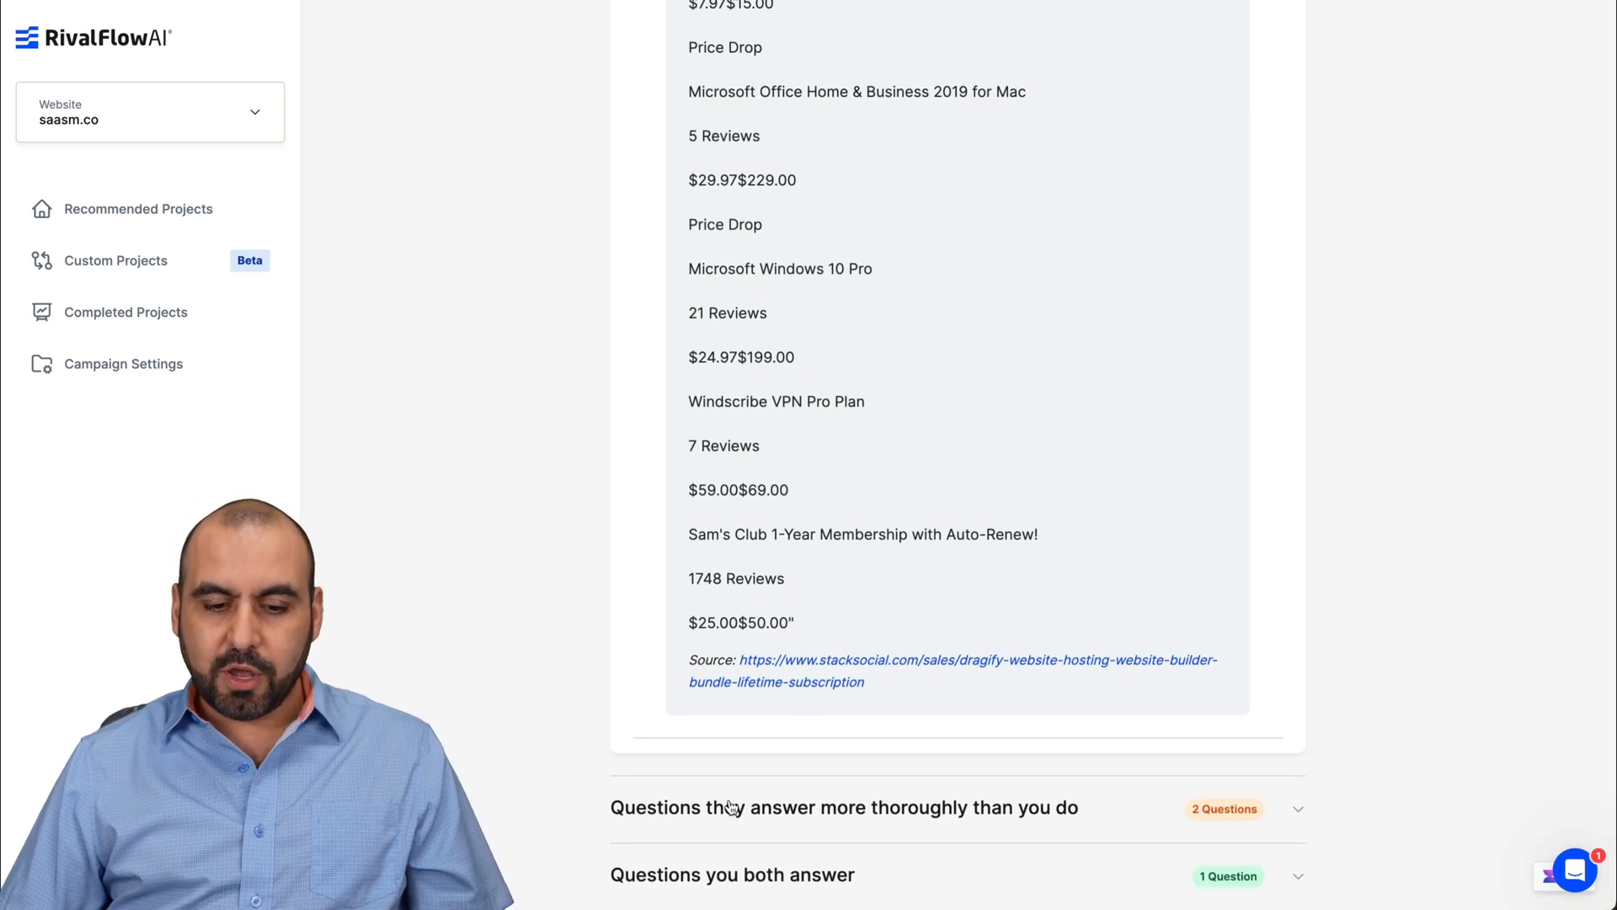
{"action": "mouse_move", "coordinate": [918, 822]}
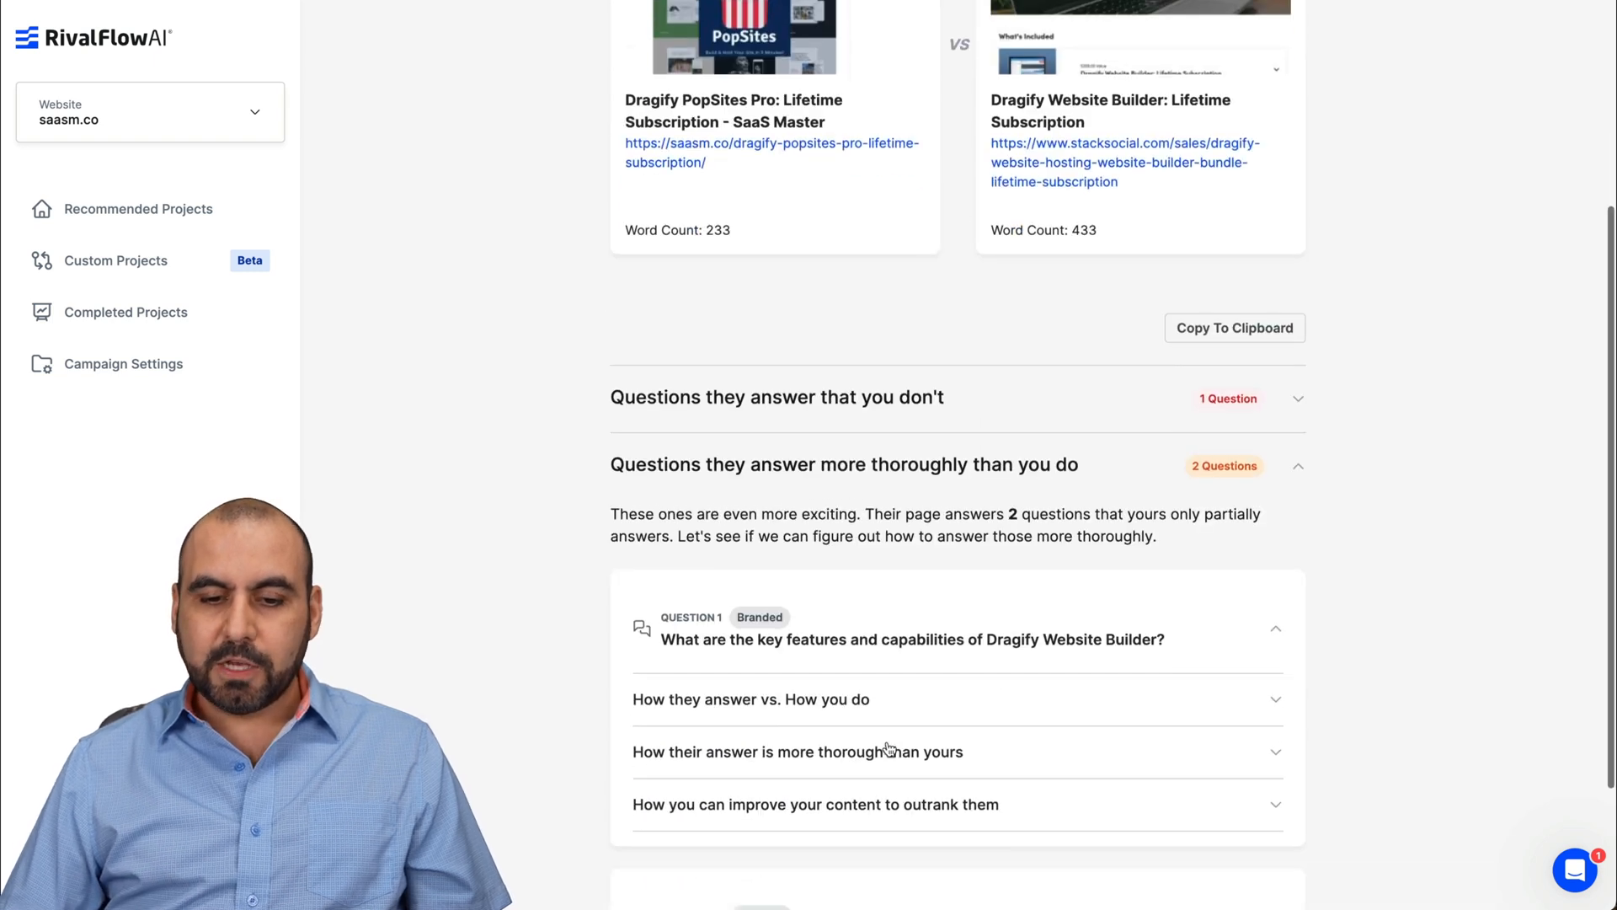
Step: Expand Question 1's thoroughness and improvement explanations, then generate the combined example answer
{"action": "scroll", "scroll_direction": "down", "scroll_amount": 3}
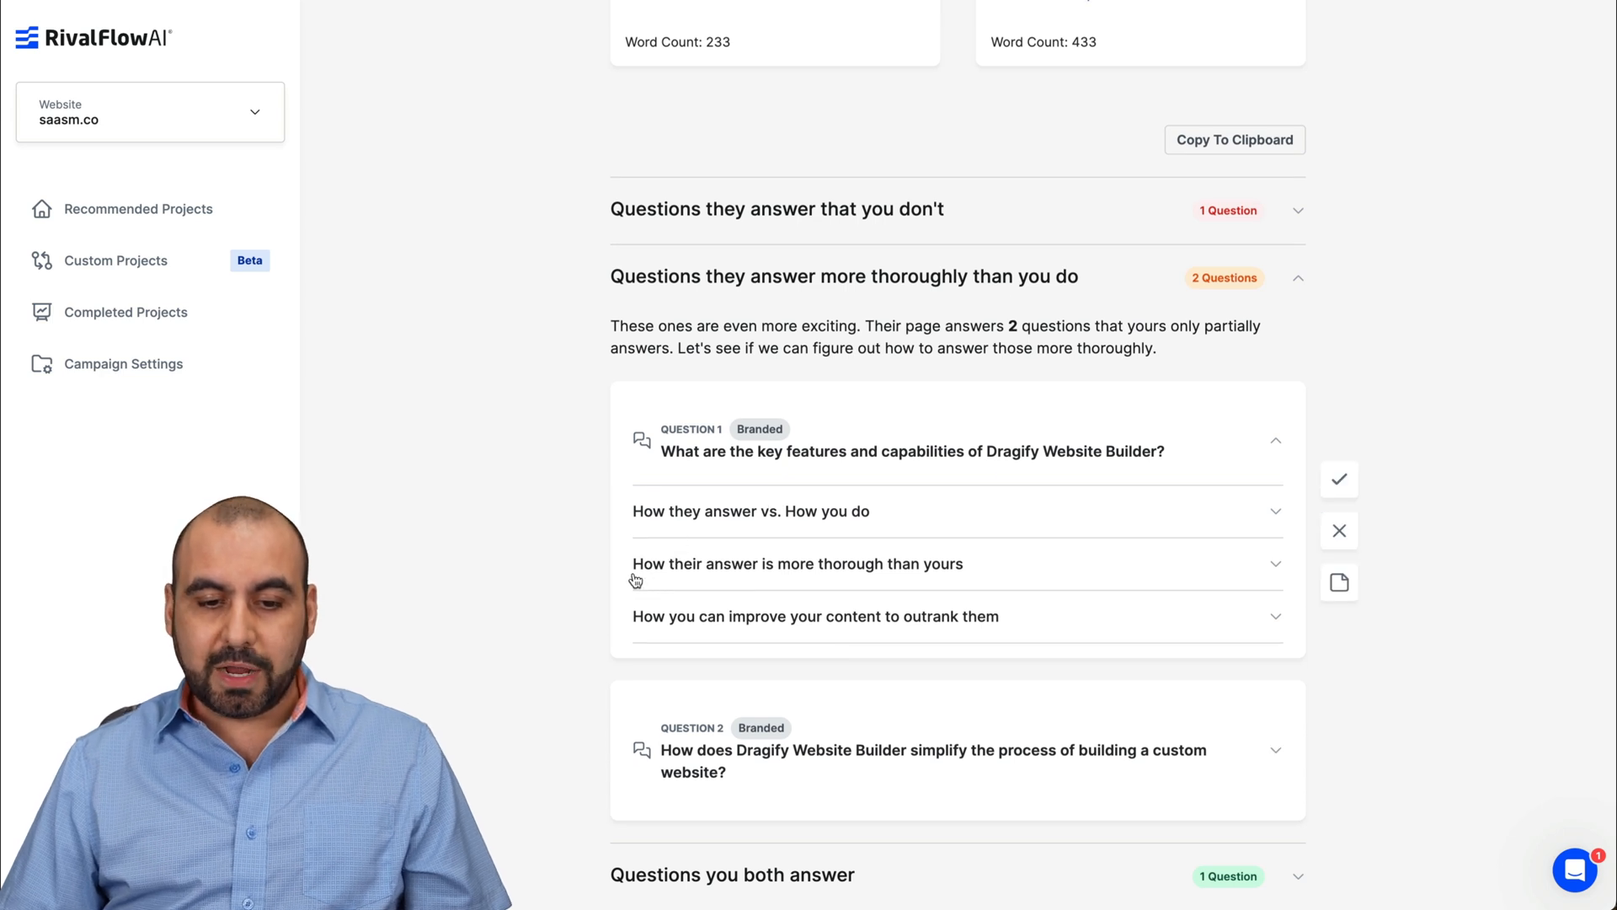
{"action": "mouse_move", "coordinate": [821, 578]}
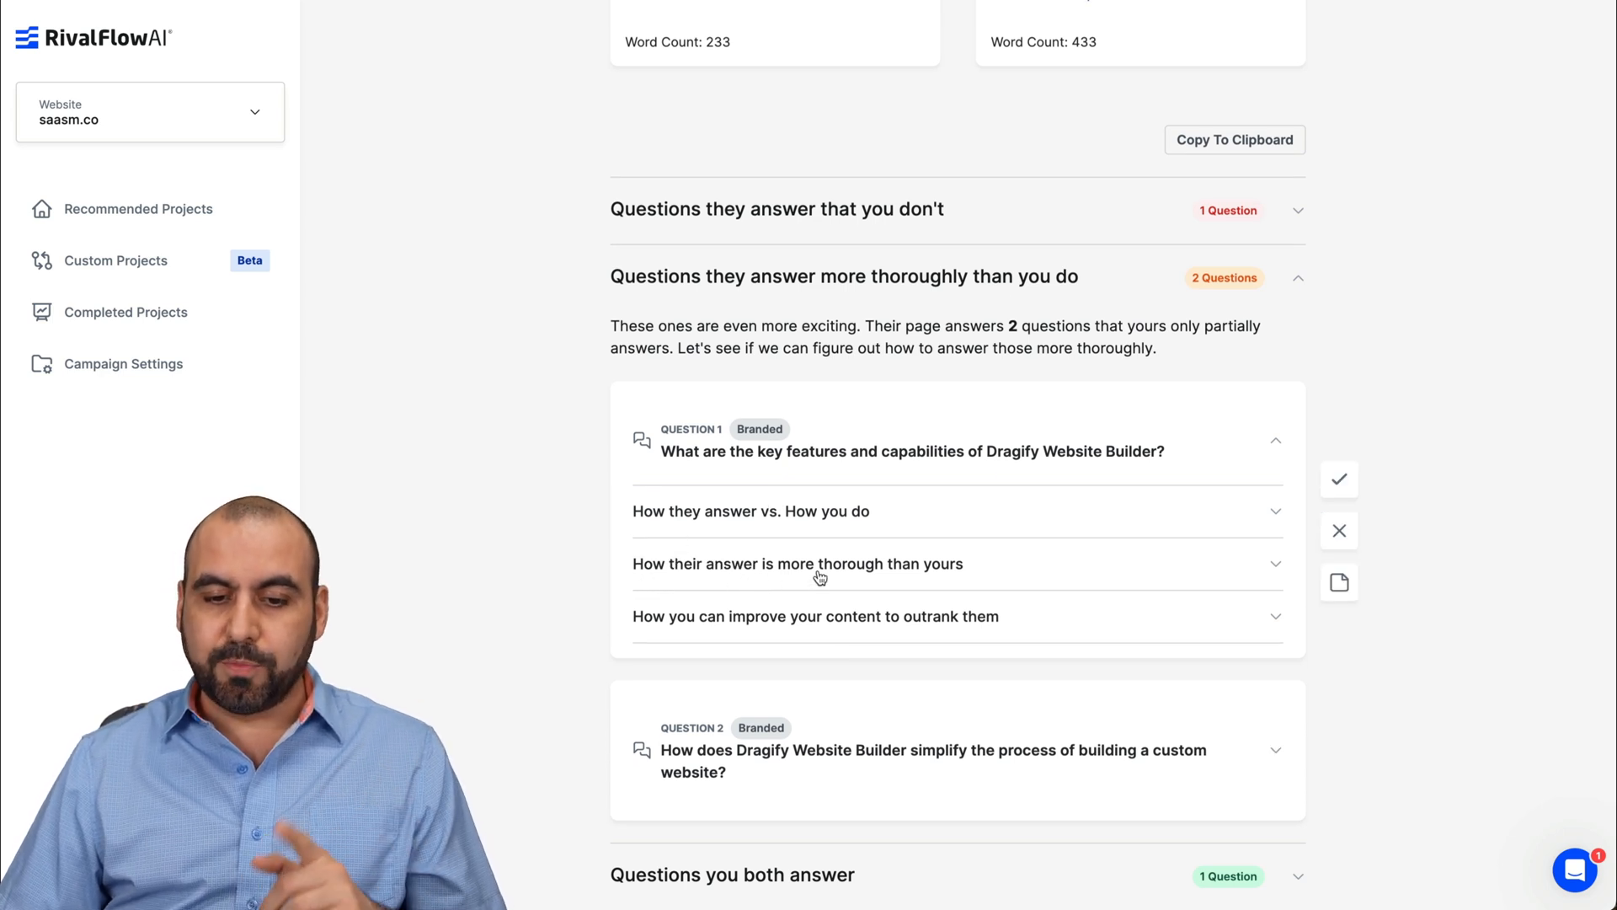
{"action": "left_click", "coordinate": [797, 563]}
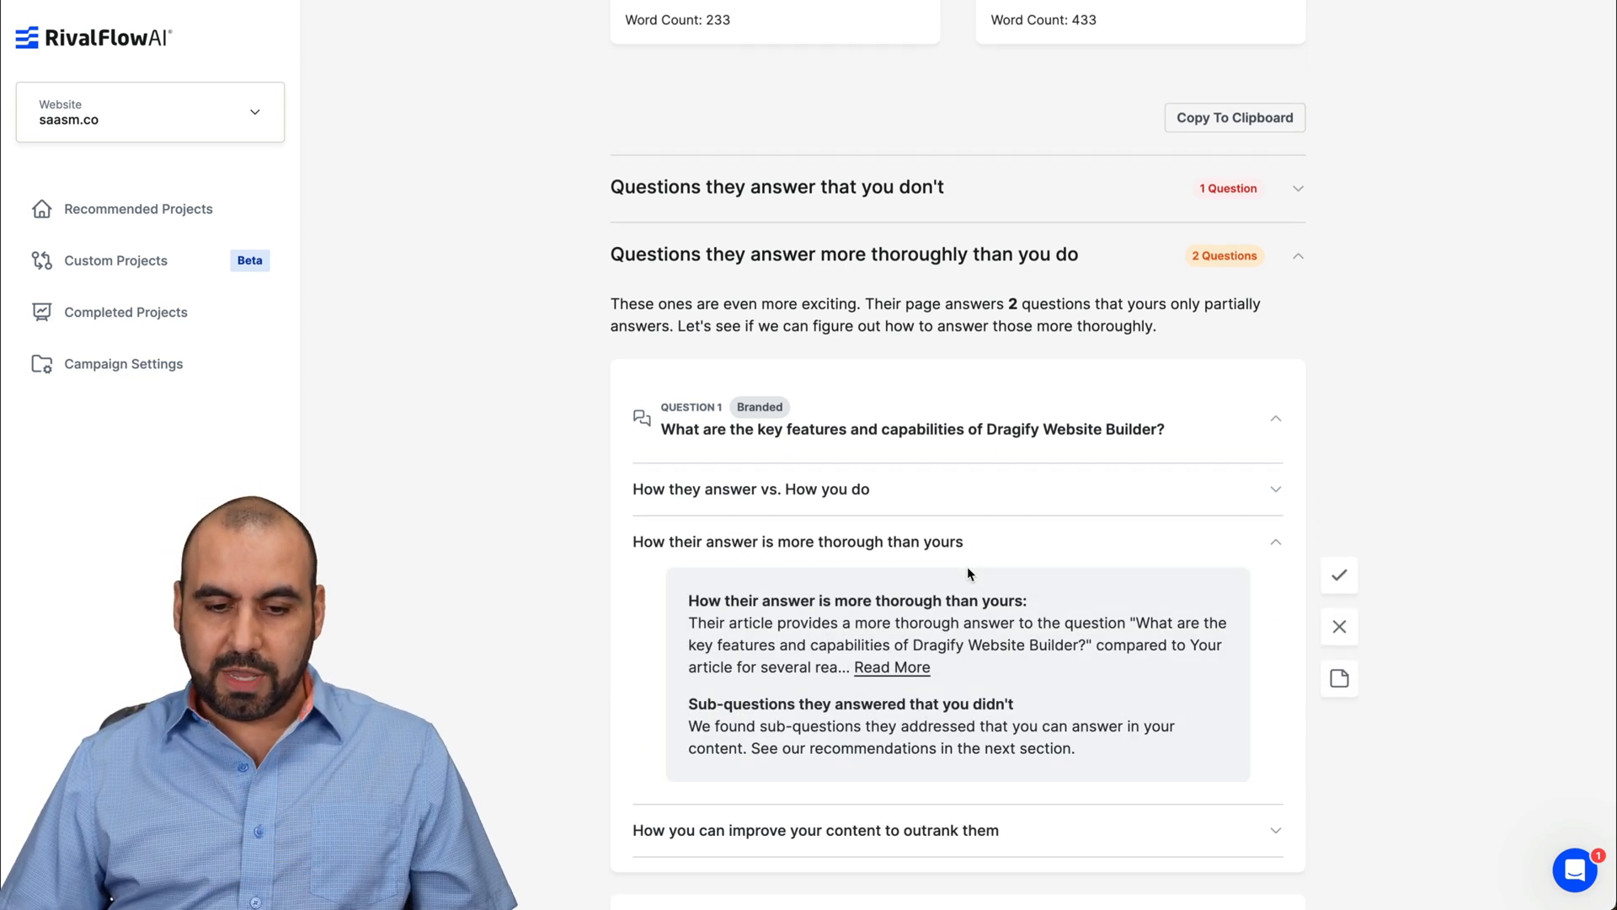
{"action": "scroll", "scroll_direction": "down", "scroll_amount": 3}
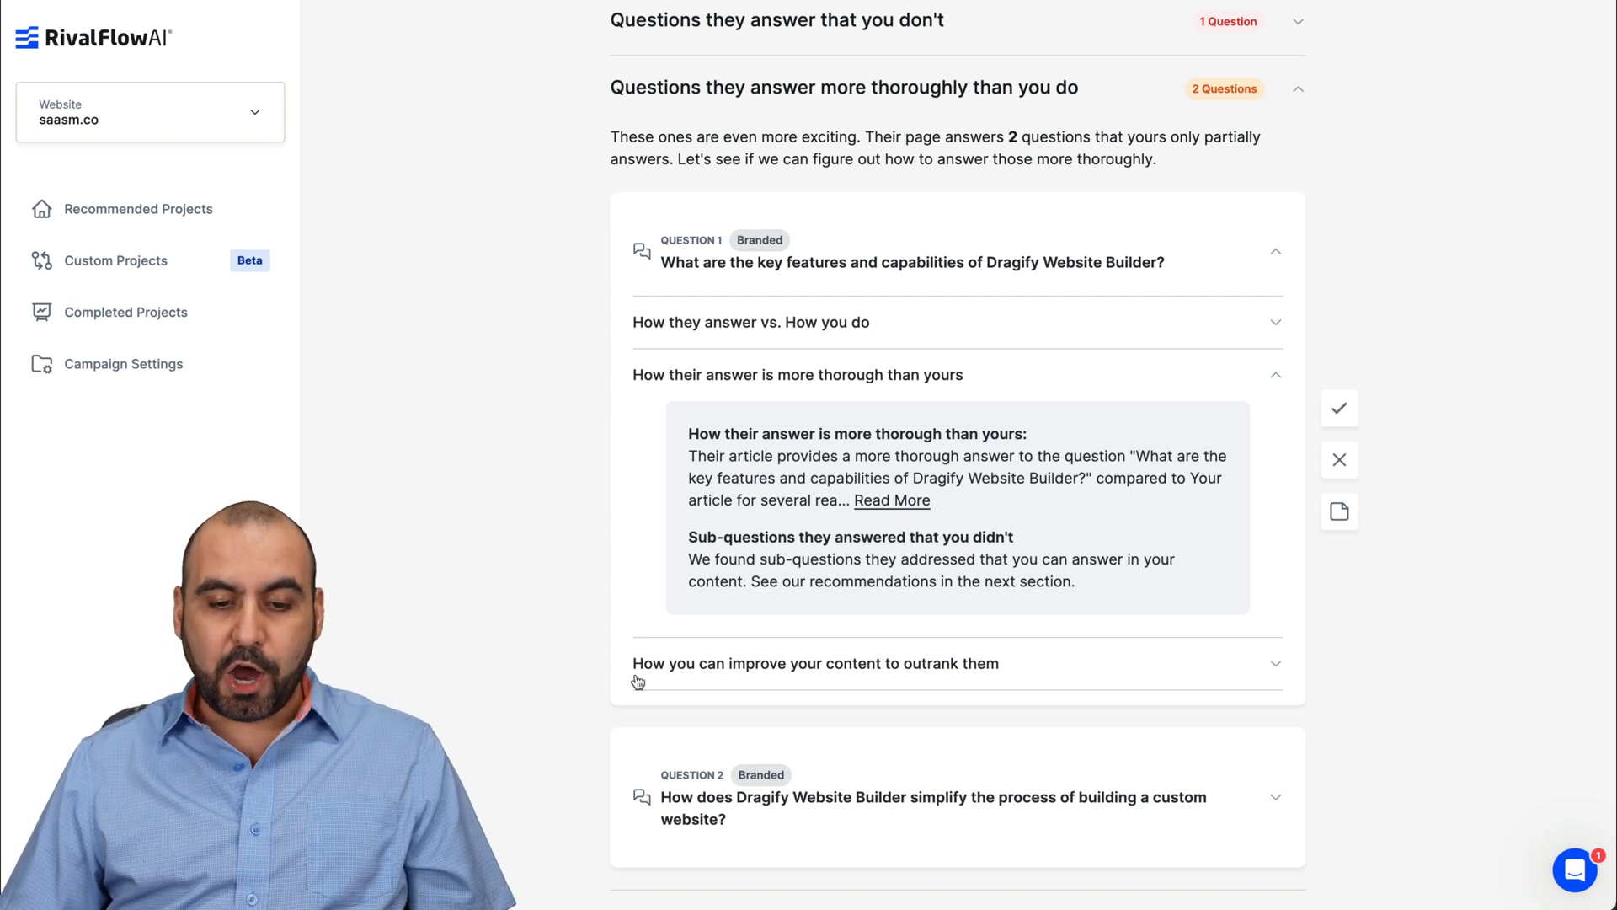
{"action": "left_click", "coordinate": [816, 664]}
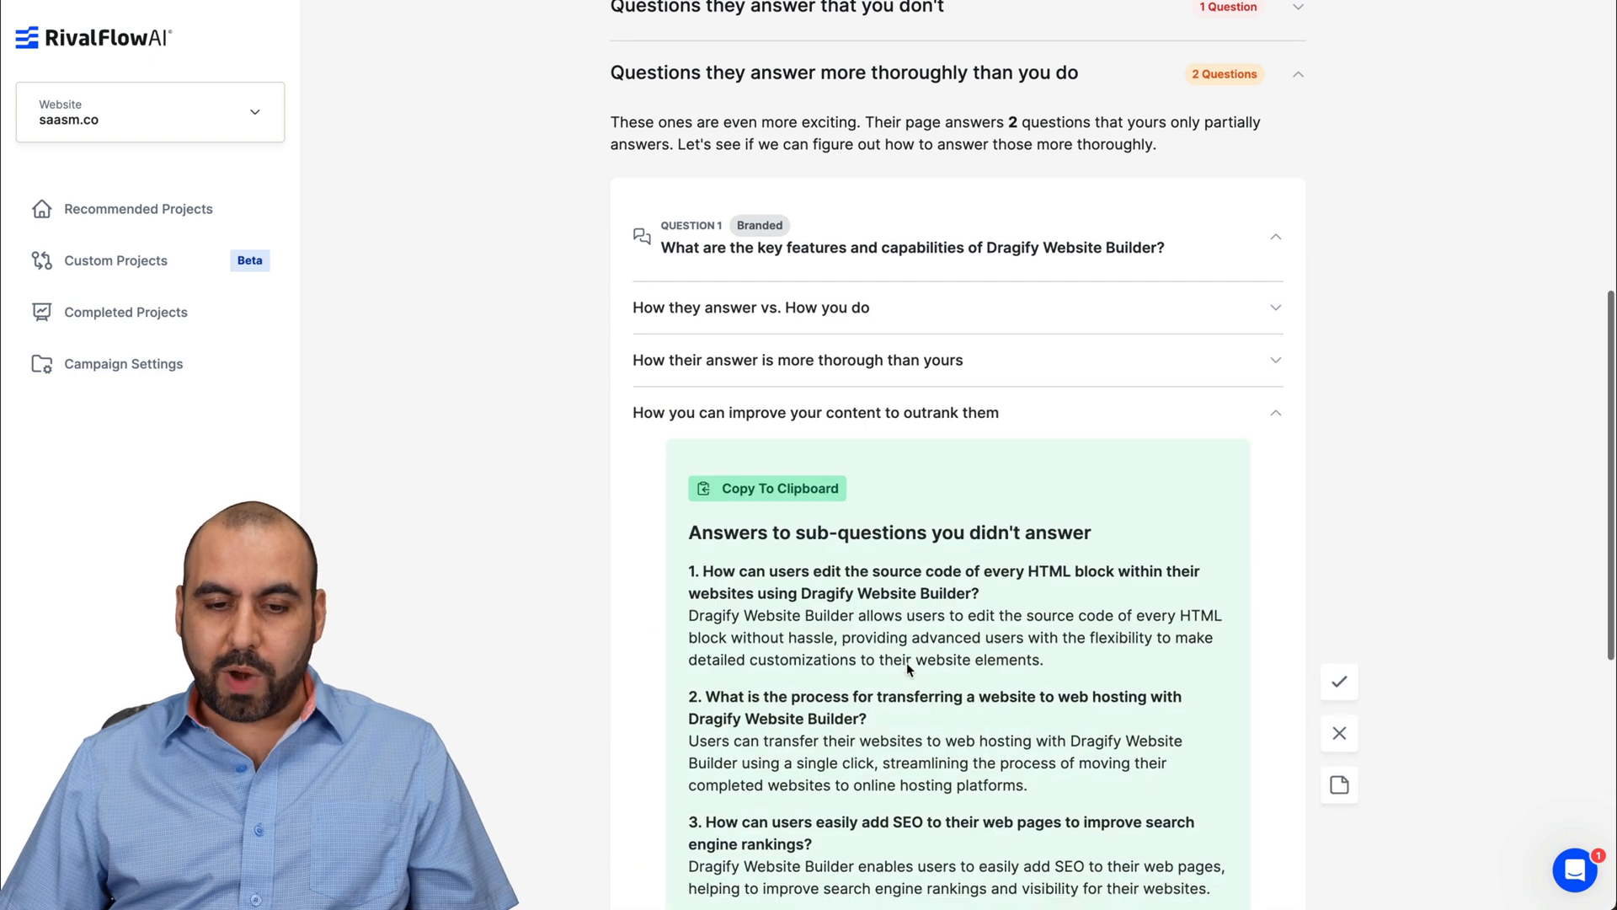
{"action": "scroll", "scroll_direction": "down", "scroll_amount": 3}
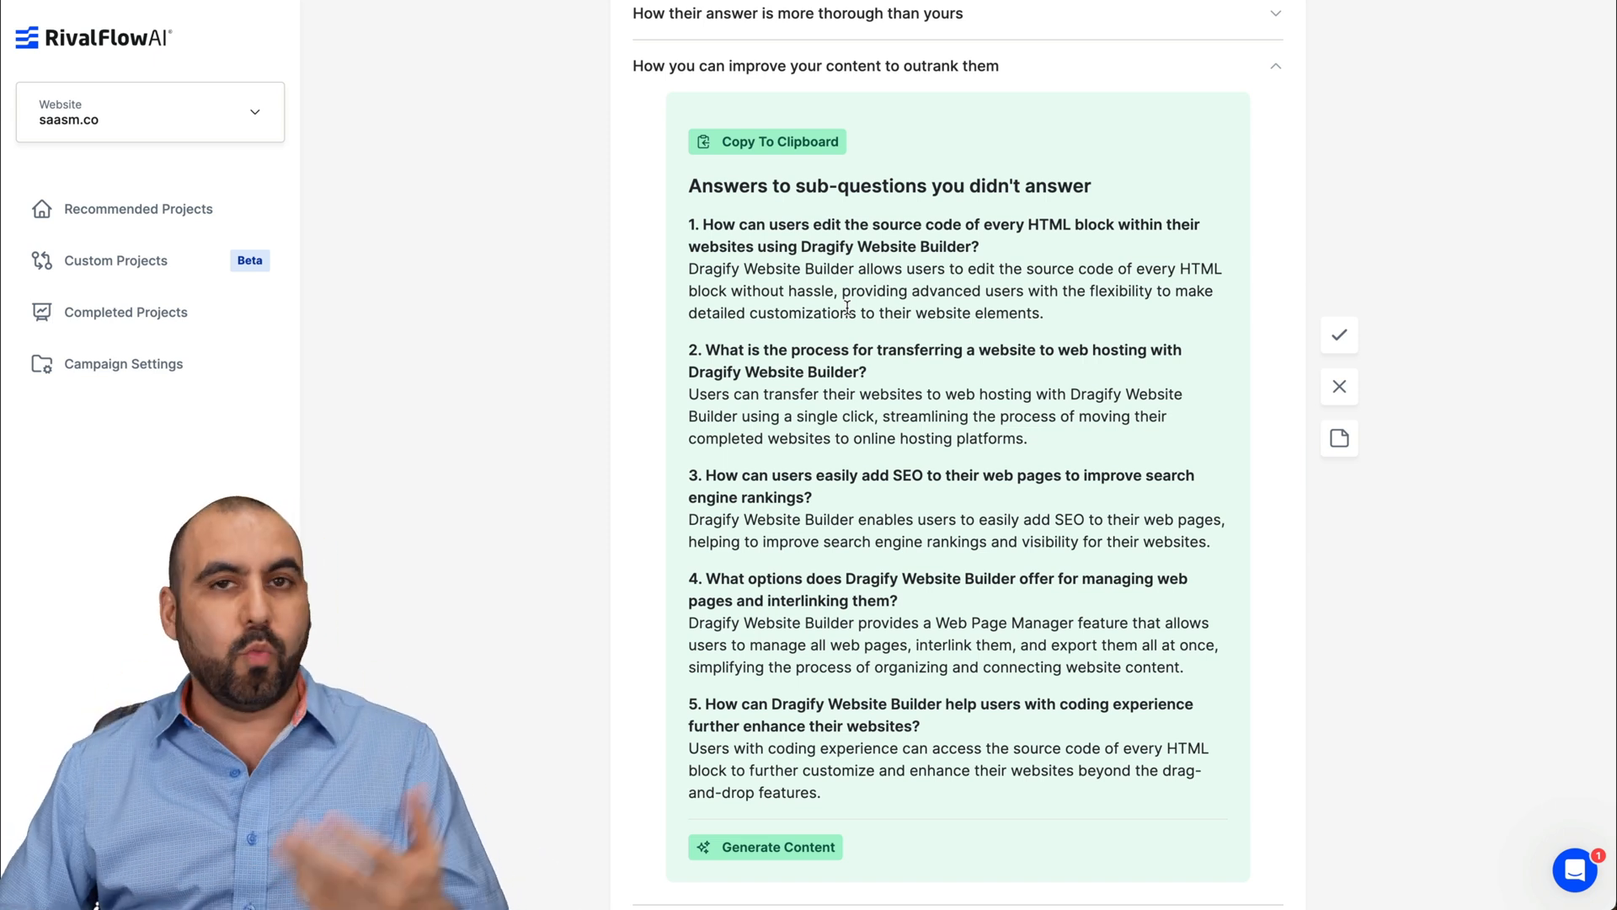
{"action": "scroll", "scroll_direction": "down", "scroll_amount": 3}
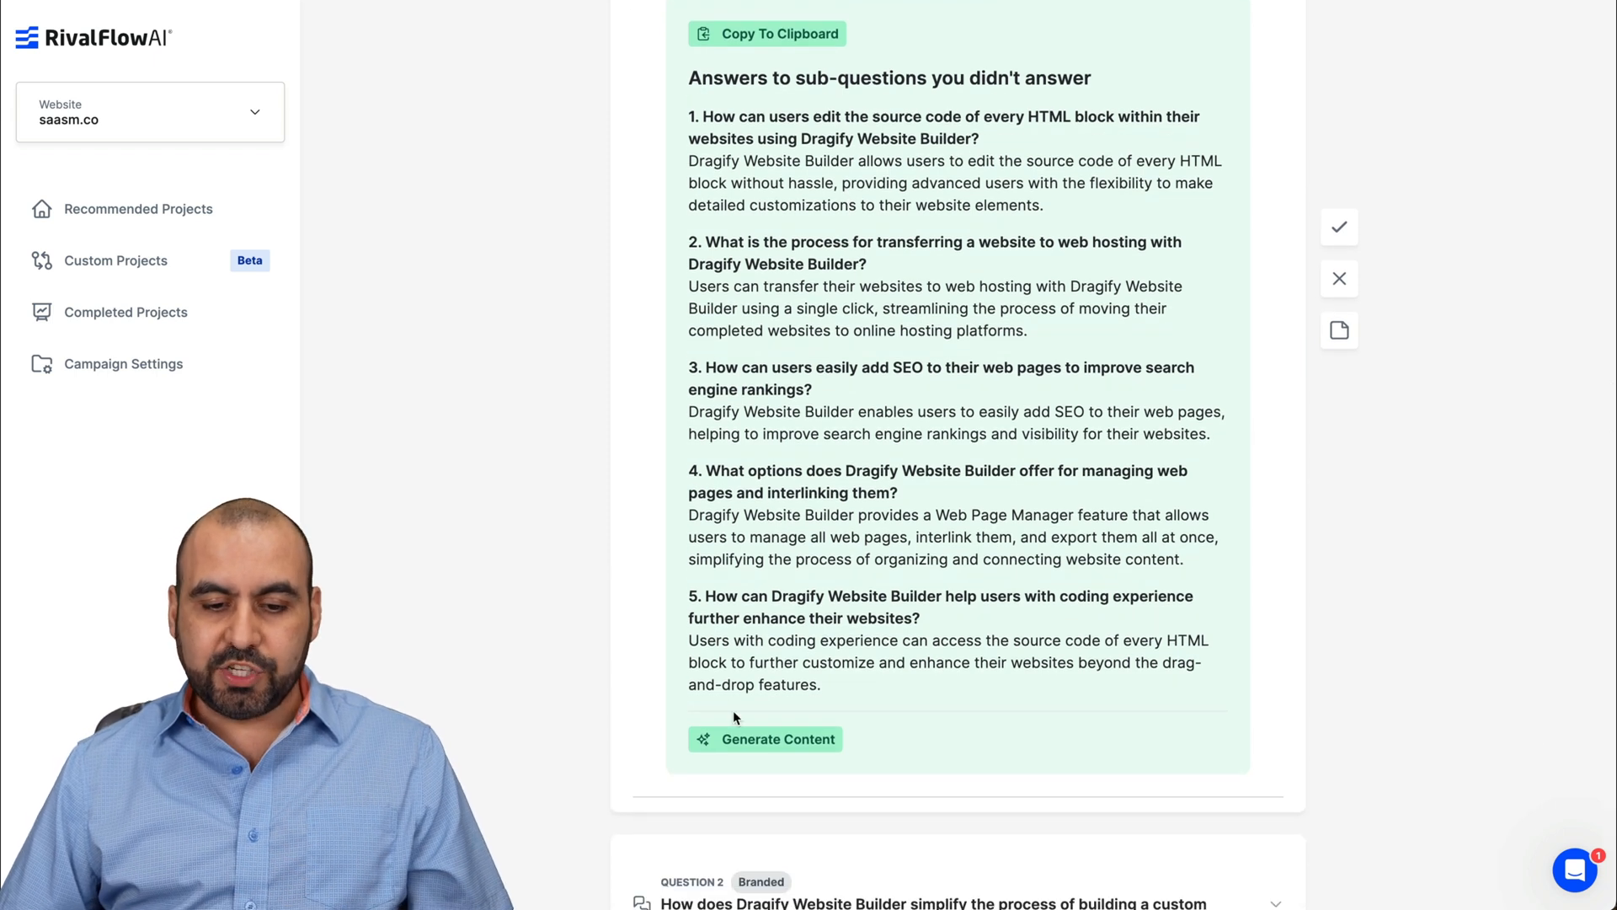
{"action": "left_click", "coordinate": [765, 738]}
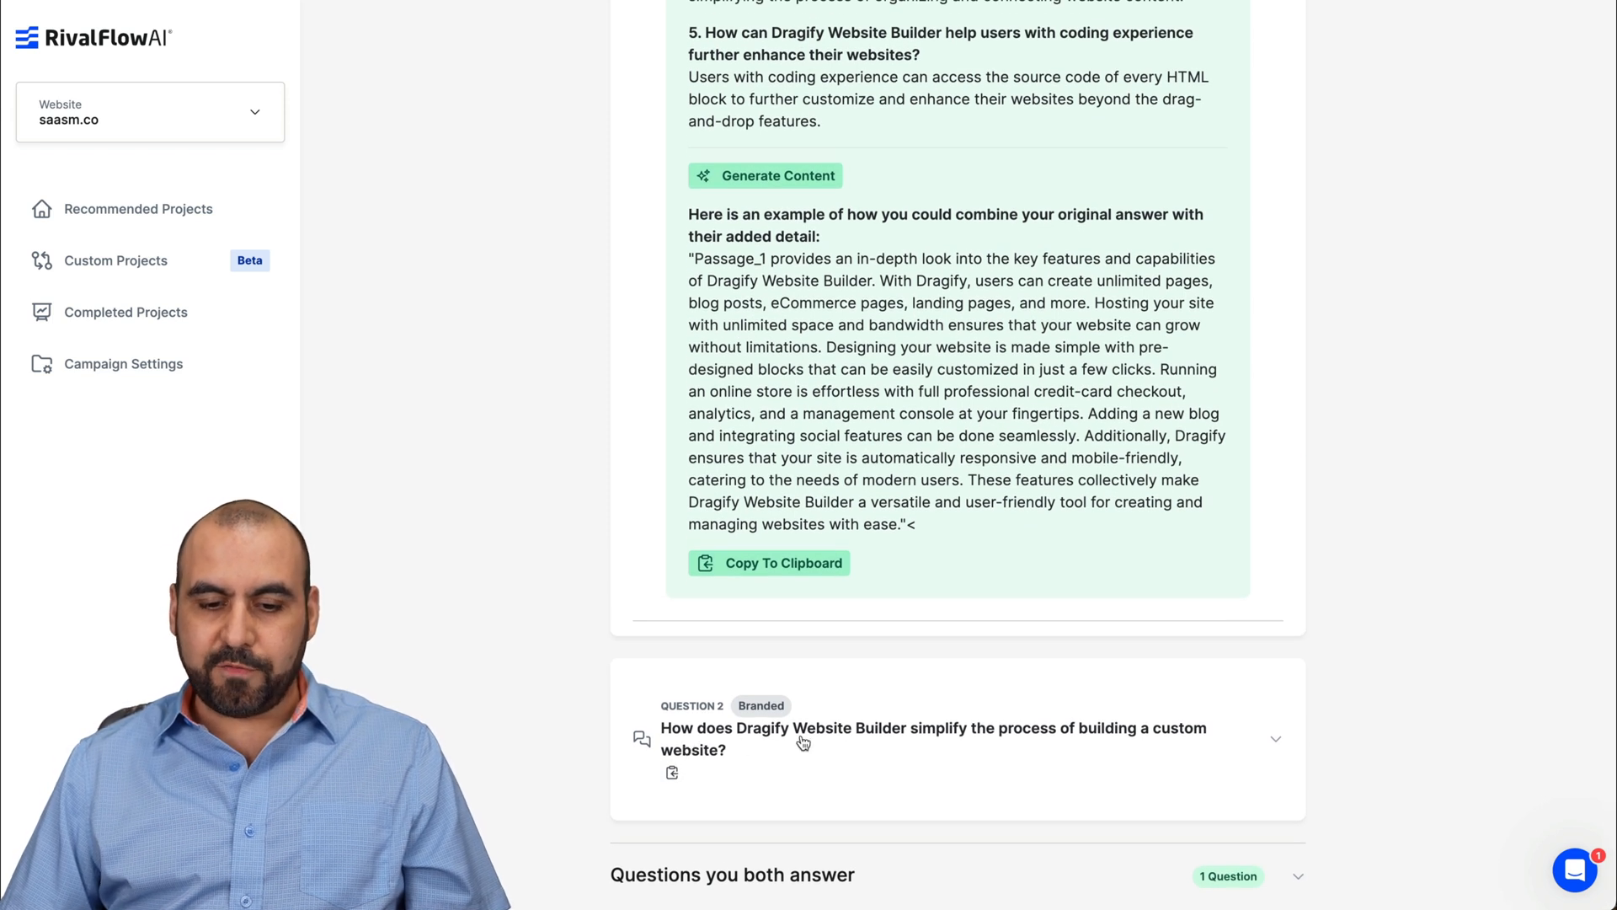
{"action": "mouse_move", "coordinate": [1026, 745]}
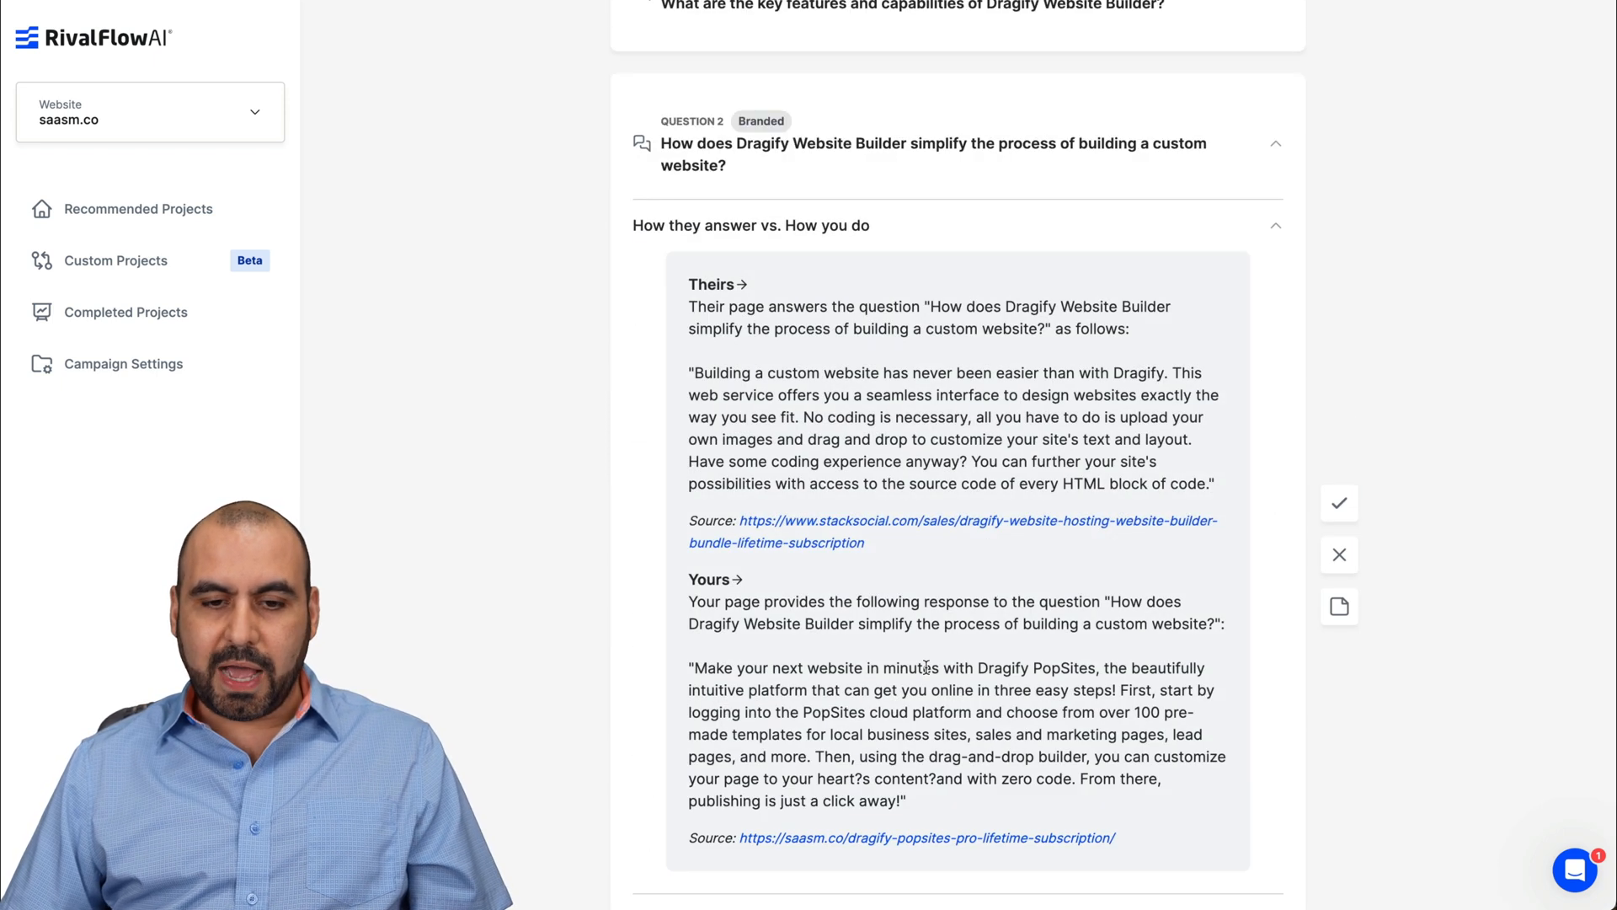
Step: Review Question 2's comparison and expand the 'Questions you both answer' section
{"action": "scroll", "scroll_direction": "down", "scroll_amount": 3}
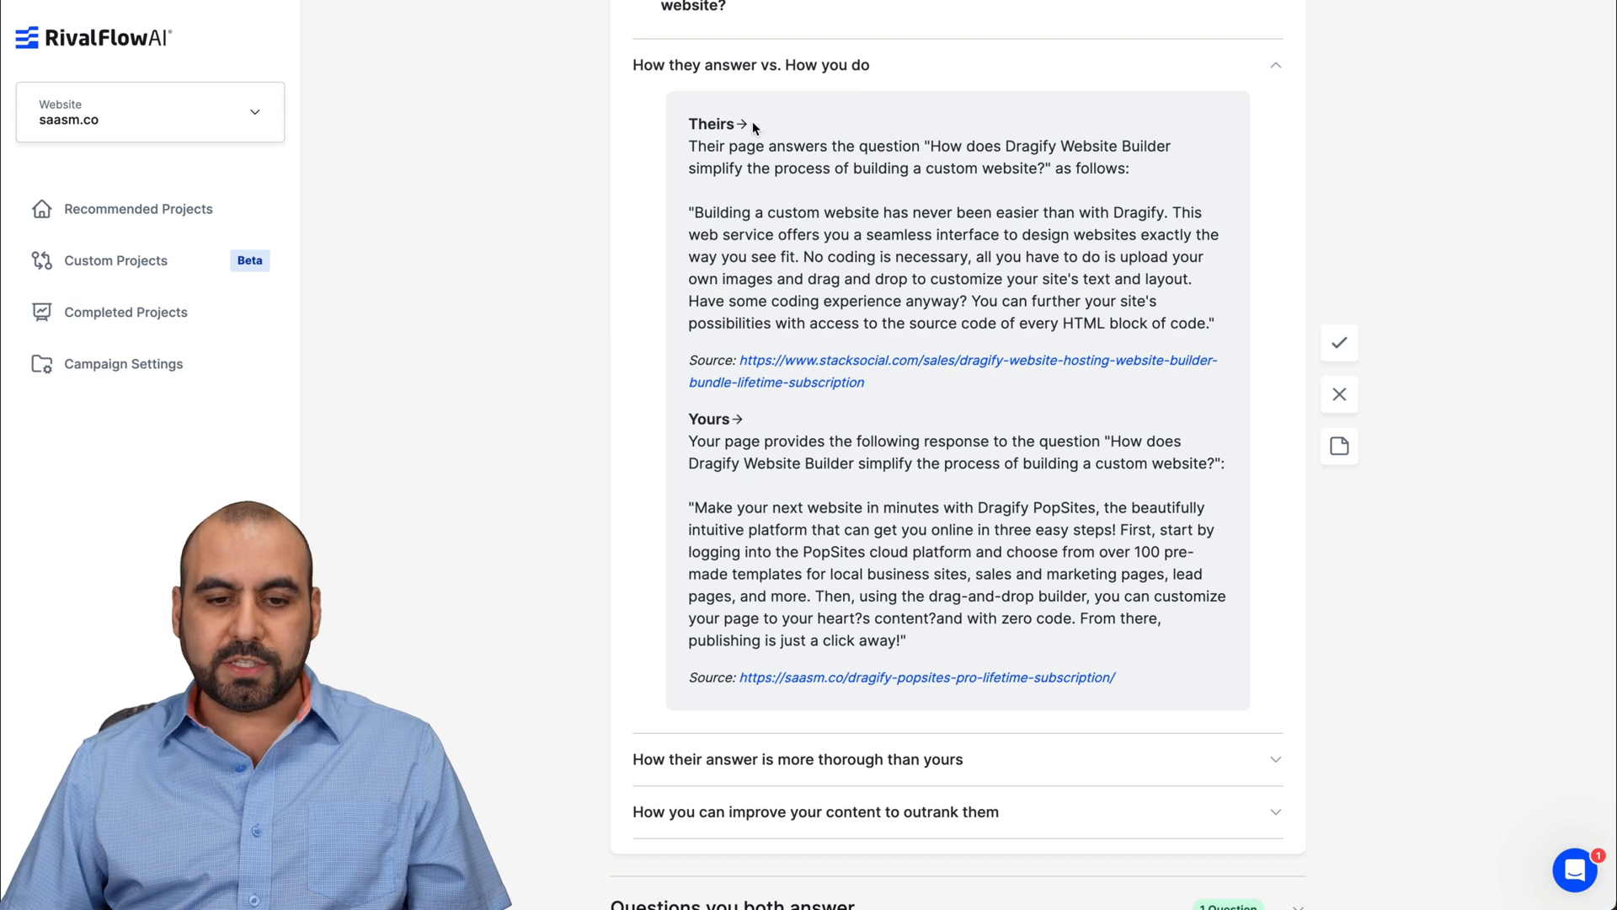
{"action": "scroll", "scroll_direction": "down", "scroll_amount": 3}
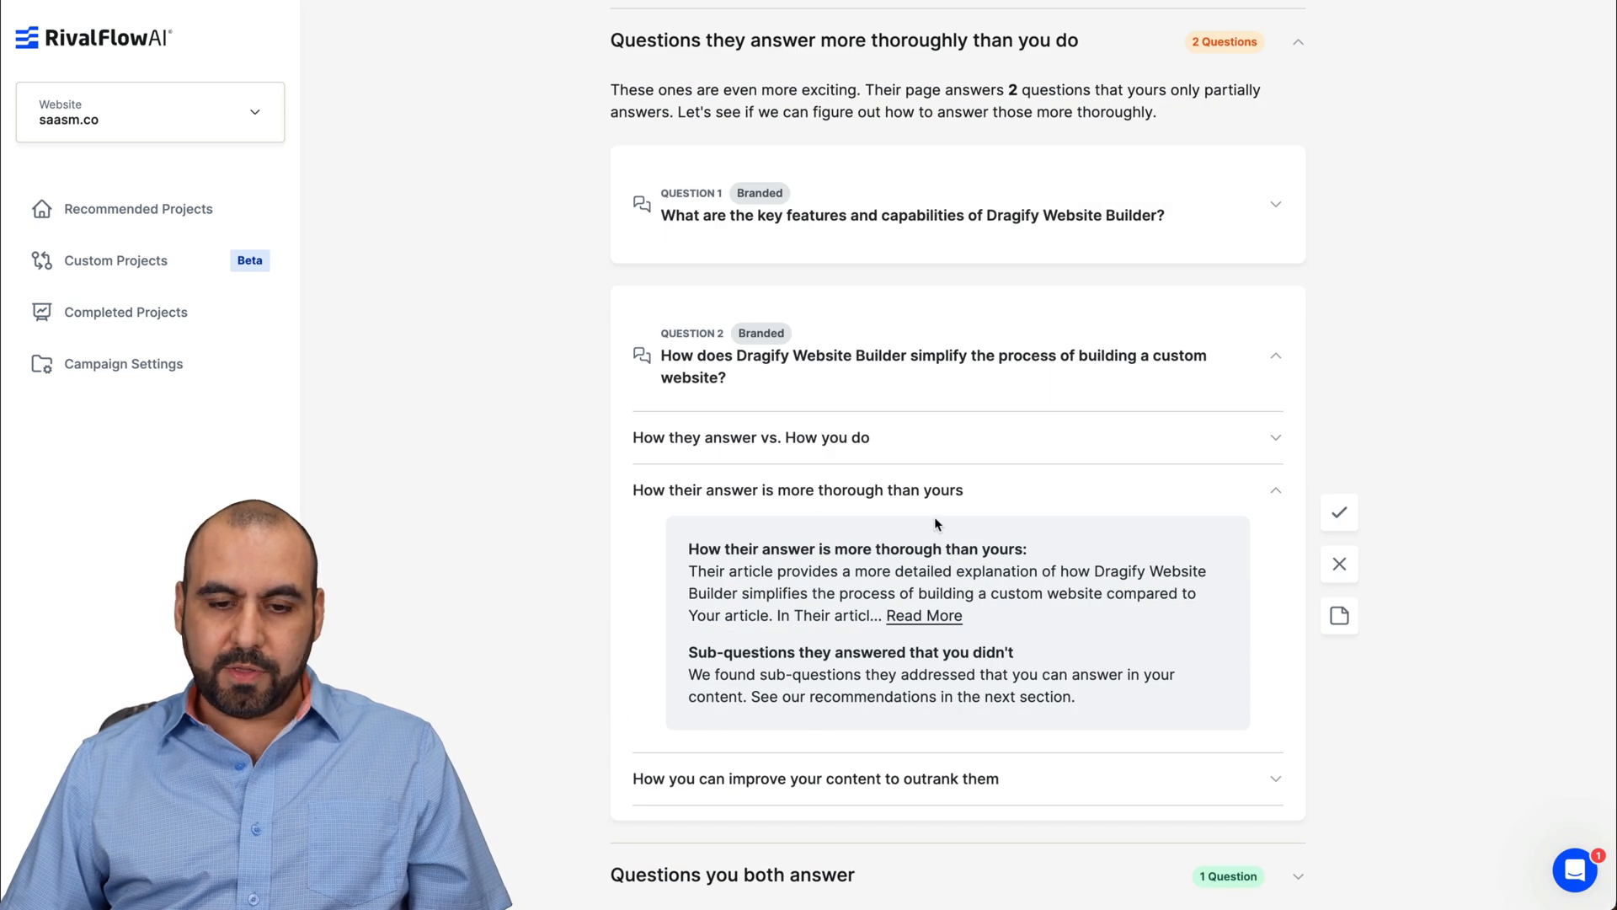
{"action": "left_click", "coordinate": [815, 778]}
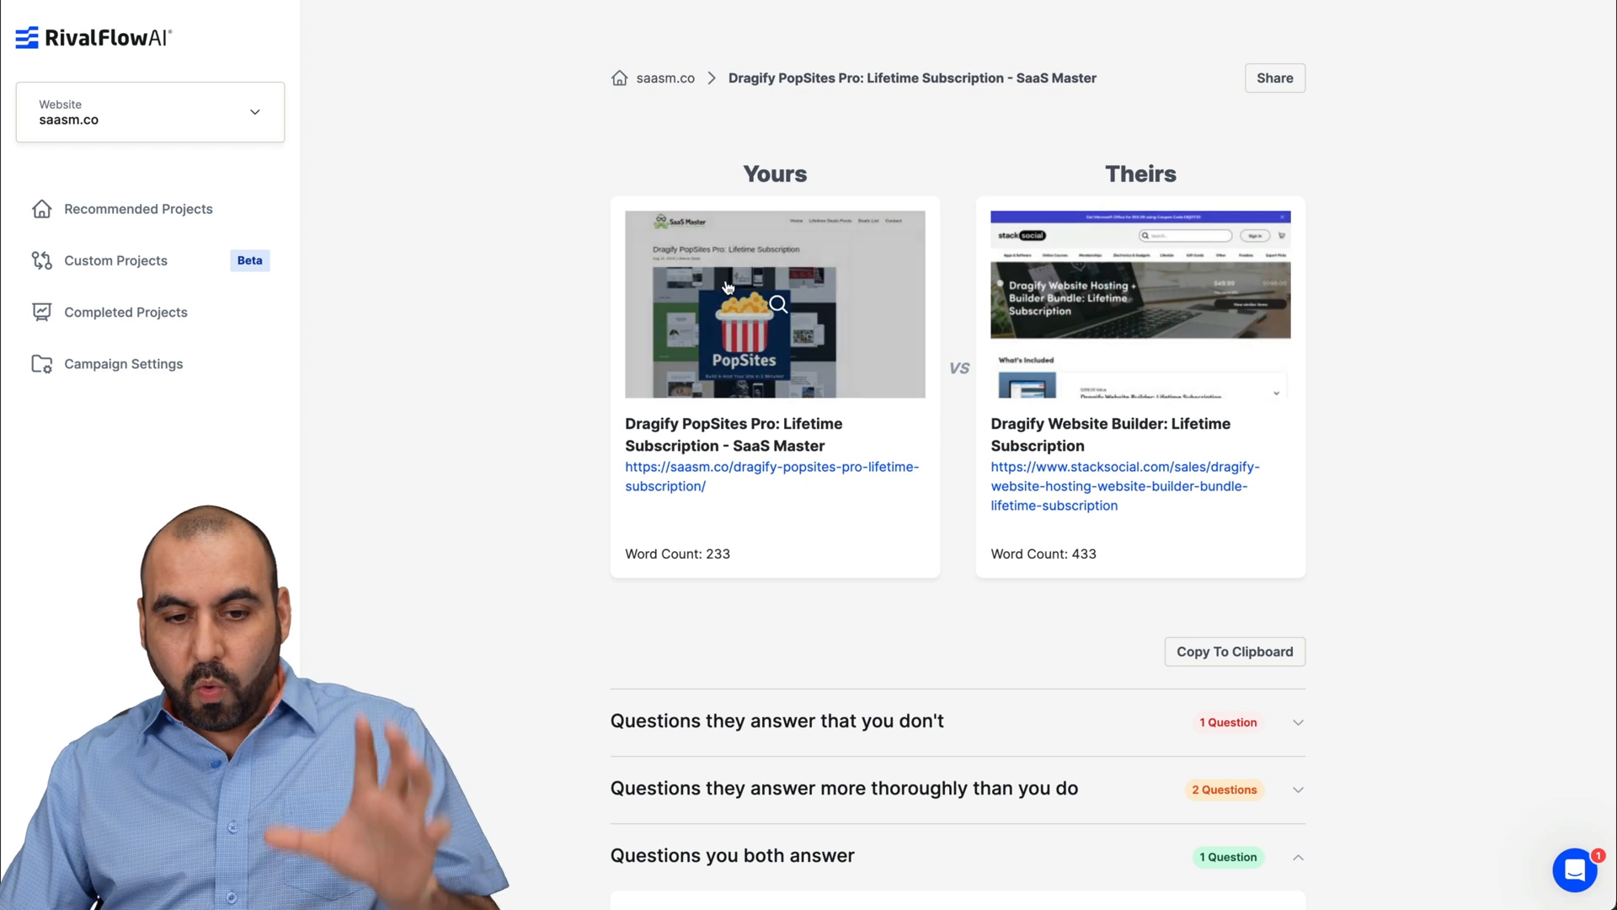
Step: Preview the competitor's product page from the Theirs thumbnail and close the preview
{"action": "left_click", "coordinate": [775, 303]}
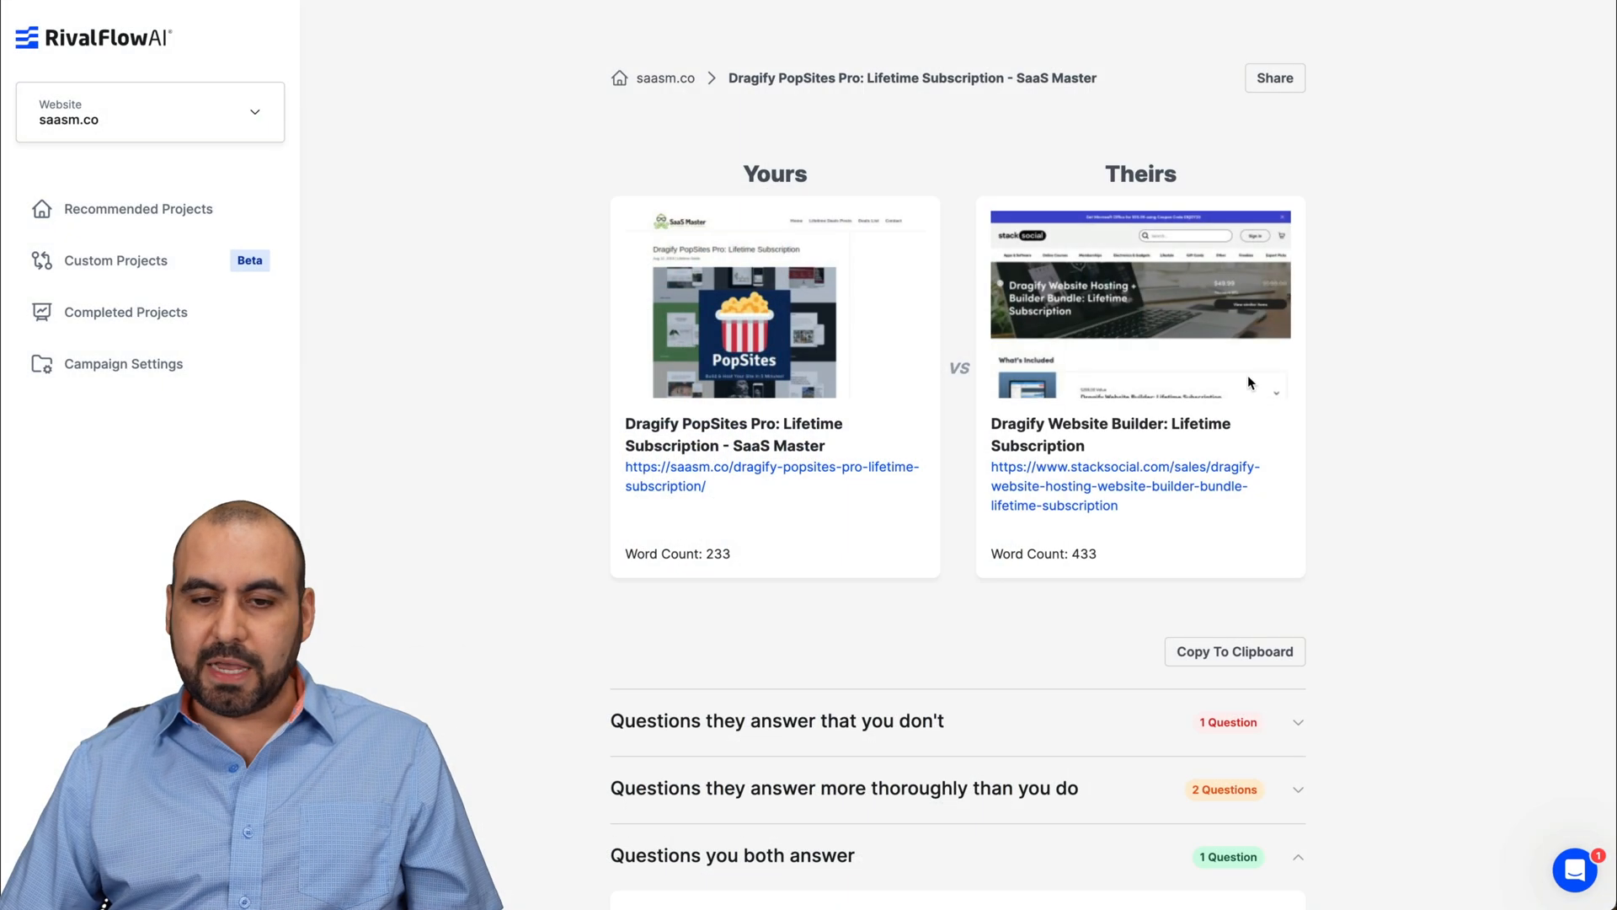
{"action": "left_click", "coordinate": [1141, 300]}
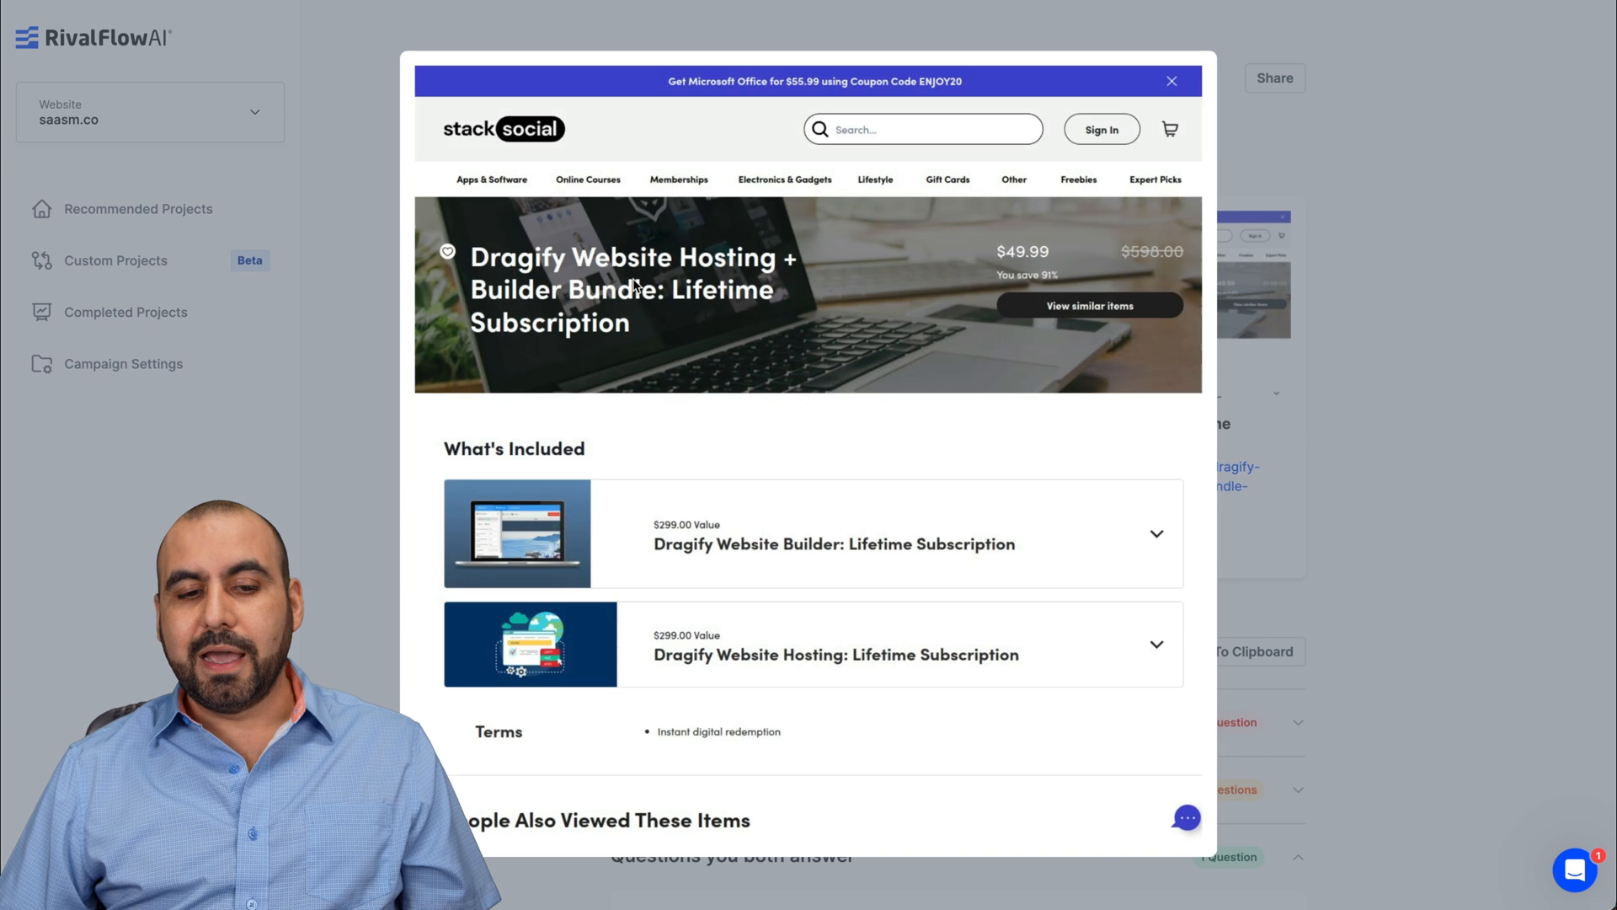
{"action": "left_click", "coordinate": [1173, 81]}
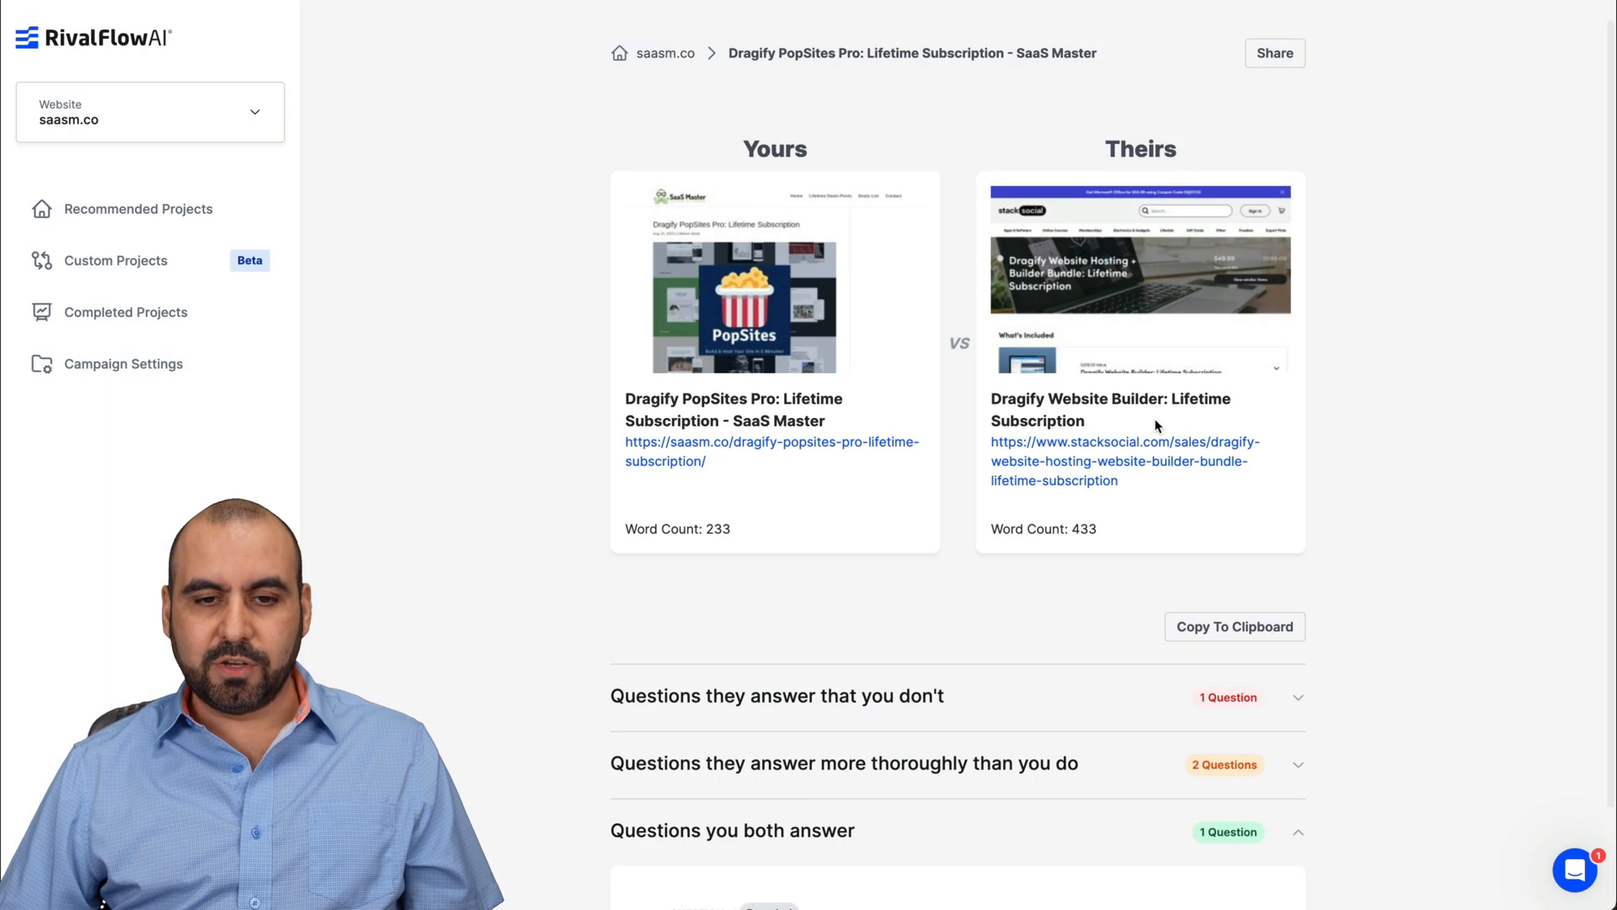
{"action": "mouse_move", "coordinate": [747, 549]}
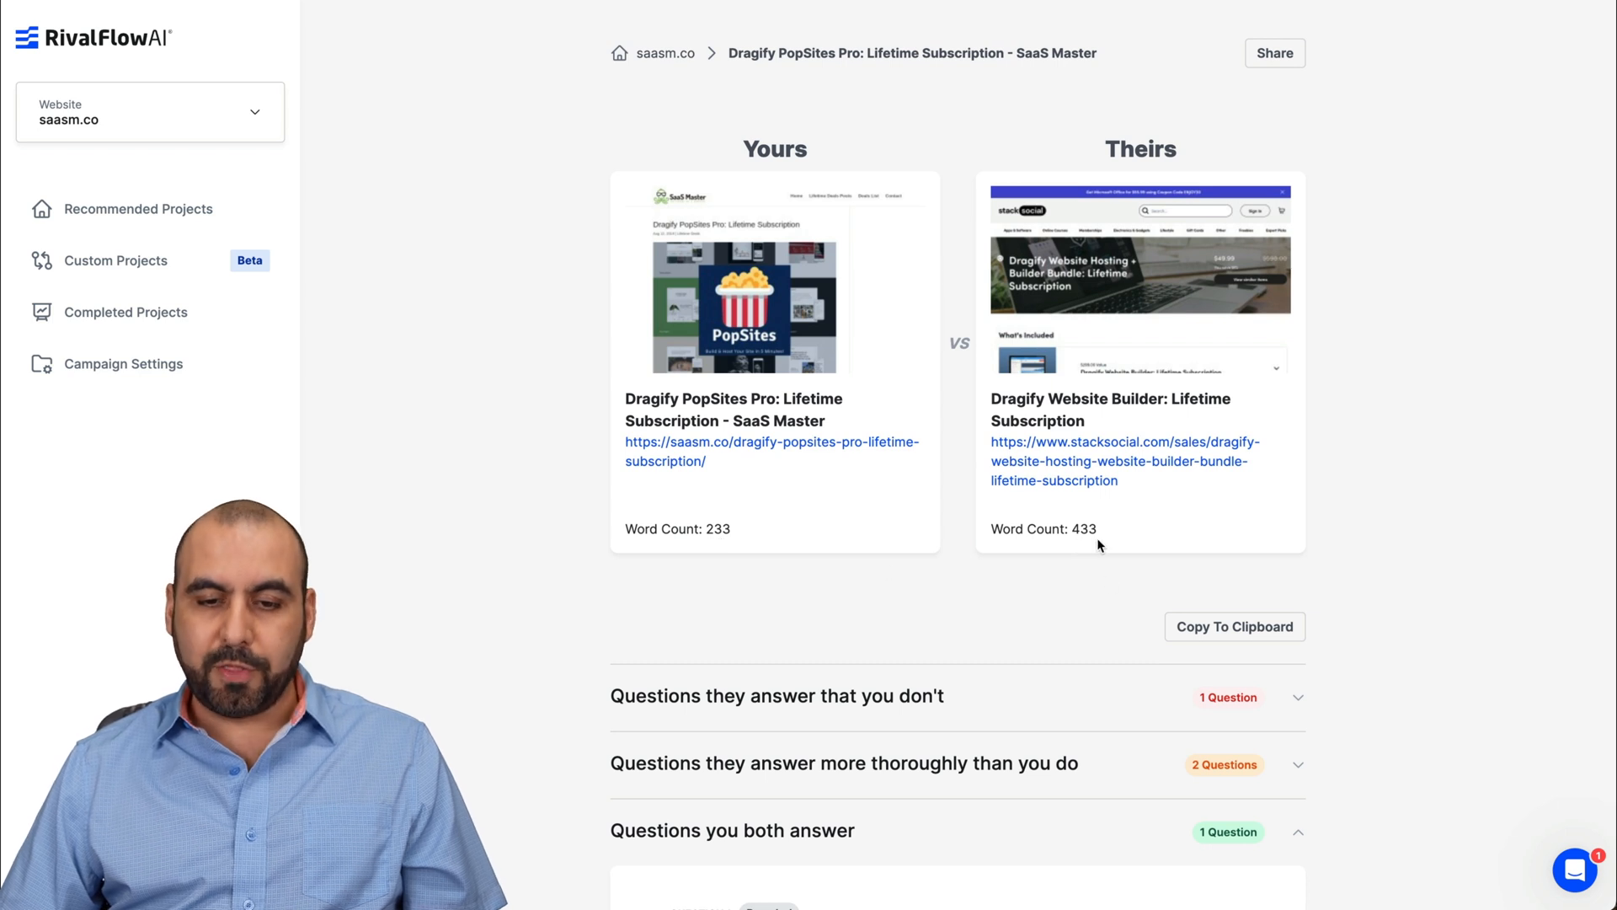
{"action": "mouse_move", "coordinate": [1103, 545]}
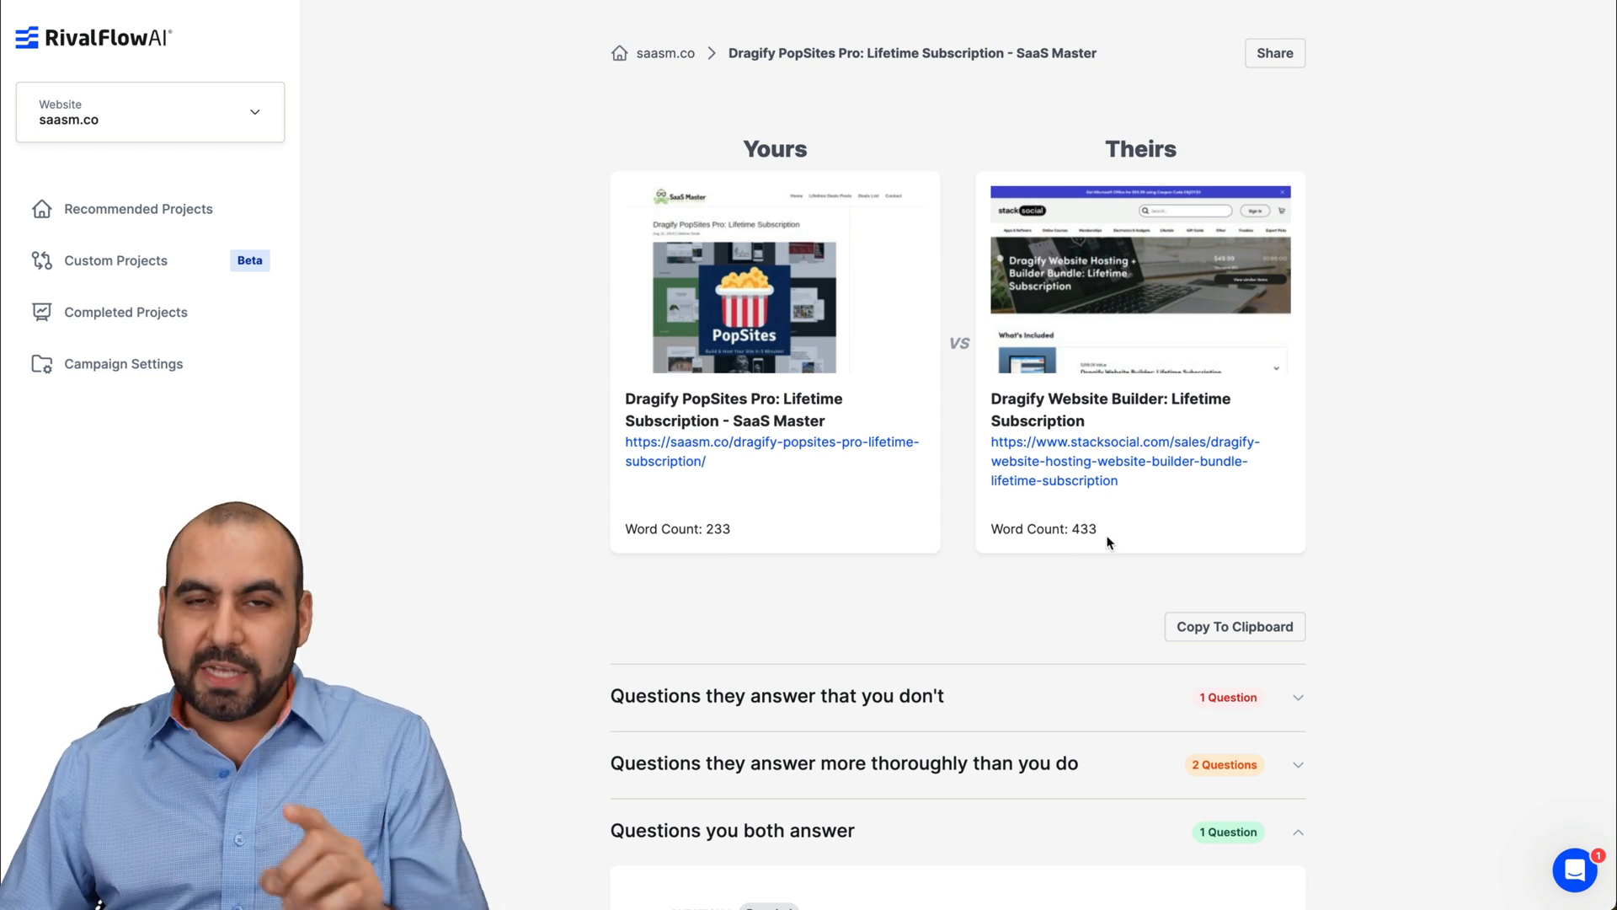
Step: Return to the Recommended Projects list for saasm.co
{"action": "scroll", "scroll_direction": "down", "scroll_amount": 3}
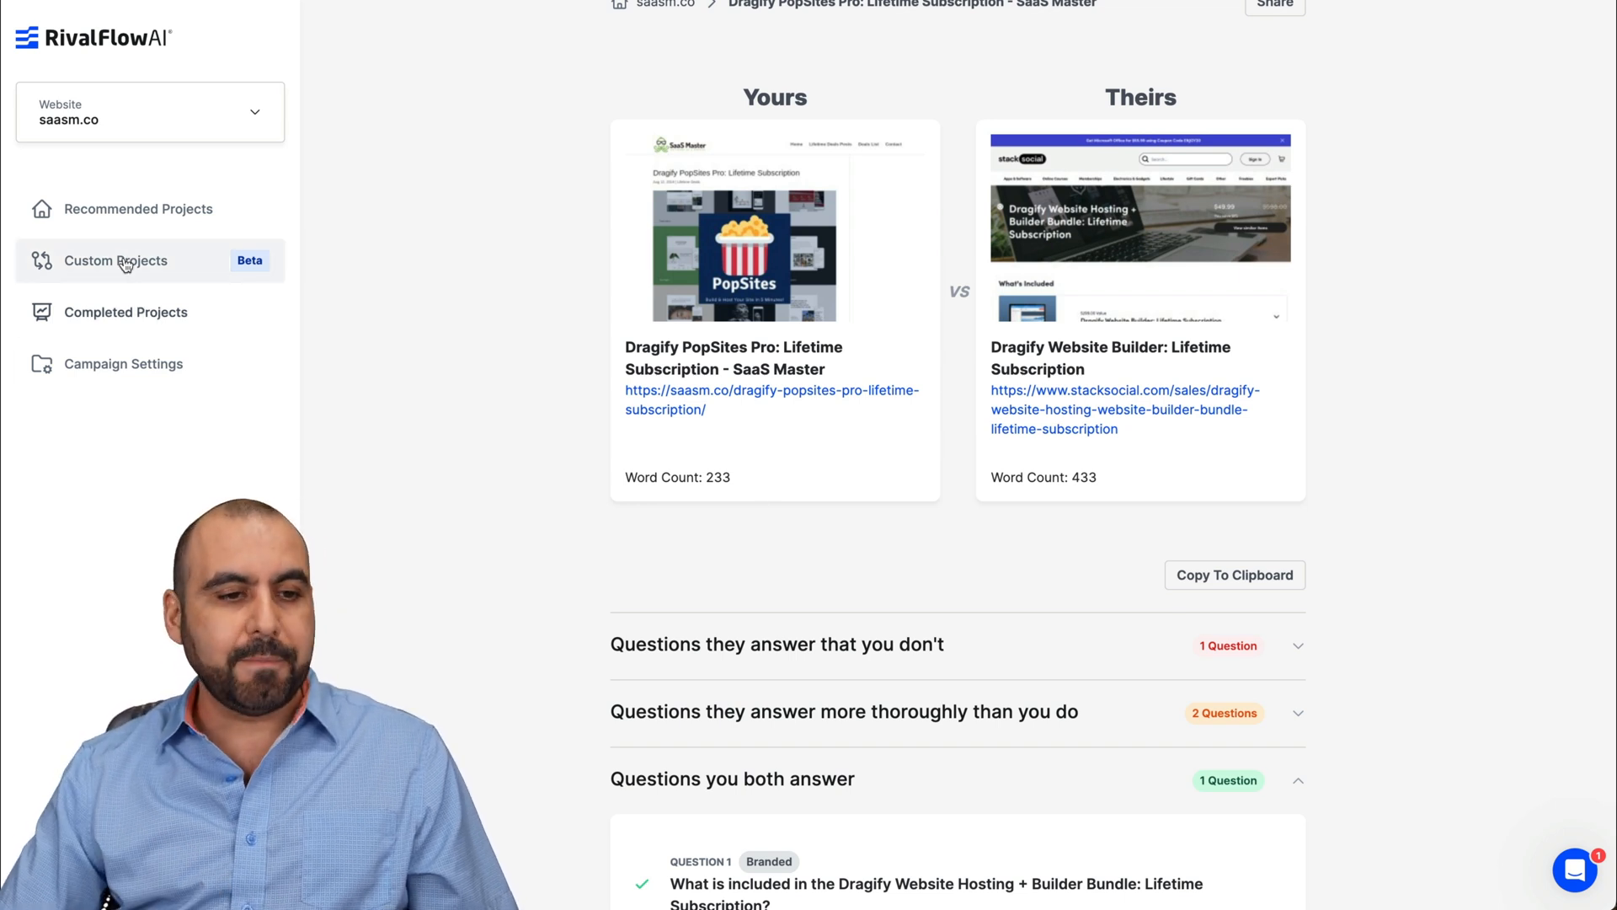
{"action": "left_click", "coordinate": [136, 209]}
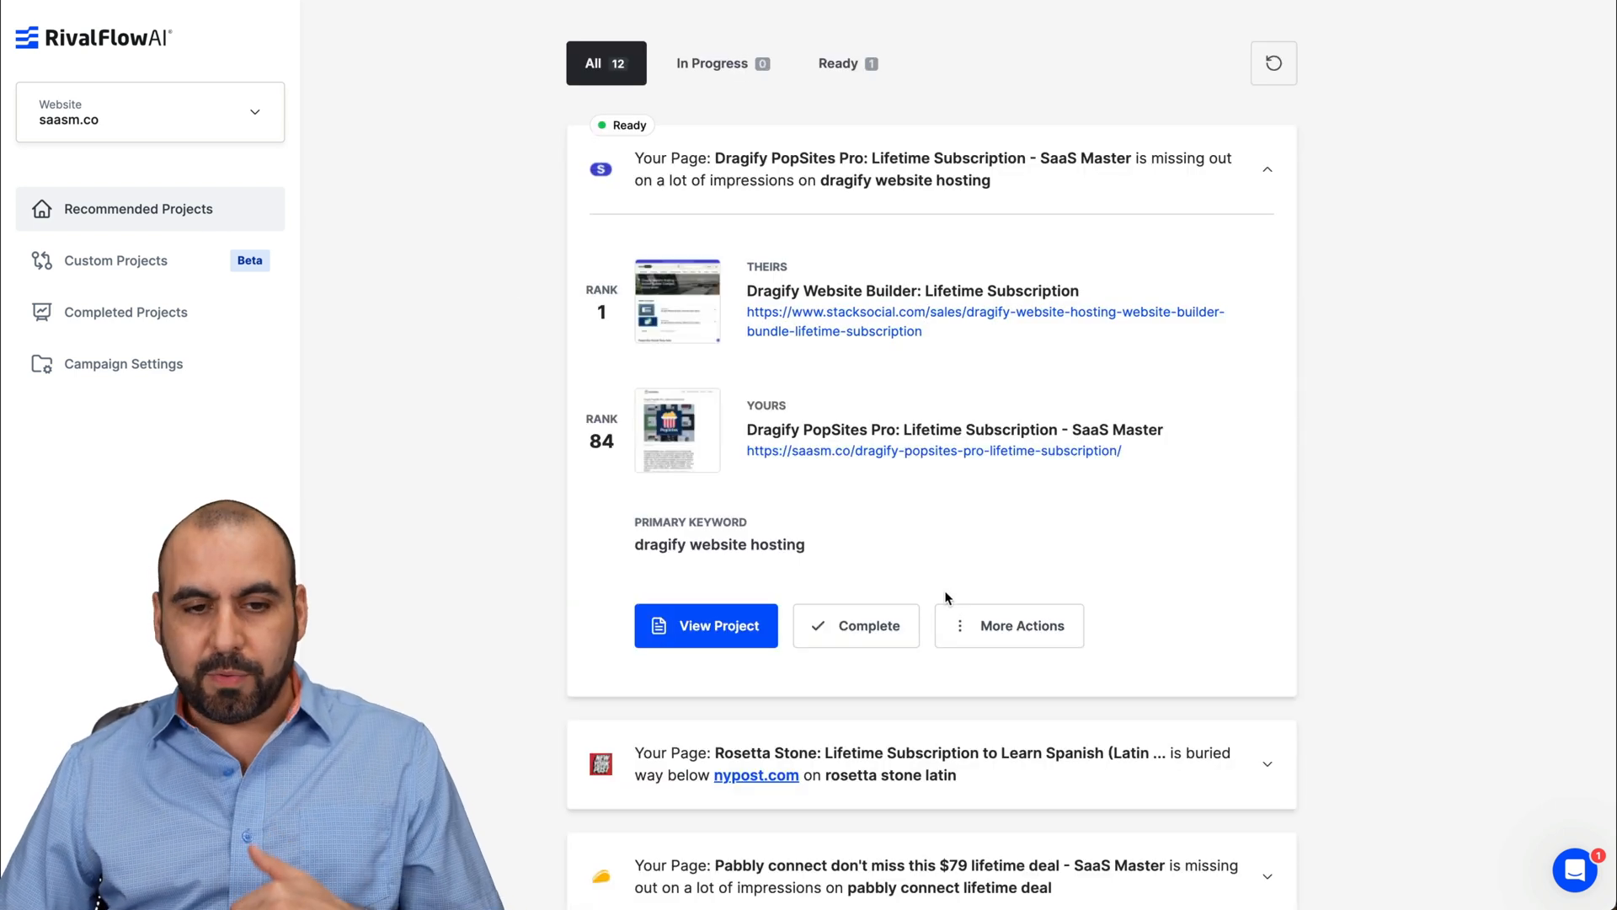
Step: Generate the Pabbly connect project and view it once marked Ready
{"action": "scroll", "scroll_direction": "down", "scroll_amount": 3}
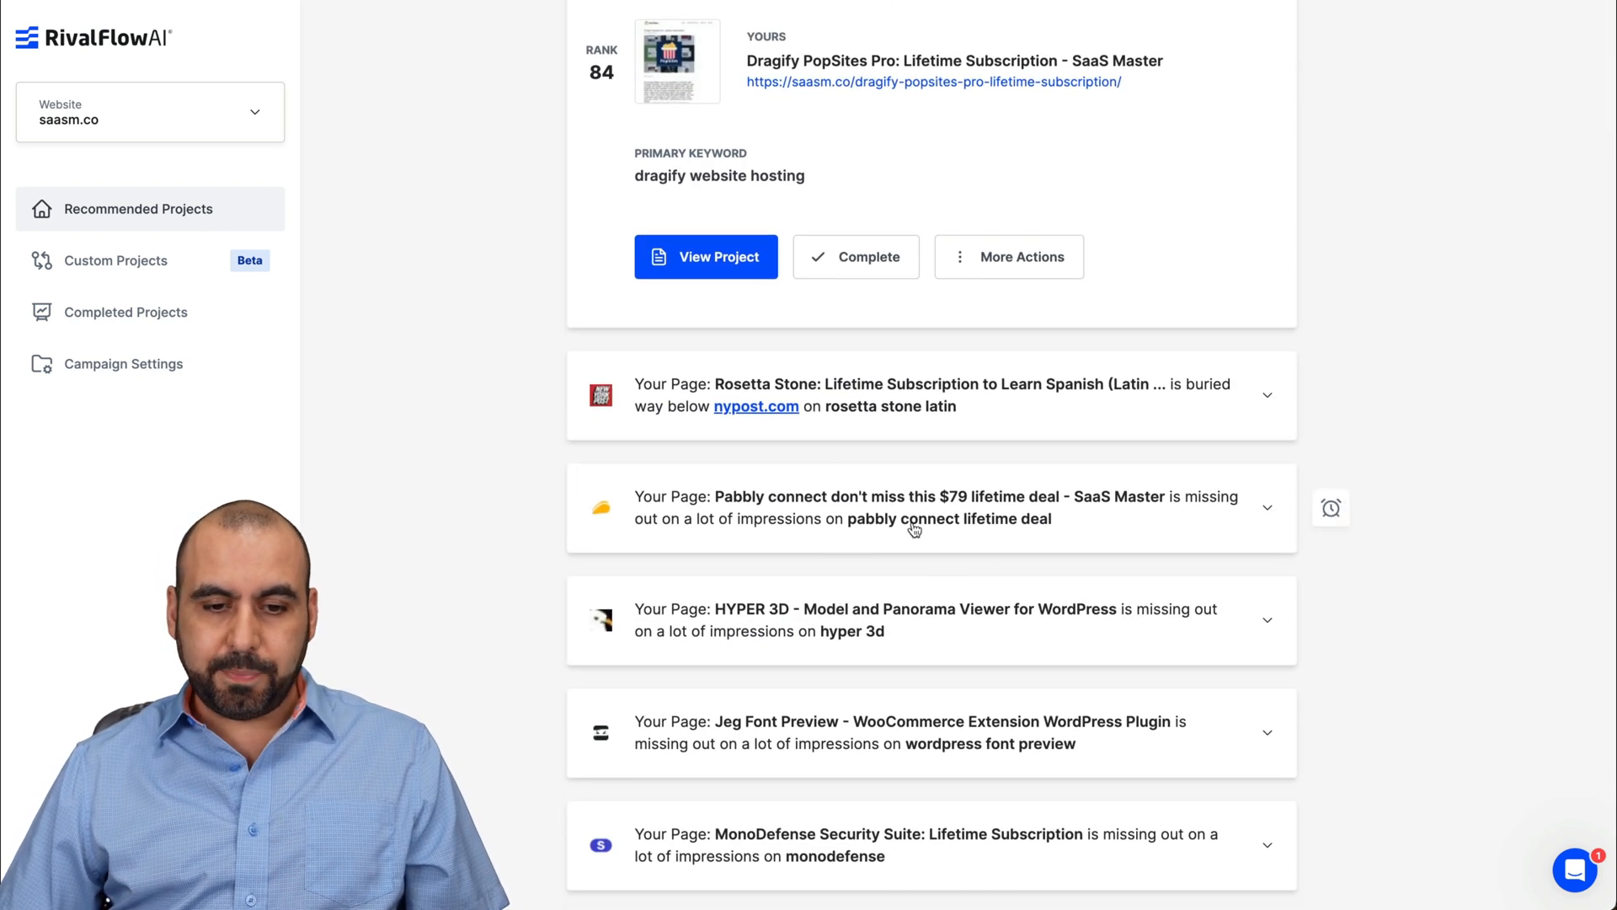
{"action": "left_click", "coordinate": [911, 507]}
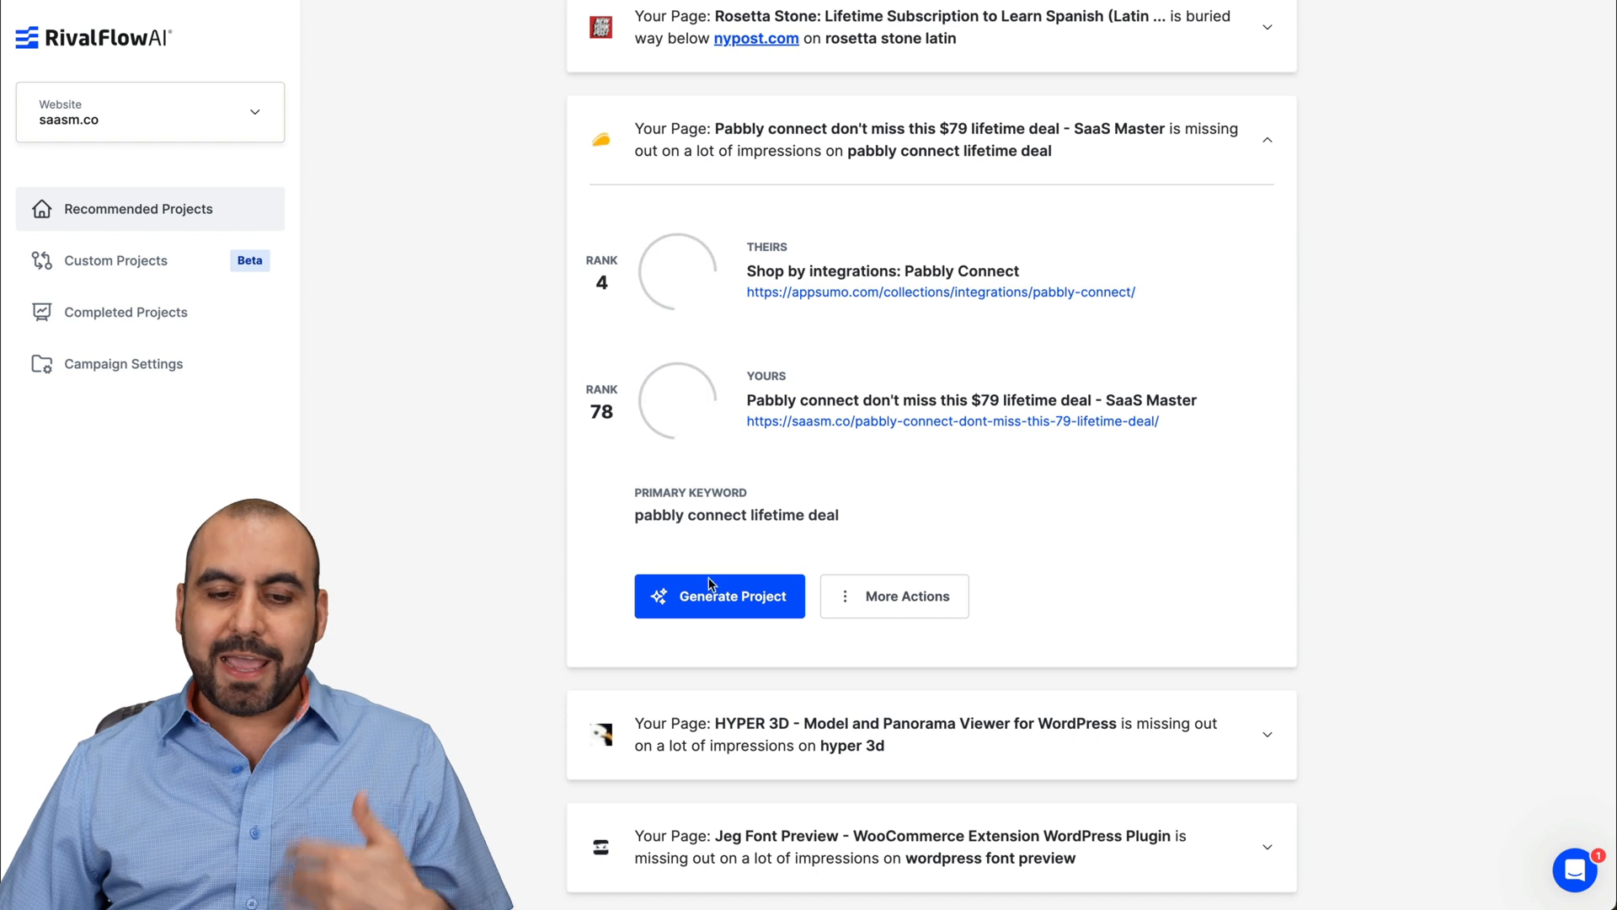
{"action": "left_click", "coordinate": [720, 595]}
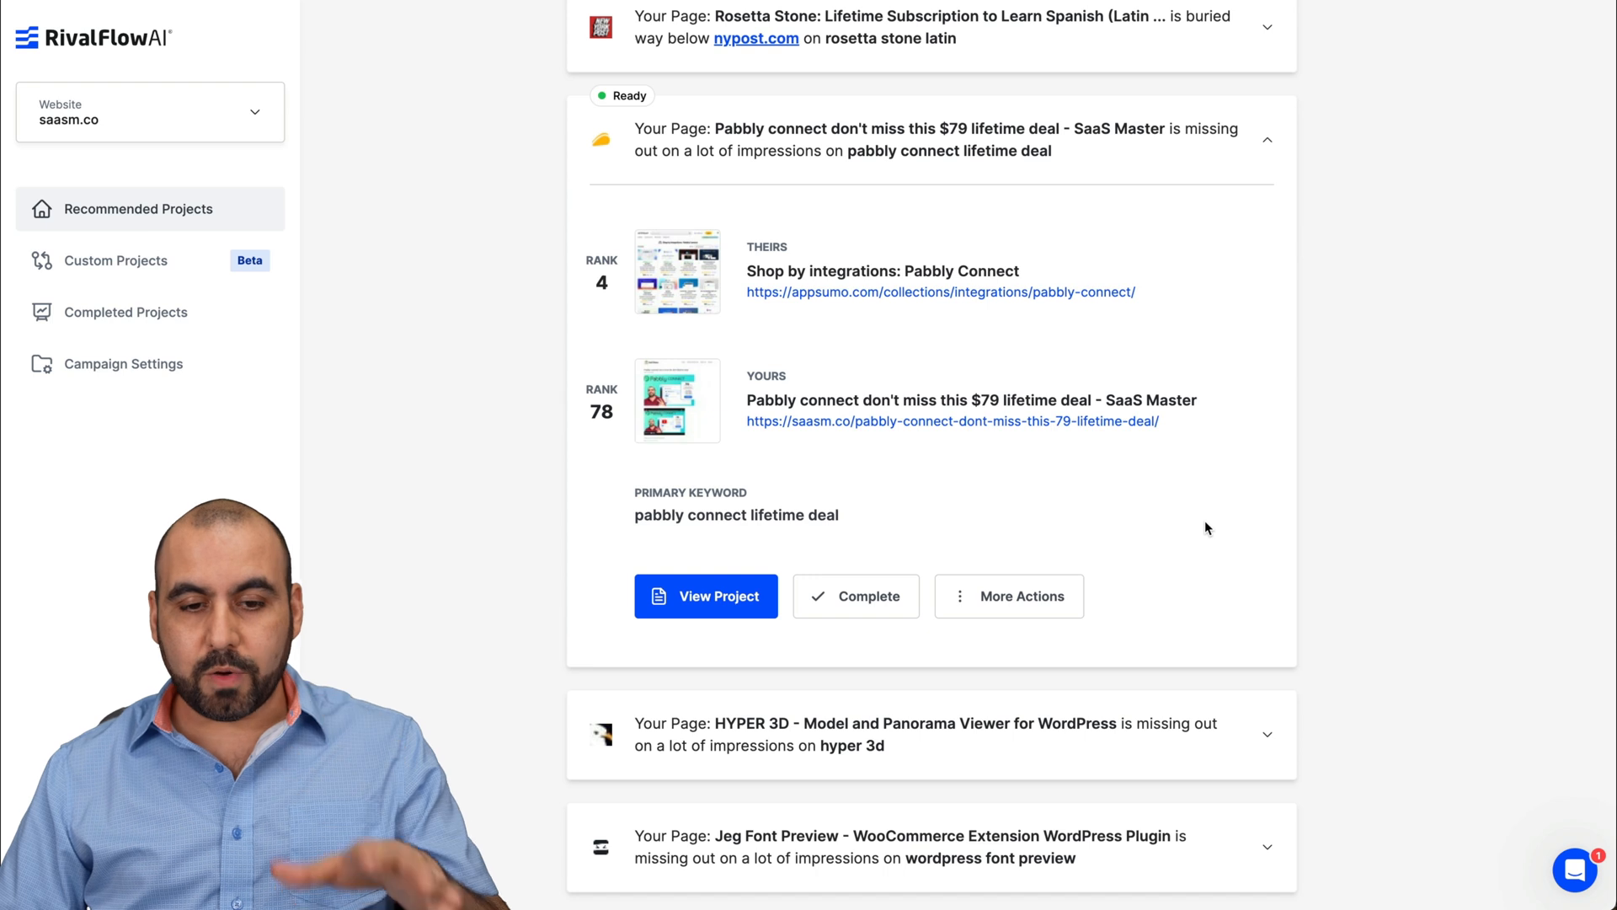
{"action": "left_click", "coordinate": [706, 595]}
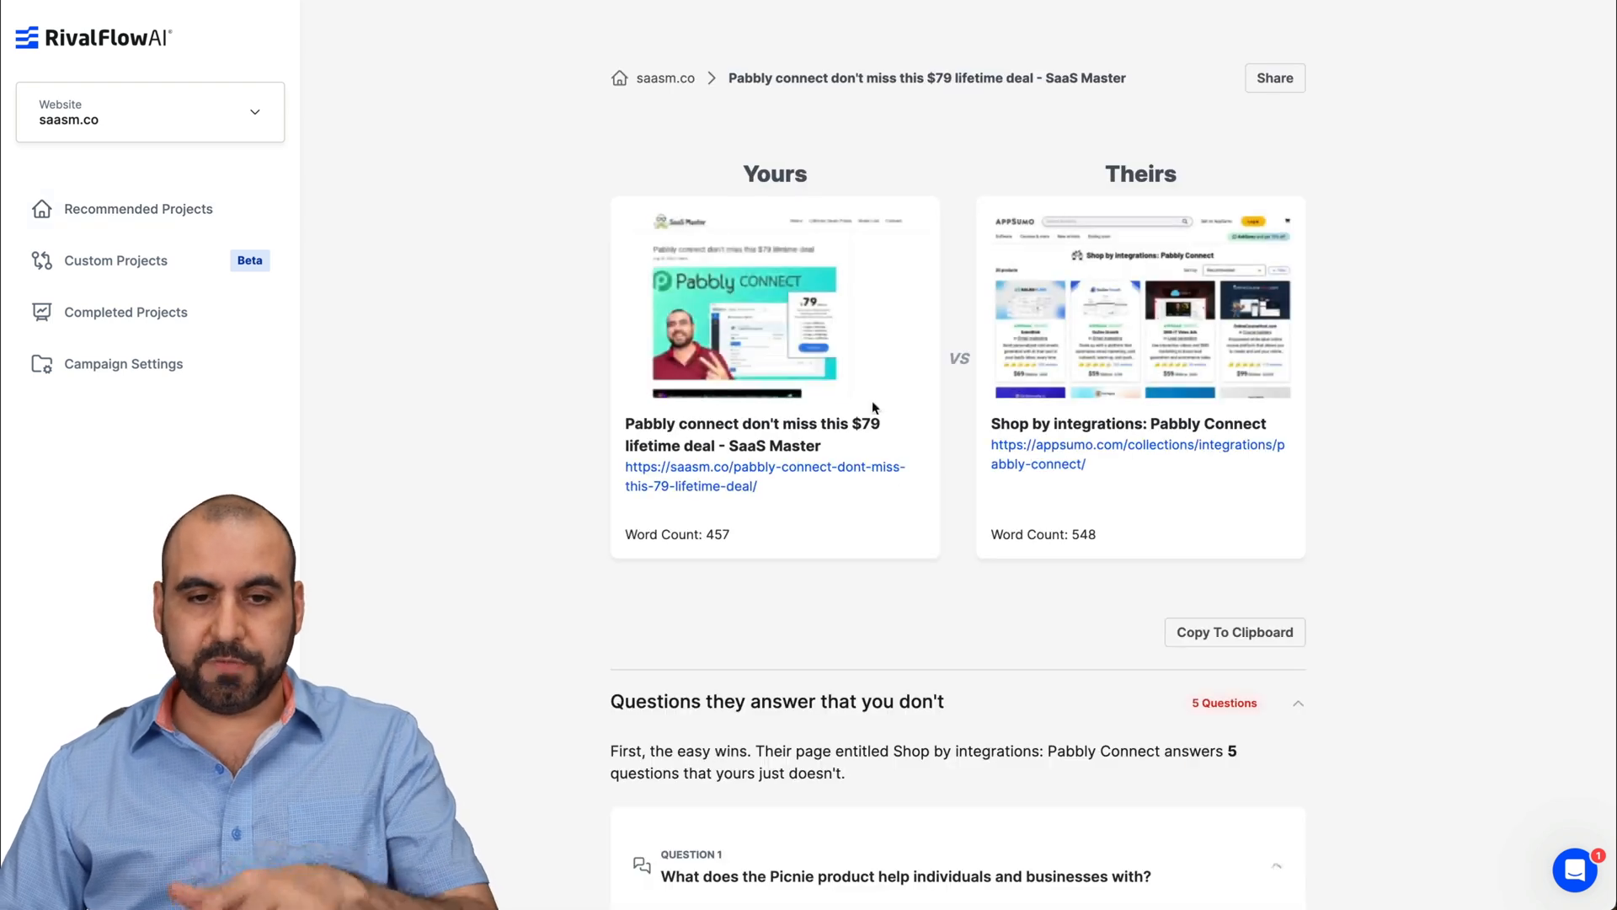
{"action": "mouse_move", "coordinate": [955, 513]}
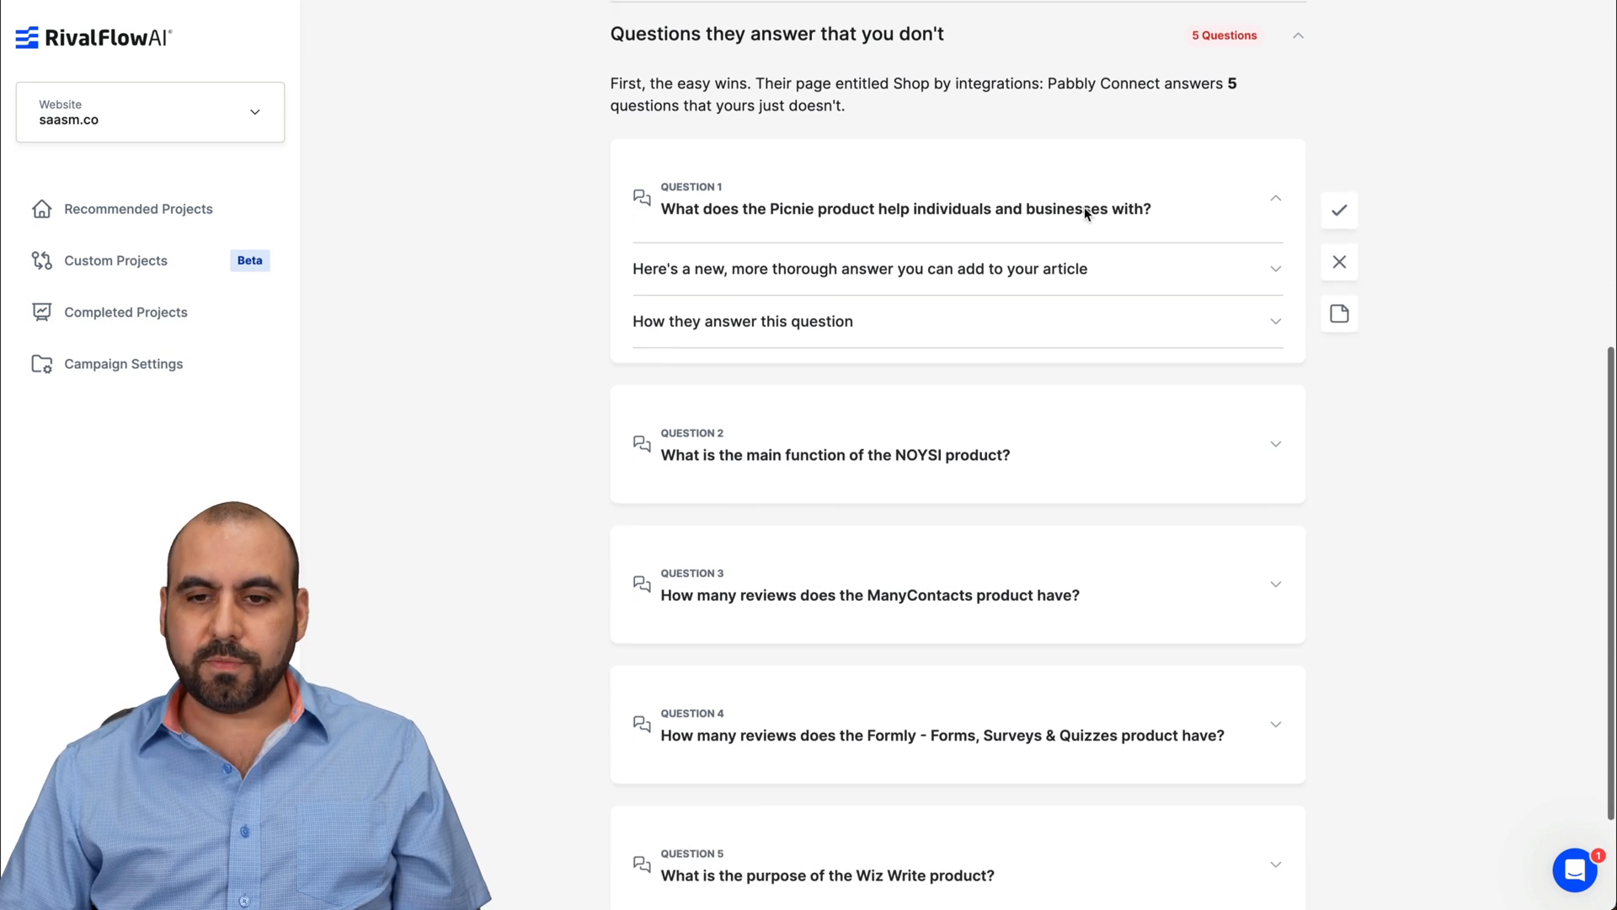
Step: Review the suggested answers for Questions 1-3 (NOYSI, ManyContacts reviews)
{"action": "scroll", "scroll_direction": "down", "scroll_amount": 3}
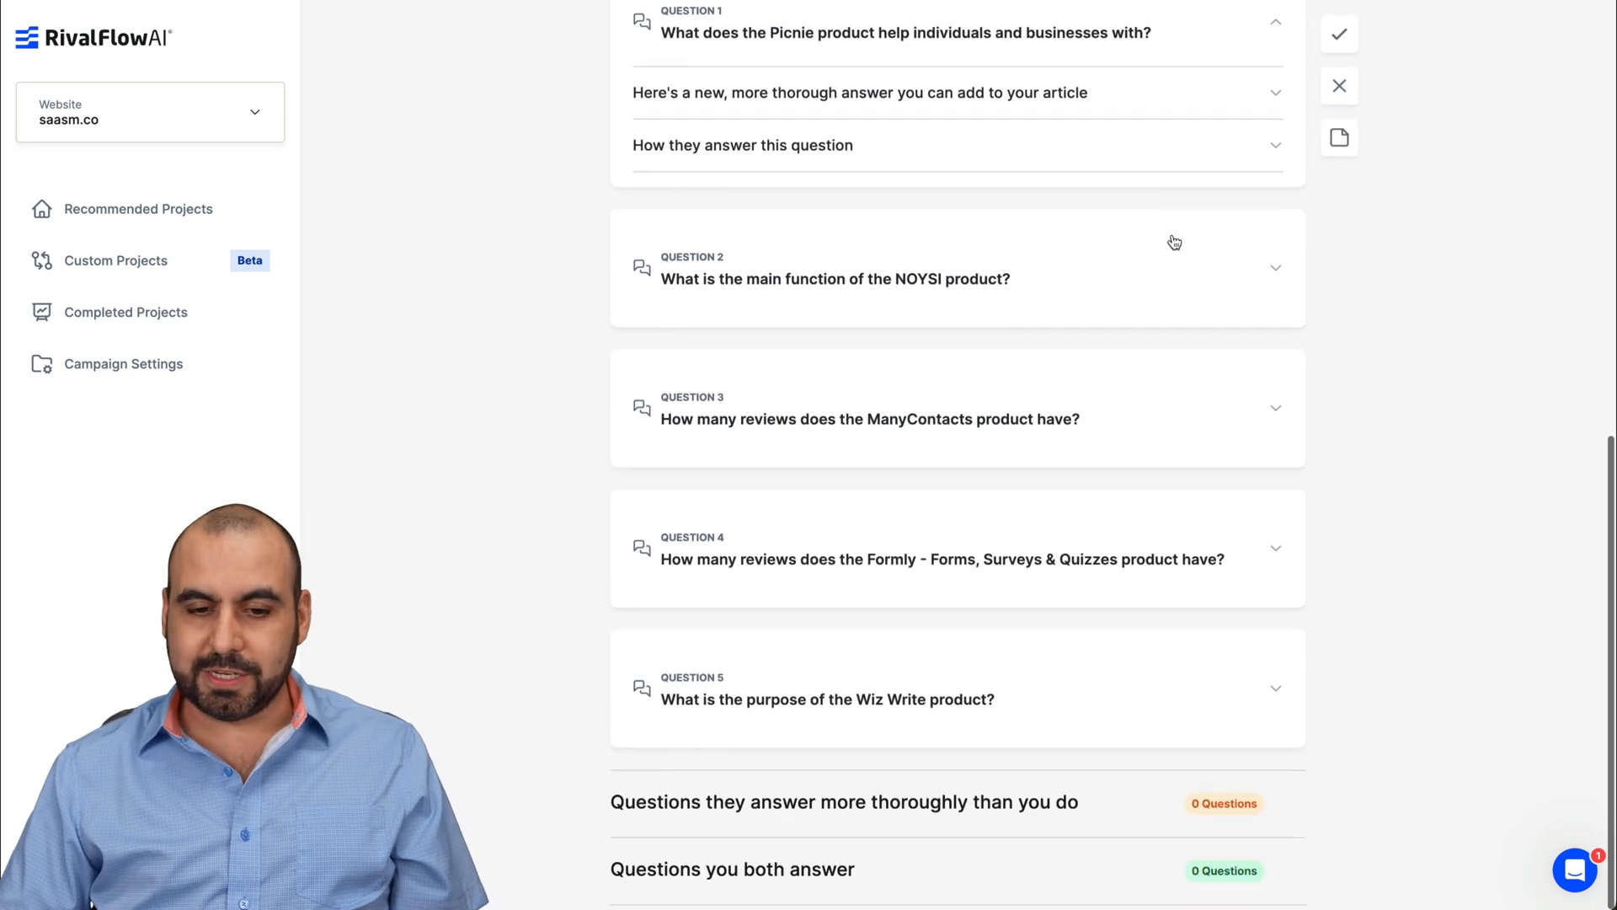
{"action": "scroll", "scroll_direction": "up", "scroll_amount": 3}
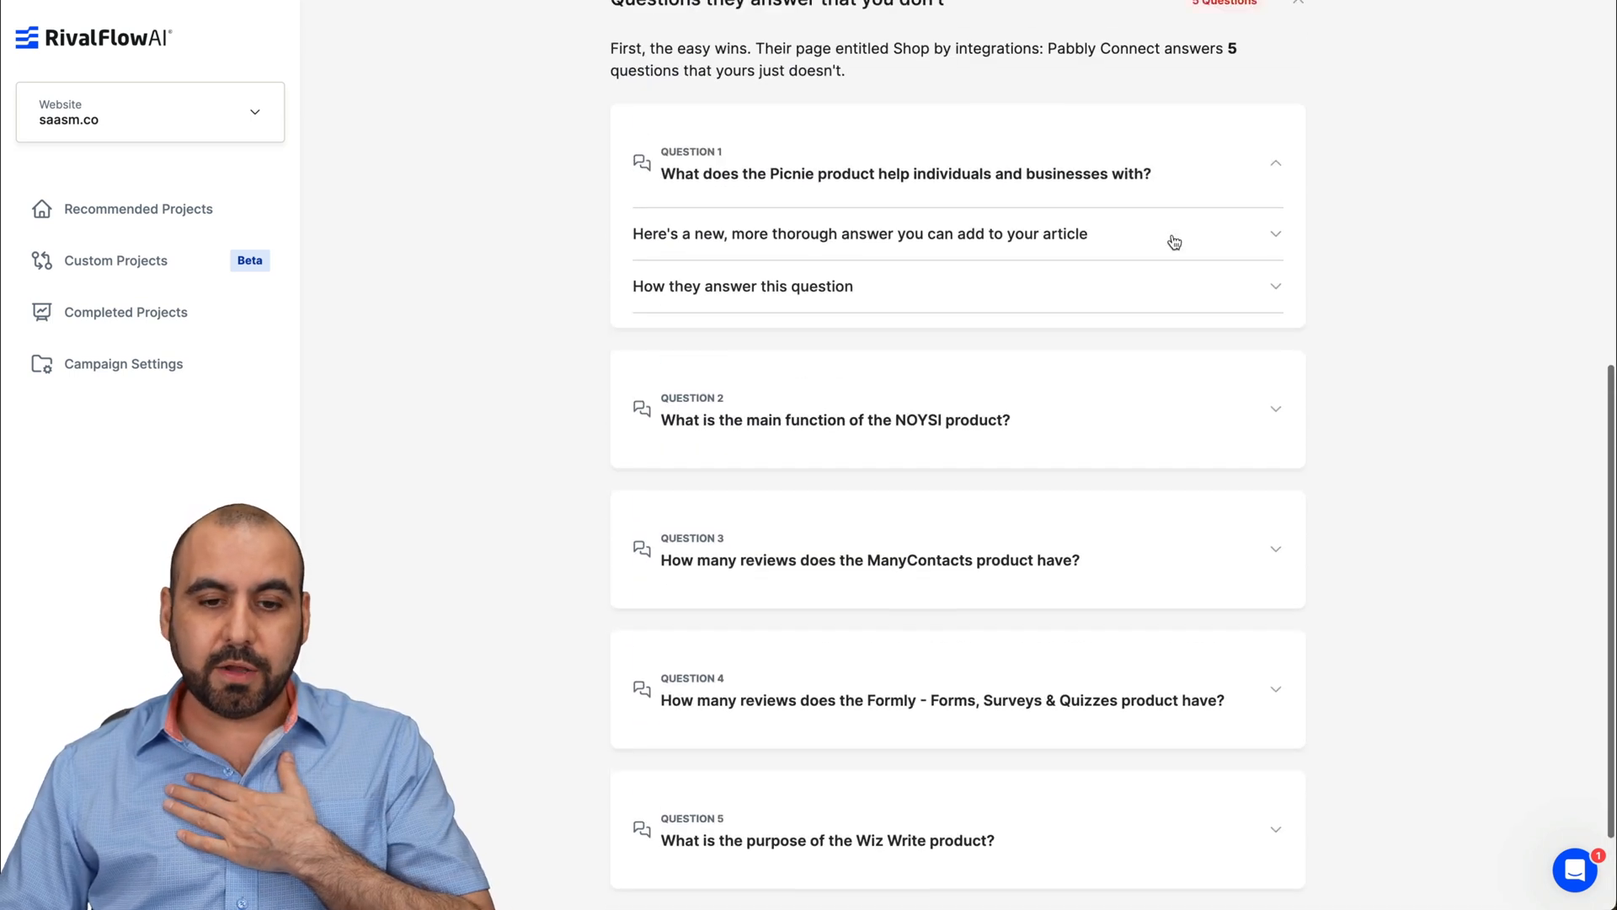
{"action": "left_click", "coordinate": [861, 233]}
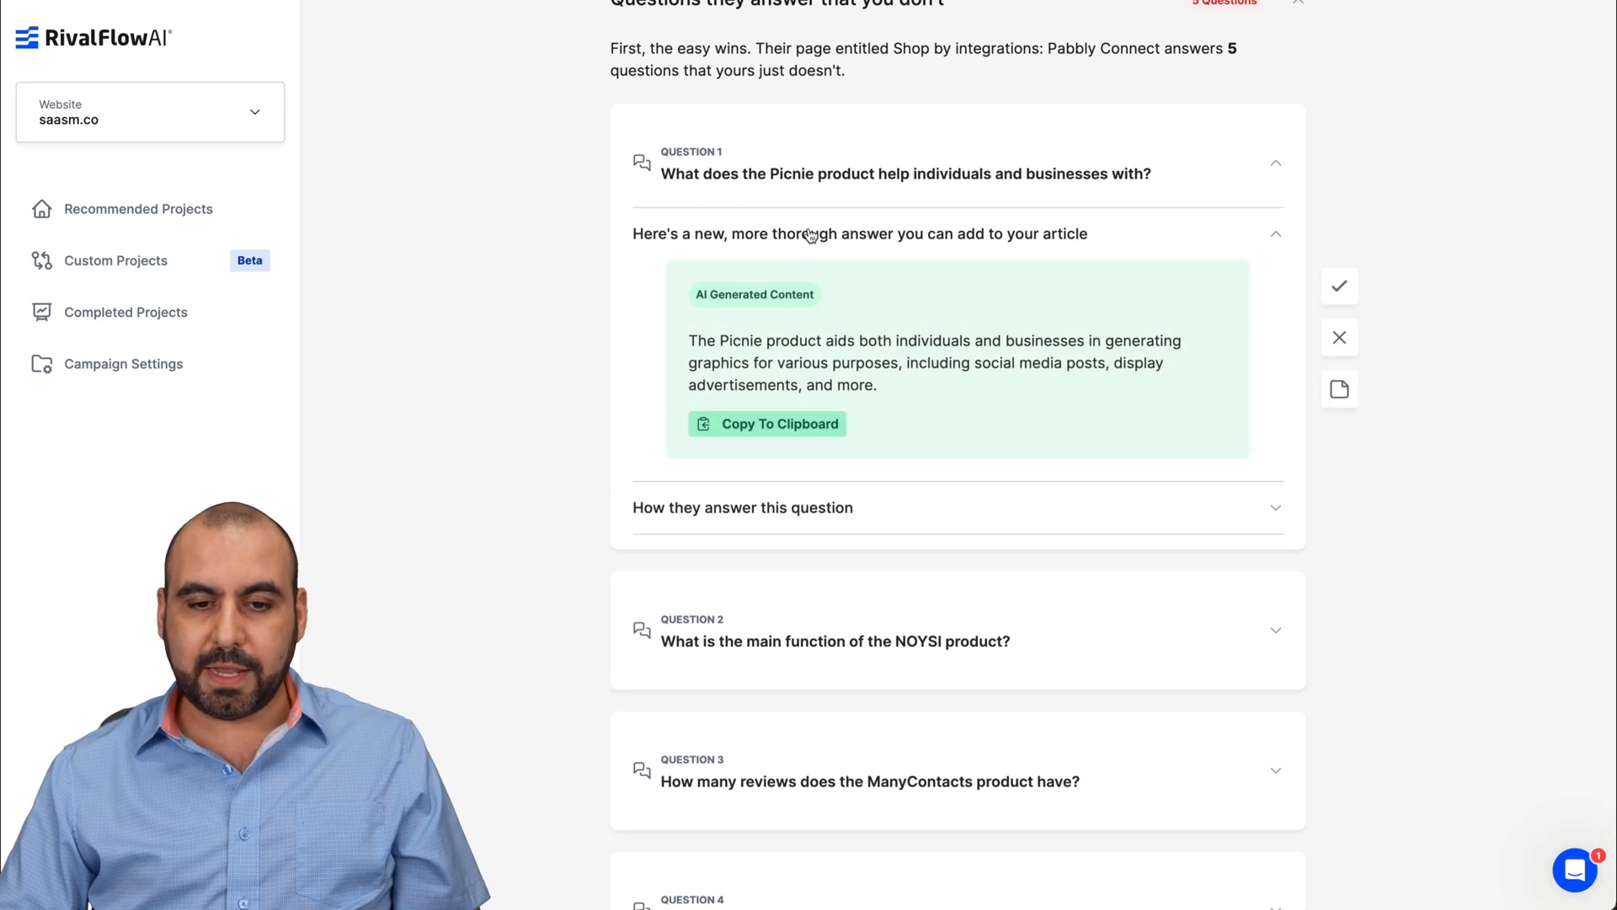
{"action": "mouse_move", "coordinate": [799, 516]}
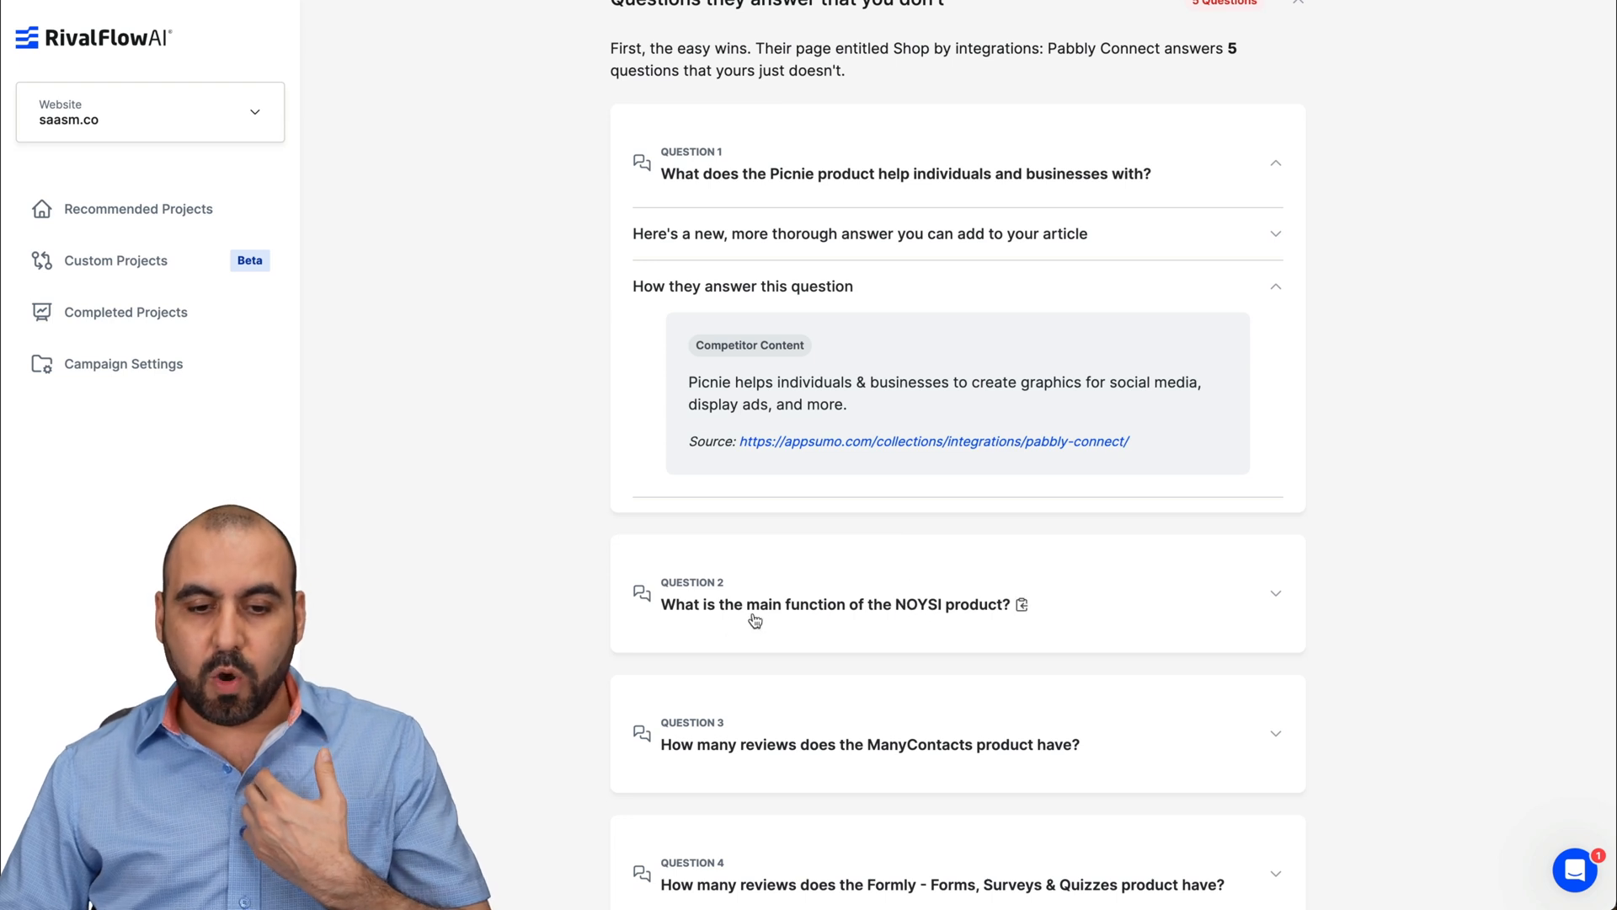
{"action": "left_click", "coordinate": [834, 603]}
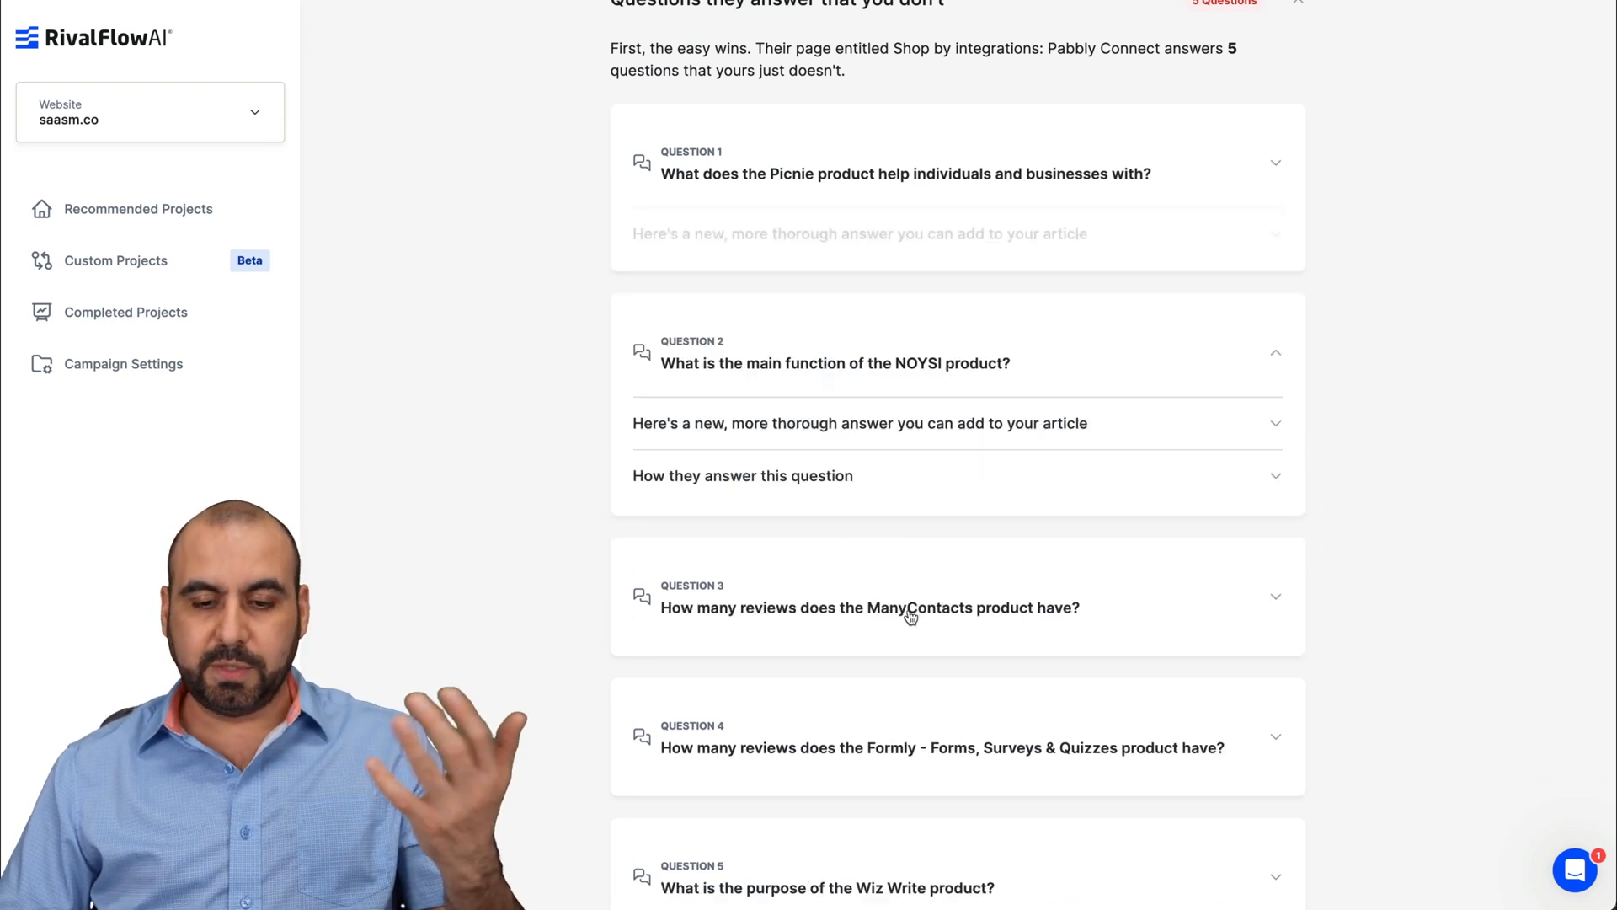
{"action": "left_click", "coordinate": [861, 422]}
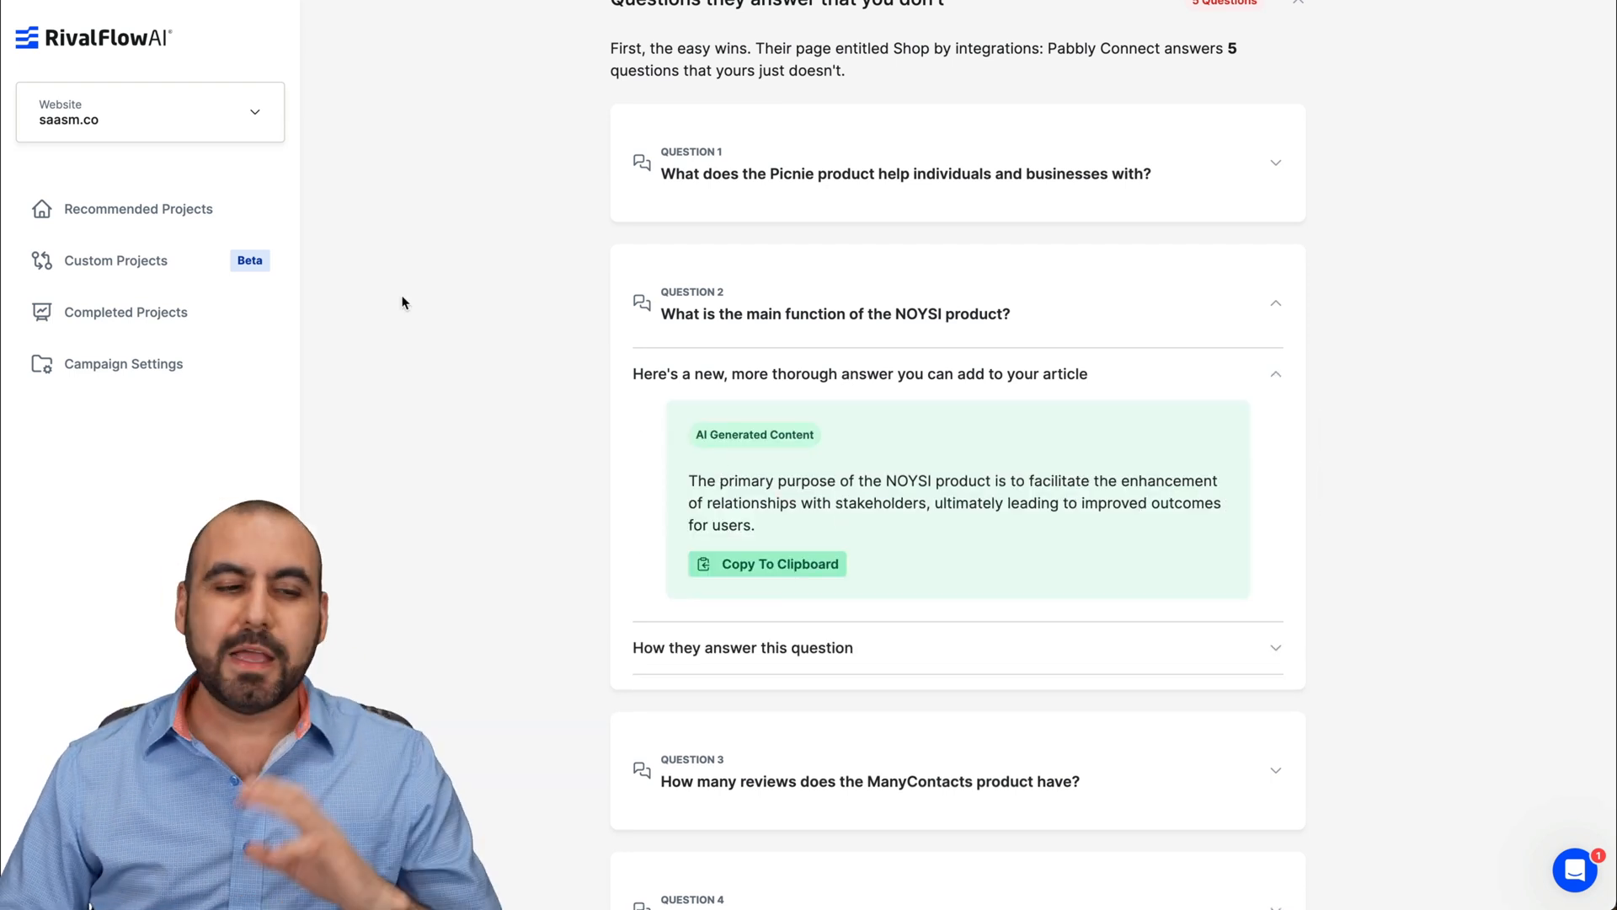
Step: Go to the Custom Projects page listing saasm.co pages
{"action": "left_click", "coordinate": [114, 260]}
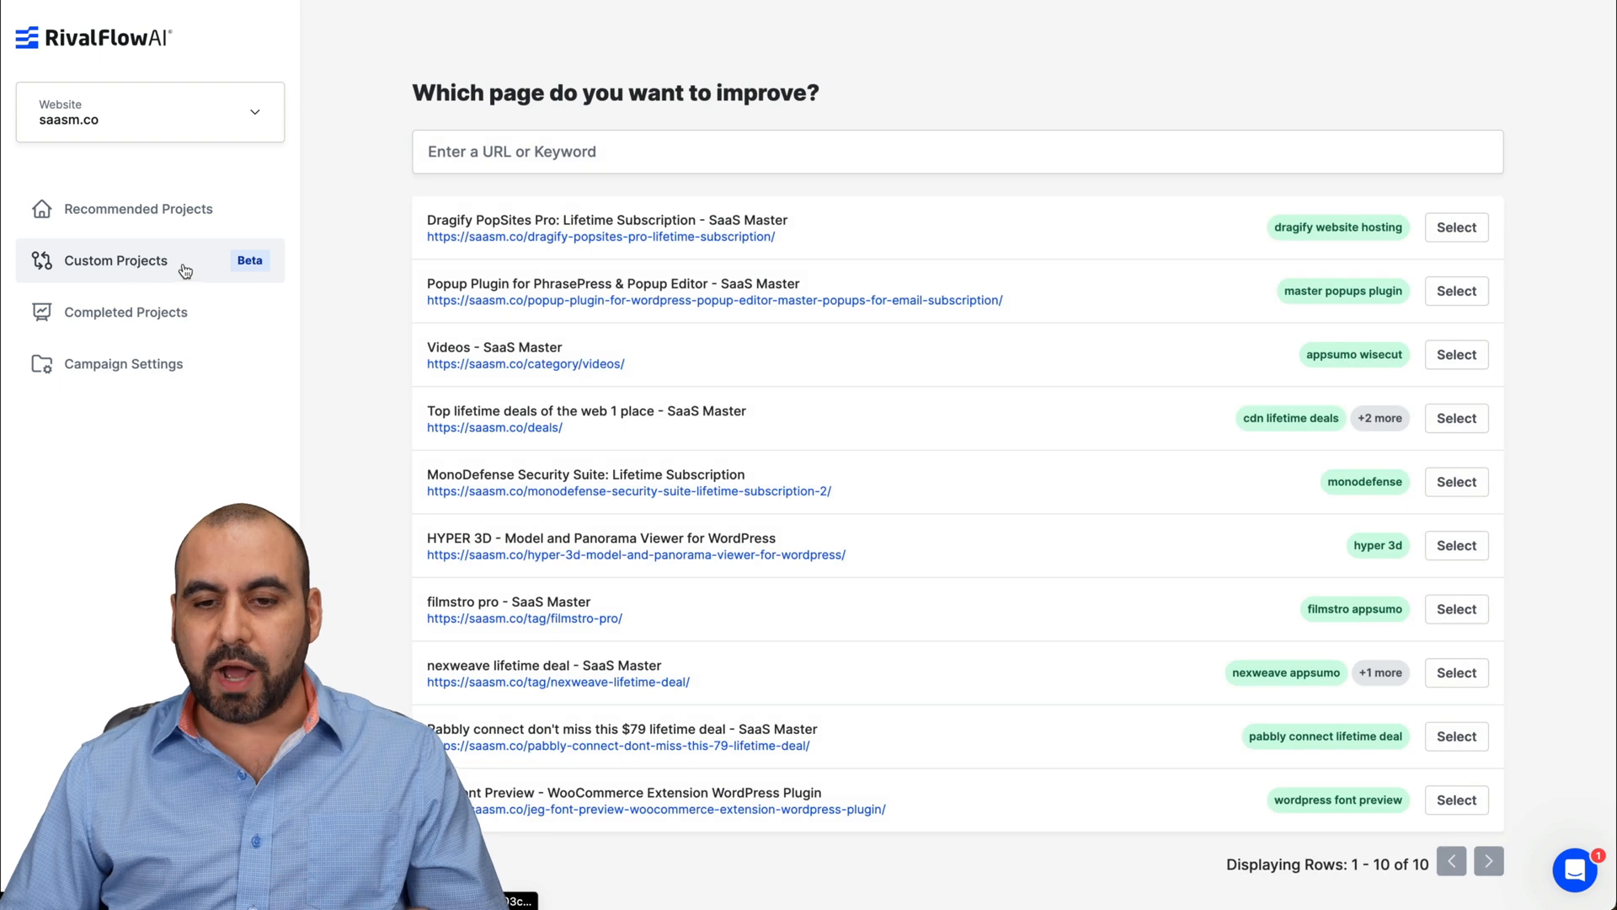
{"action": "mouse_move", "coordinate": [925, 475]}
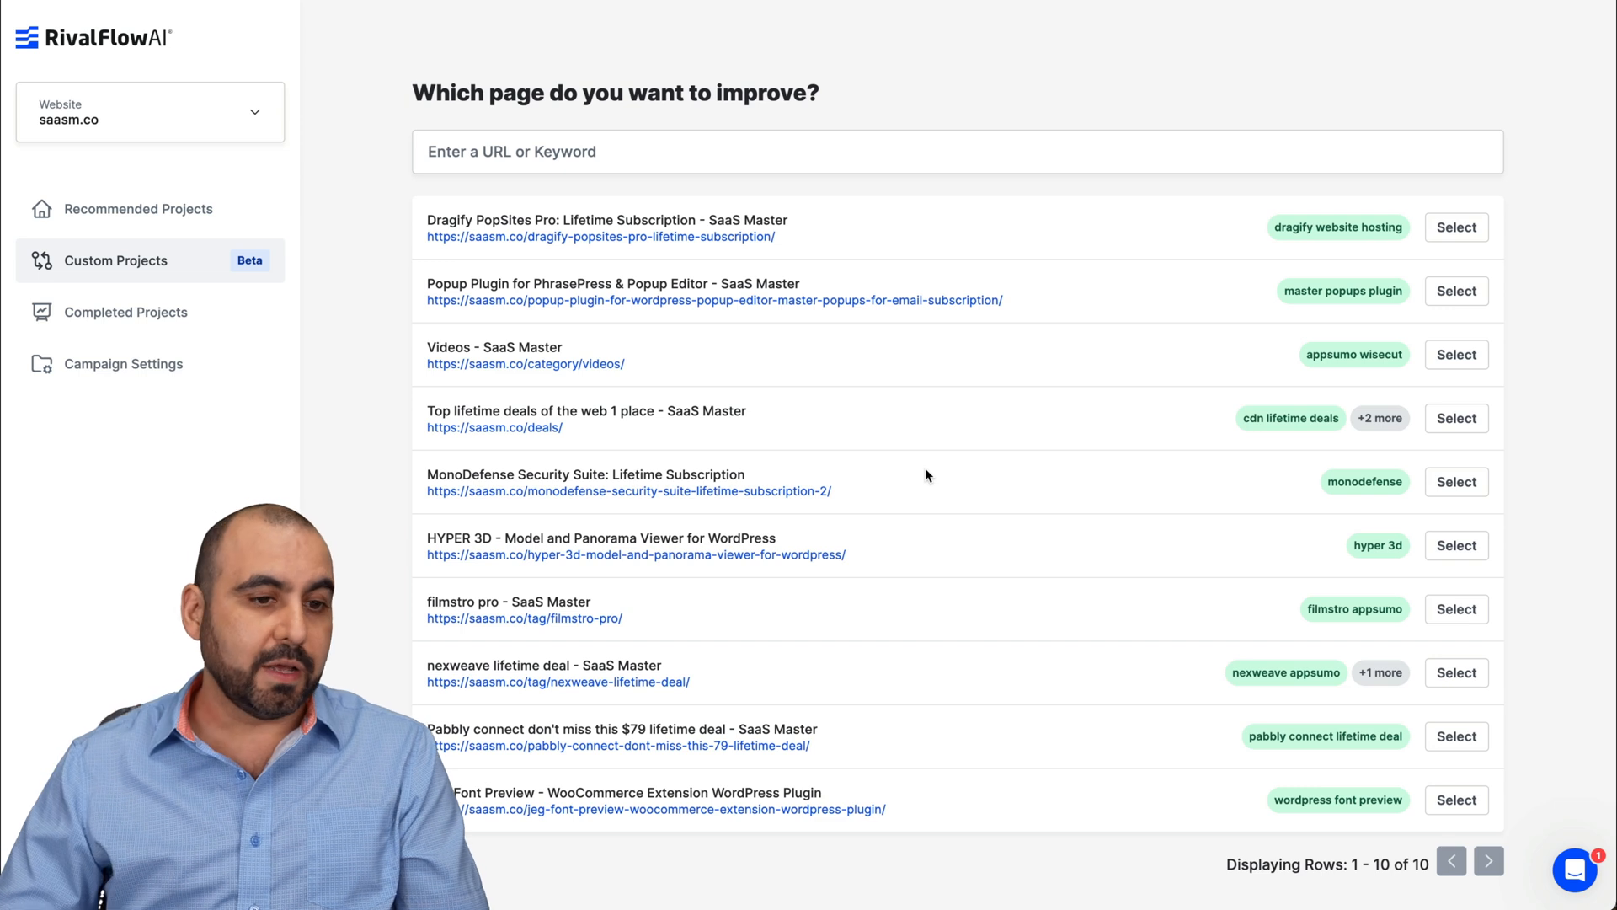
{"action": "mouse_move", "coordinate": [163, 217]}
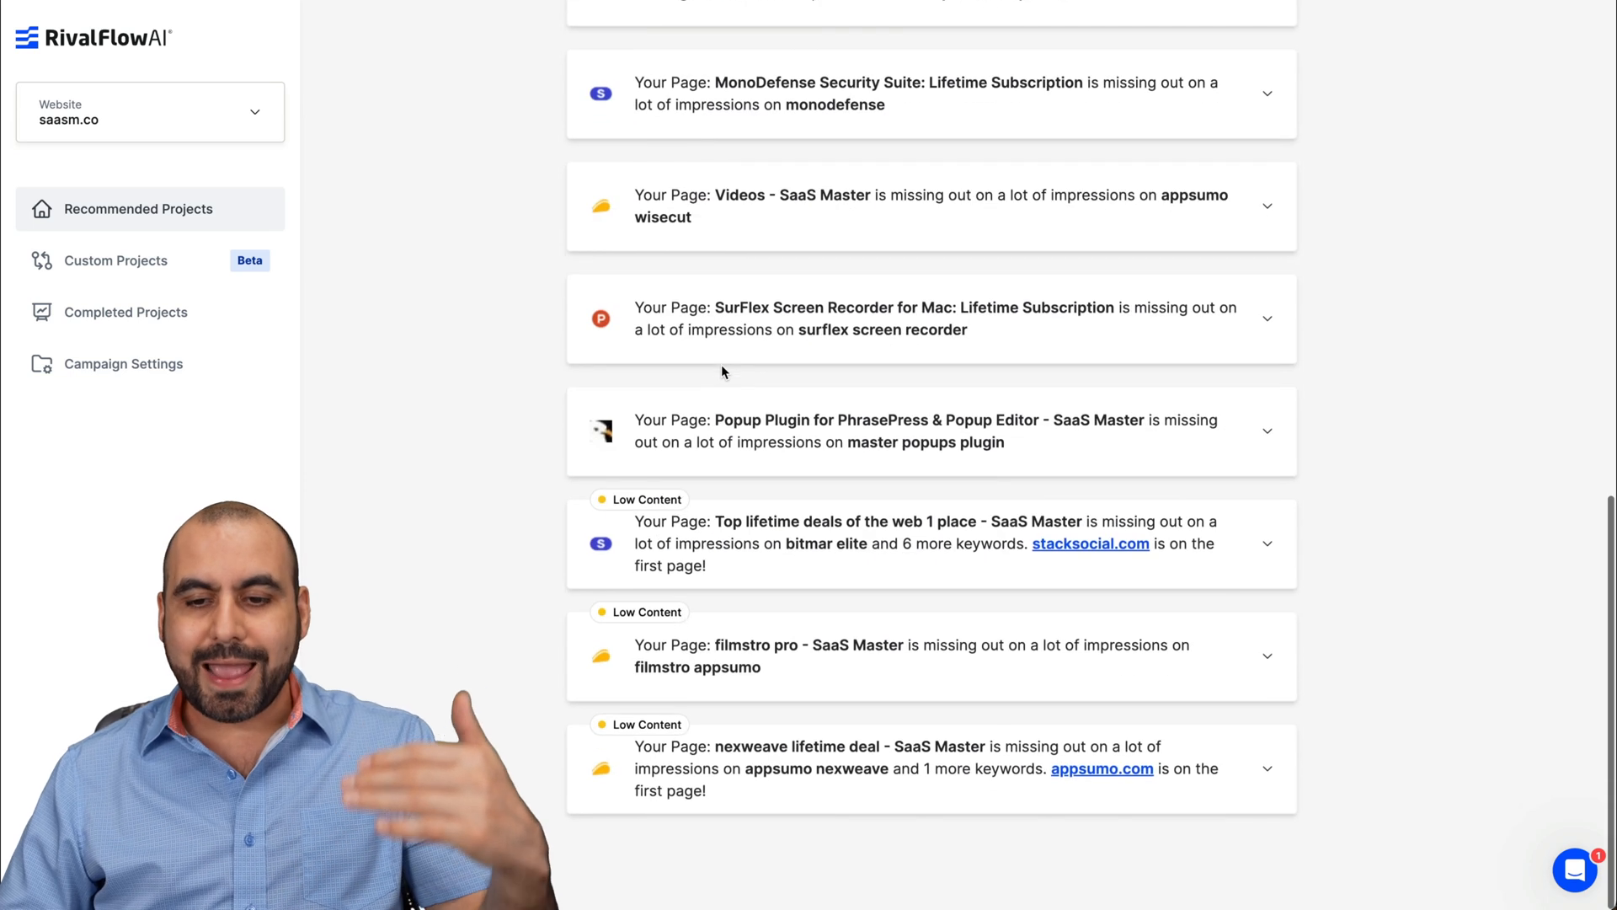
Step: Select the Videos - SaaS Master page as the page to improve
{"action": "left_click", "coordinate": [115, 260]}
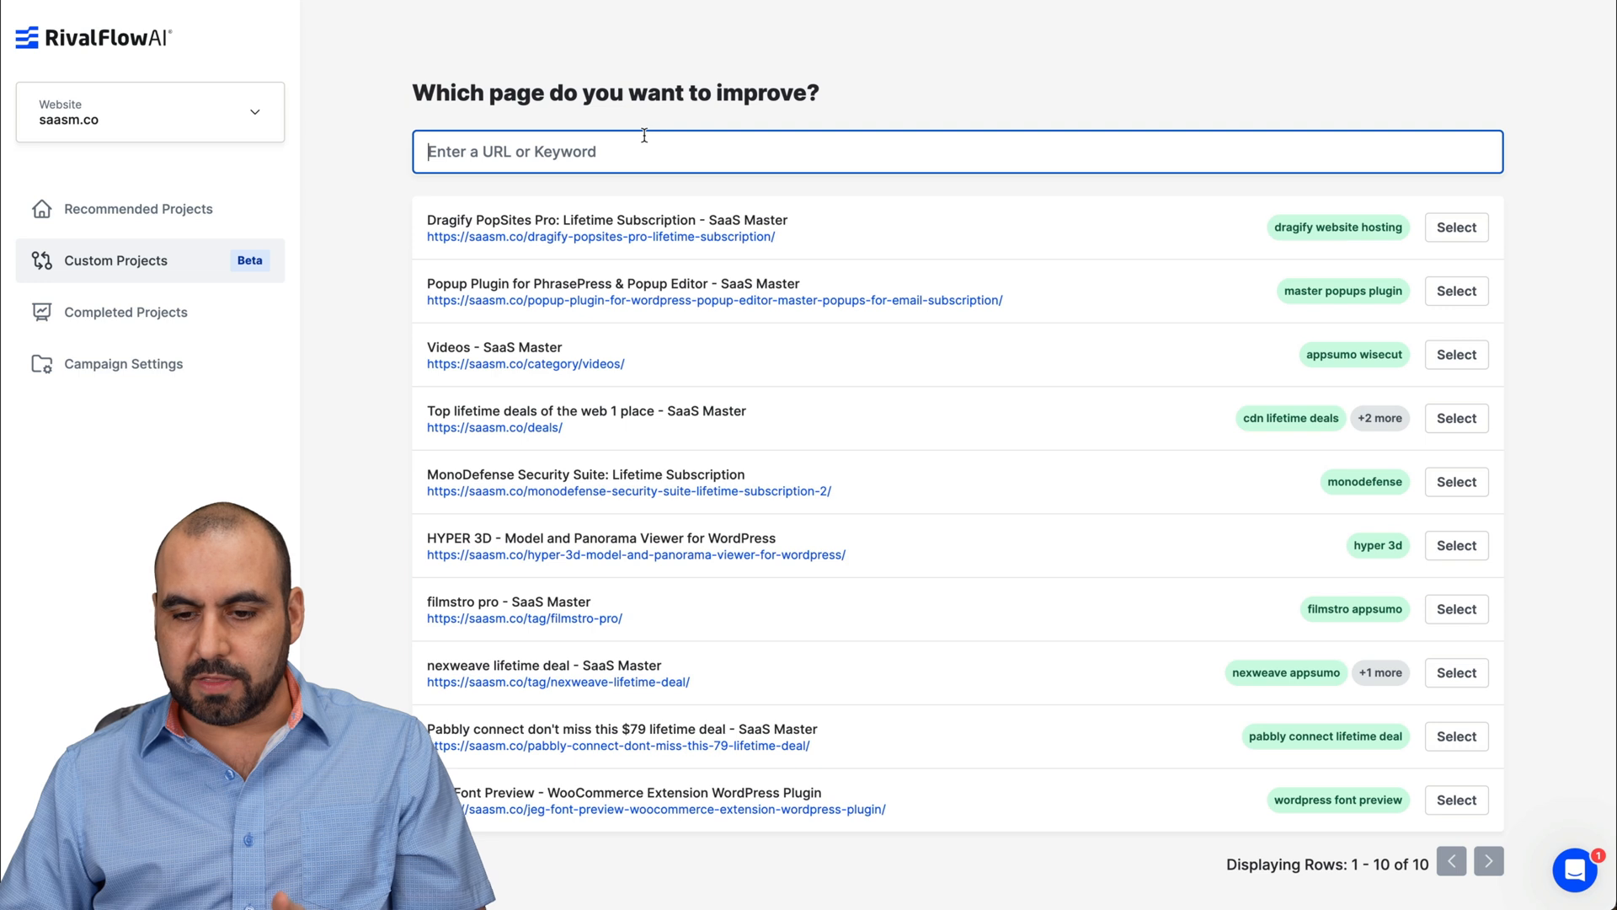
{"action": "mouse_move", "coordinate": [725, 388]}
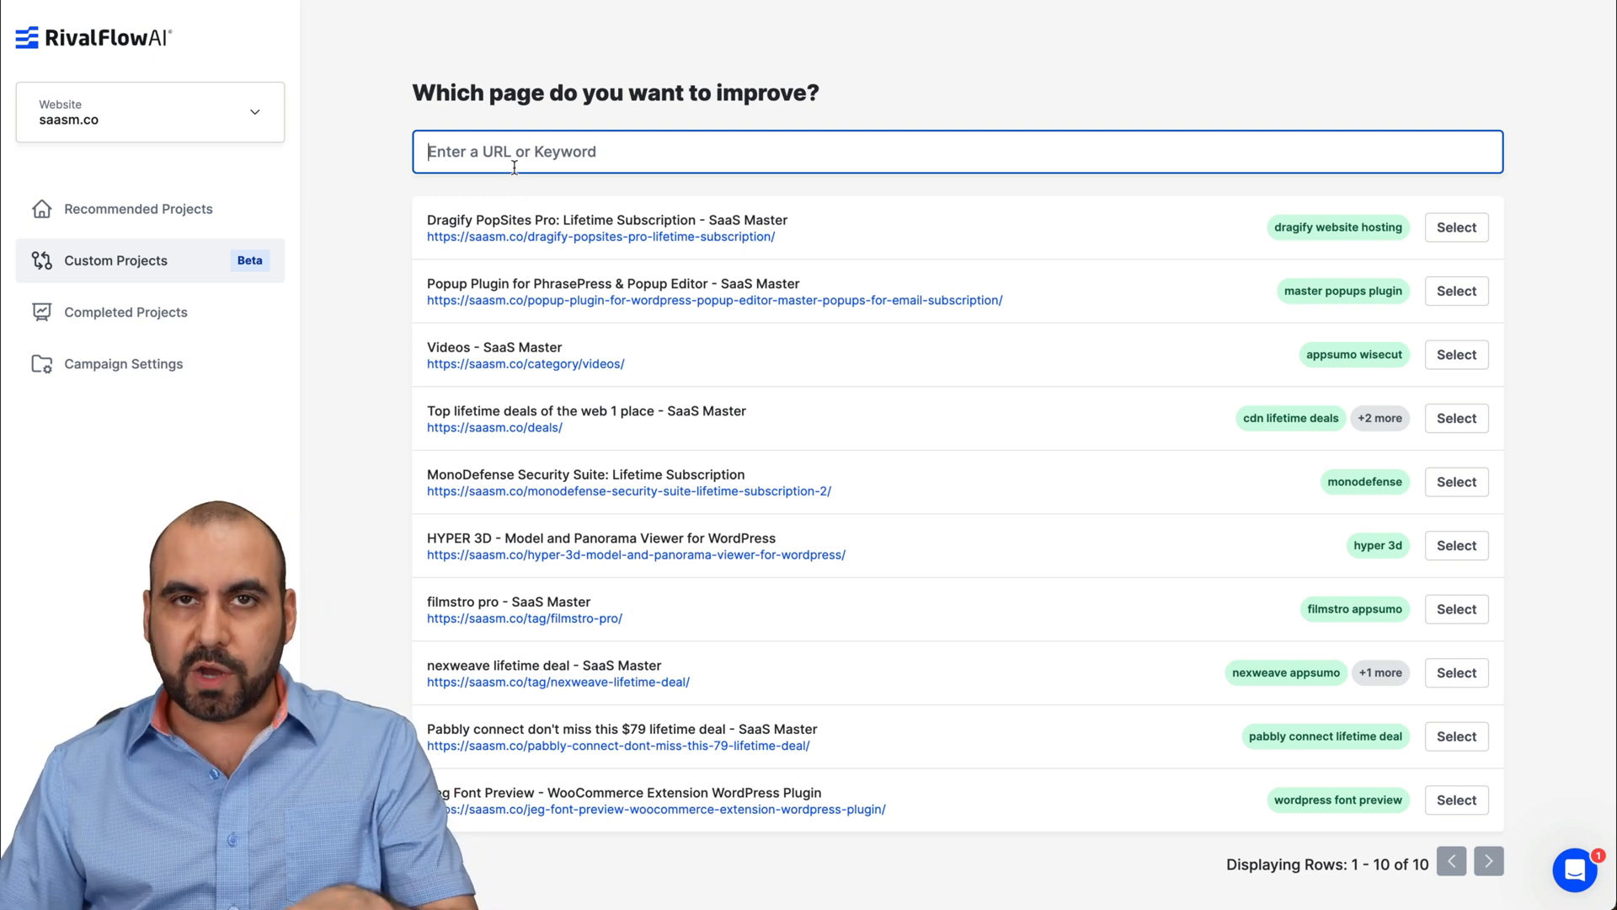
{"action": "mouse_move", "coordinate": [950, 546]}
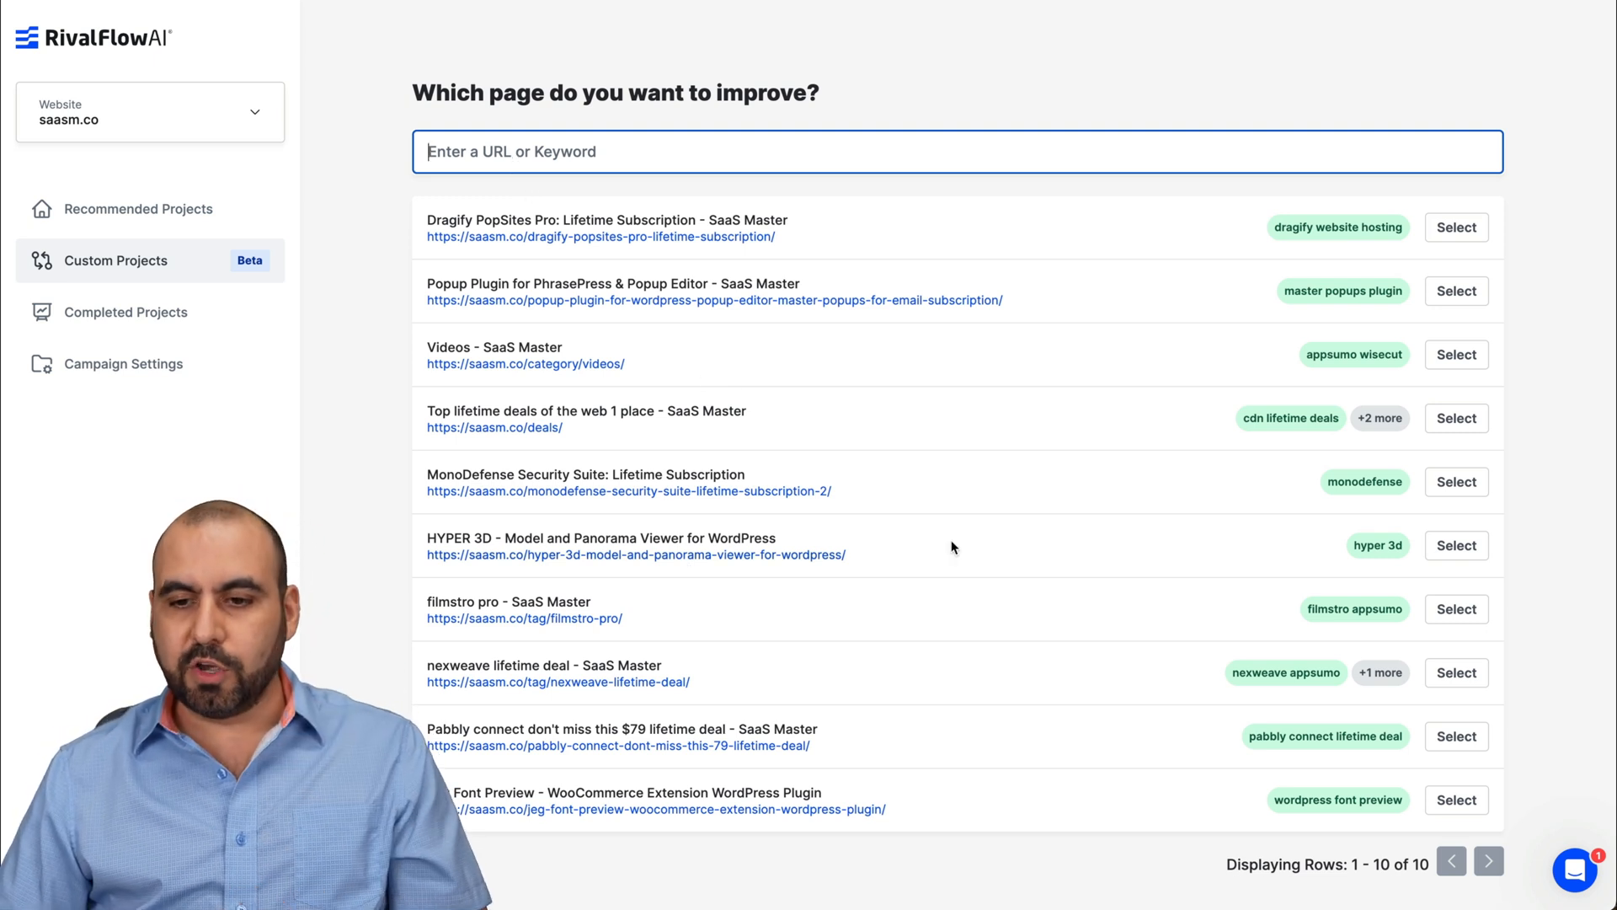
{"action": "mouse_move", "coordinate": [1455, 356]}
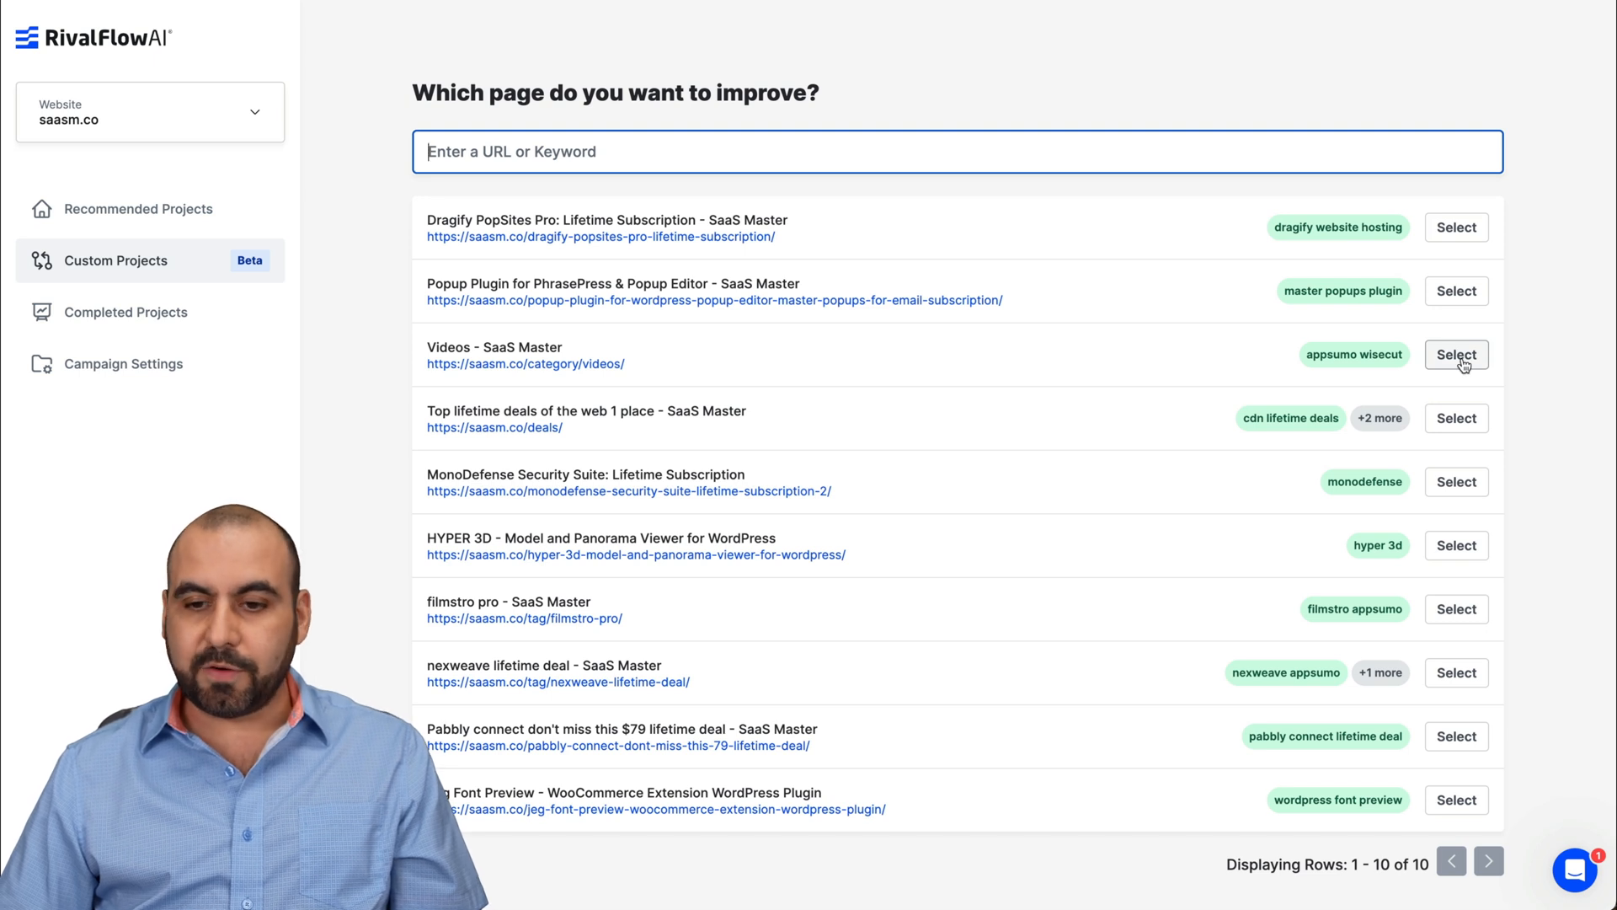
{"action": "left_click", "coordinate": [1455, 354]}
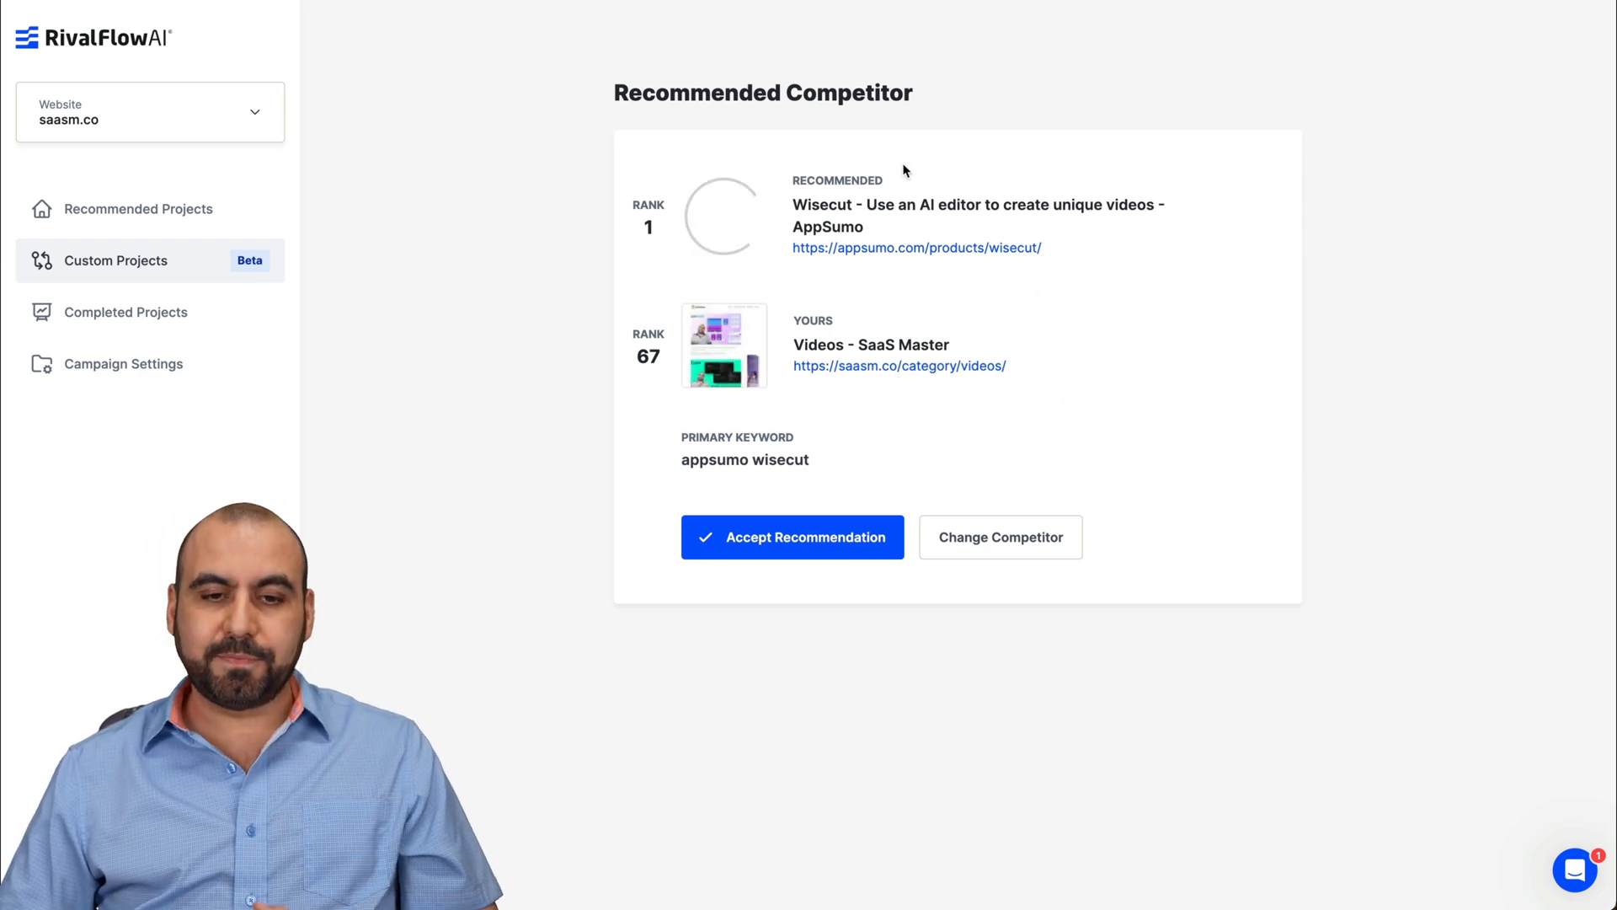
{"action": "mouse_move", "coordinate": [805, 630]}
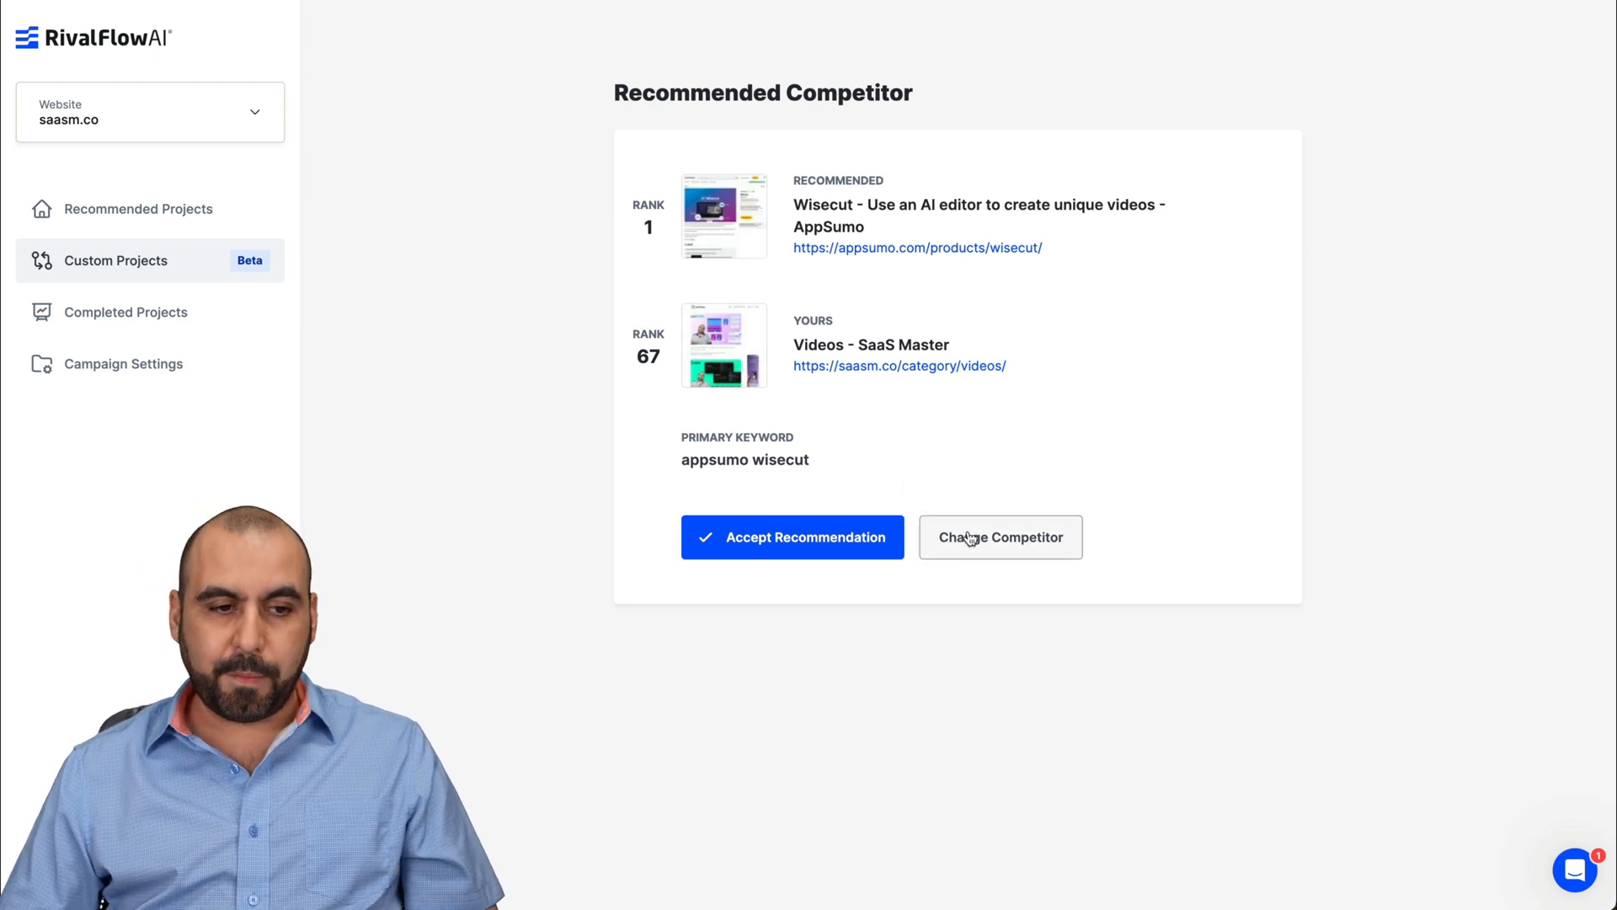
Step: Show the Completed Projects page, which has no projects yet
{"action": "left_click", "coordinate": [125, 311]}
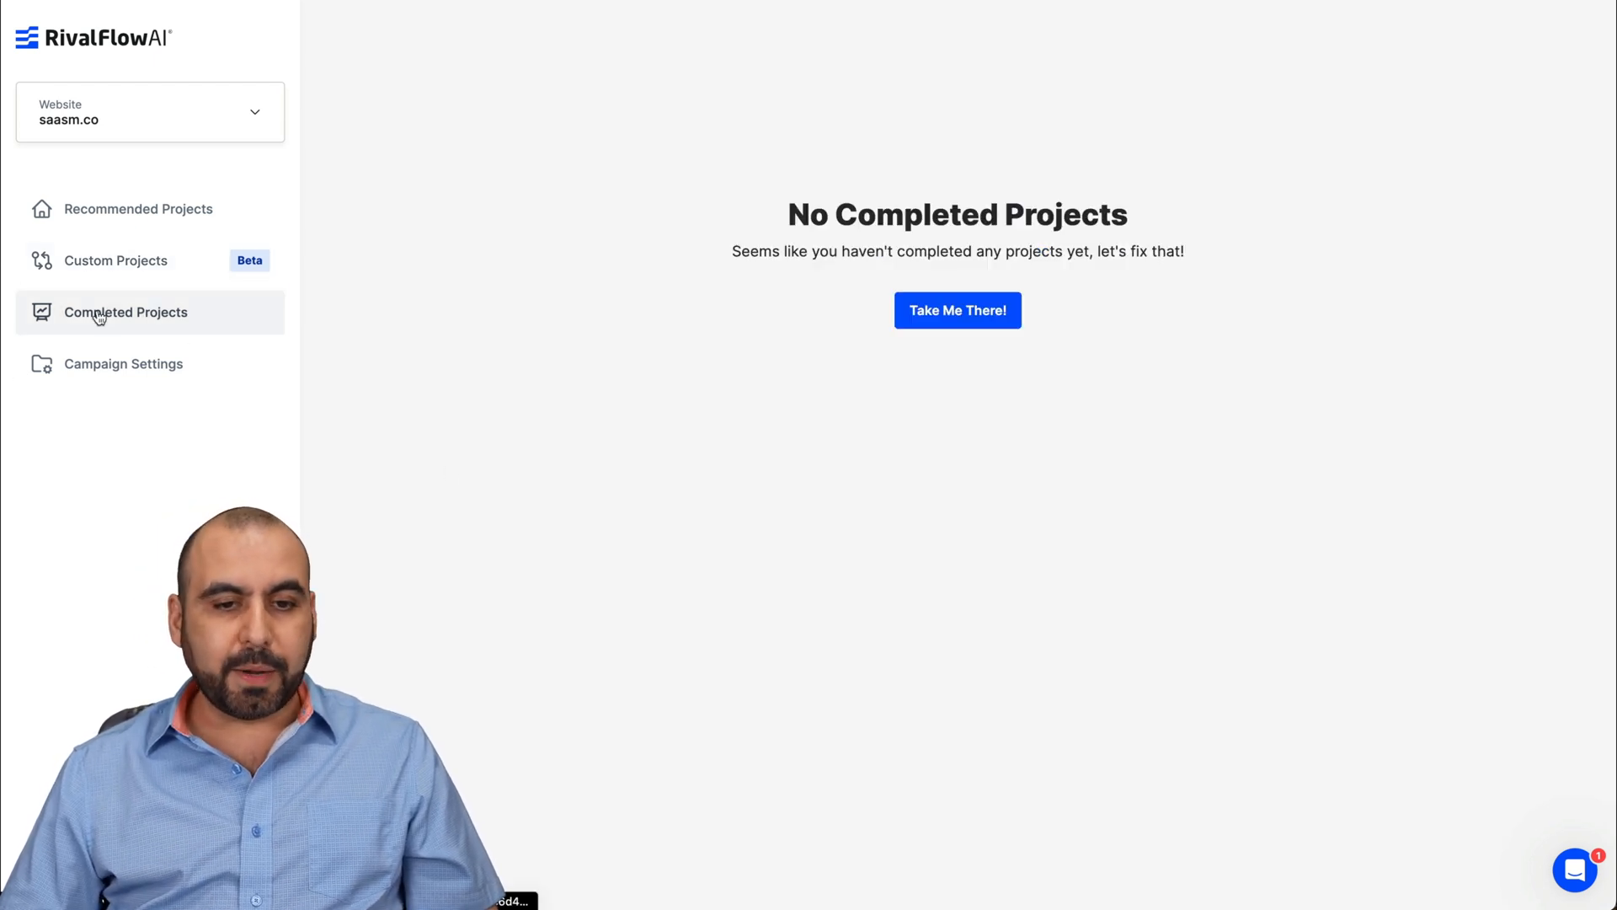
{"action": "mouse_move", "coordinate": [515, 352]}
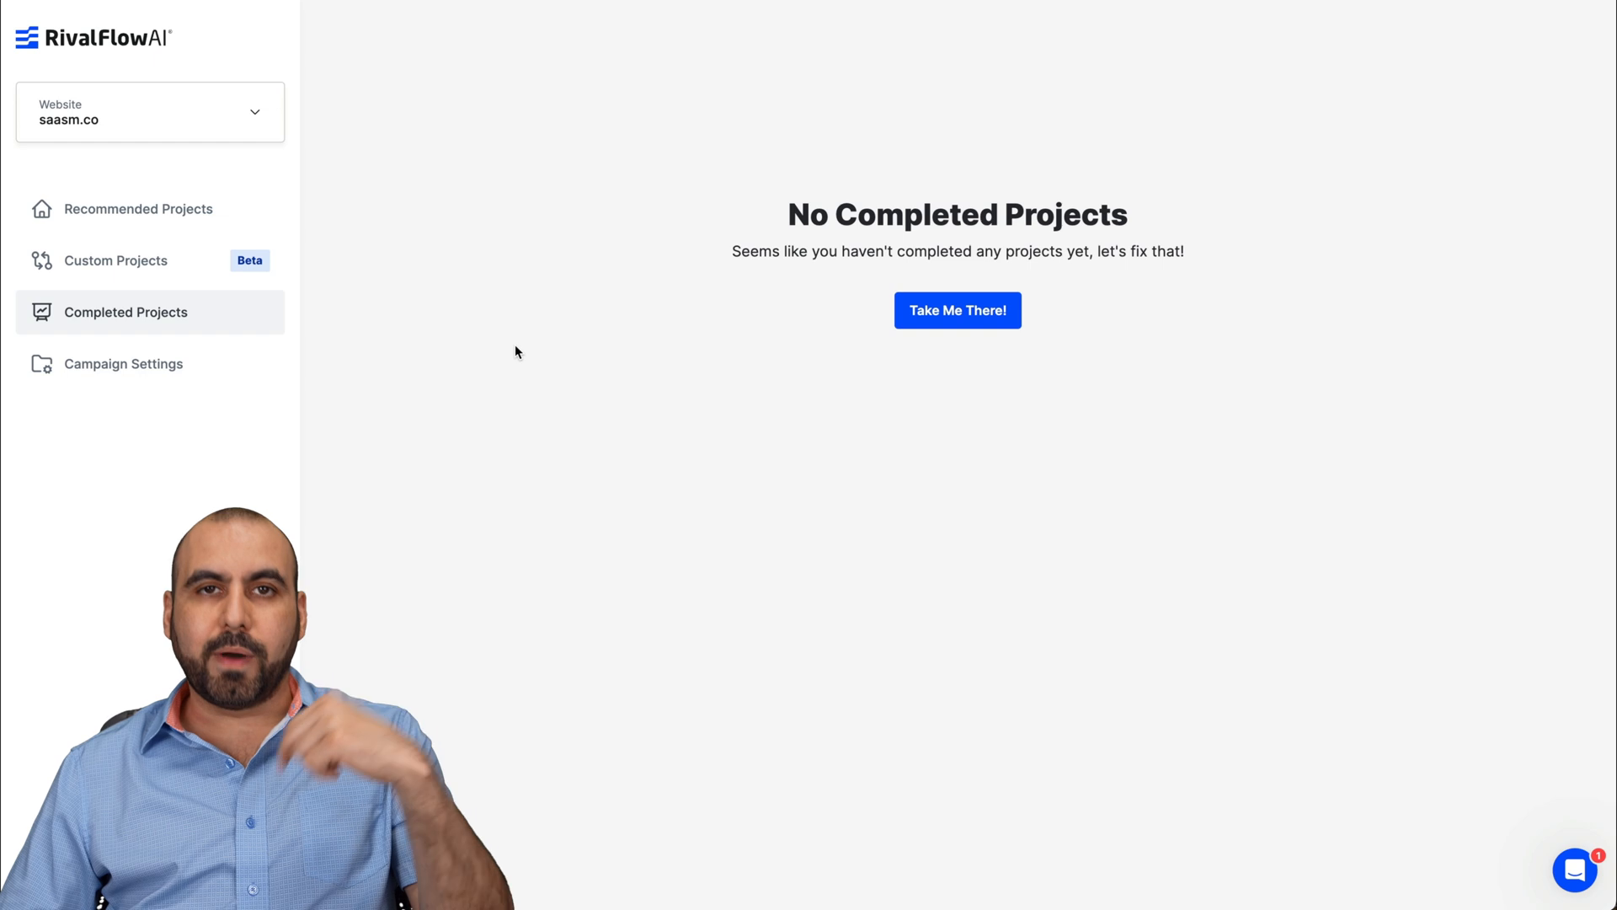
{"action": "mouse_move", "coordinate": [720, 404]}
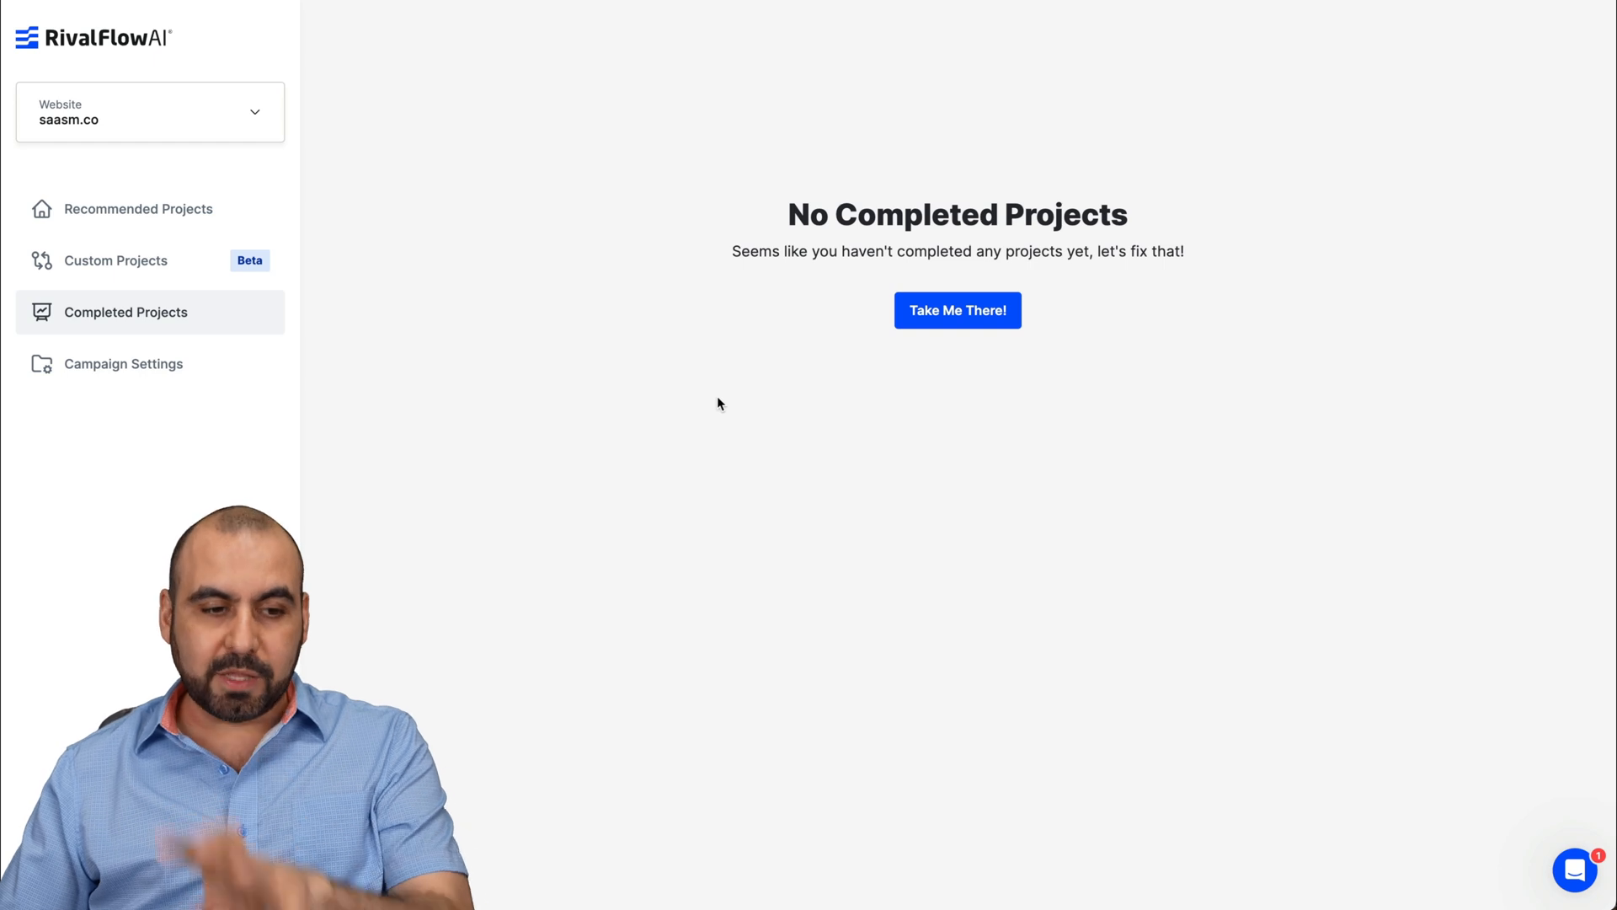
{"action": "mouse_move", "coordinate": [334, 380]}
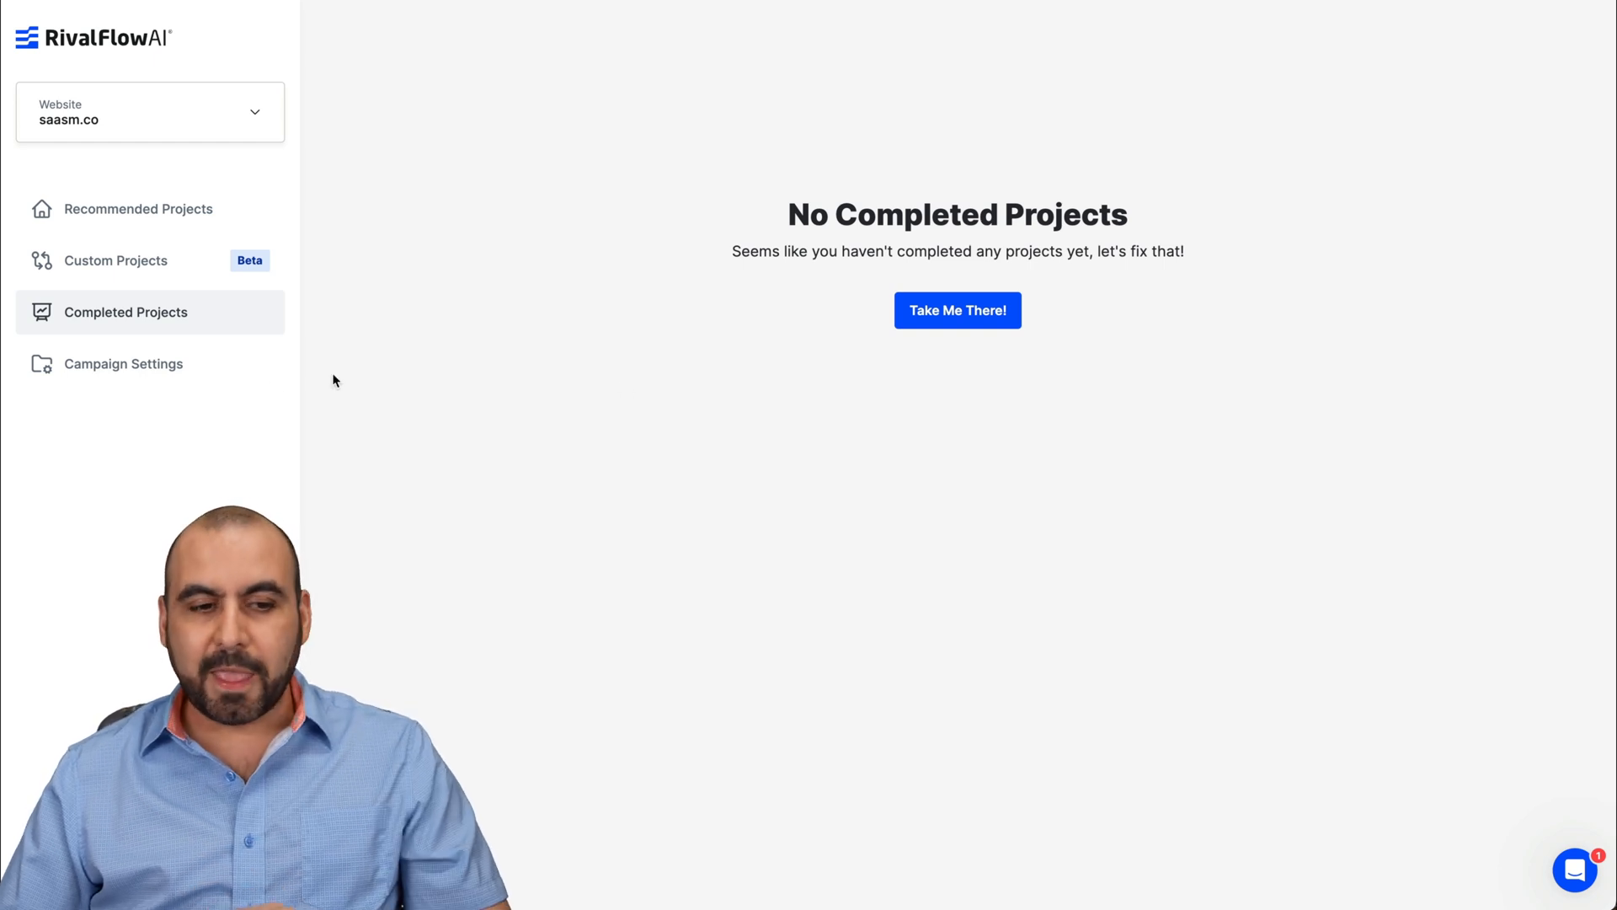
Step: Review the Action Stream Filter settings, keeping the subdomain filter set to Include
{"action": "left_click", "coordinate": [123, 364]}
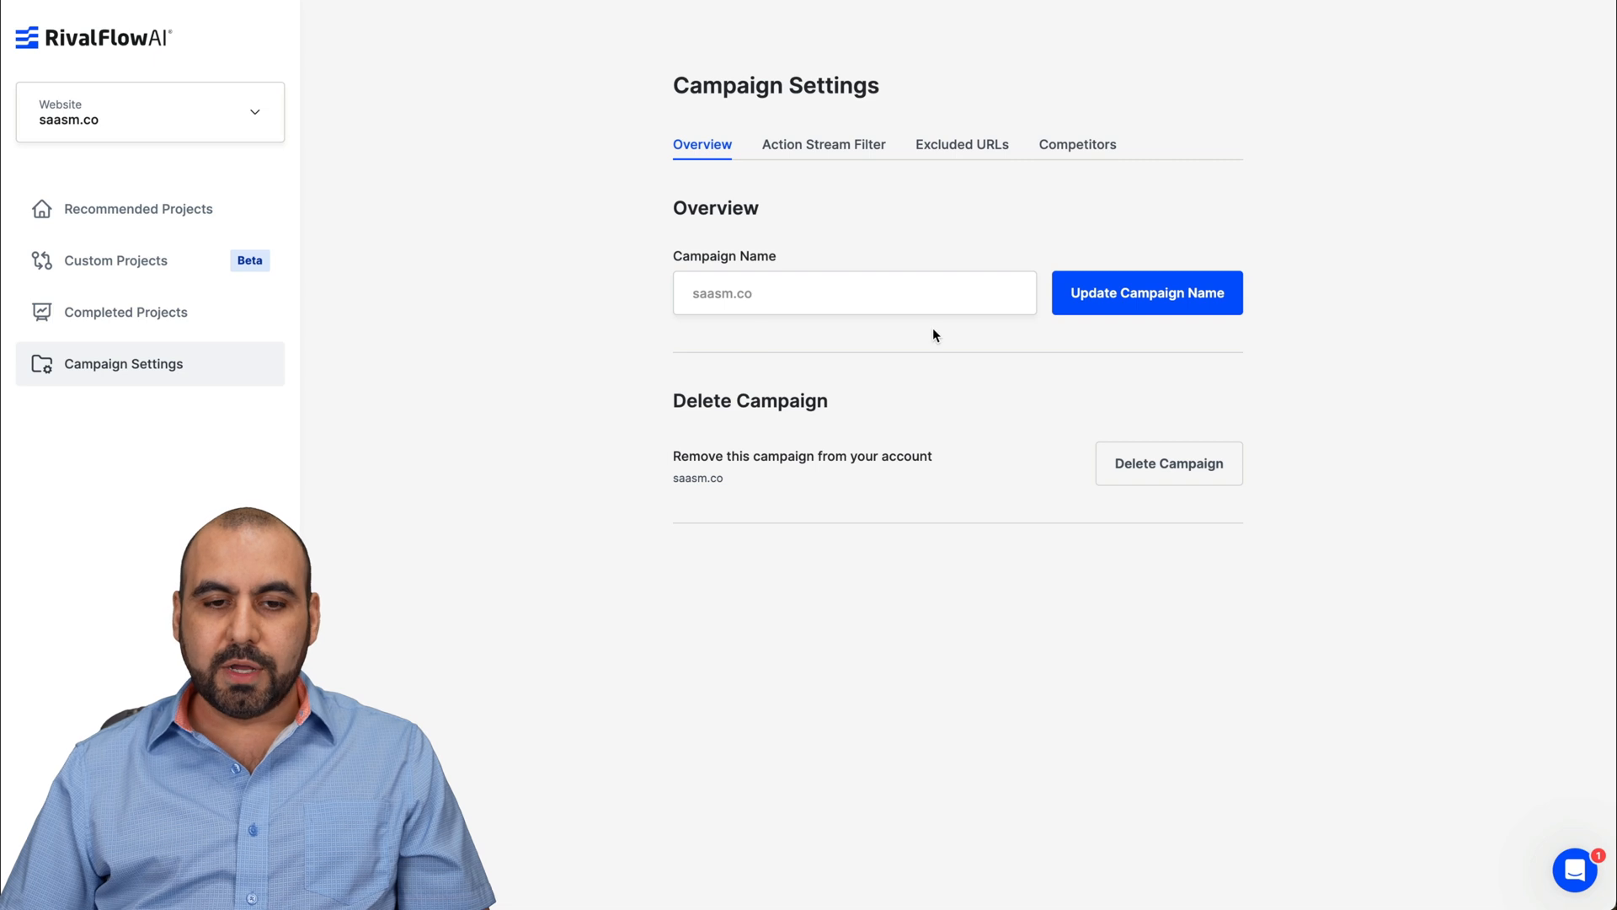
{"action": "mouse_move", "coordinate": [1169, 462]}
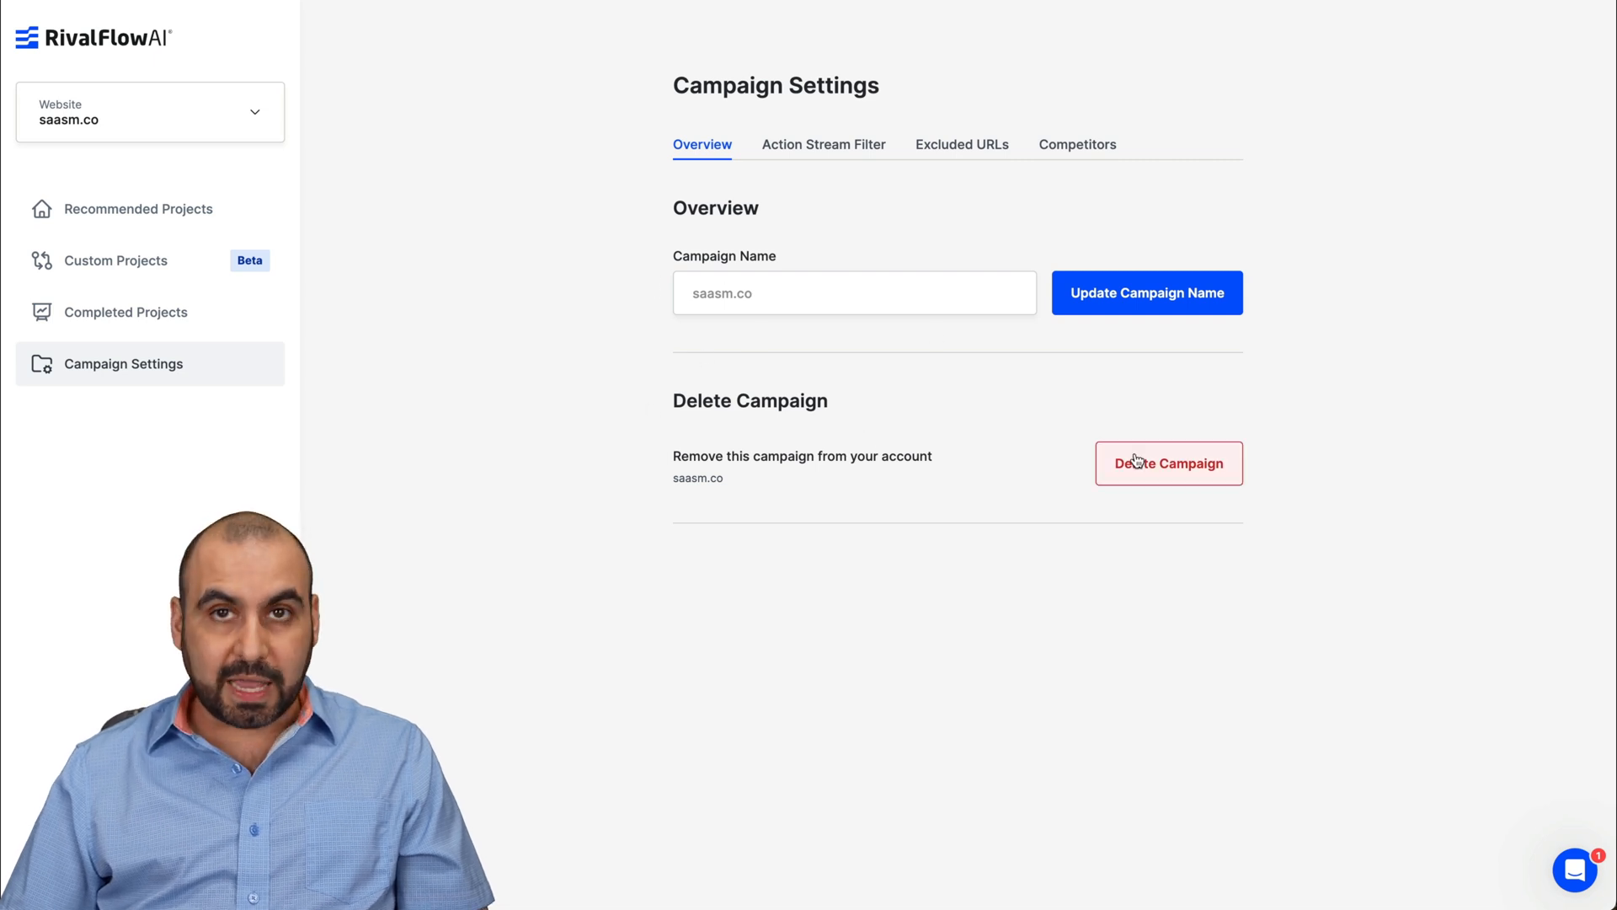
{"action": "mouse_move", "coordinate": [823, 152]}
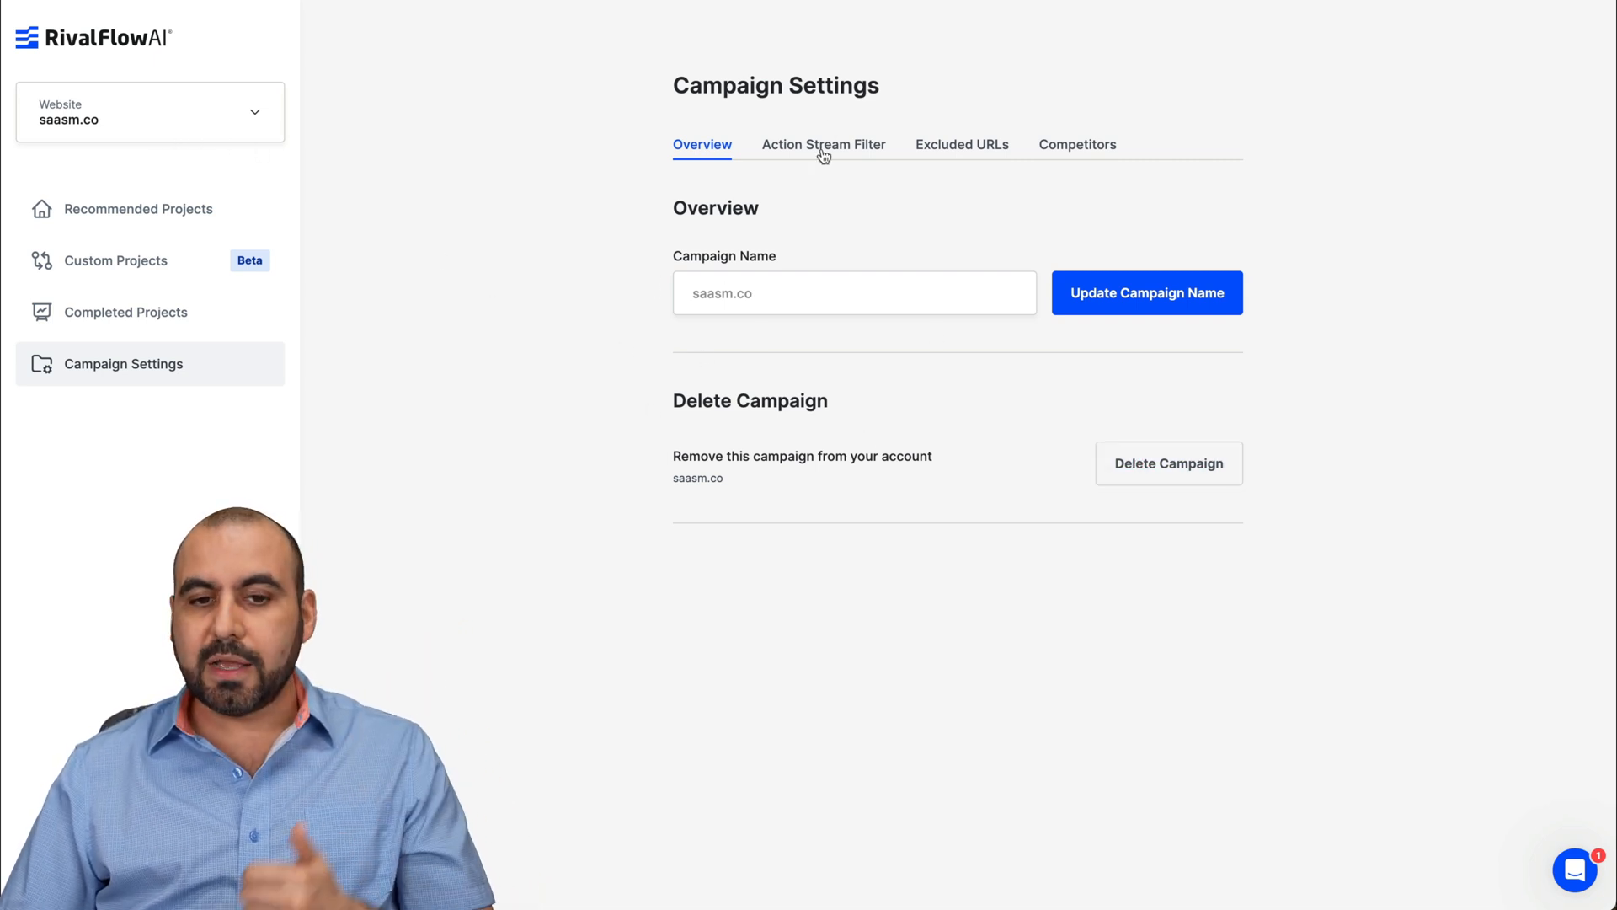
{"action": "left_click", "coordinate": [824, 145]}
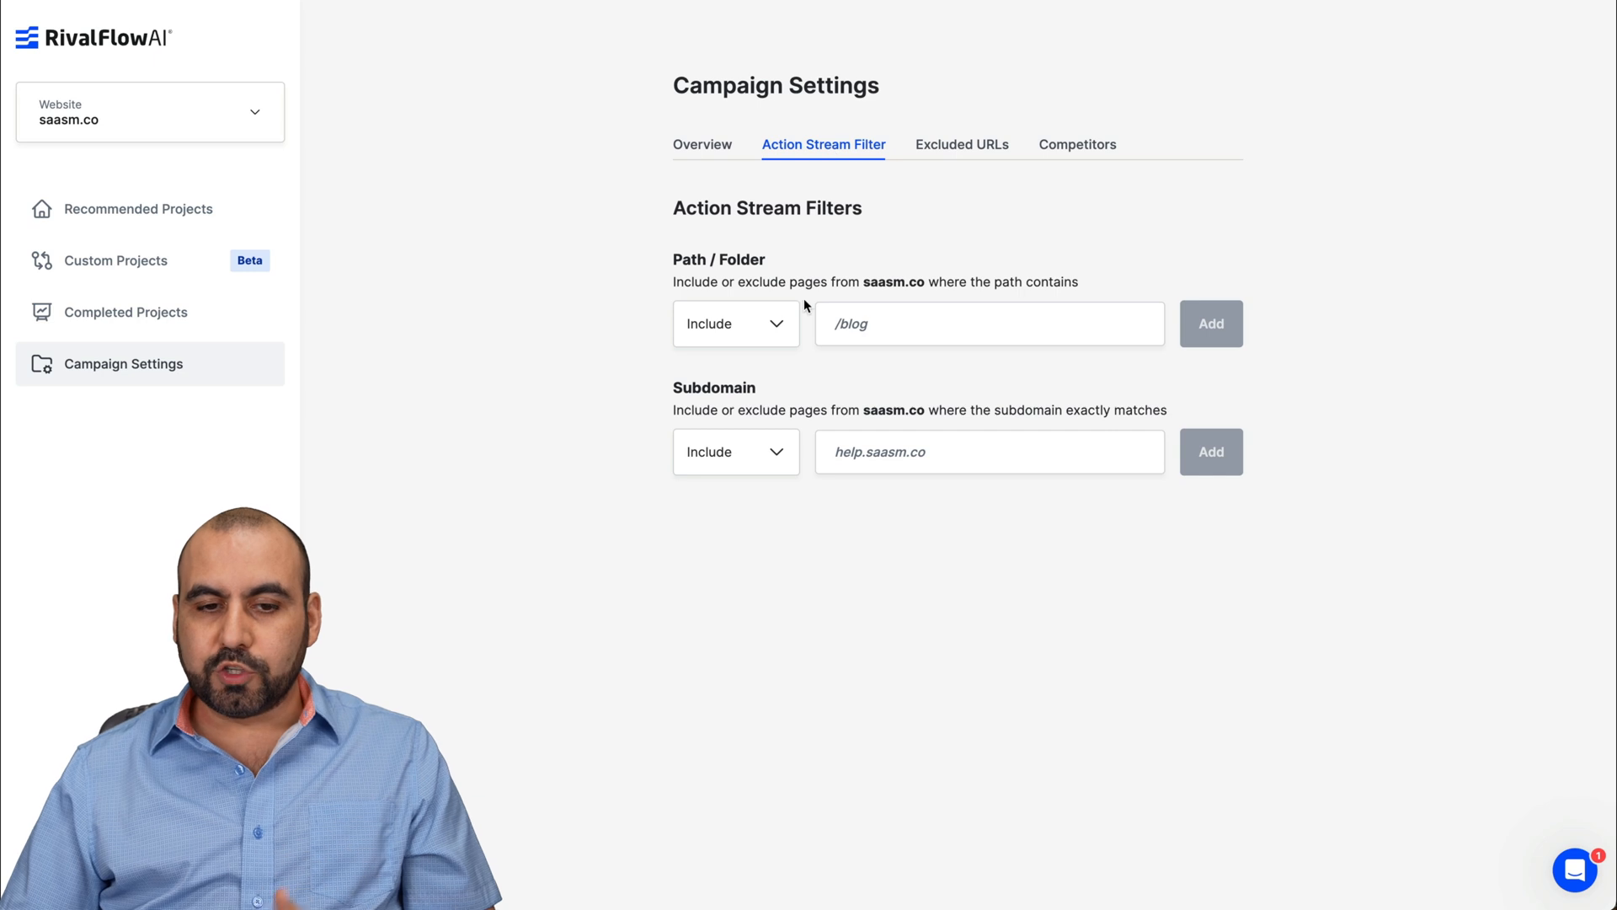
{"action": "mouse_move", "coordinate": [763, 397]}
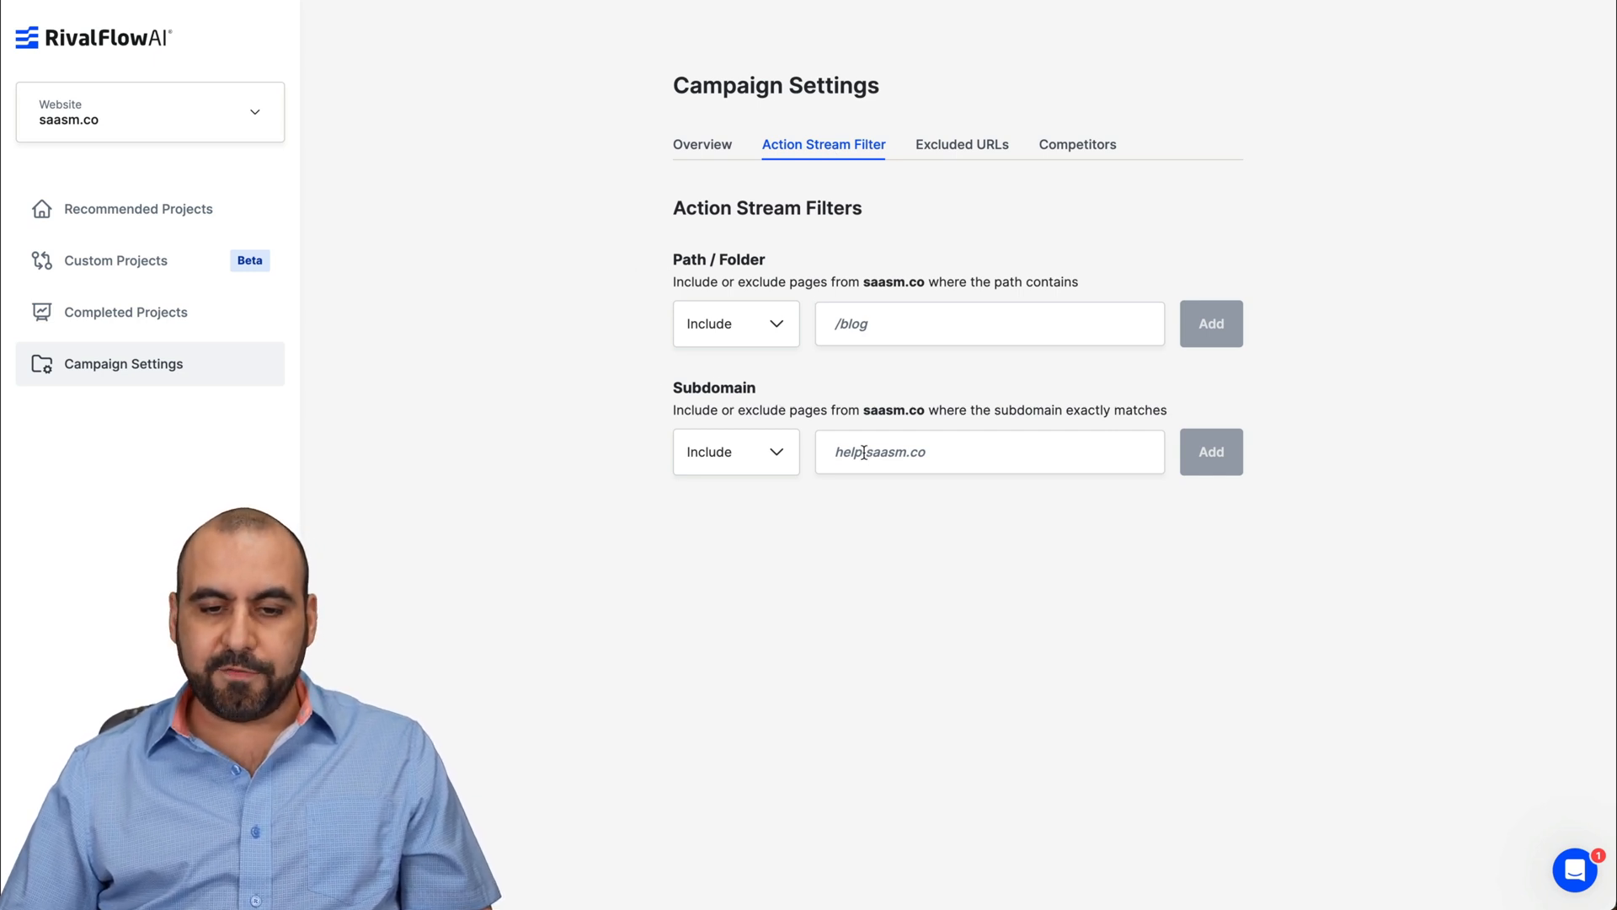
{"action": "left_click", "coordinate": [989, 452]}
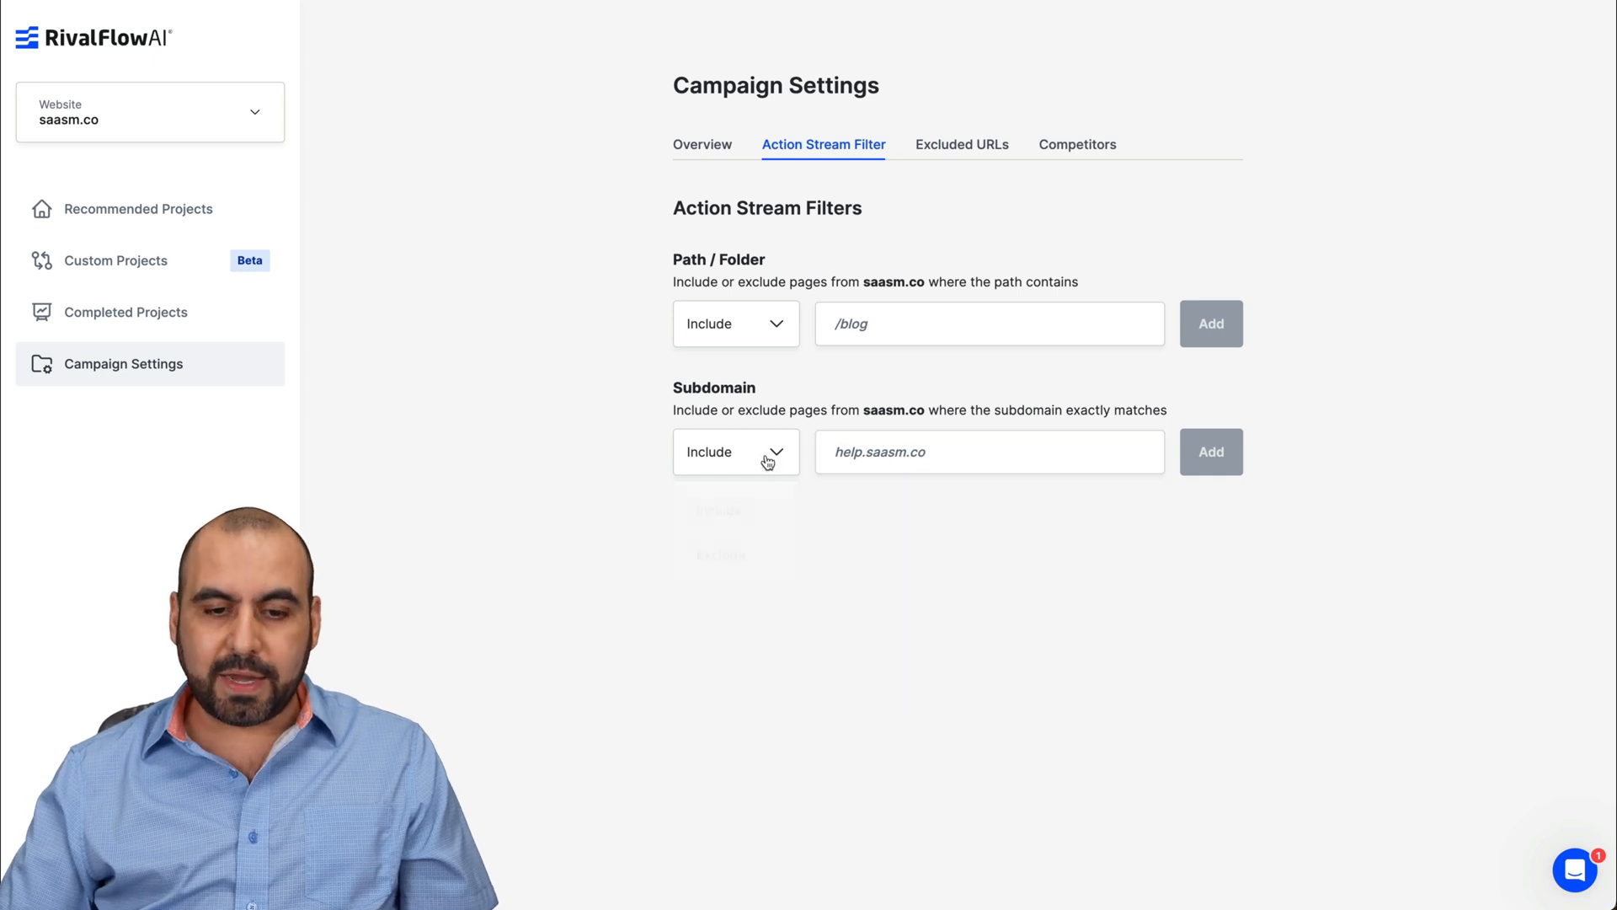
{"action": "left_click", "coordinate": [734, 452]}
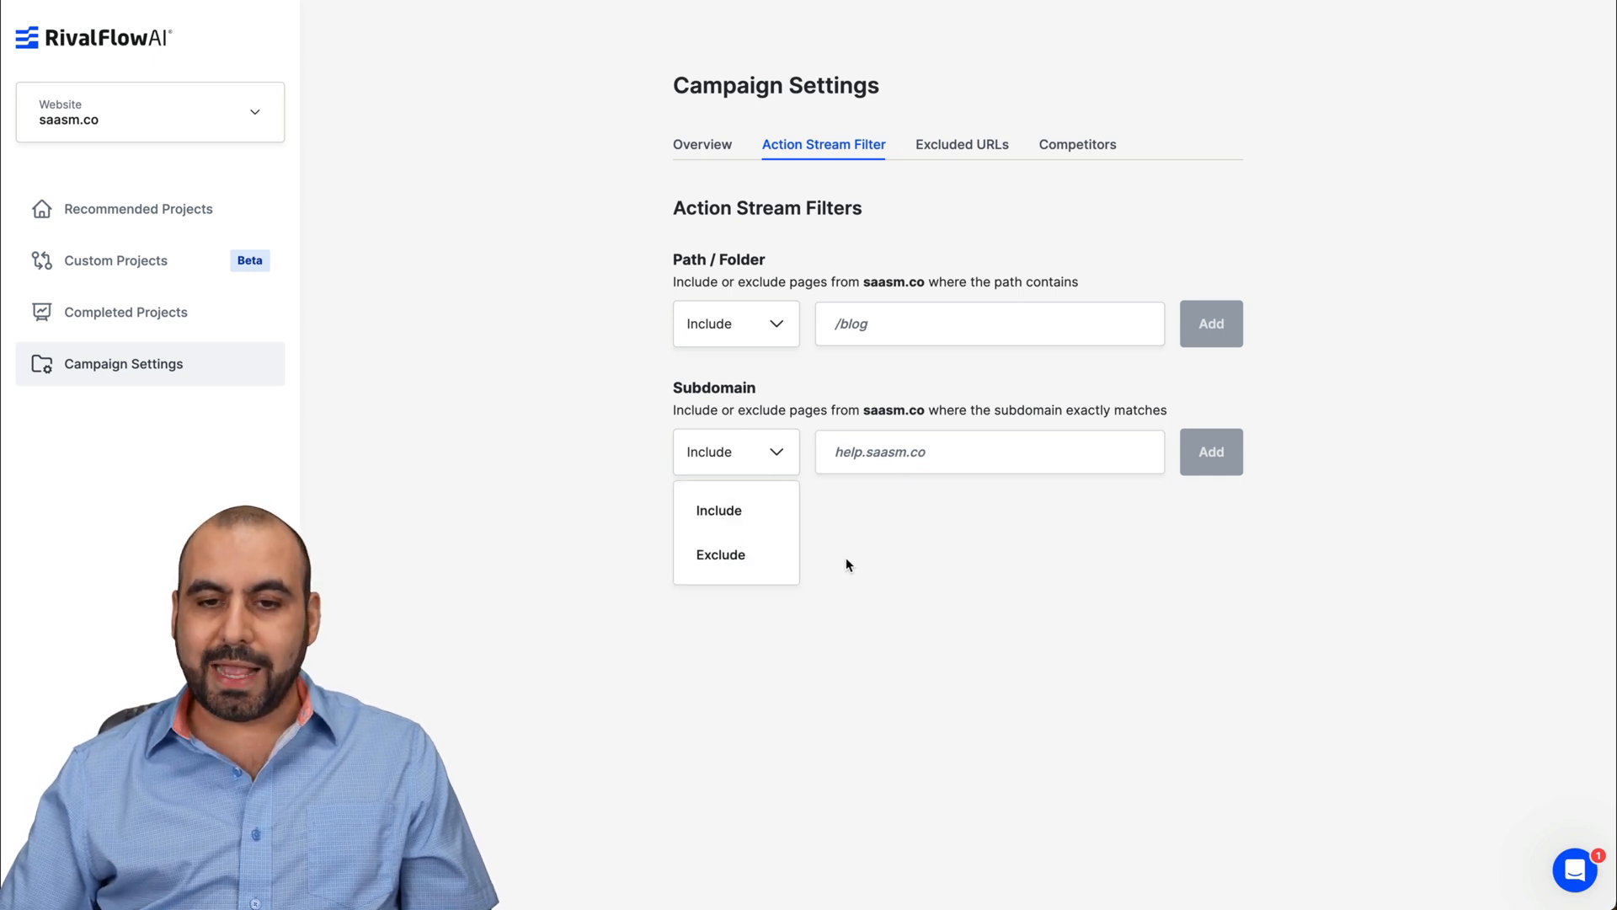
{"action": "left_click", "coordinate": [960, 143]}
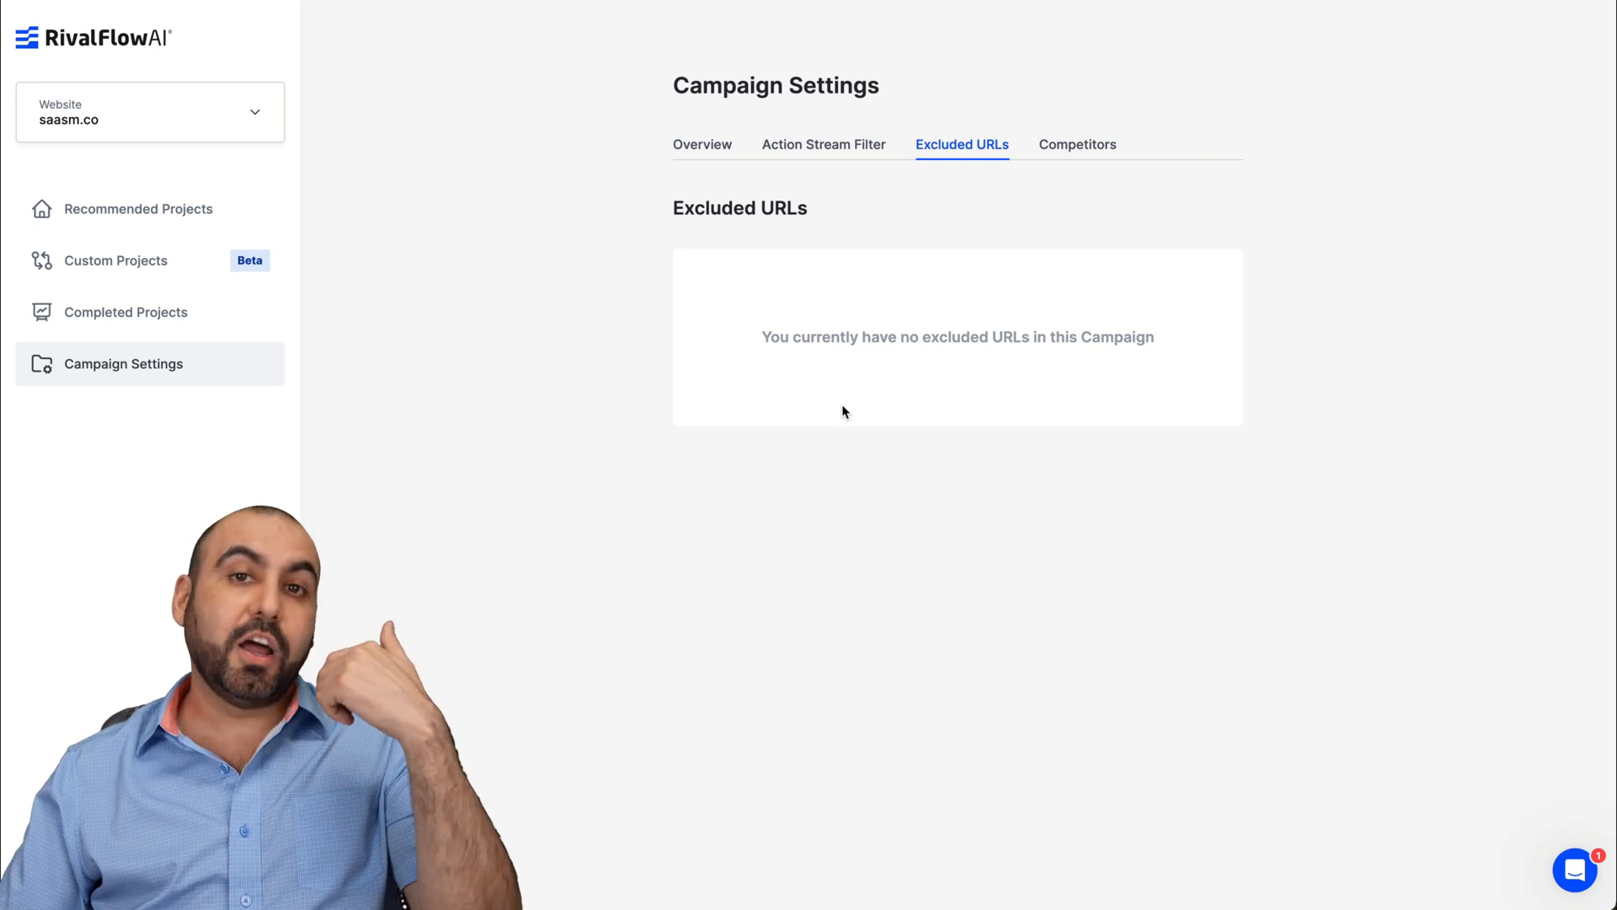
Step: View the campaign's empty Excluded URLs section
{"action": "left_click", "coordinate": [1076, 145]}
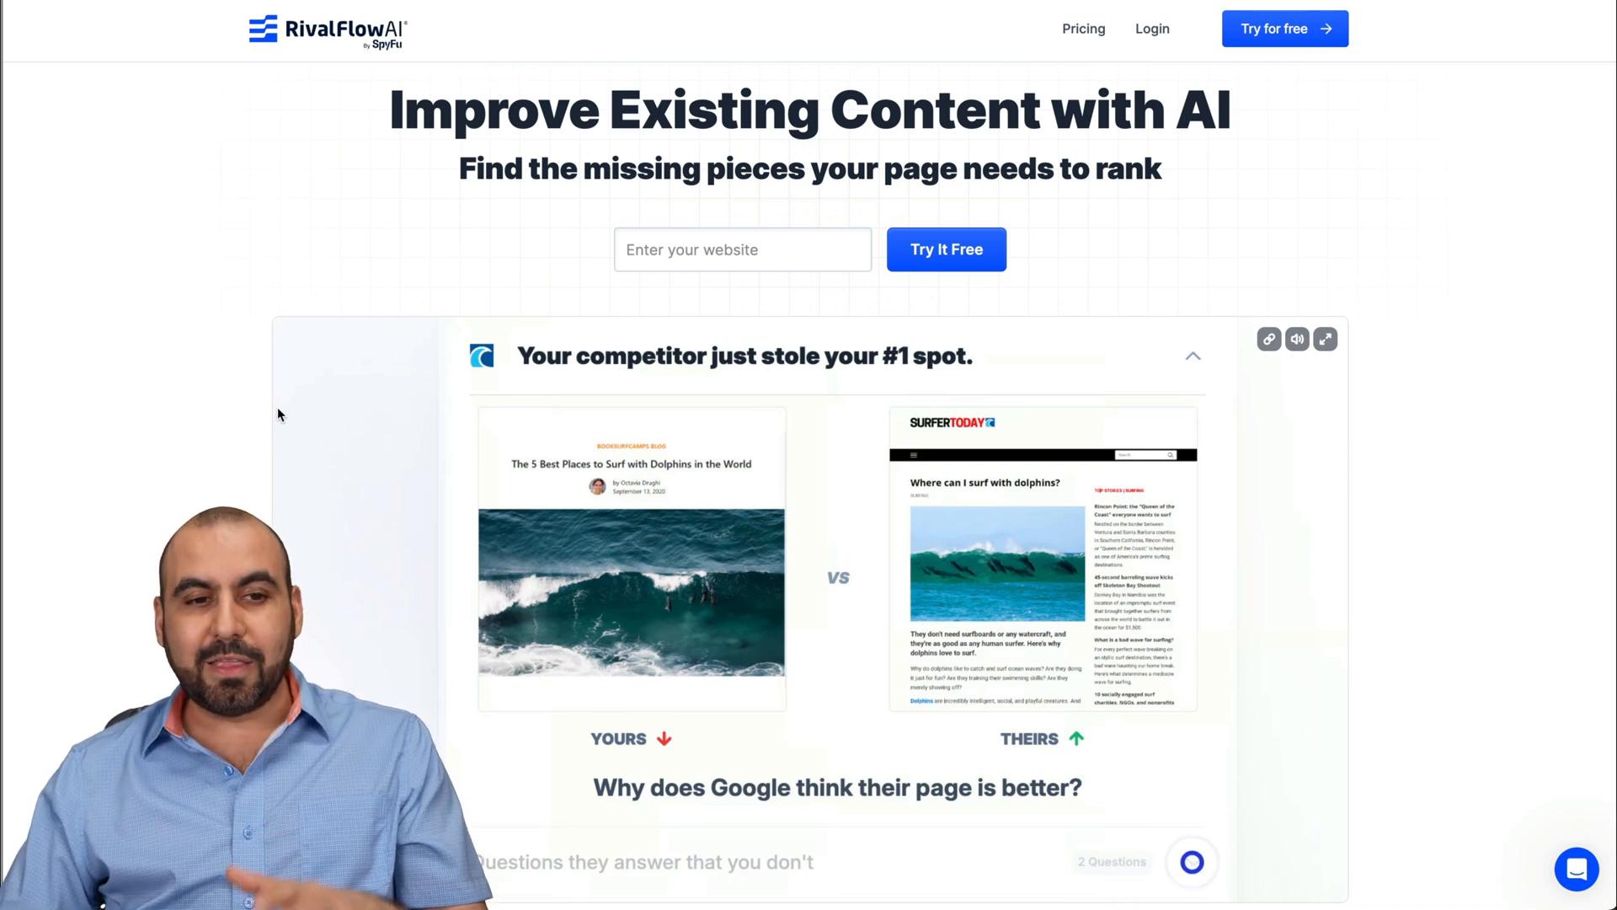
{"action": "mouse_move", "coordinate": [377, 79]}
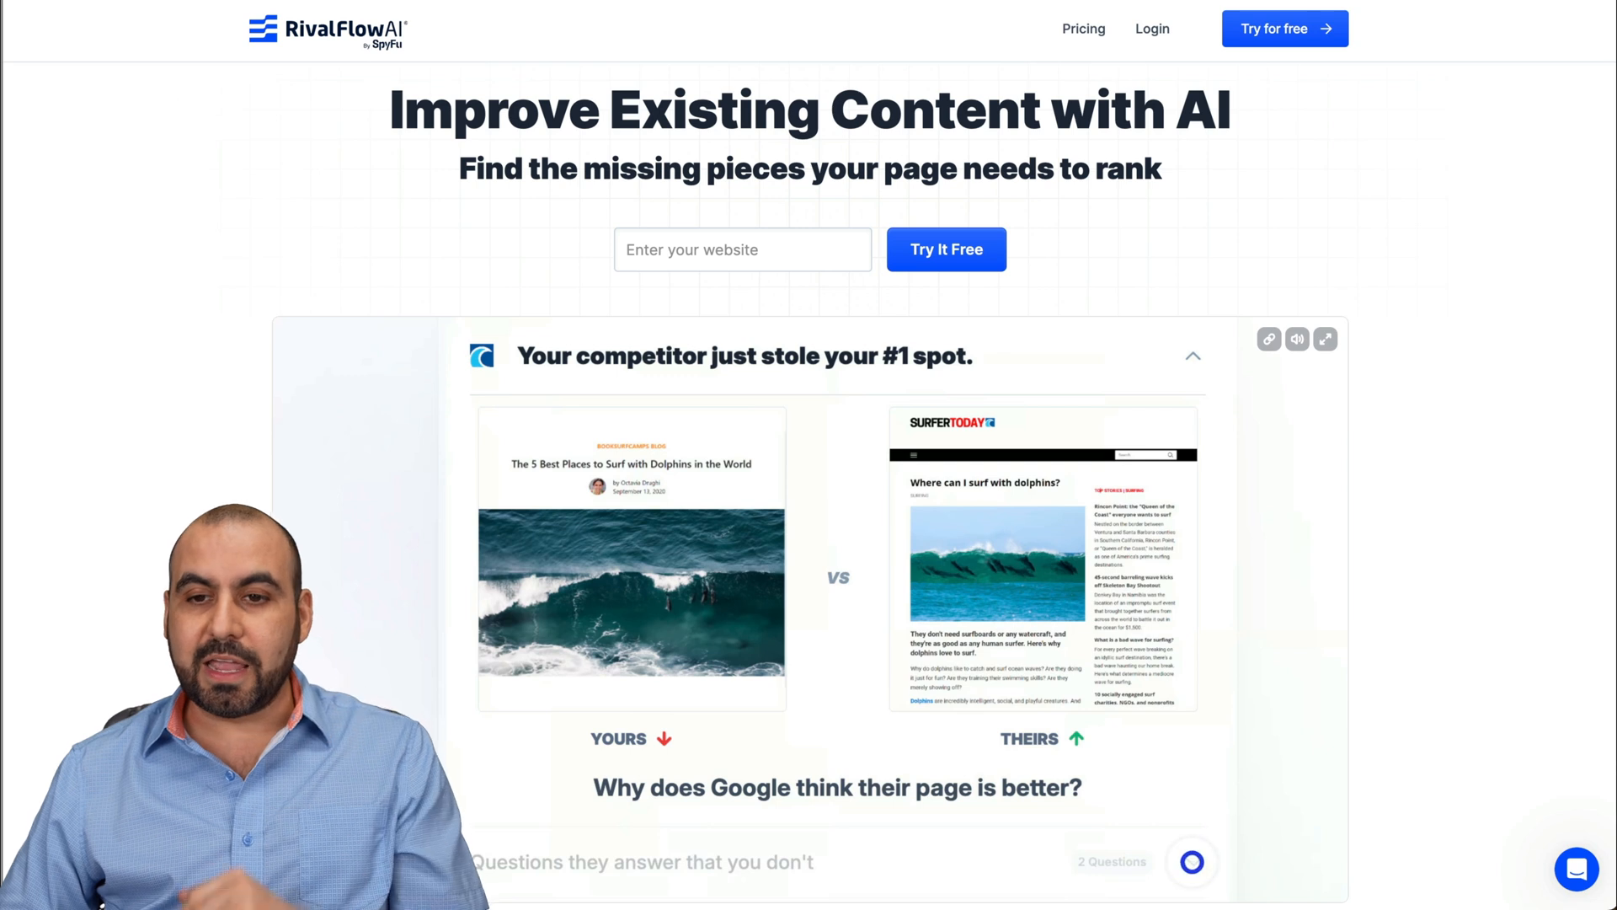
{"action": "mouse_move", "coordinate": [1299, 99]}
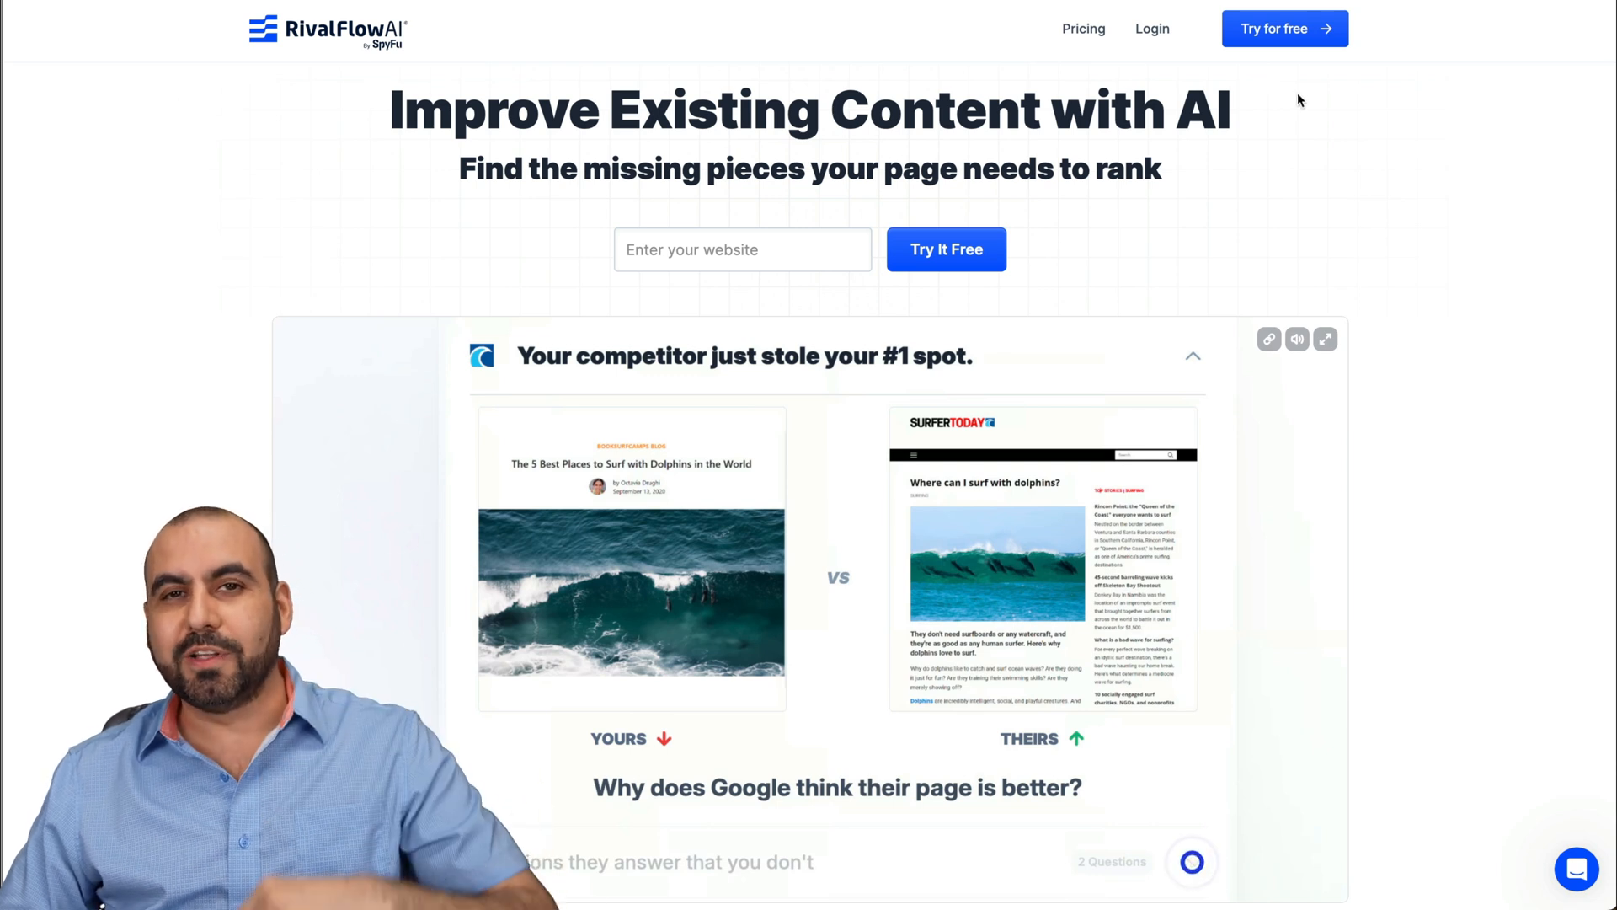